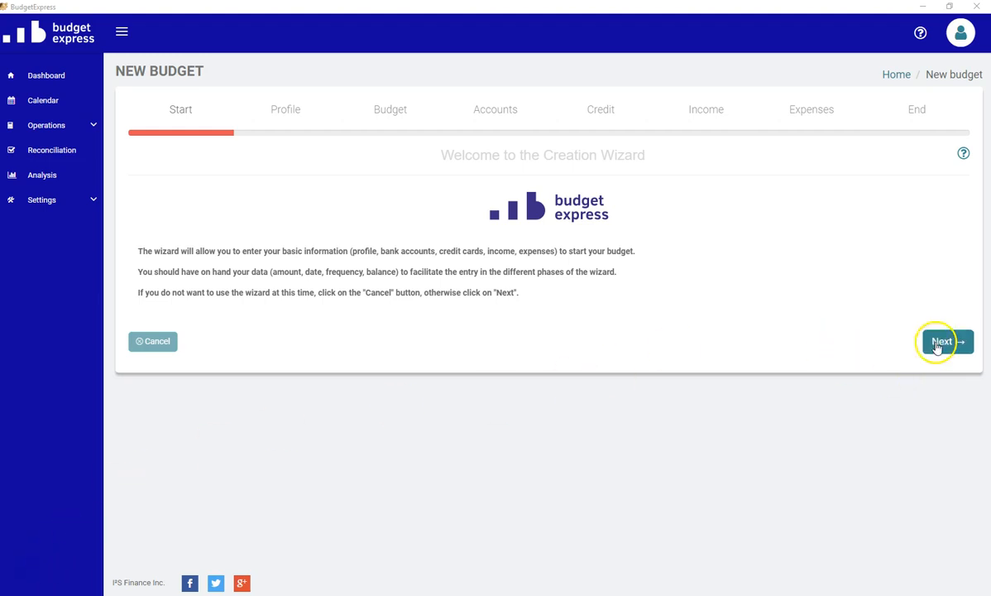
Begin the wizard and fill in the profile's last name and email (rejean@).
{"action": "left_click", "coordinate": [944, 341]}
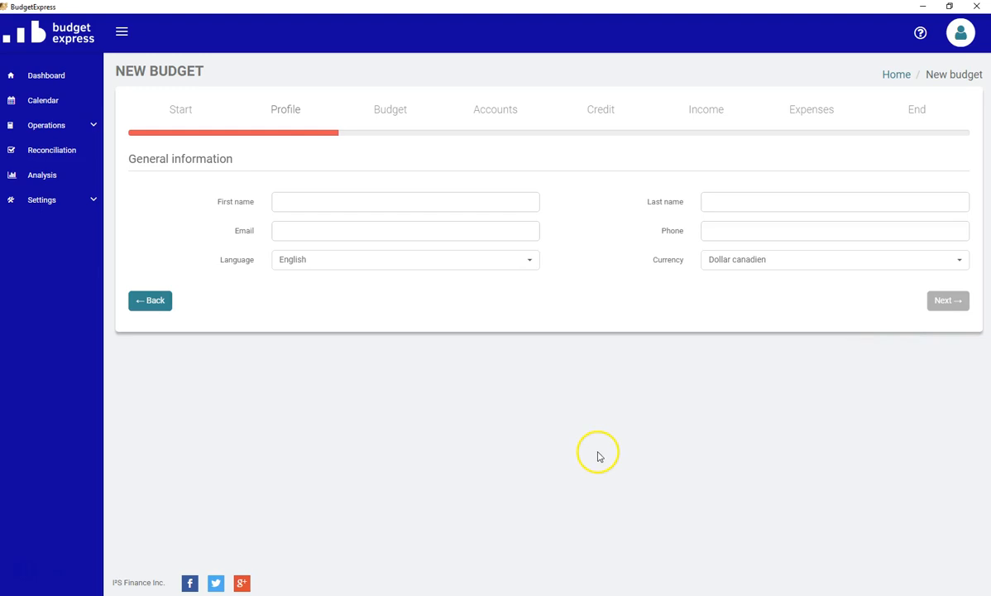
{"action": "mouse_move", "coordinate": [594, 453]}
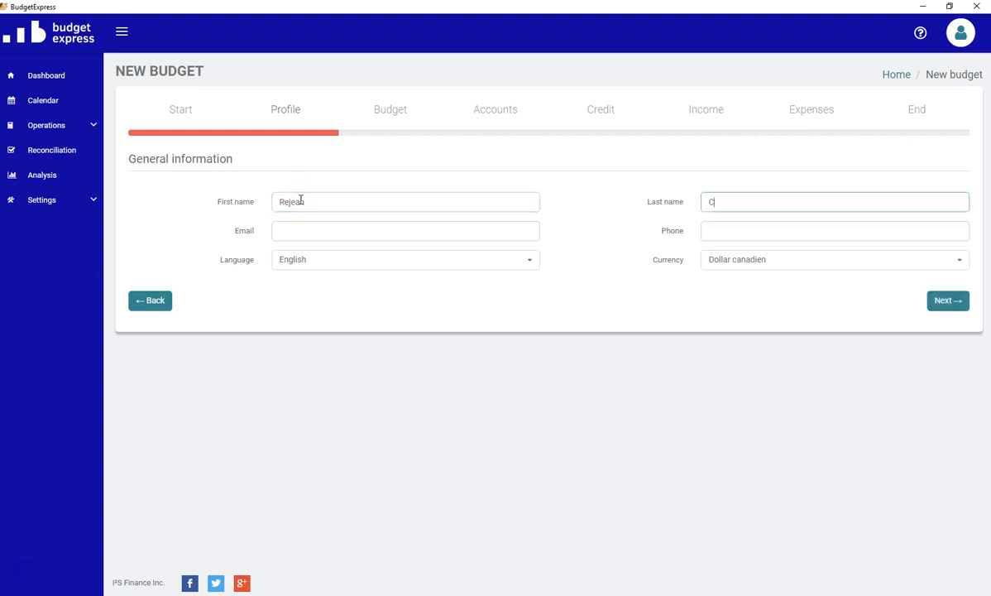
{"action": "type", "text": "ampeau"}
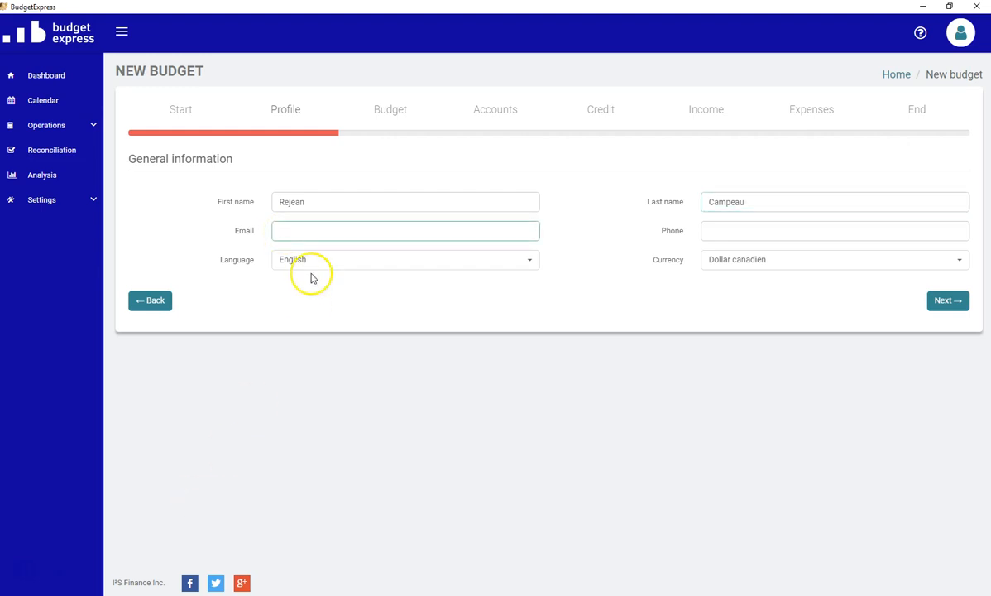
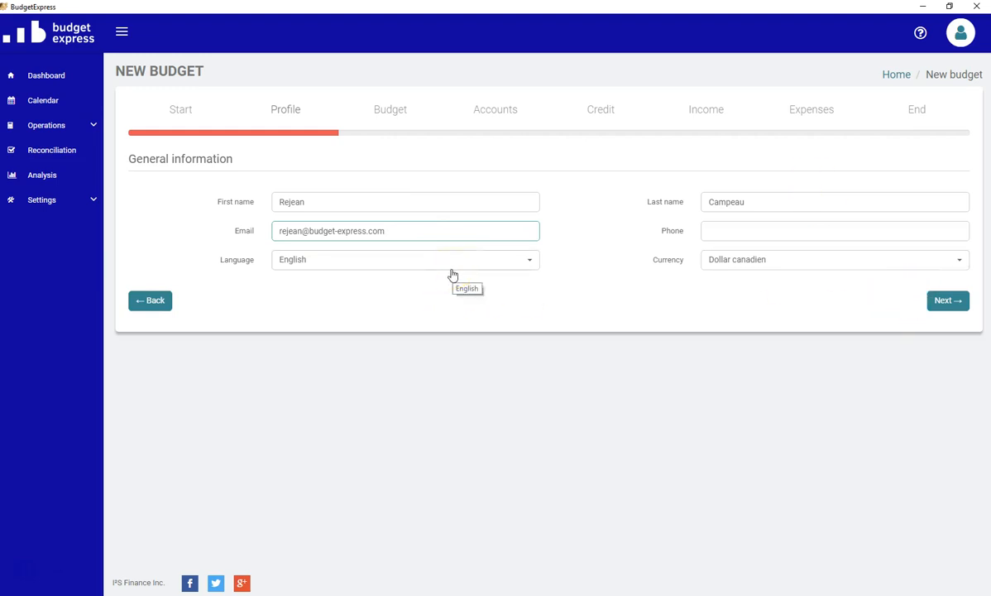
Return to the profile step and set the currency to US Dollar.
{"action": "left_click", "coordinate": [947, 301]}
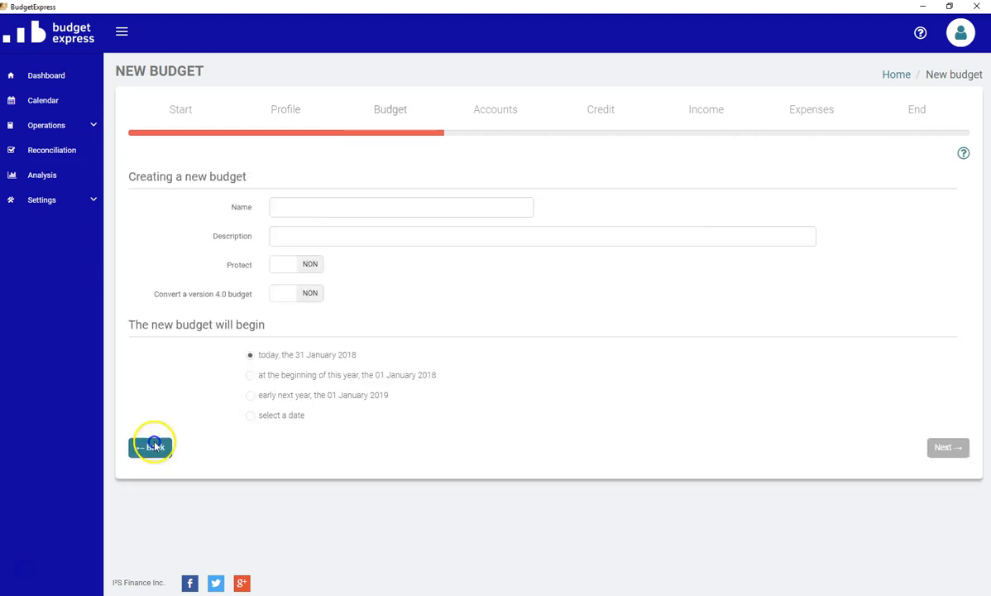
{"action": "left_click", "coordinate": [152, 446]}
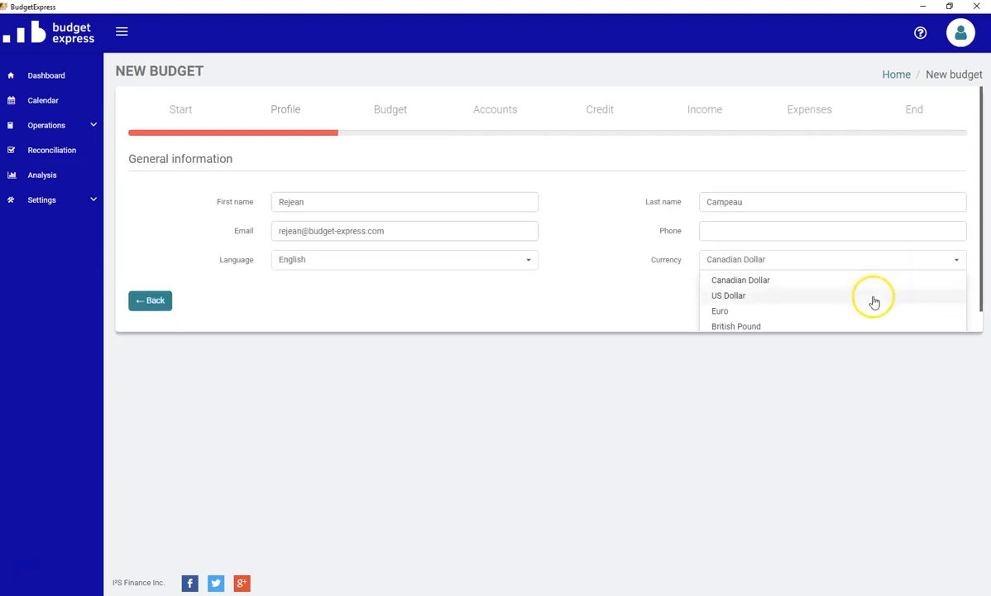
{"action": "left_click", "coordinate": [728, 294]}
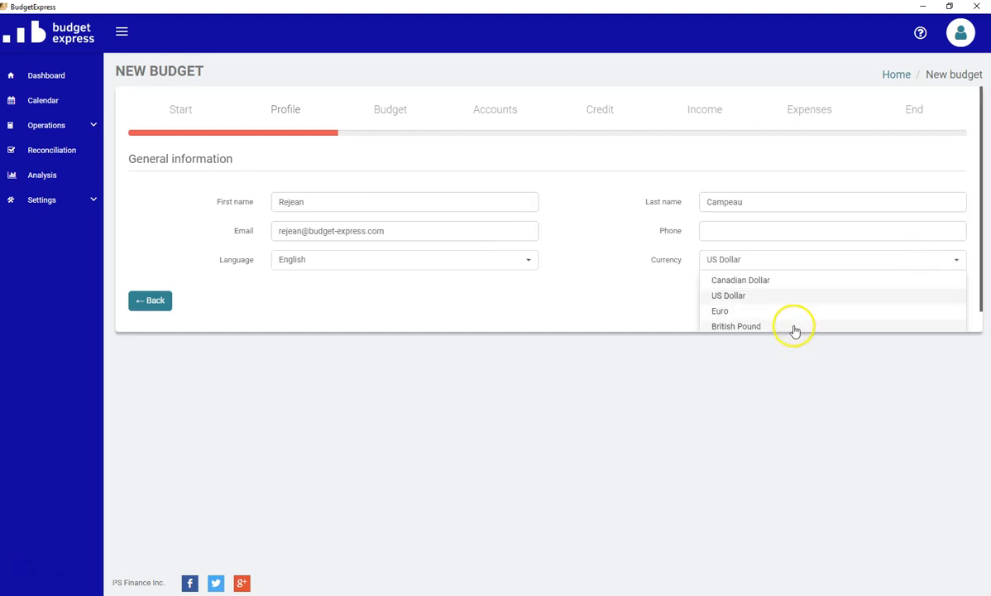
{"action": "left_click", "coordinate": [728, 294]}
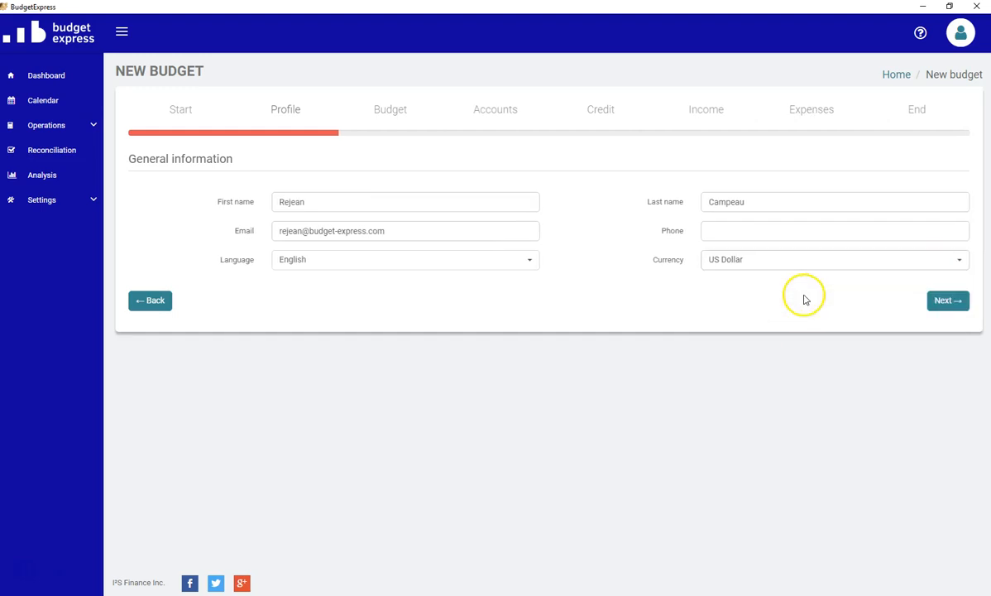
{"action": "mouse_move", "coordinate": [947, 301]}
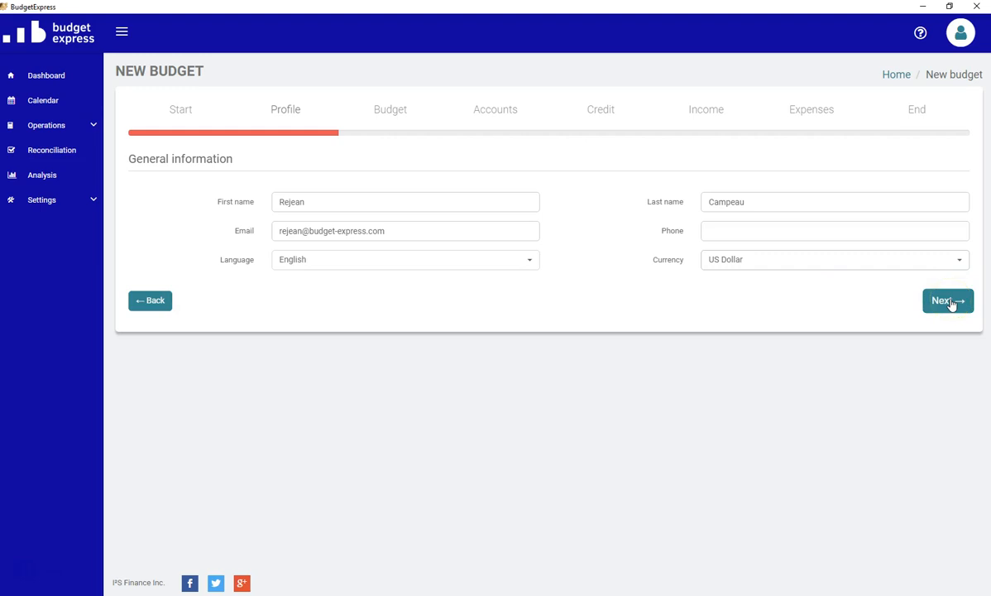
Name the budget 'Budget 2018 and more' with description 'Budget for the family'.
{"action": "left_click", "coordinate": [947, 299]}
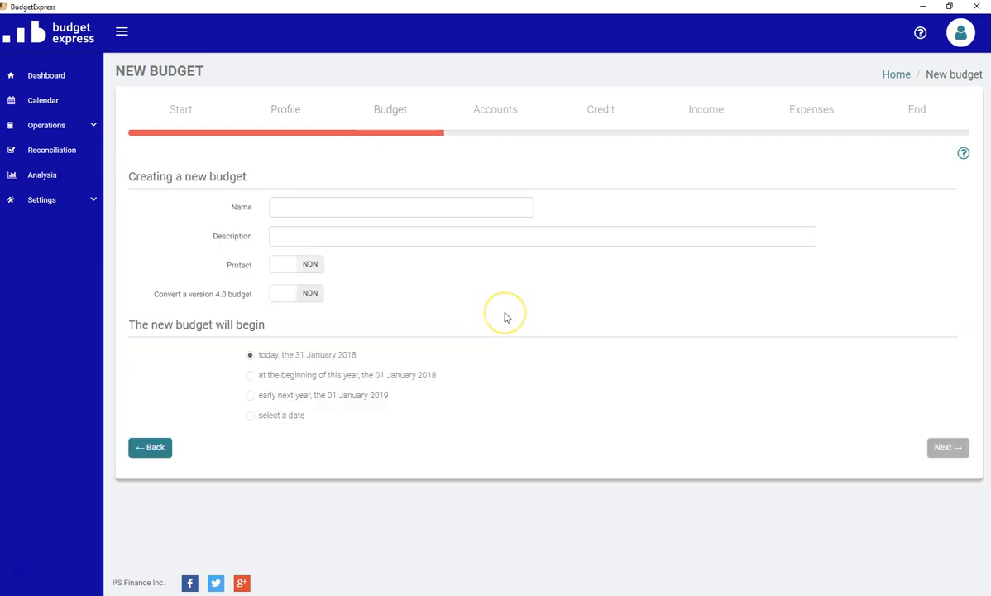
{"action": "mouse_move", "coordinate": [713, 335]}
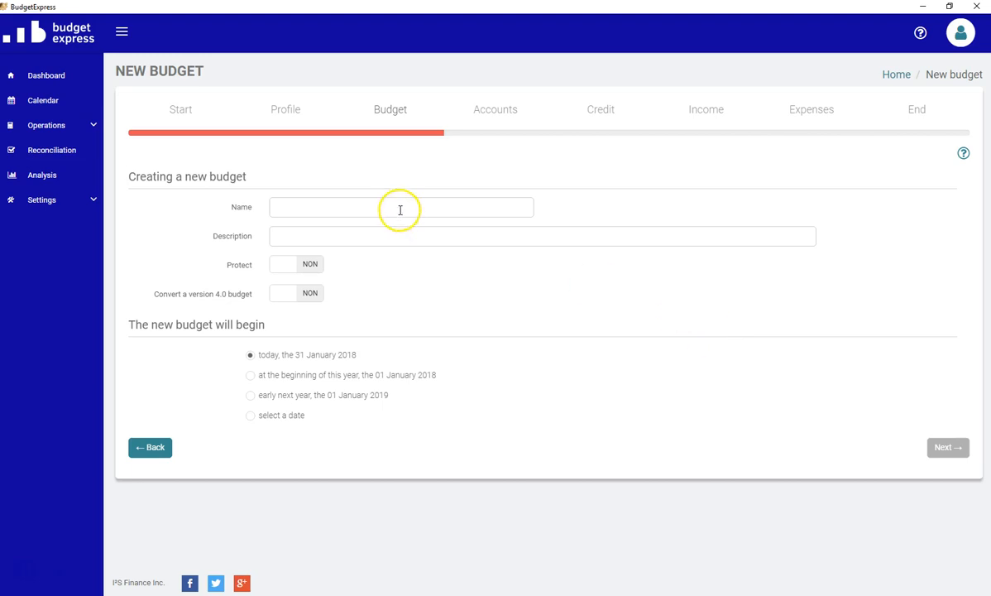
{"action": "left_click", "coordinate": [401, 207]}
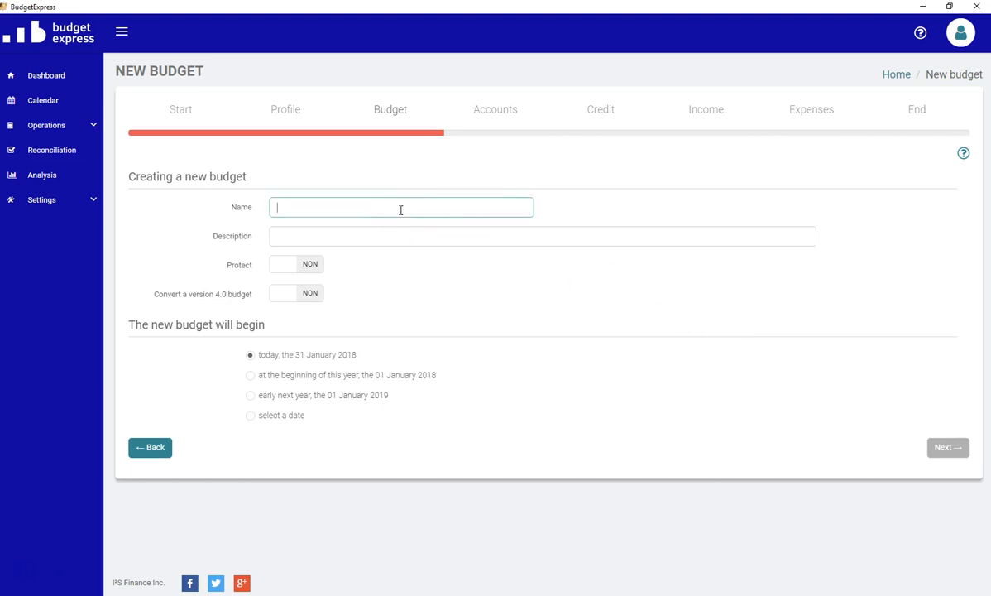
{"action": "type", "text": "Budget"}
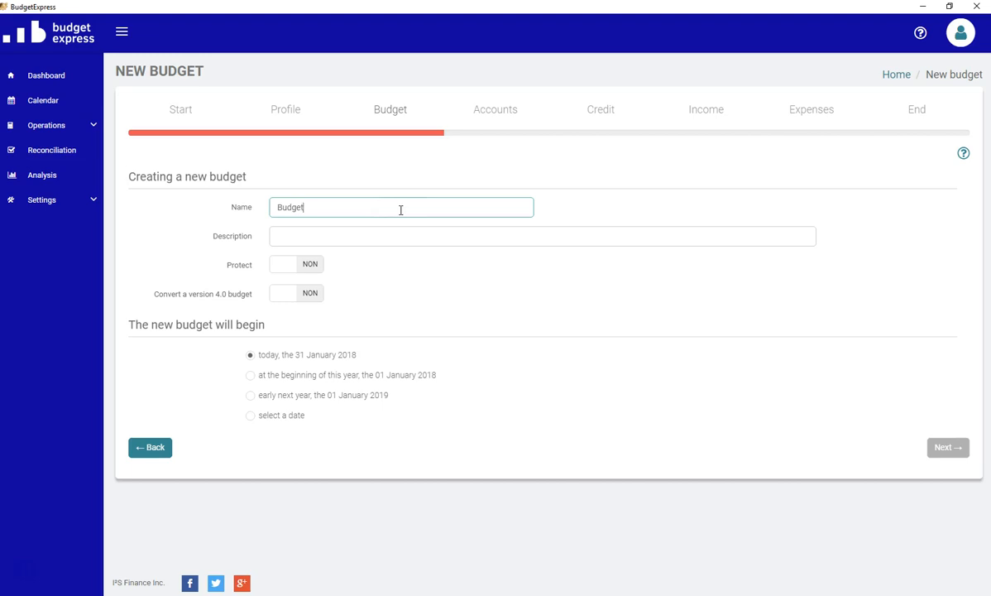
{"action": "type", "text": "2018 and more"}
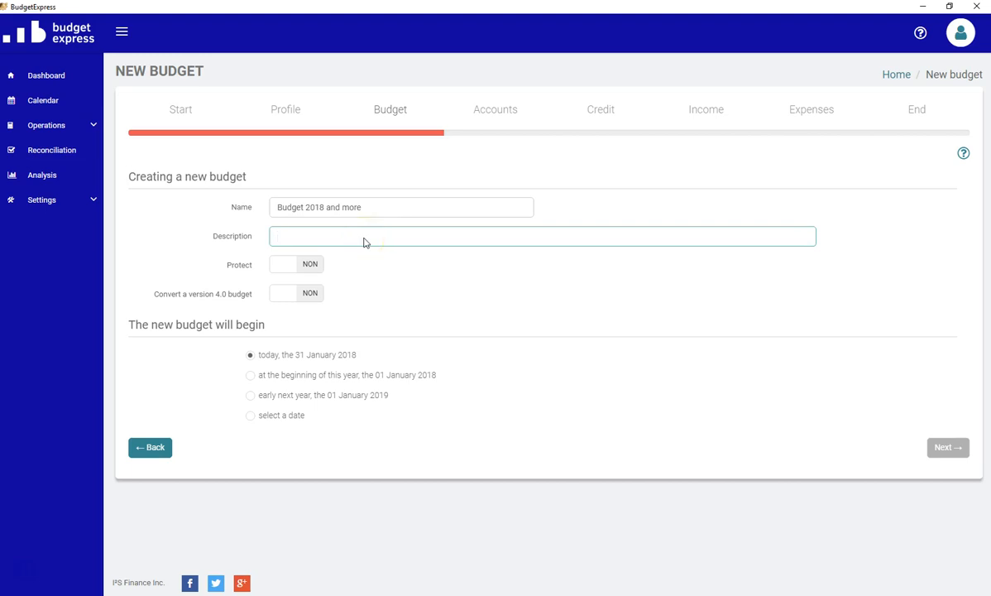
{"action": "type", "text": "B"}
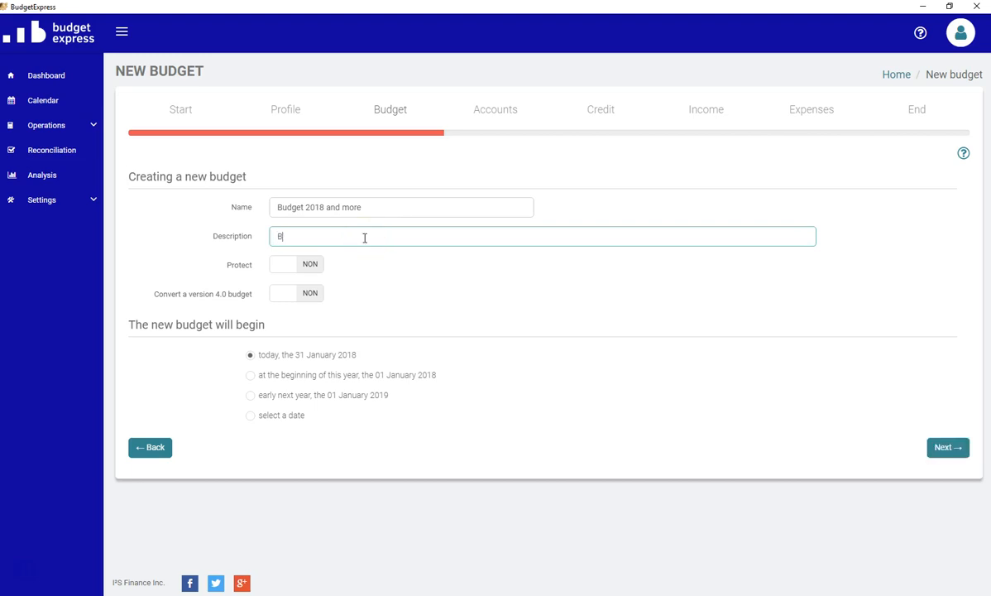
{"action": "type", "text": "udget for the"}
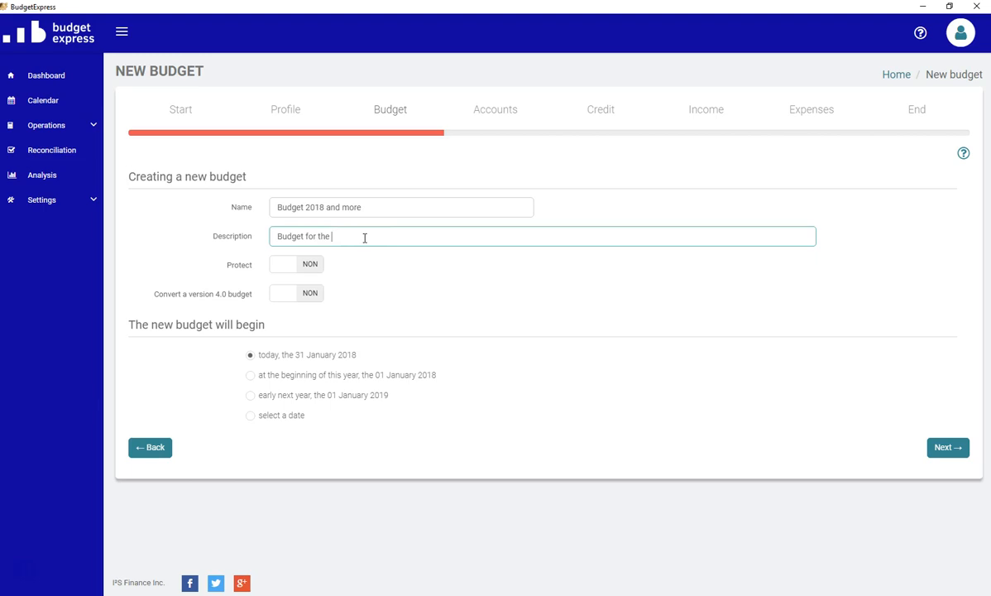
{"action": "type", "text": "family"}
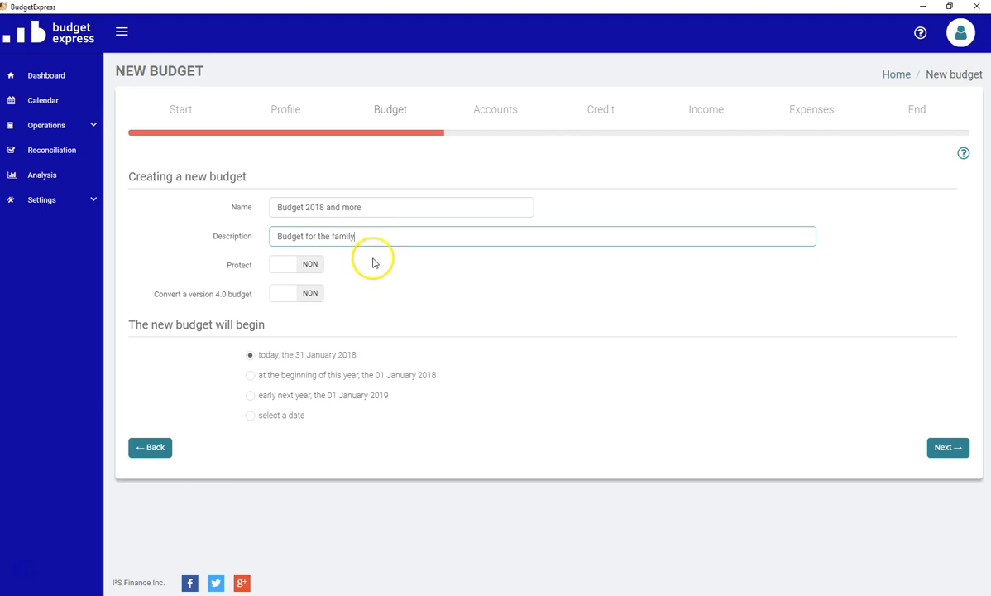
{"action": "mouse_move", "coordinate": [301, 273]}
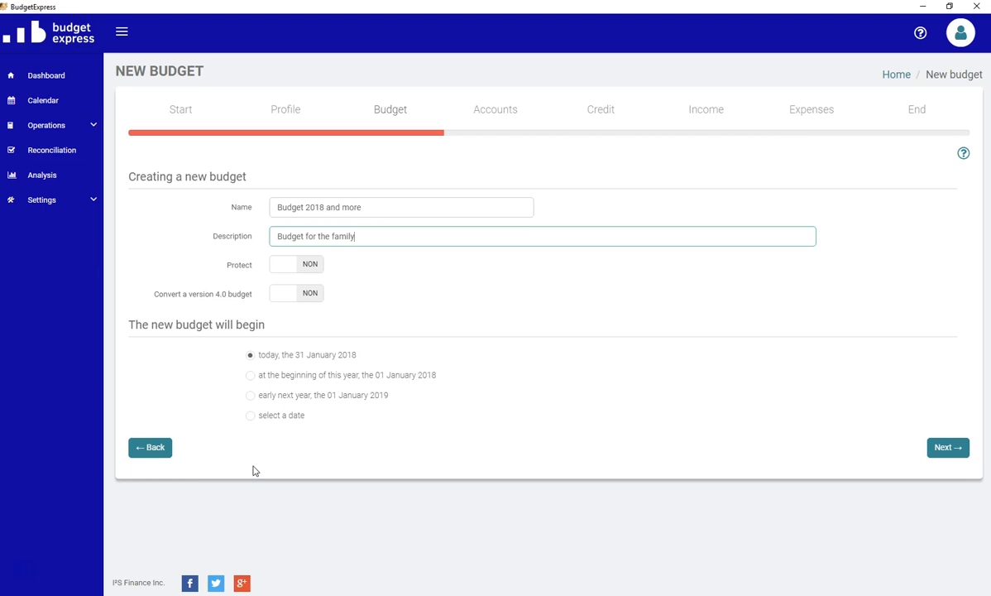
{"action": "mouse_move", "coordinate": [139, 338]}
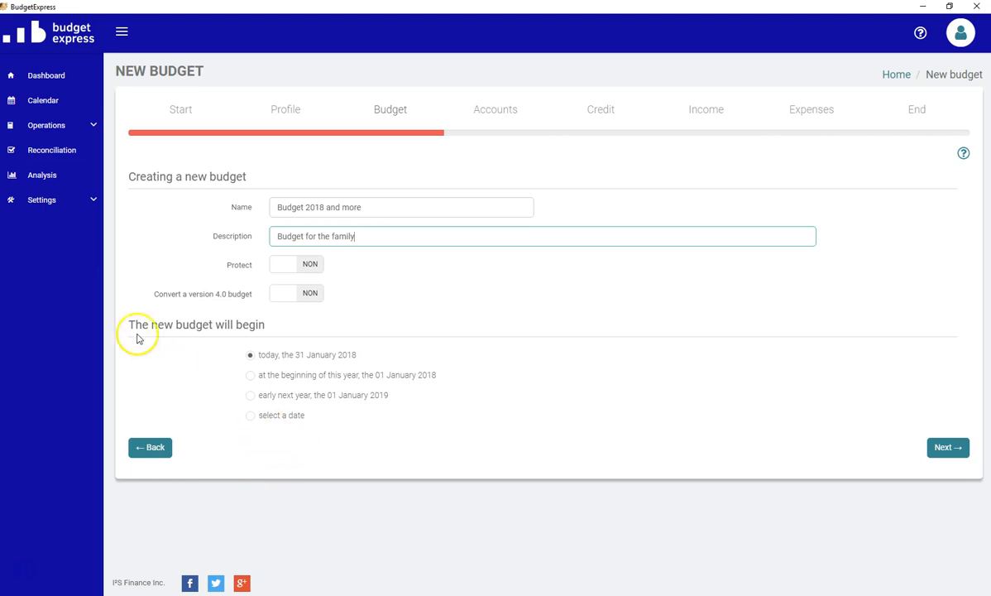
{"action": "mouse_move", "coordinate": [165, 343]}
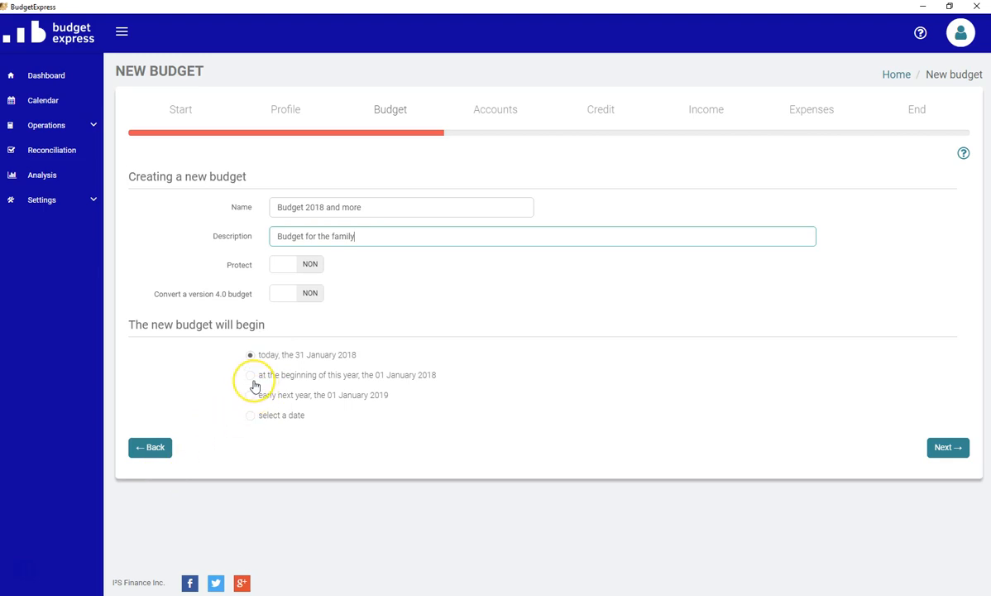
Set the budget to start at the beginning of this year, 01 January 2018.
{"action": "left_click", "coordinate": [251, 374]}
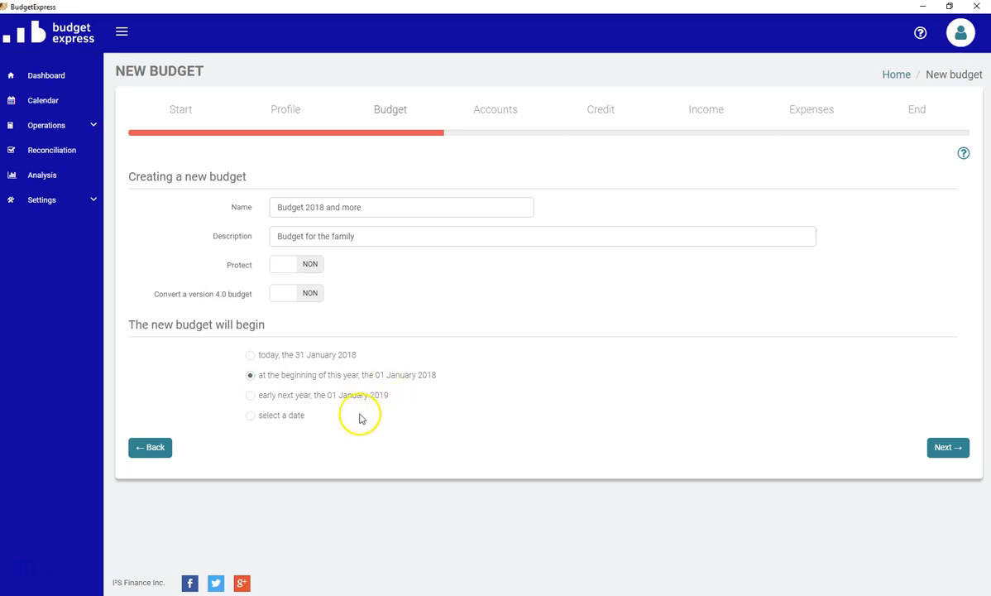
{"action": "mouse_move", "coordinate": [324, 405]}
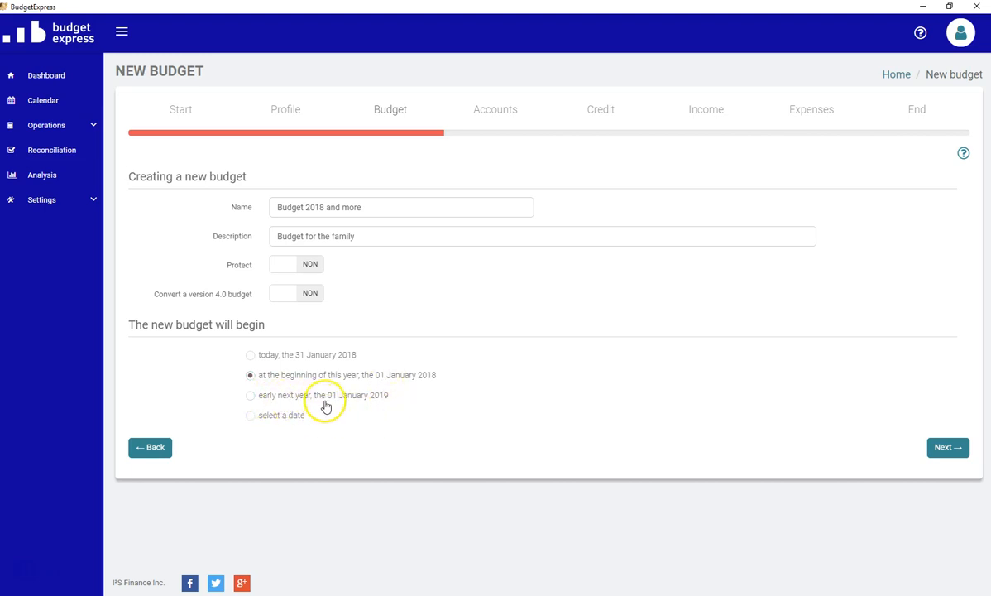
{"action": "mouse_move", "coordinate": [344, 427]}
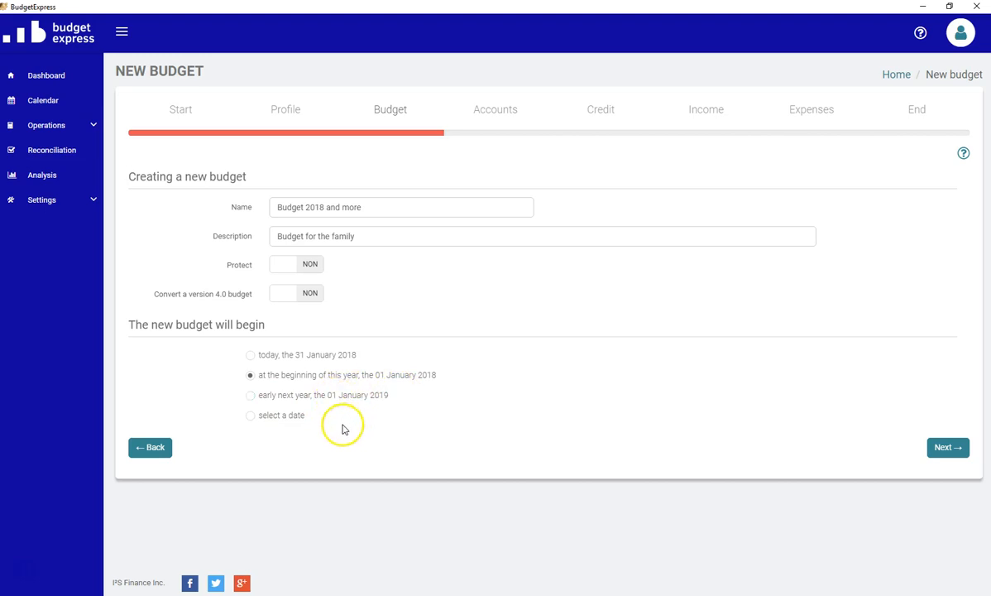
{"action": "left_click", "coordinate": [251, 416]}
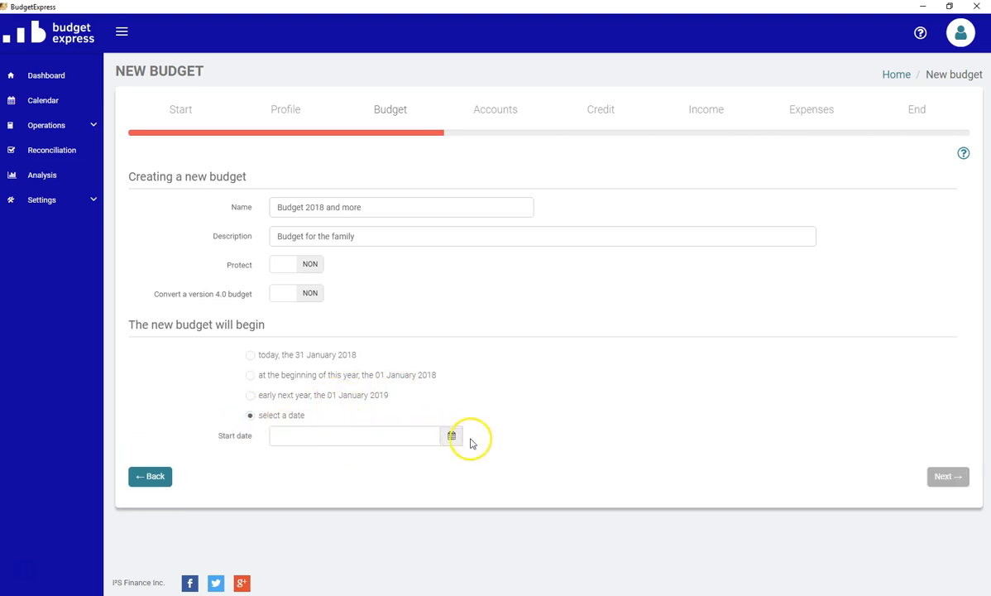
{"action": "left_click", "coordinate": [454, 435]}
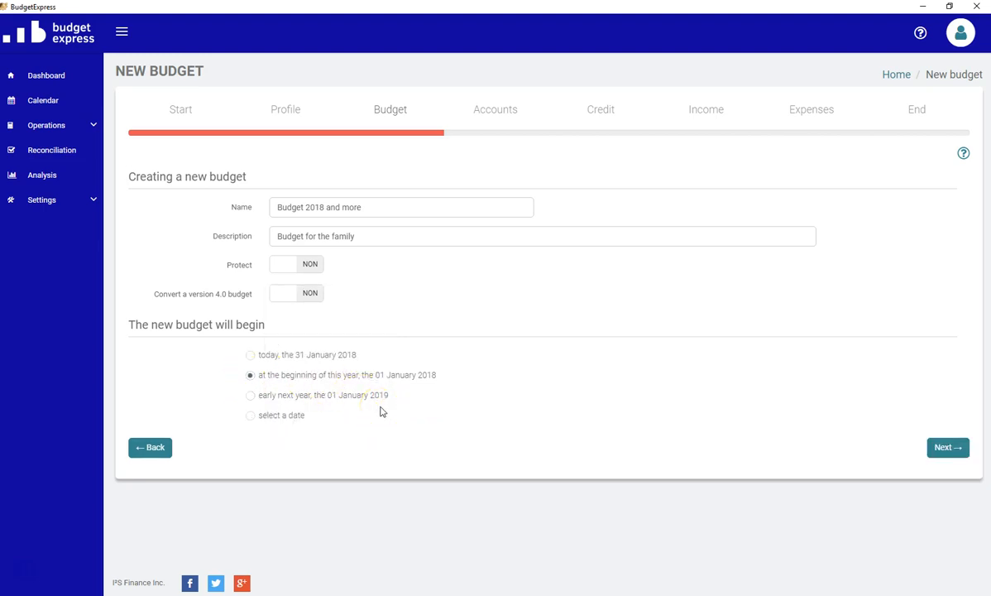
{"action": "mouse_move", "coordinate": [624, 411]}
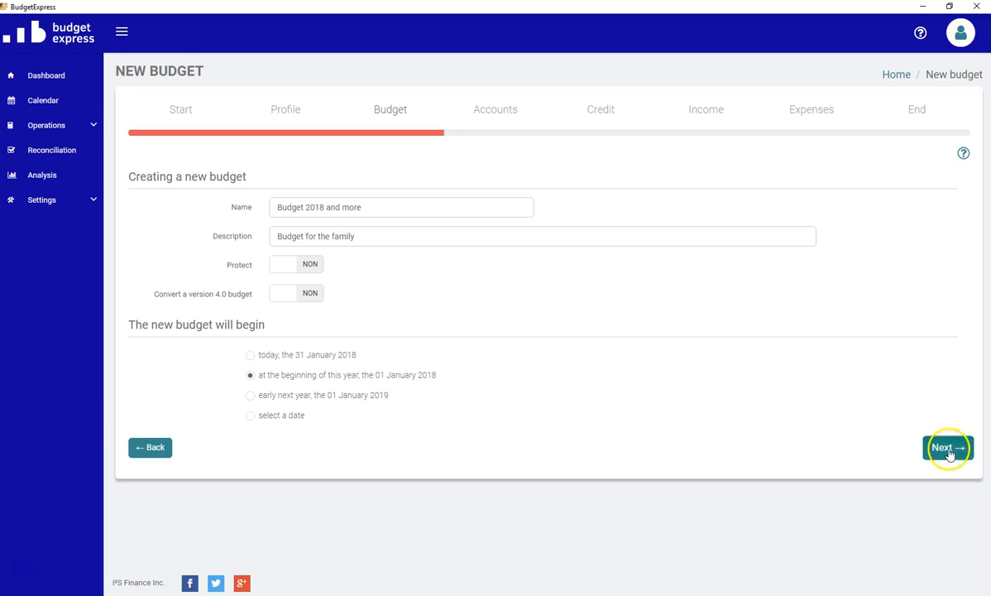
Add Bank accounts, Joint account and Cash to My accounts in the Accounts step.
{"action": "left_click", "coordinate": [947, 447]}
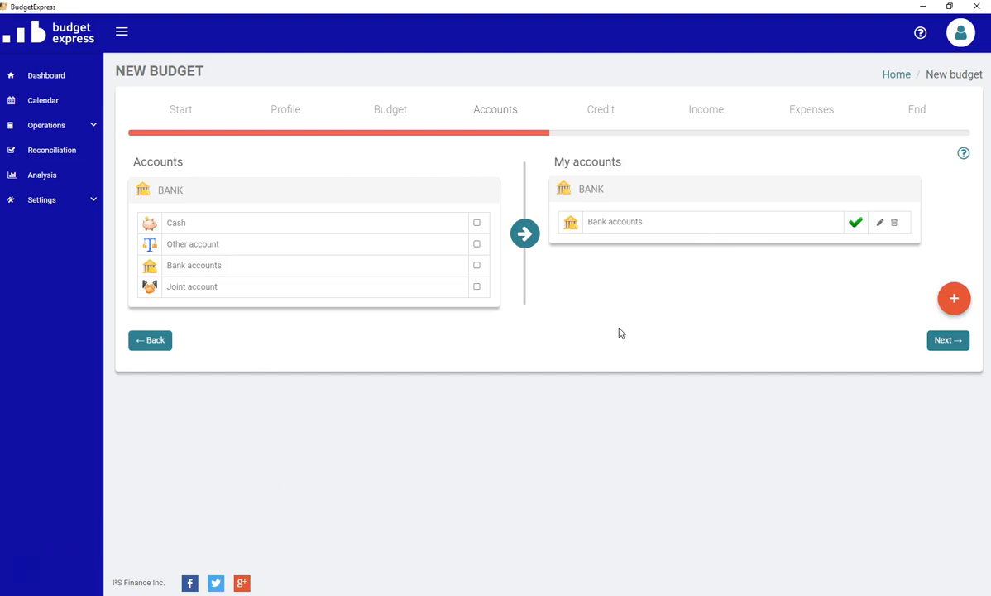
{"action": "mouse_move", "coordinate": [609, 328]}
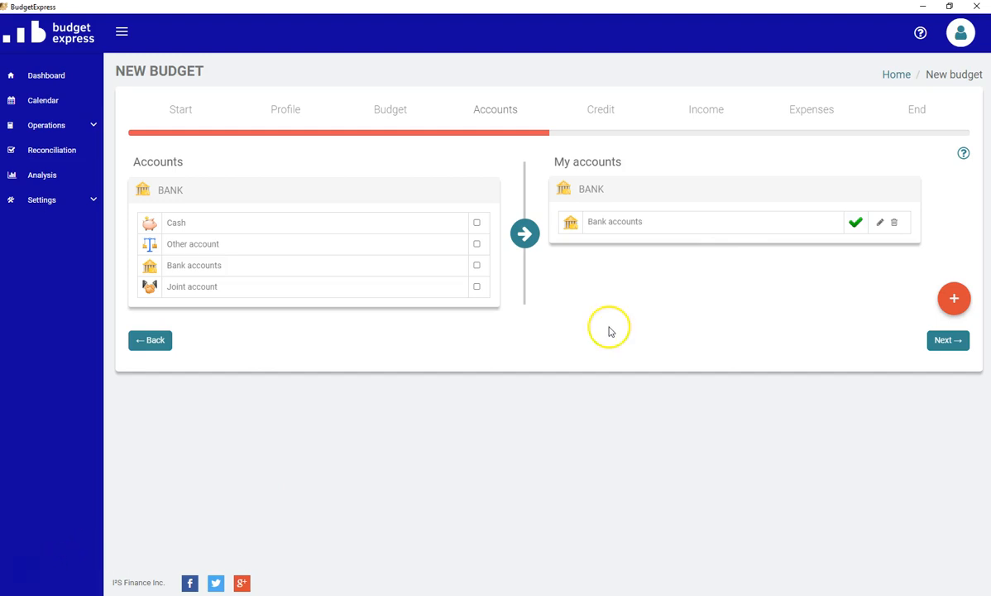
{"action": "mouse_move", "coordinate": [533, 295]}
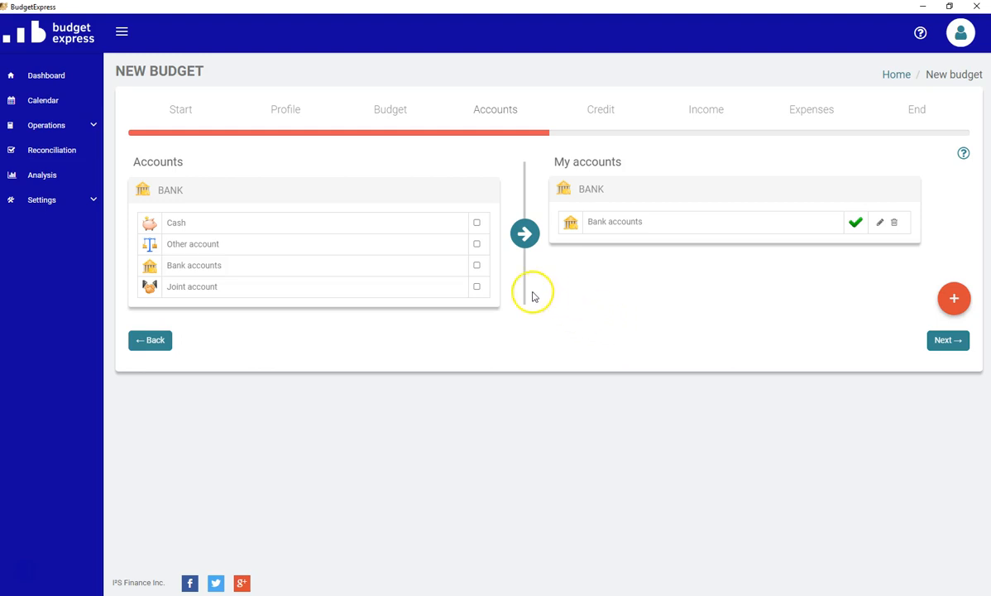
{"action": "left_click", "coordinate": [476, 287]}
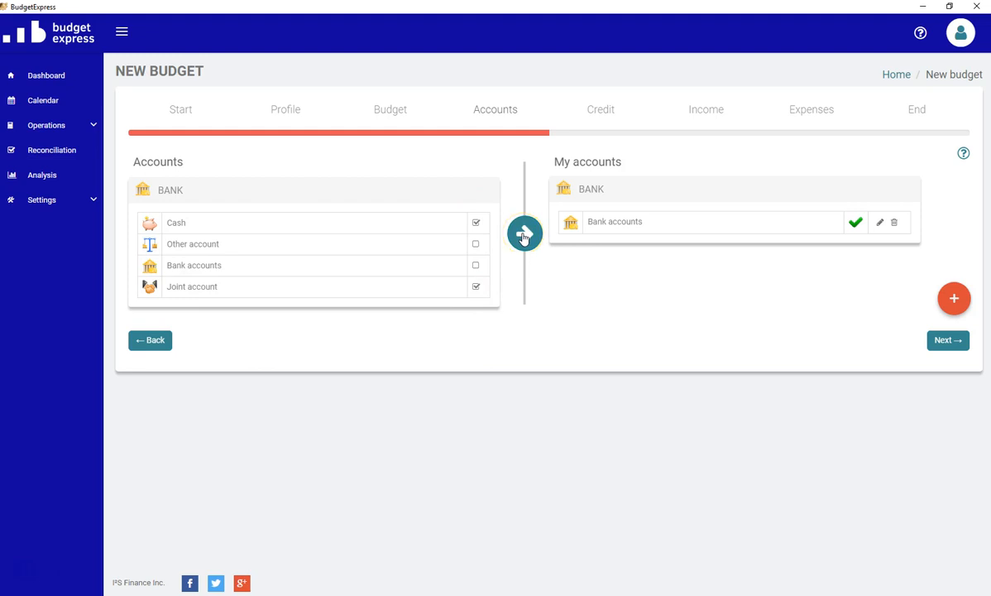
{"action": "left_click", "coordinate": [523, 233]}
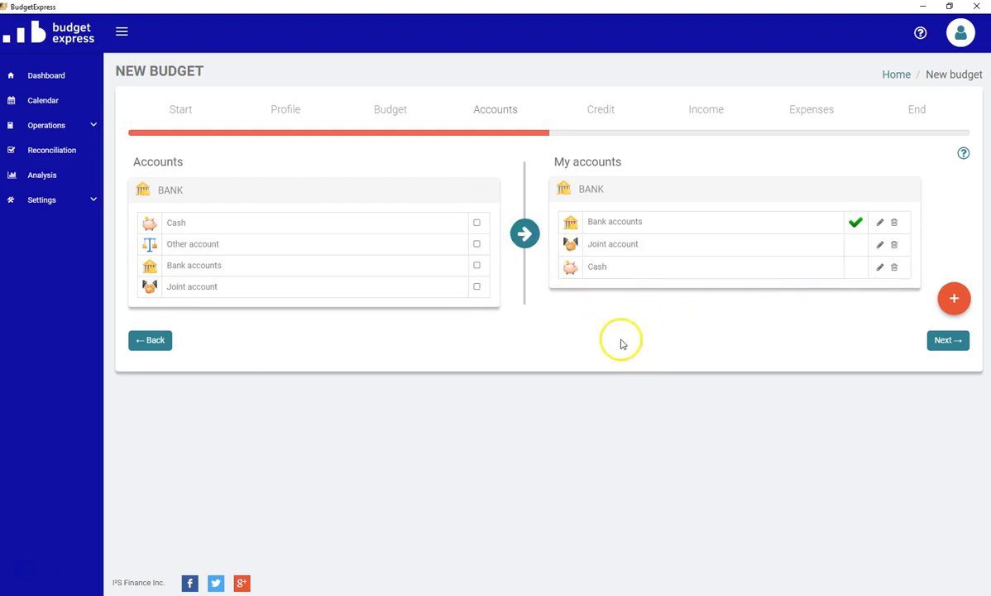
{"action": "mouse_move", "coordinate": [724, 317]}
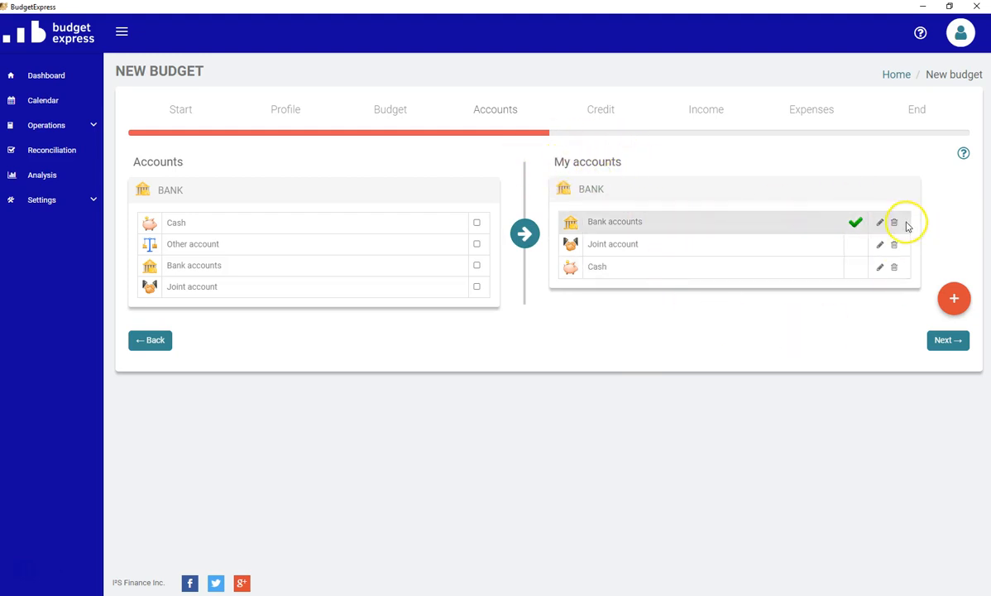
{"action": "mouse_move", "coordinate": [885, 219]}
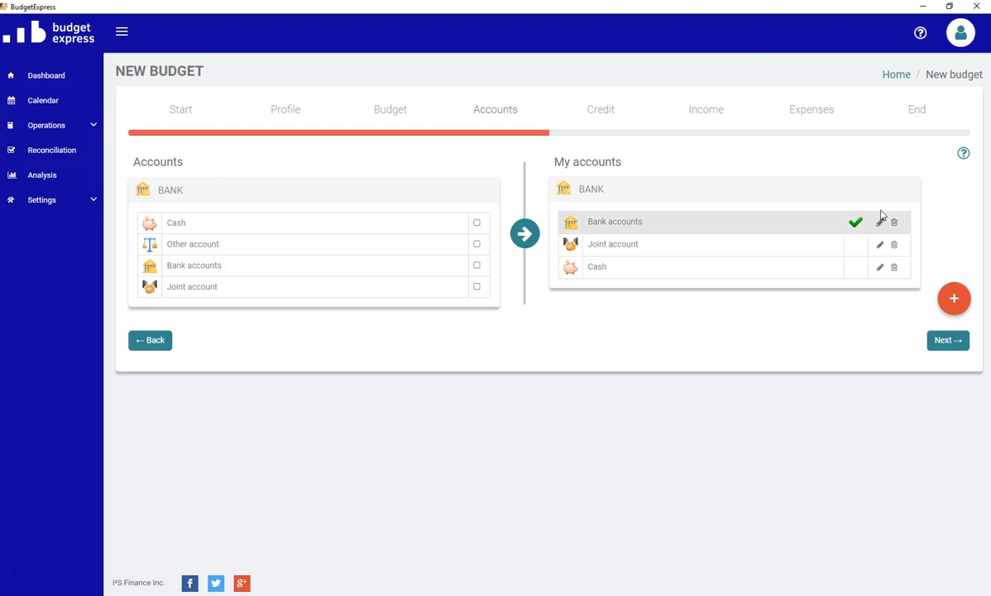
{"action": "mouse_move", "coordinate": [881, 222]}
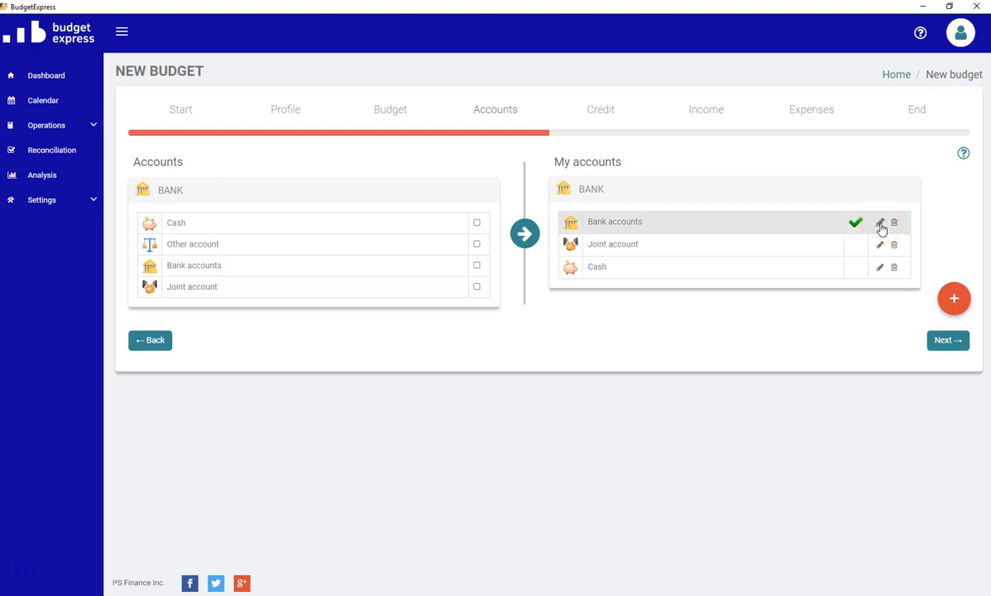
Describe Bank accounts as TD Bank with an opening balance of 1250 and save.
{"action": "left_click", "coordinate": [880, 222]}
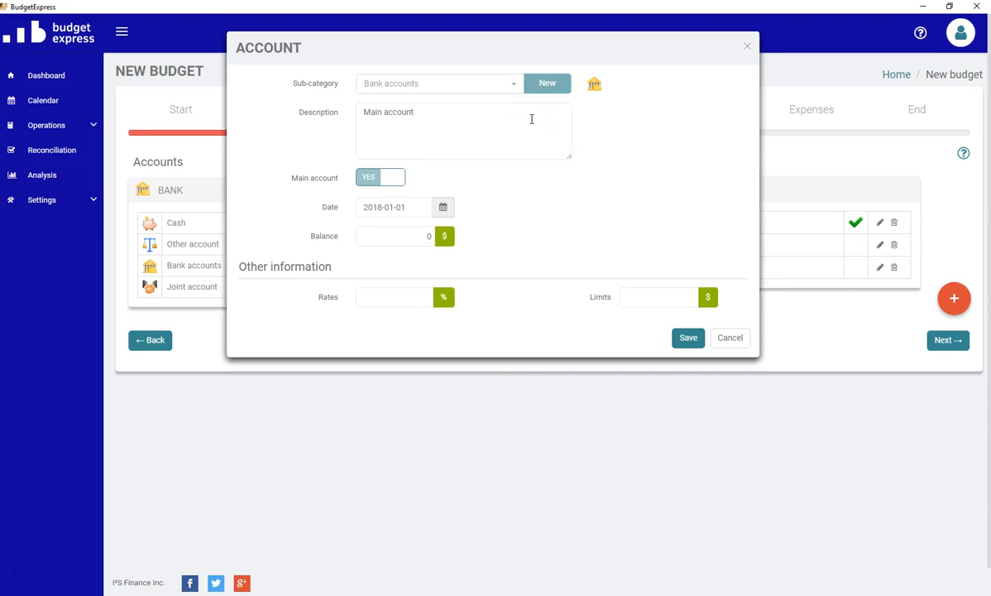
{"action": "key", "text": "Backspace"}
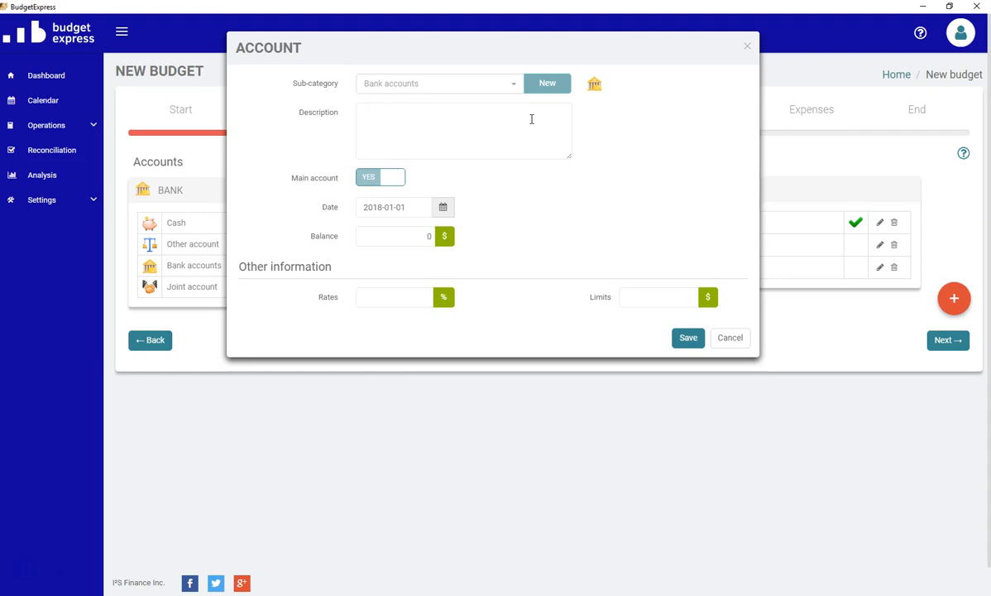
{"action": "type", "text": "TD B"}
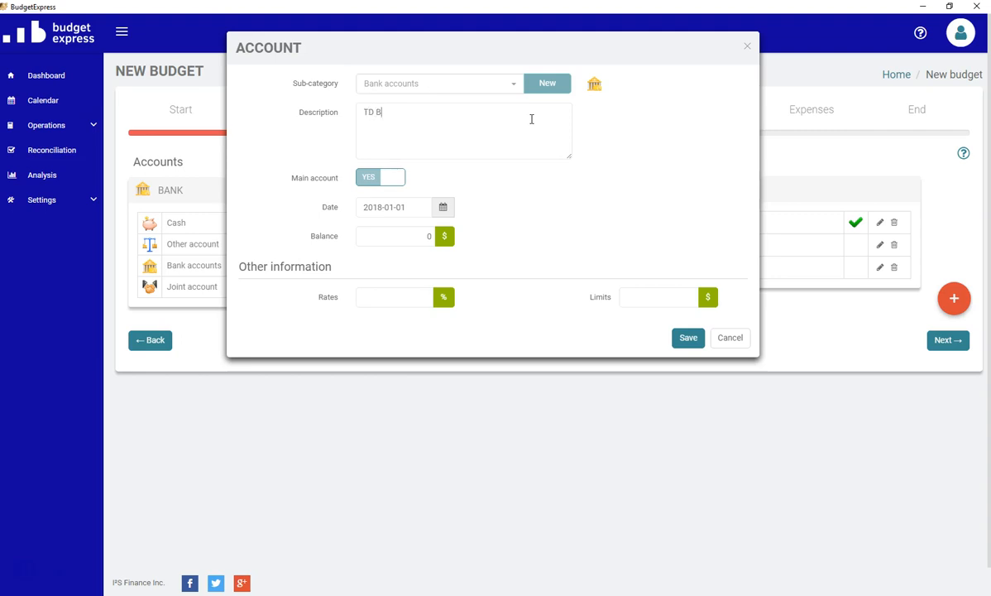
{"action": "type", "text": "ank"}
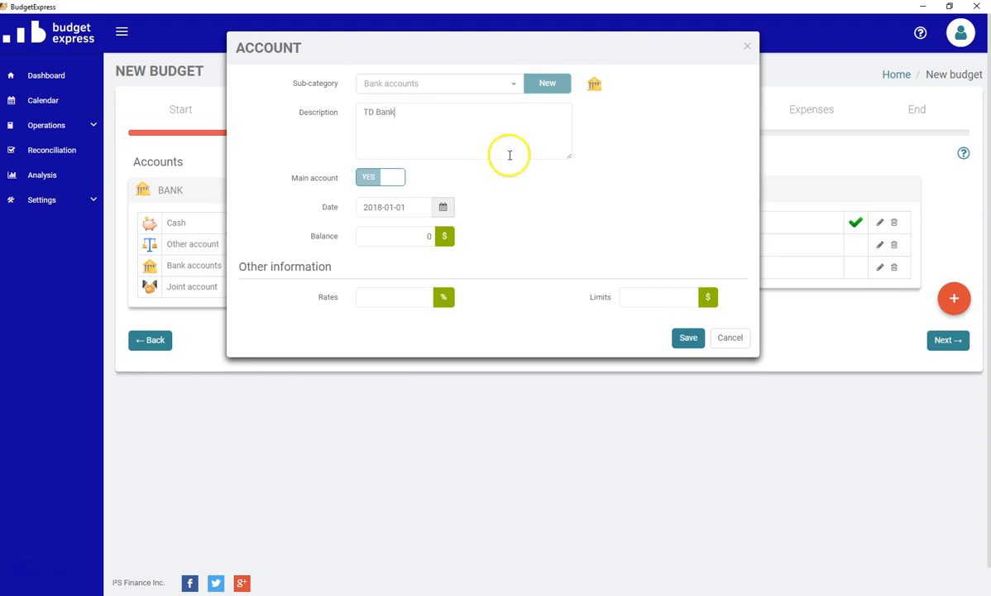
{"action": "left_click", "coordinate": [401, 235]}
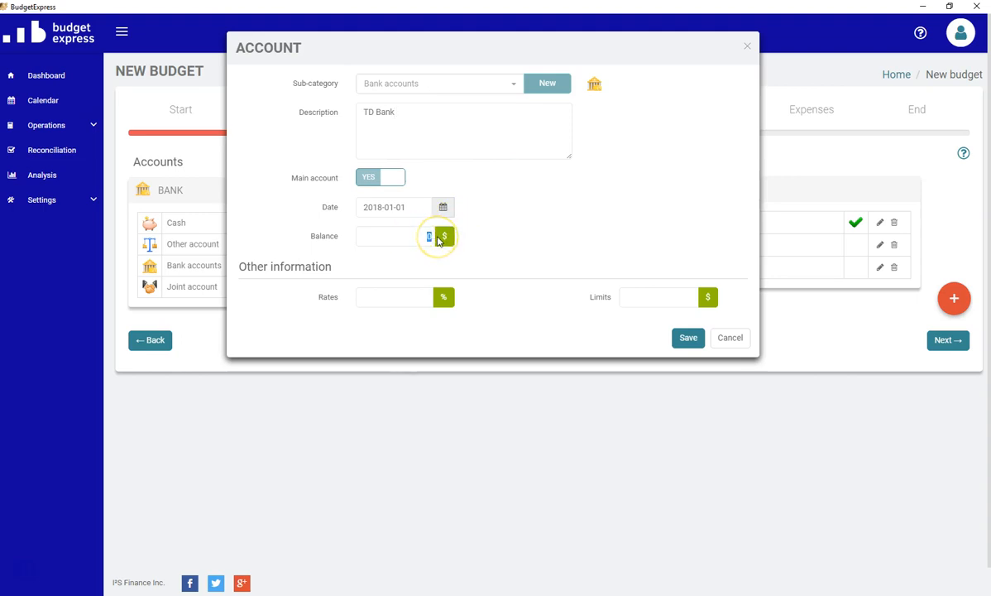
{"action": "type", "text": "1250"}
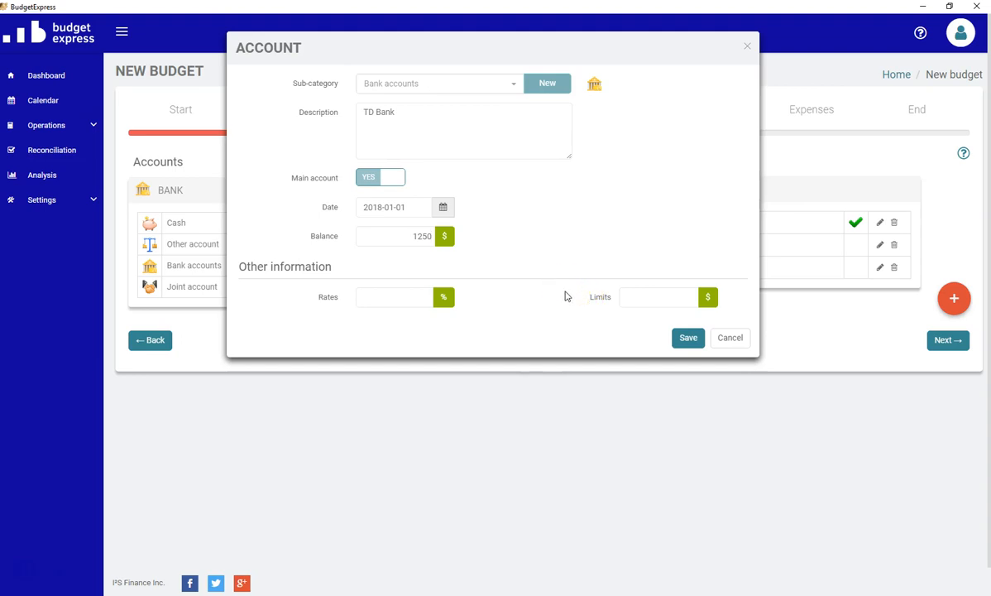
{"action": "left_click", "coordinate": [689, 338]}
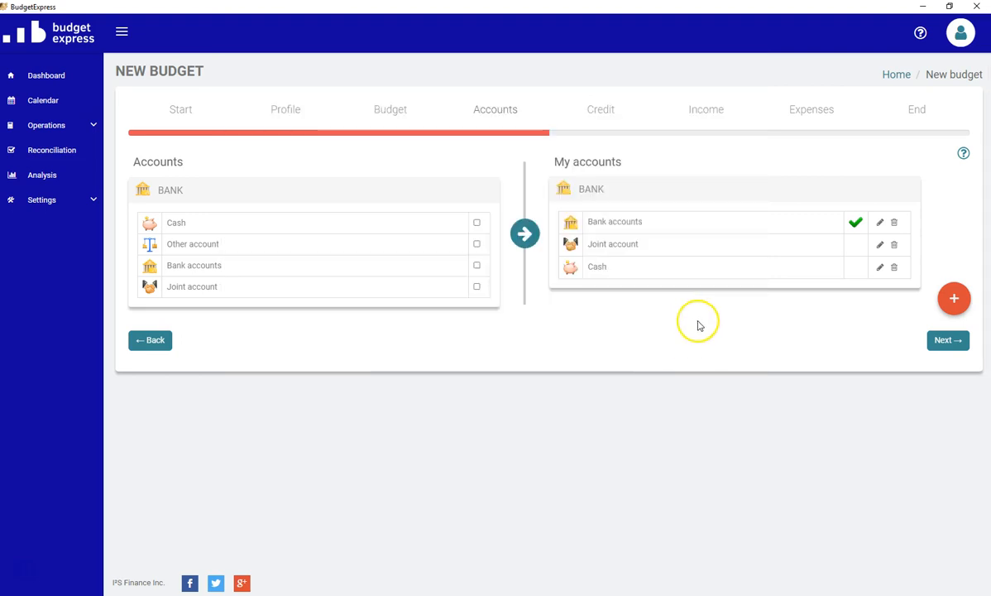
Set Joint account to National Bank with 523 and Cash to 521.25.
{"action": "left_click", "coordinate": [880, 243]}
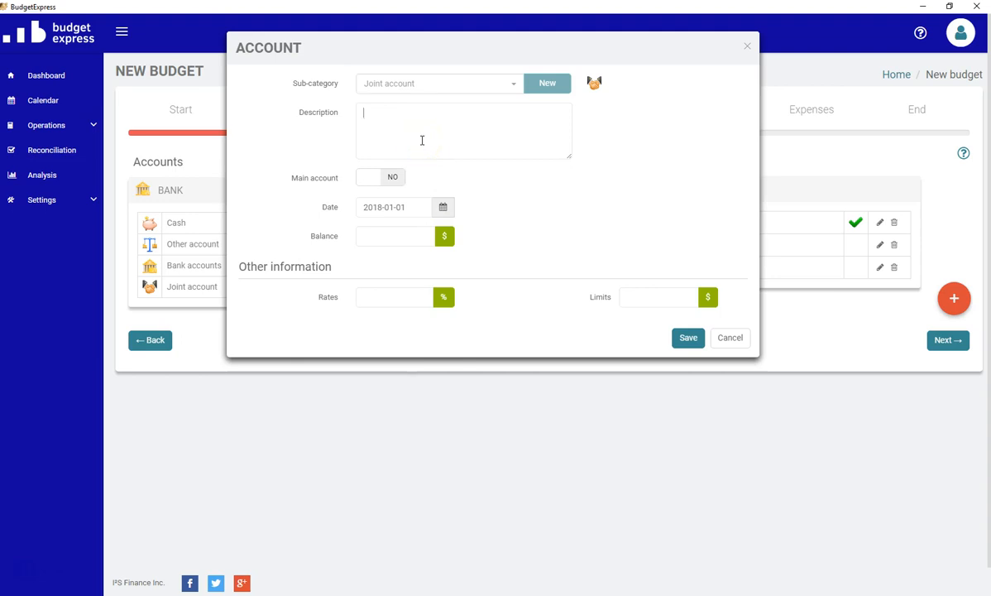
{"action": "type", "text": "Natl"}
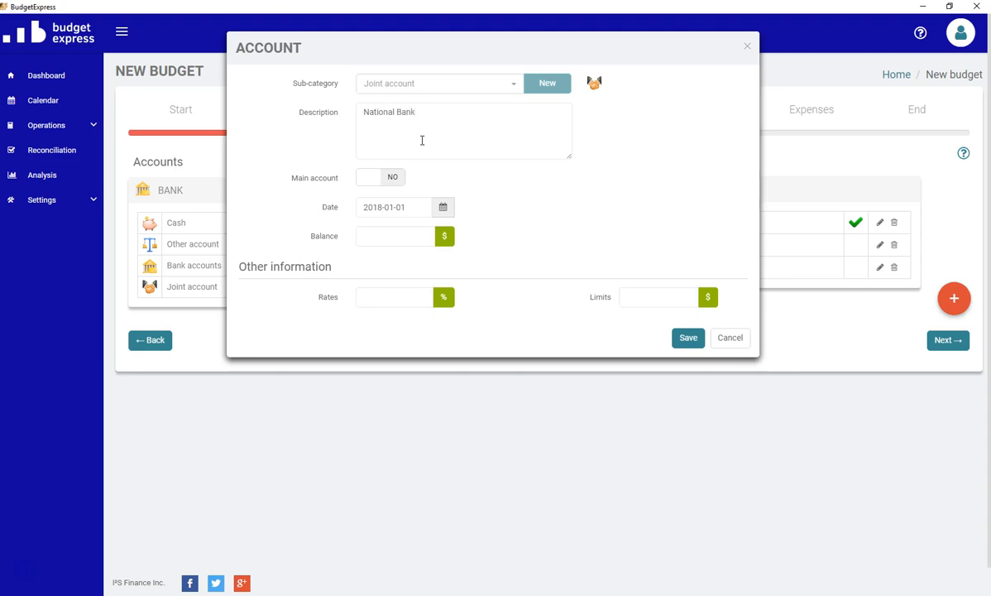
{"action": "mouse_move", "coordinate": [404, 209]}
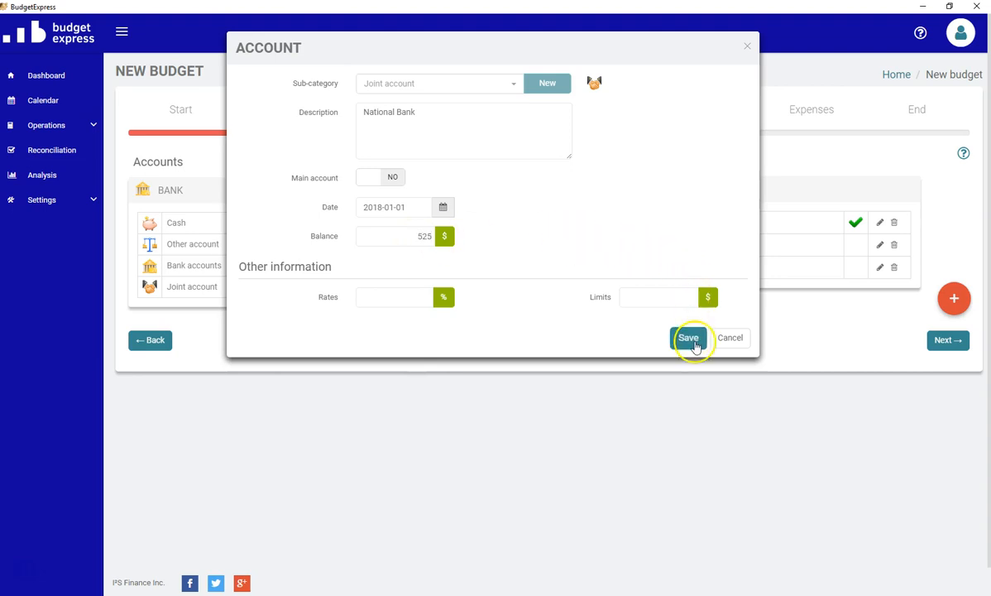
{"action": "left_click", "coordinate": [689, 338]}
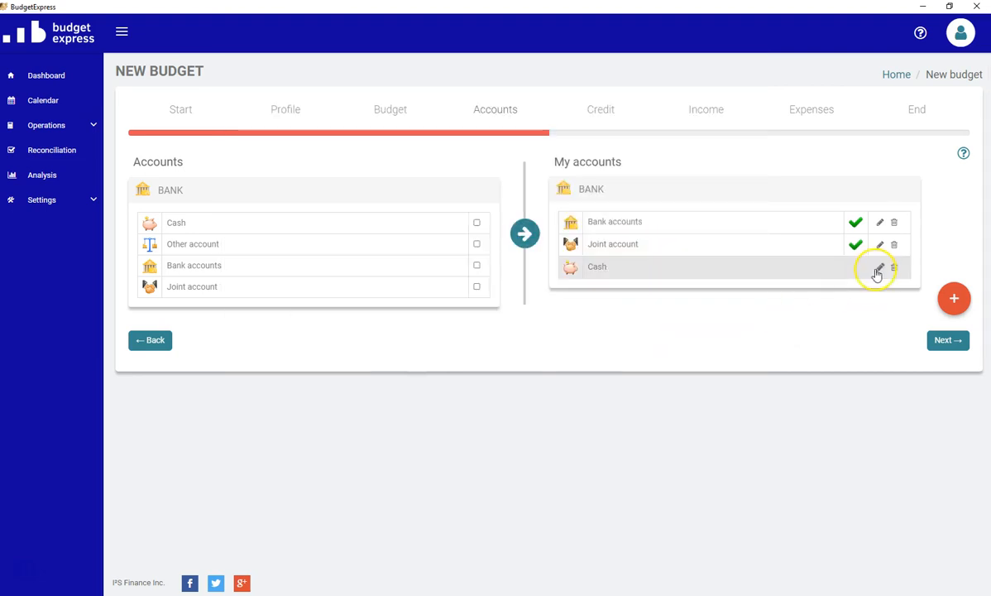
{"action": "left_click", "coordinate": [879, 270]}
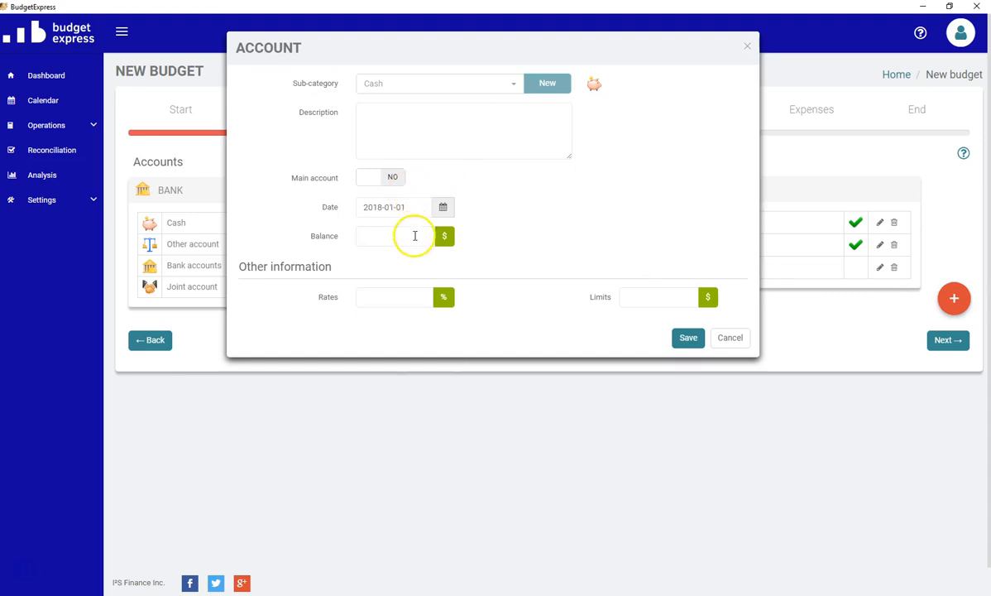
{"action": "type", "text": "521.25"}
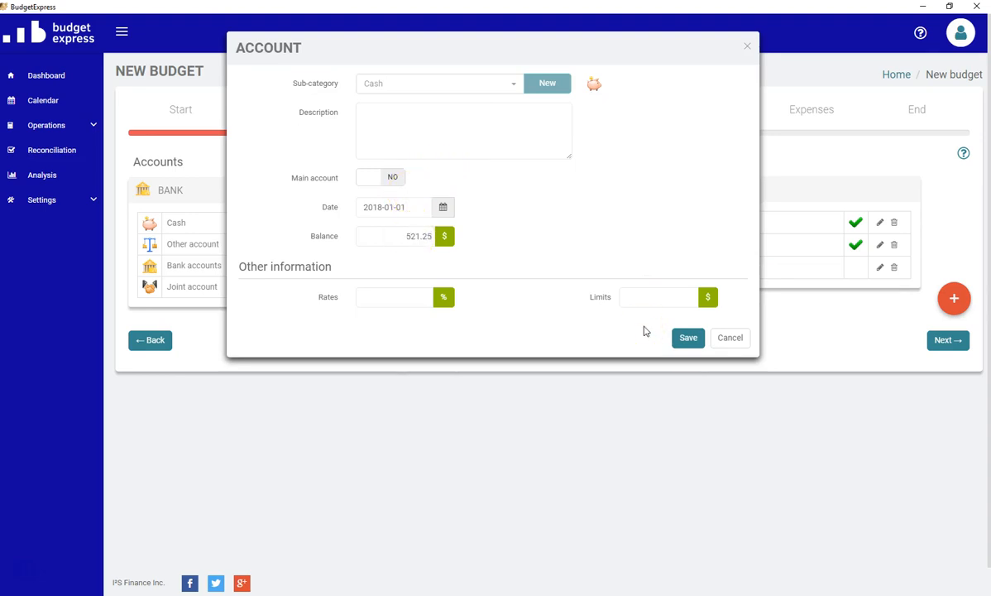
{"action": "left_click", "coordinate": [686, 337]}
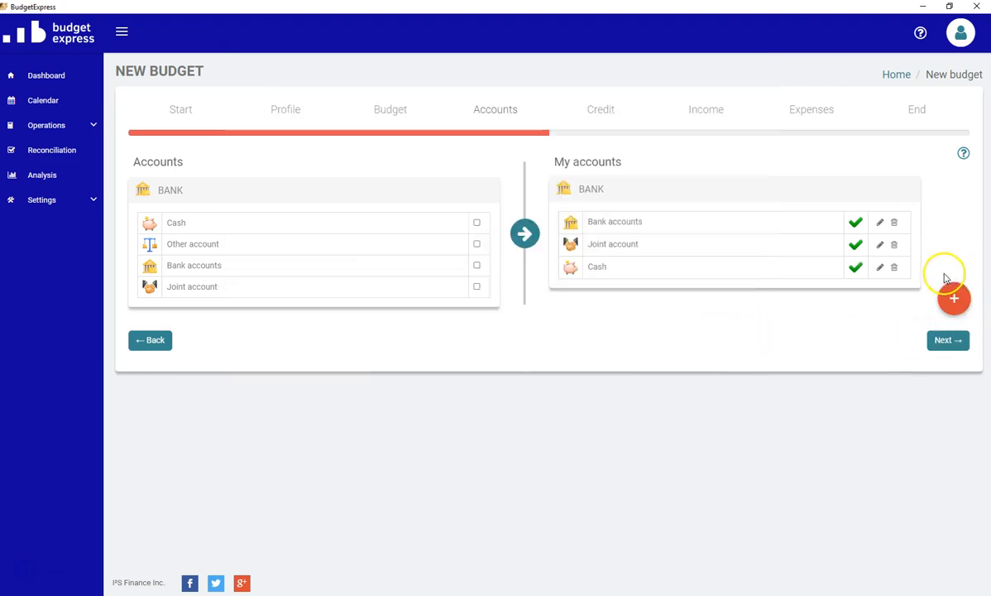
{"action": "mouse_move", "coordinate": [911, 312]}
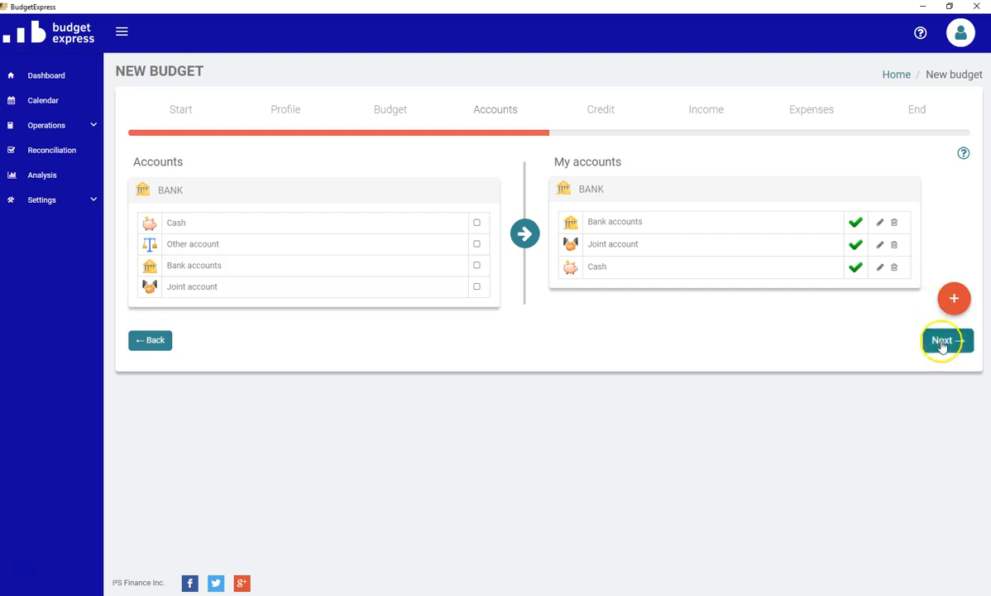
Move to the Credit step and add Credit cards entries to My credit.
{"action": "left_click", "coordinate": [947, 341]}
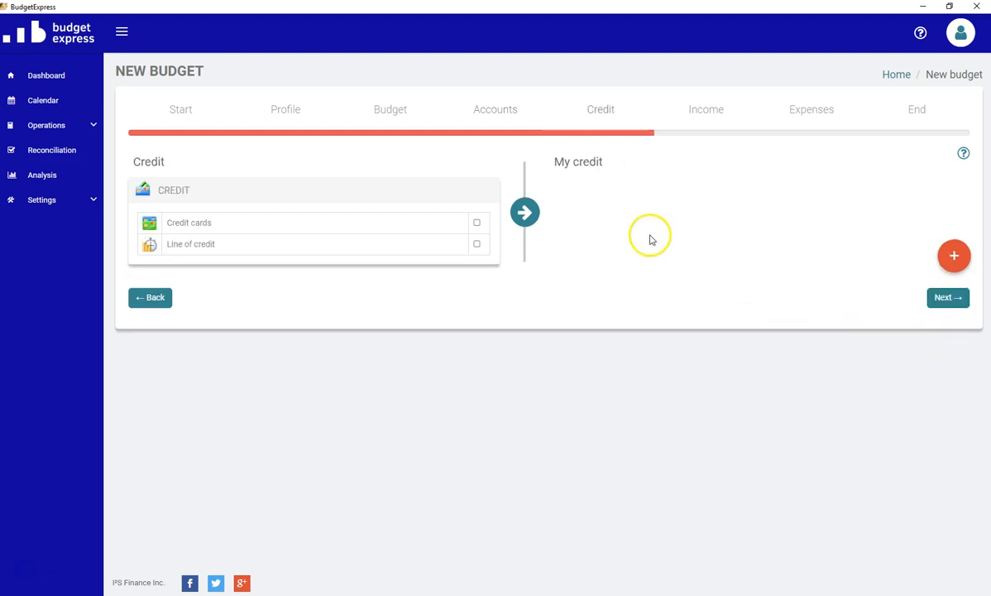
{"action": "mouse_move", "coordinate": [554, 93]}
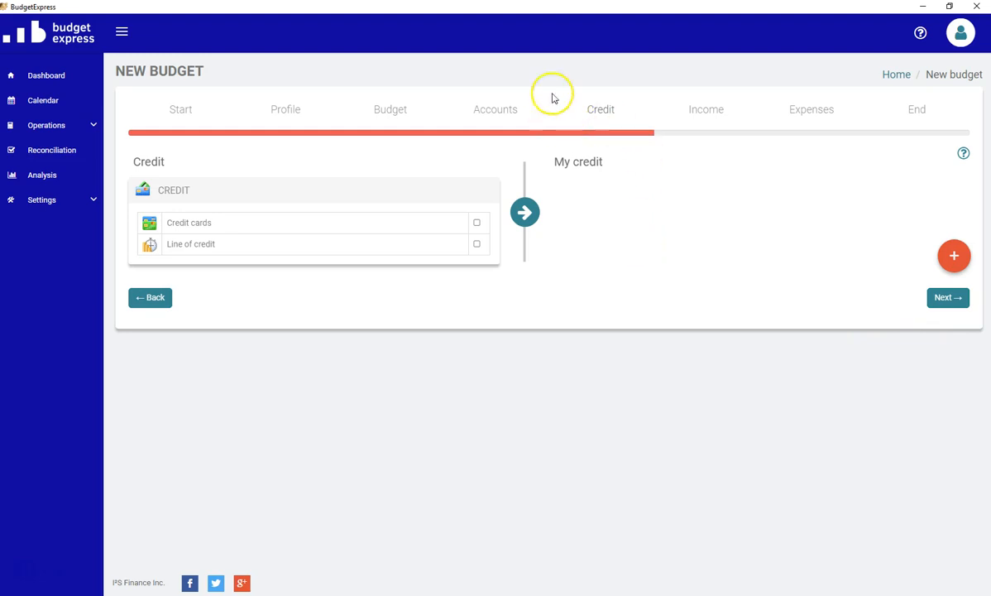
{"action": "mouse_move", "coordinate": [644, 83]}
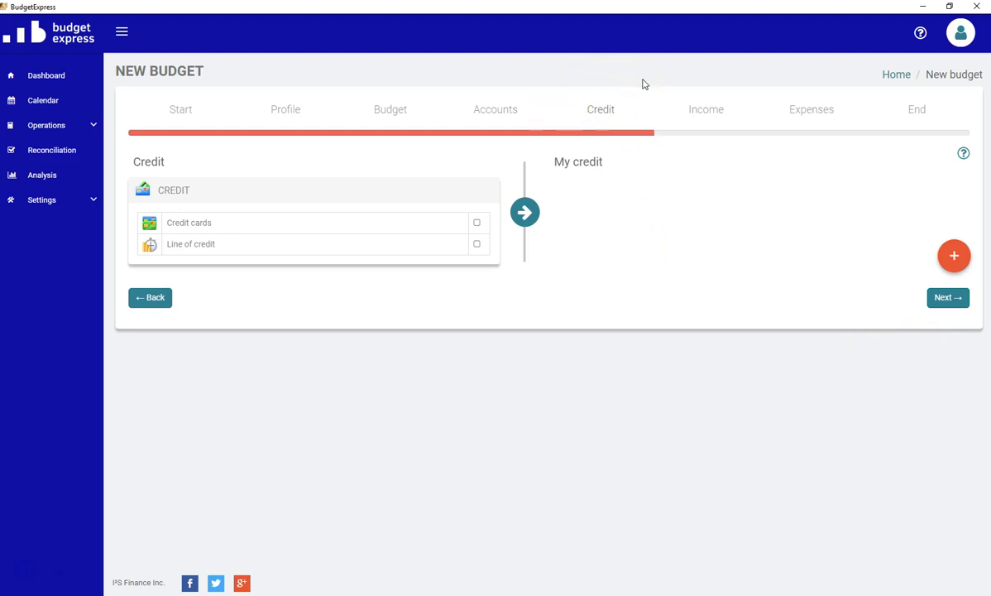
{"action": "mouse_move", "coordinate": [332, 298]}
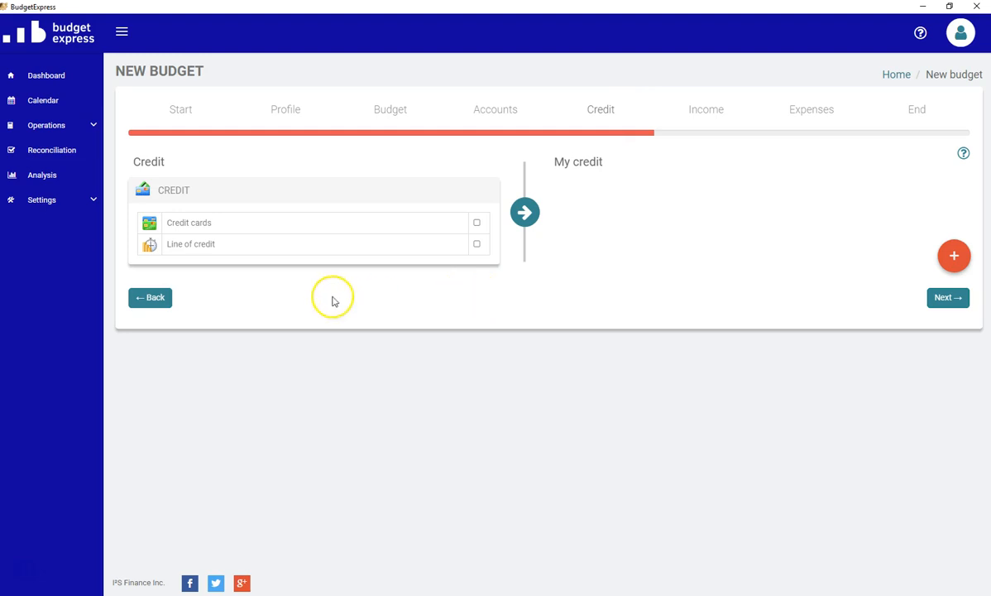
{"action": "mouse_move", "coordinate": [404, 252]}
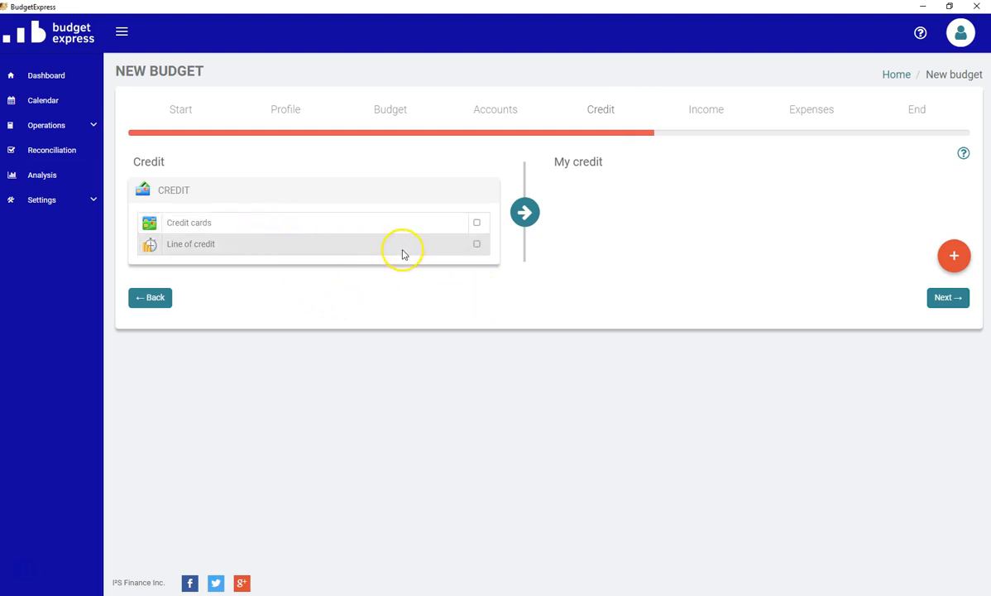
{"action": "left_click", "coordinate": [476, 221]}
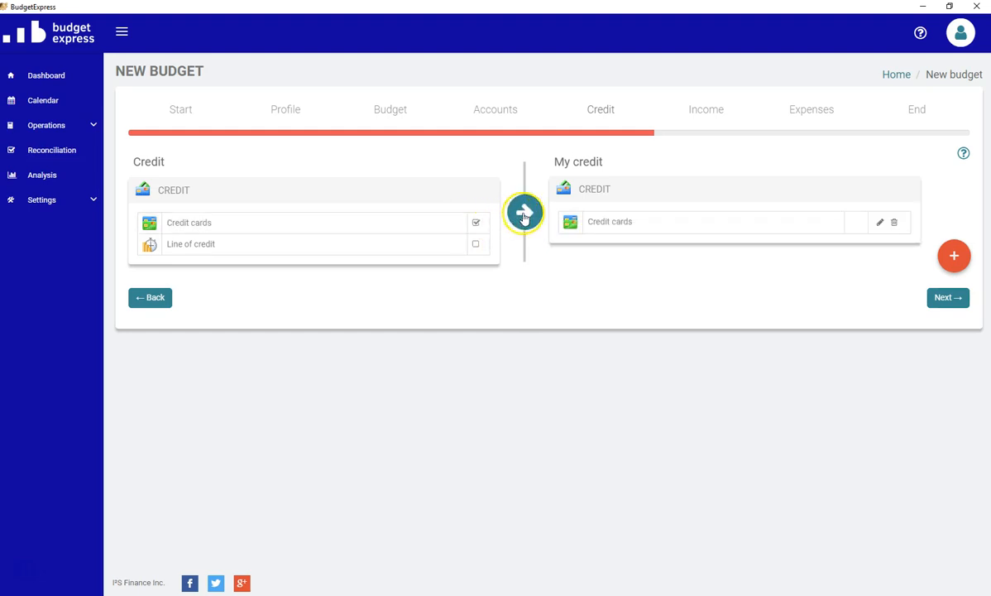
{"action": "left_click", "coordinate": [523, 212]}
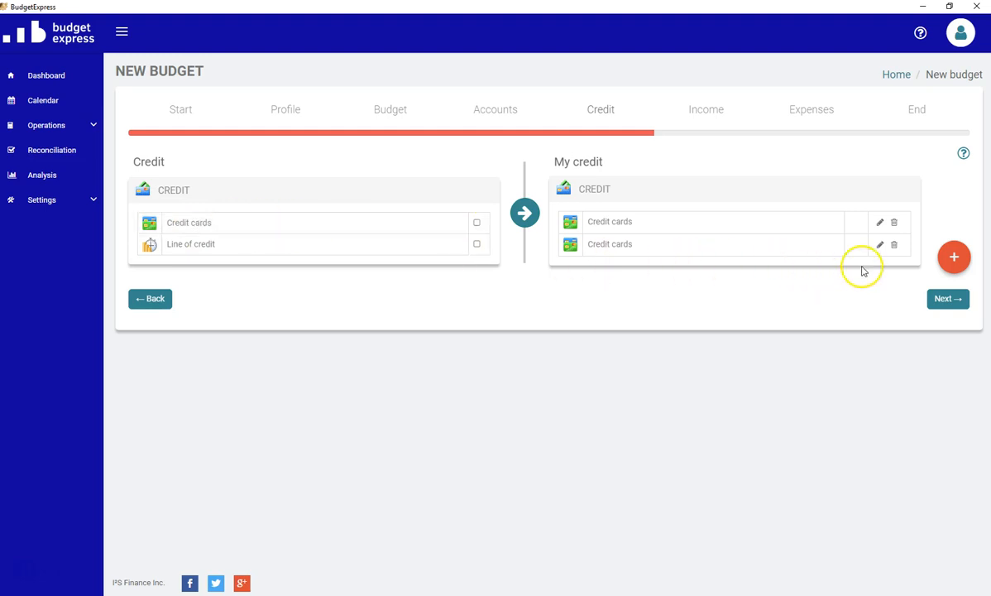
Configure the first credit card as Visa with 5250 and save it.
{"action": "left_click", "coordinate": [973, 256]}
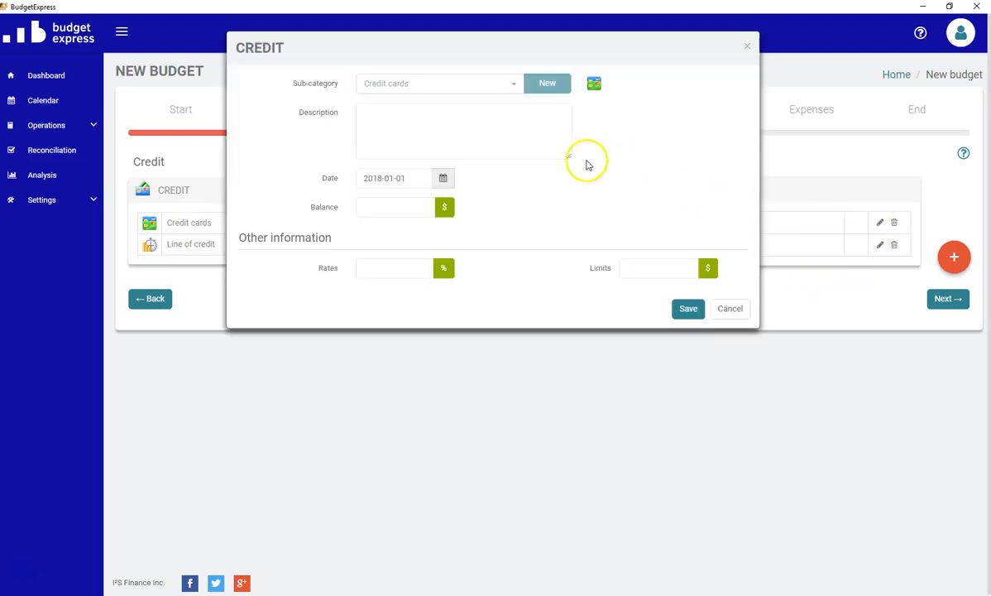
{"action": "left_click", "coordinate": [463, 129]}
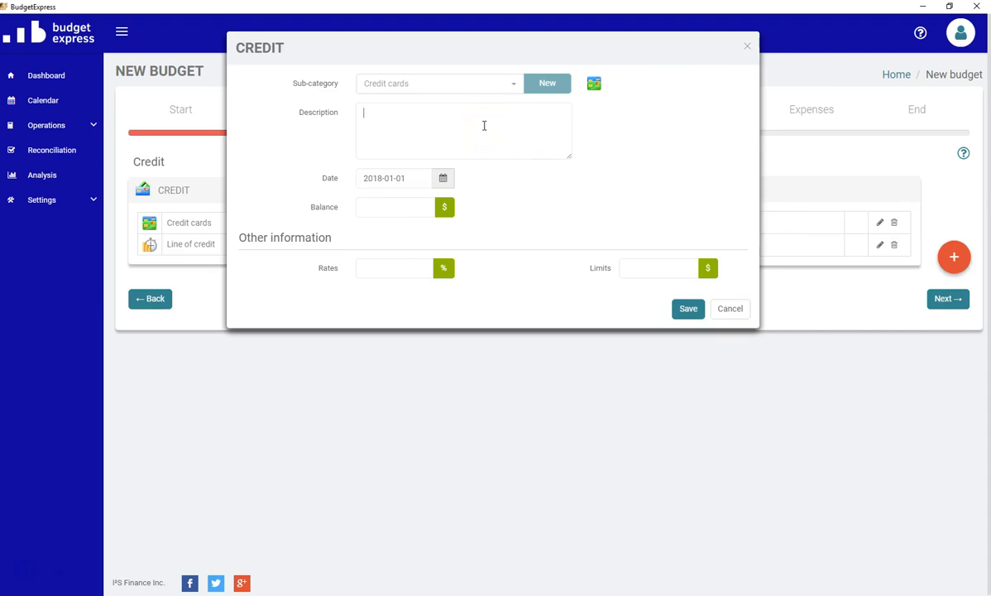
{"action": "type", "text": "Visa"}
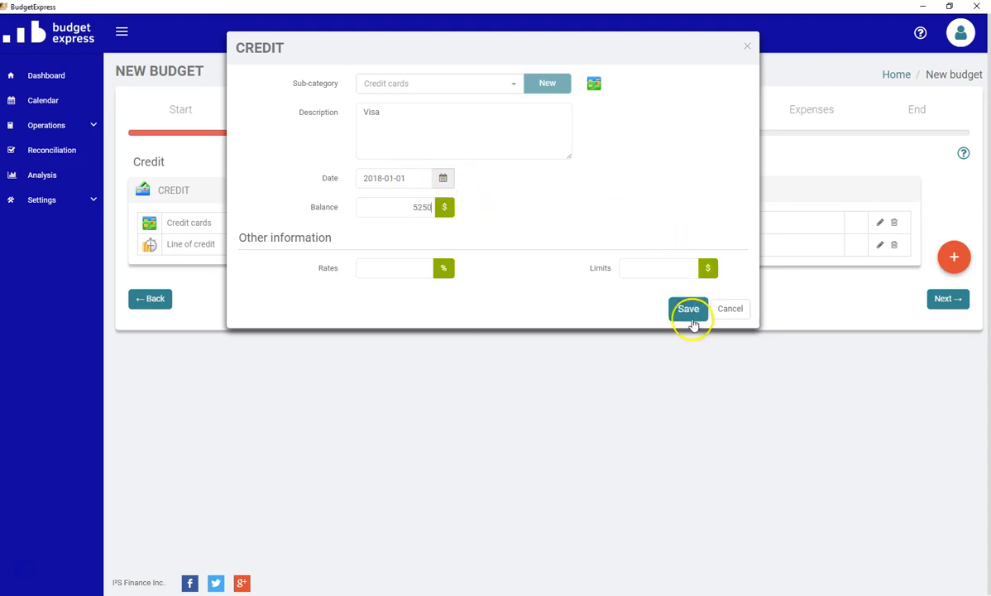
{"action": "left_click", "coordinate": [688, 309]}
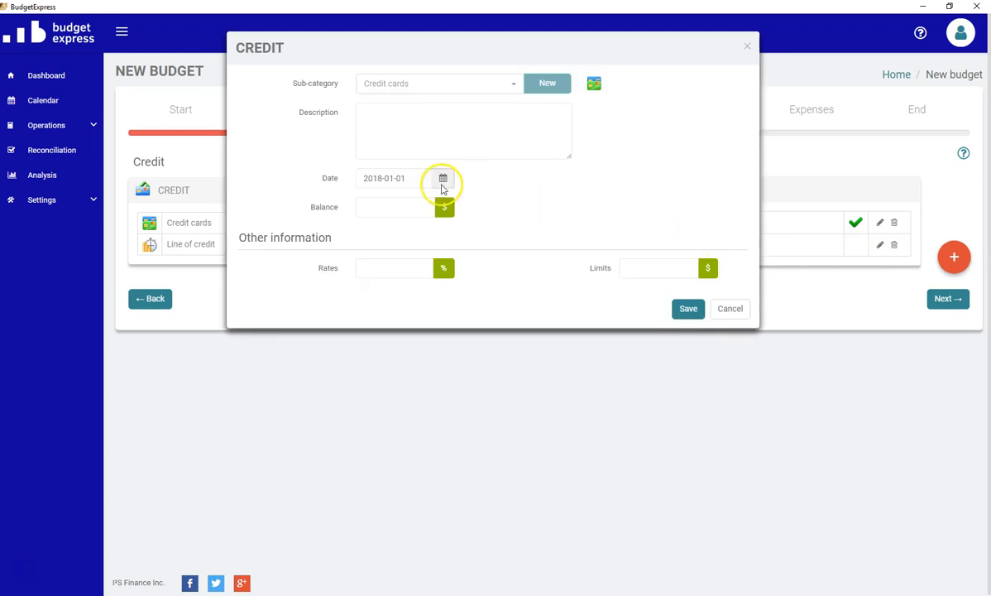
Configure the second credit card as Mastercard with 400 and save it.
{"action": "type", "text": "Mastercard"}
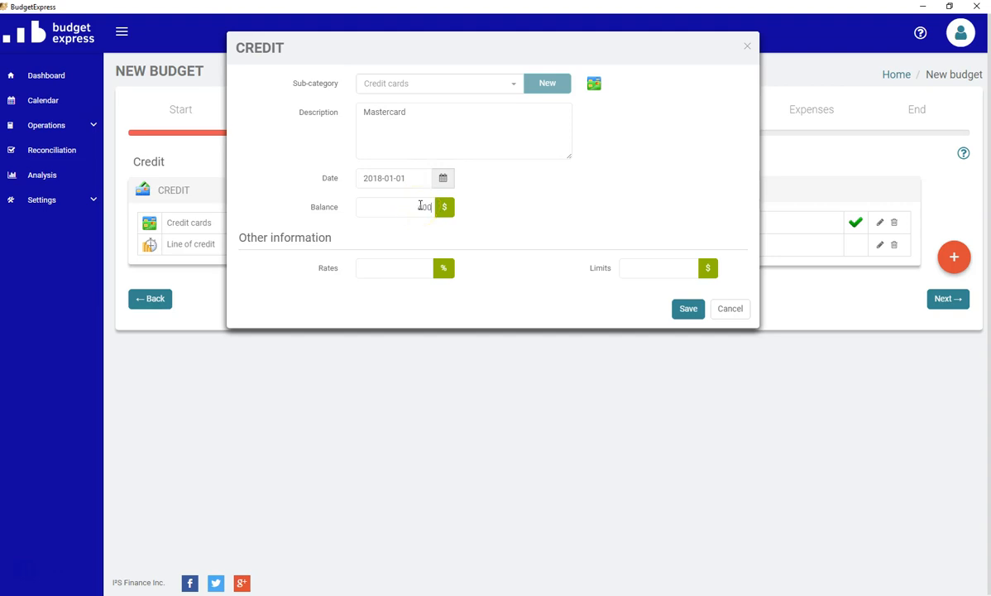
{"action": "type", "text": "400"}
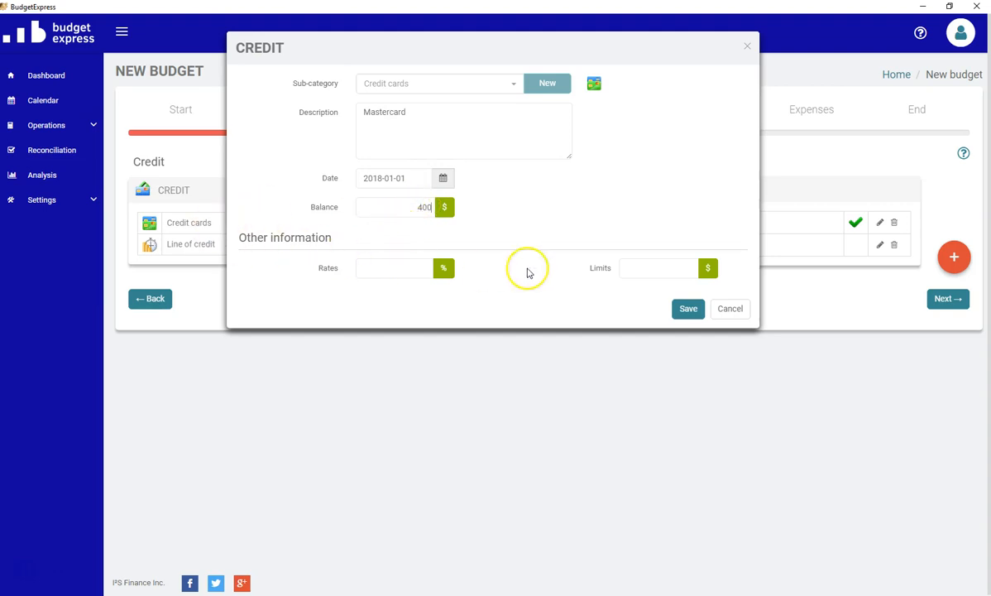
{"action": "mouse_move", "coordinate": [643, 309]}
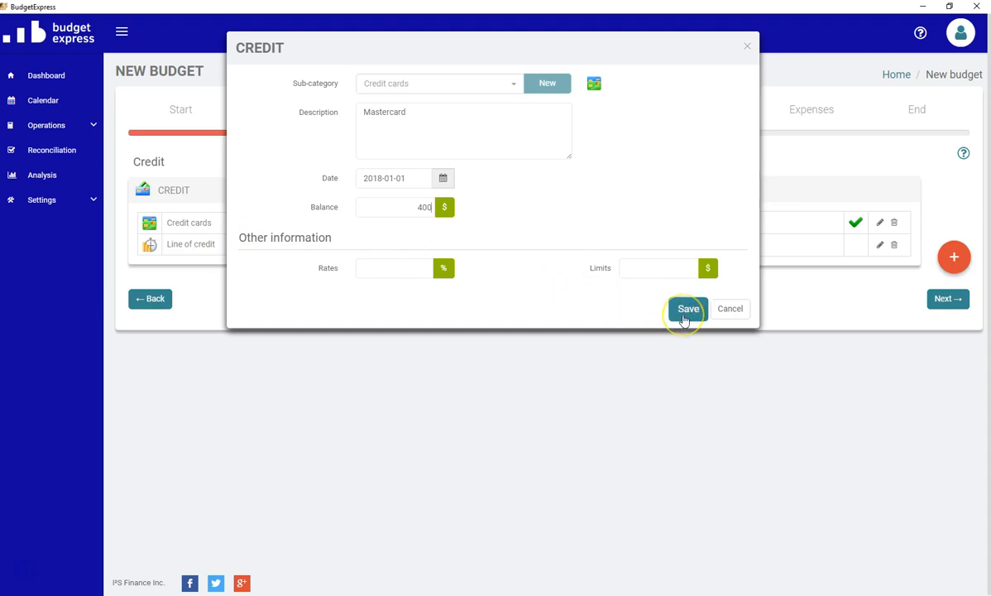
{"action": "left_click", "coordinate": [689, 309]}
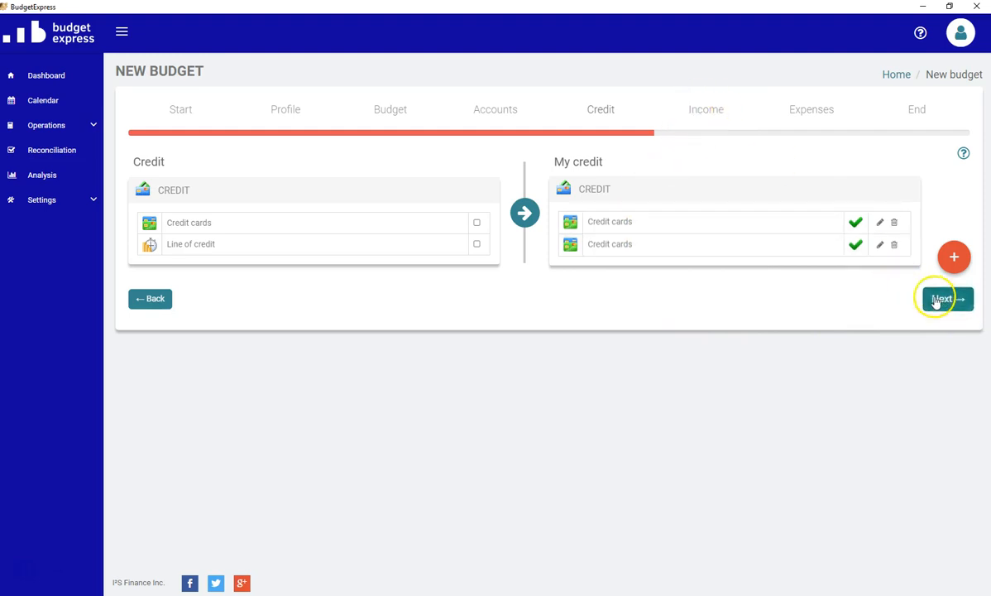
In the Income step add Pay, Bonuses and a second Pay from Pay and Advantages to My income.
{"action": "left_click", "coordinate": [946, 298]}
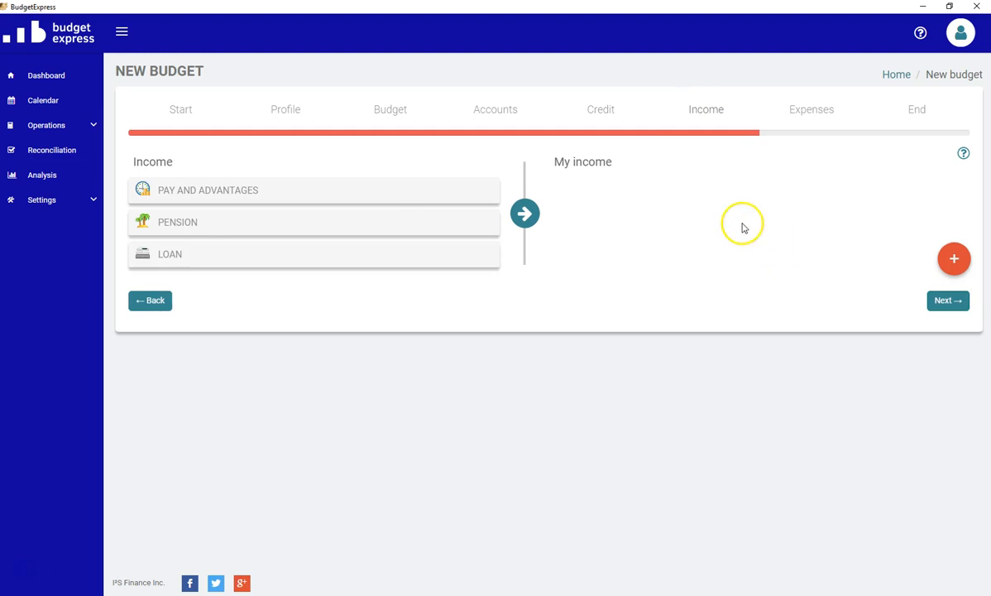
{"action": "mouse_move", "coordinate": [271, 277]}
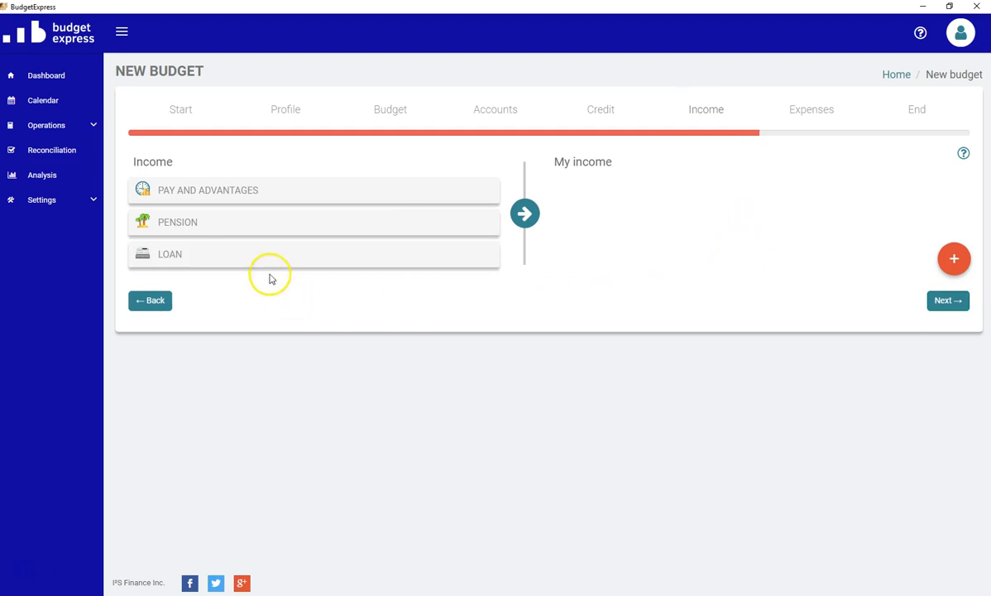
{"action": "mouse_move", "coordinate": [419, 197]}
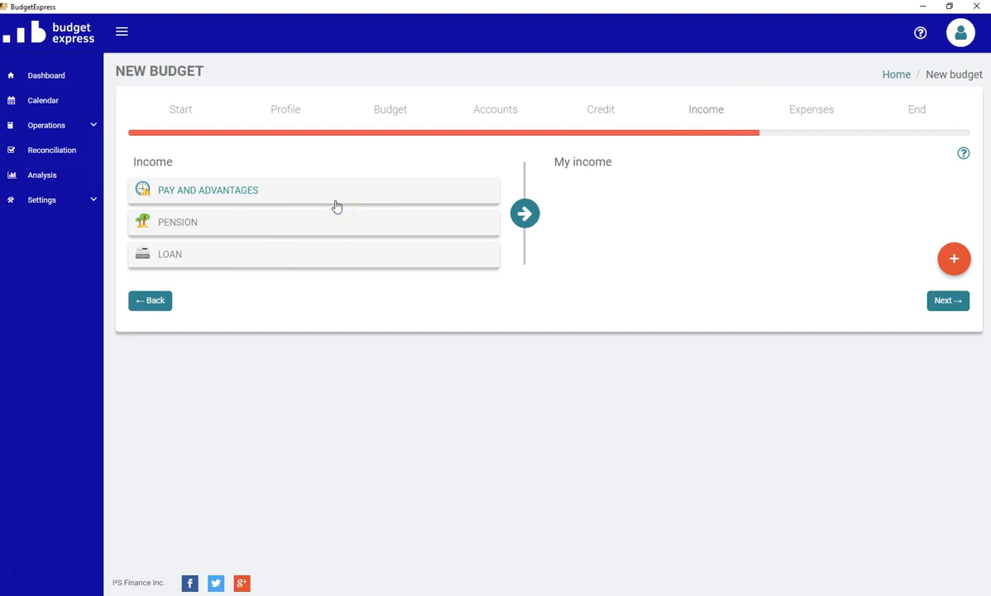
{"action": "mouse_move", "coordinate": [334, 209]}
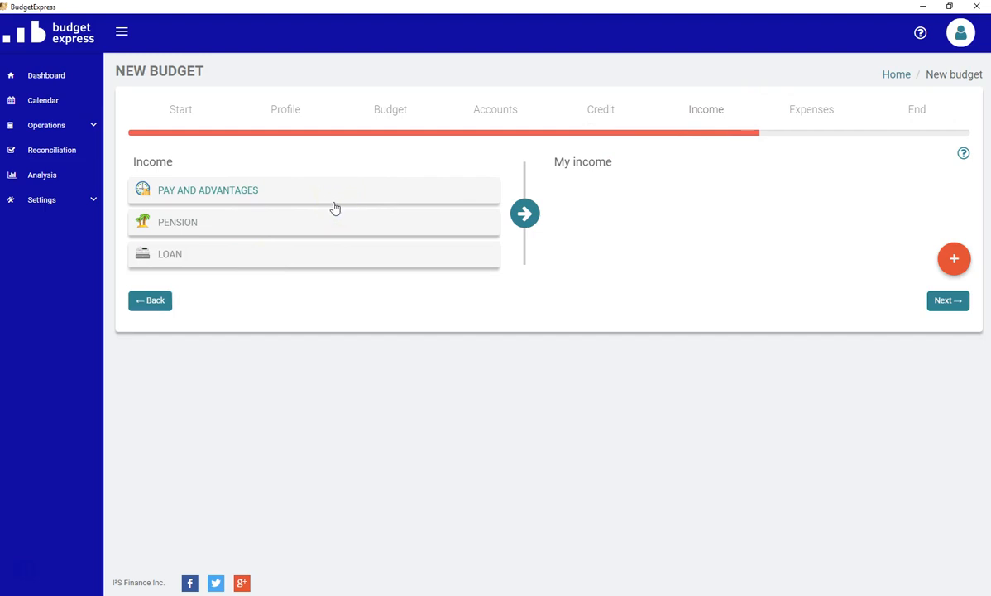
{"action": "mouse_move", "coordinate": [334, 204]}
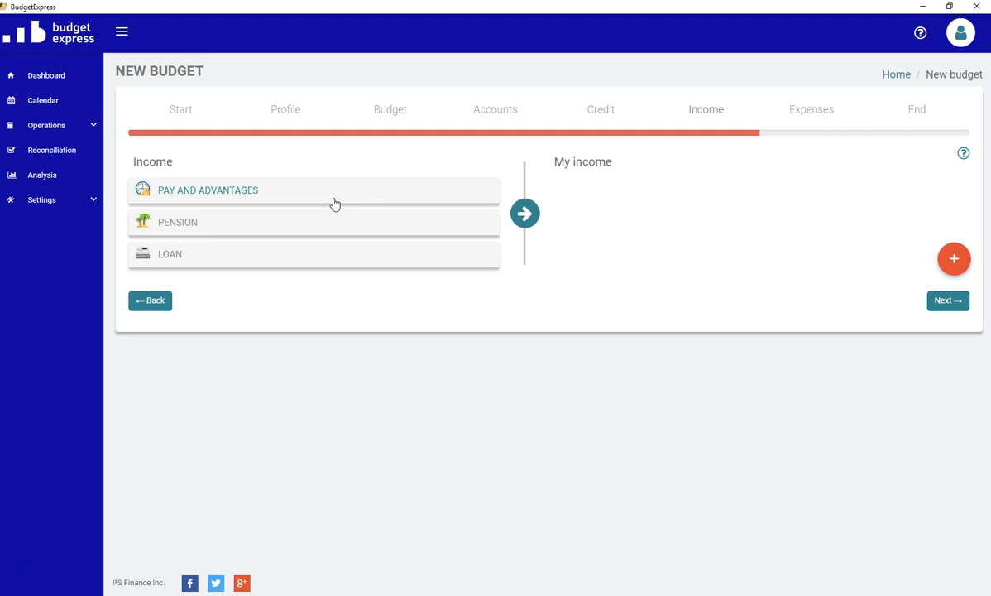
{"action": "left_click", "coordinate": [209, 189]}
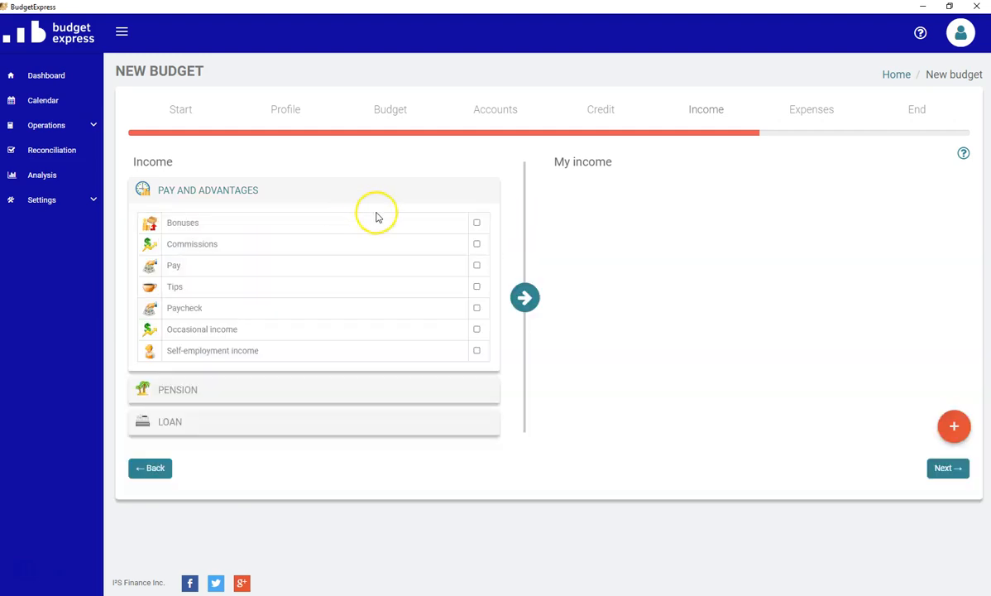
{"action": "mouse_move", "coordinate": [328, 363]}
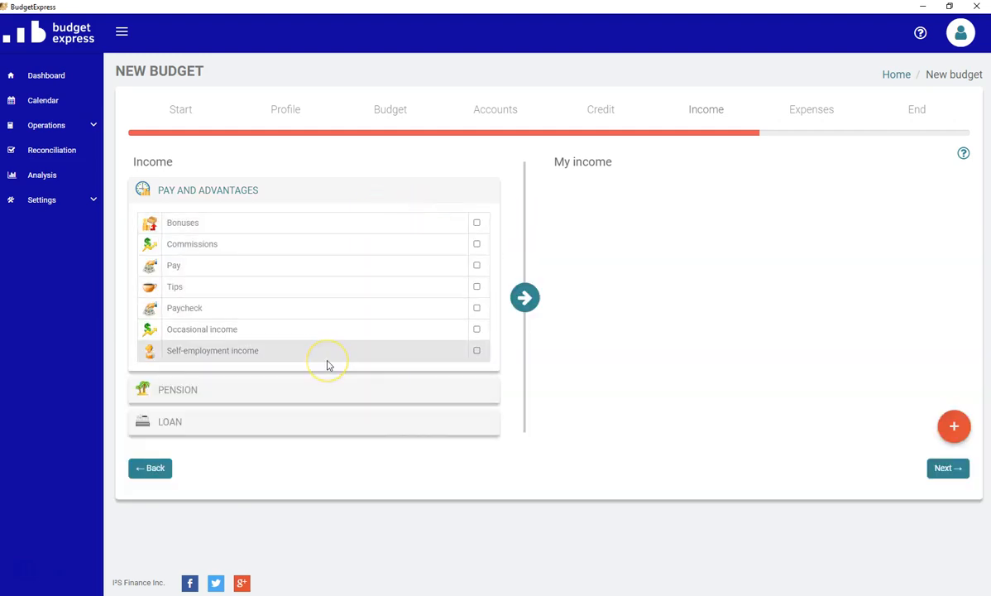
{"action": "mouse_move", "coordinate": [278, 199]}
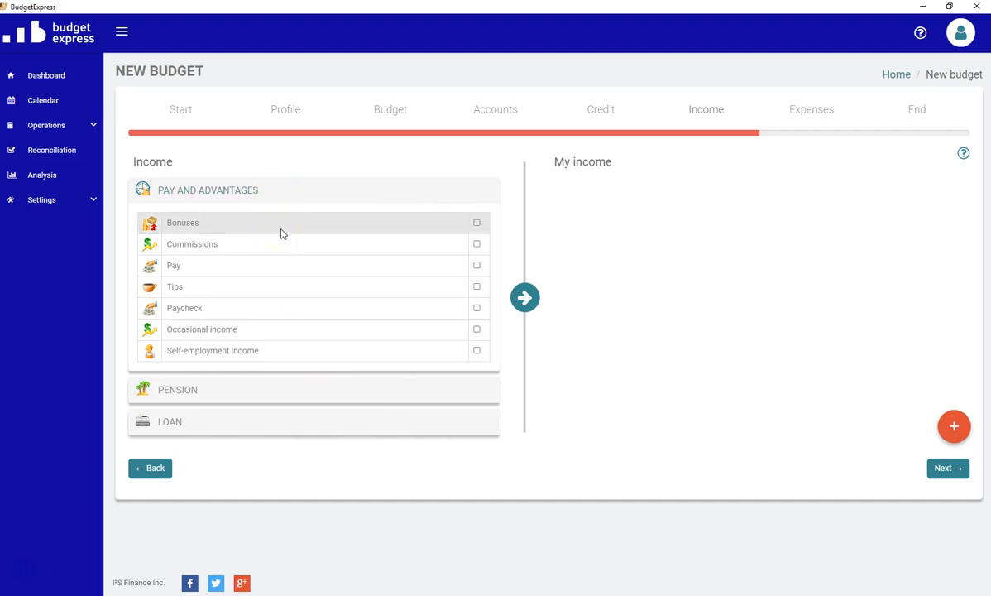
{"action": "mouse_move", "coordinate": [373, 292]}
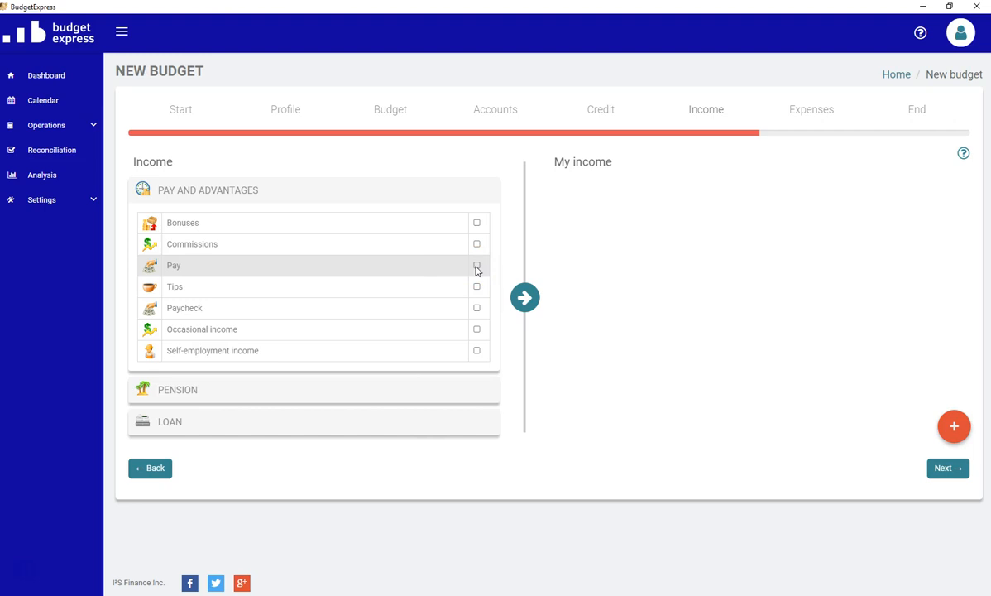
{"action": "left_click", "coordinate": [477, 264]}
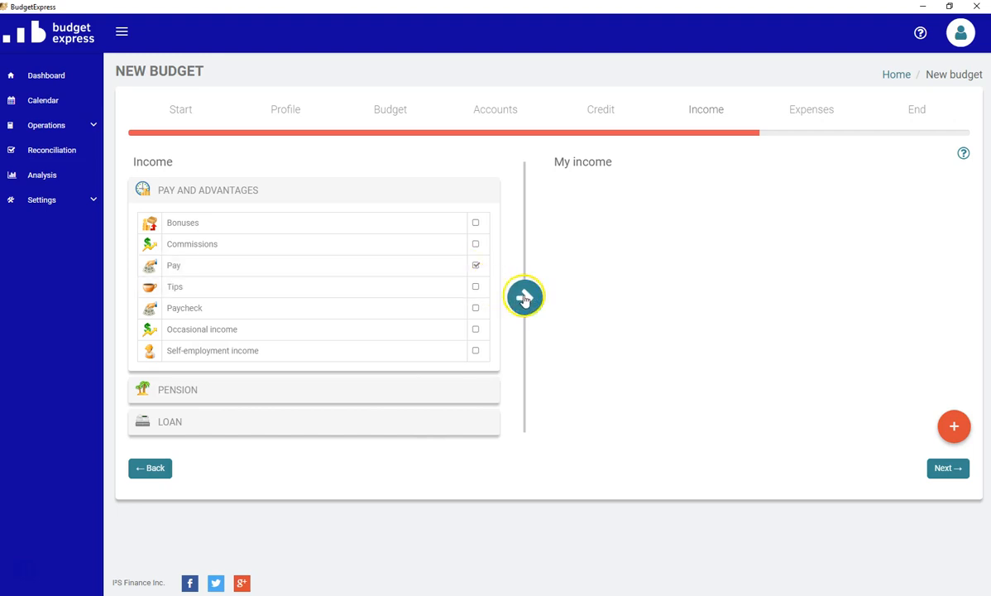
{"action": "left_click", "coordinate": [523, 298]}
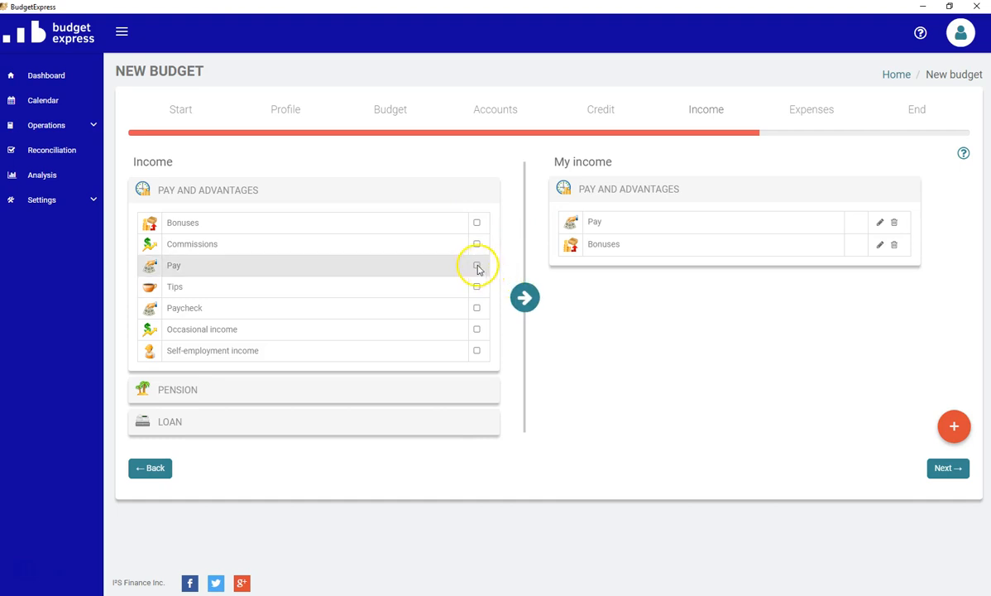
{"action": "left_click", "coordinate": [523, 298]}
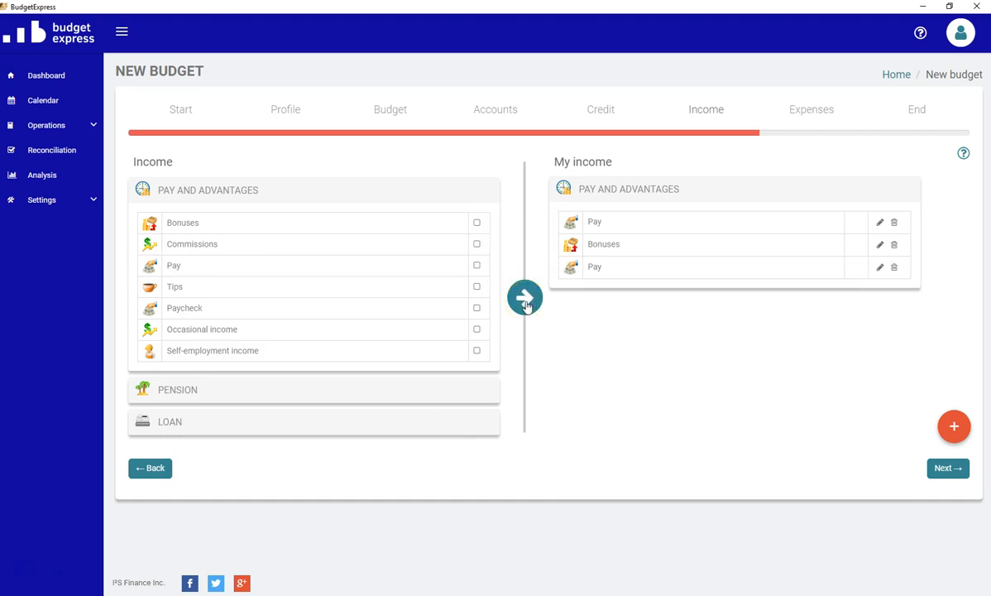
{"action": "mouse_move", "coordinate": [660, 394]}
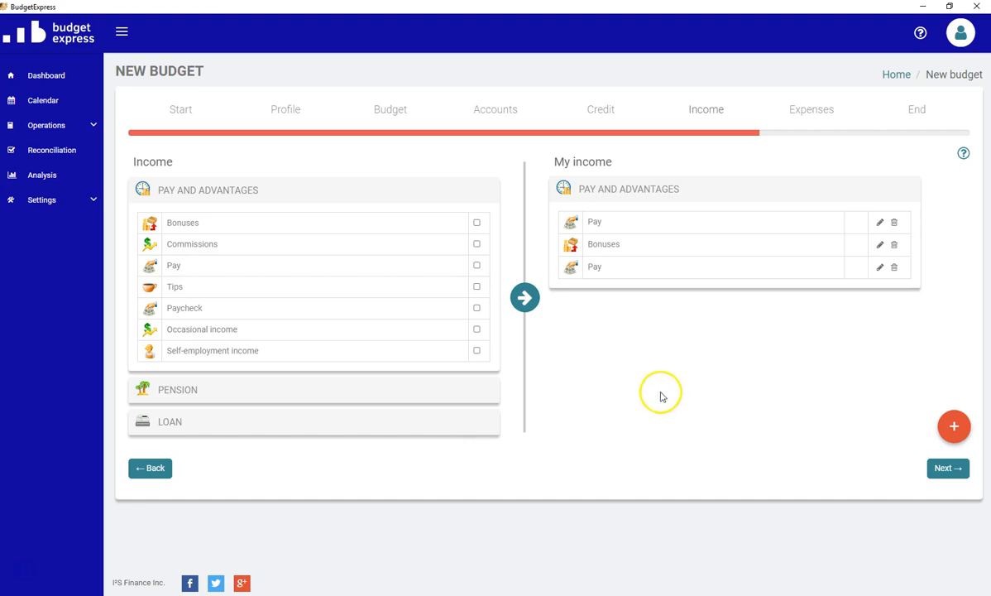
Describe the first Pay as My Payroll, 450 recurring weekly.
{"action": "scroll", "scroll_direction": "down", "scroll_amount": 3}
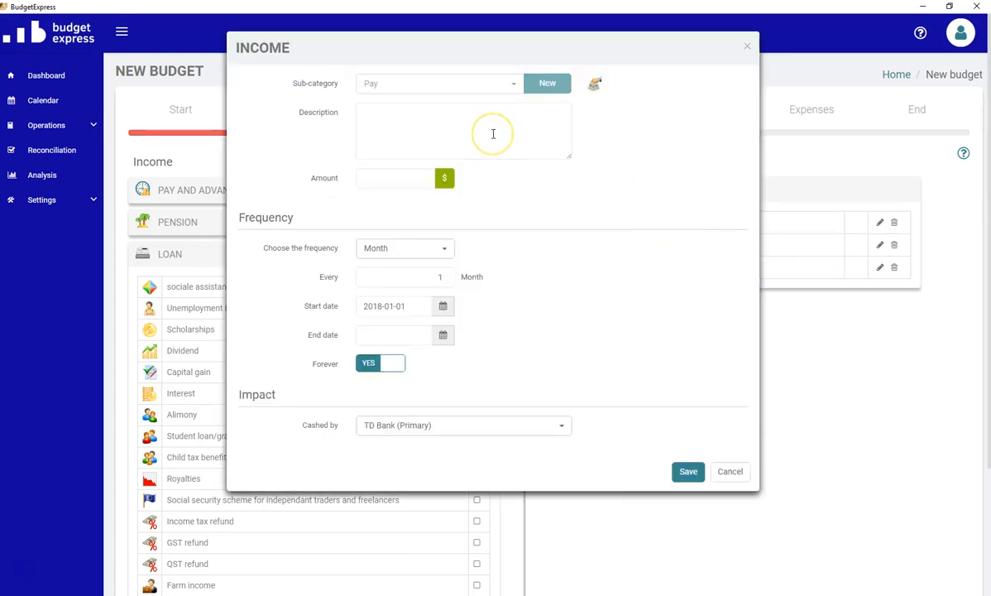
{"action": "type", "text": "M"}
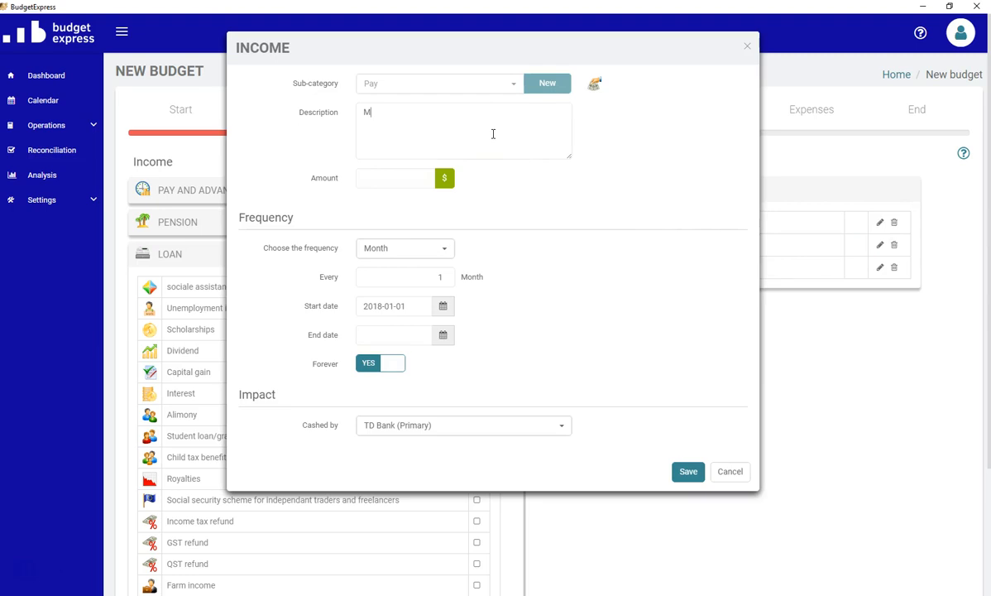
{"action": "type", "text": "y Payroll"}
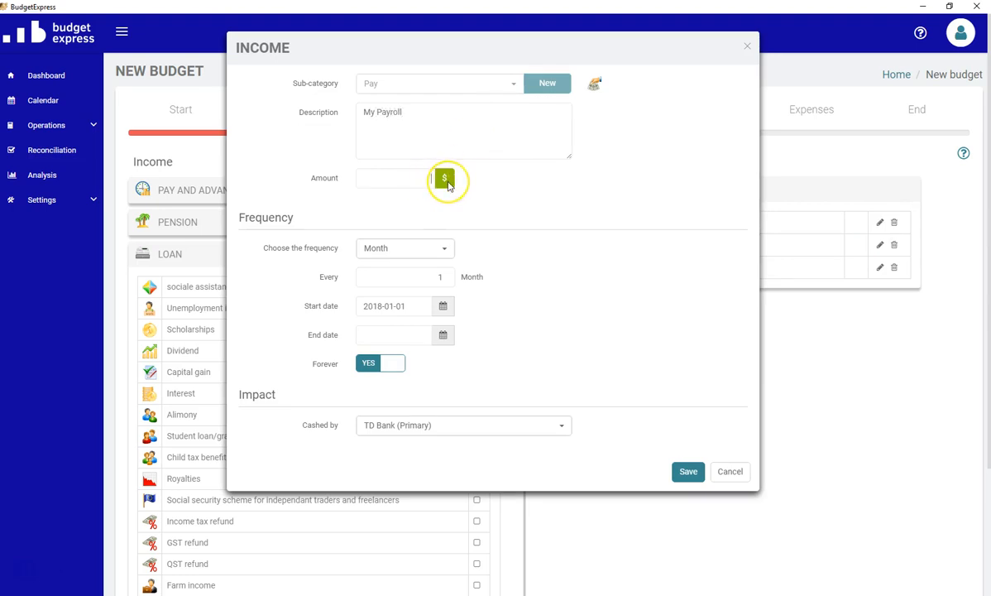
{"action": "type", "text": "450"}
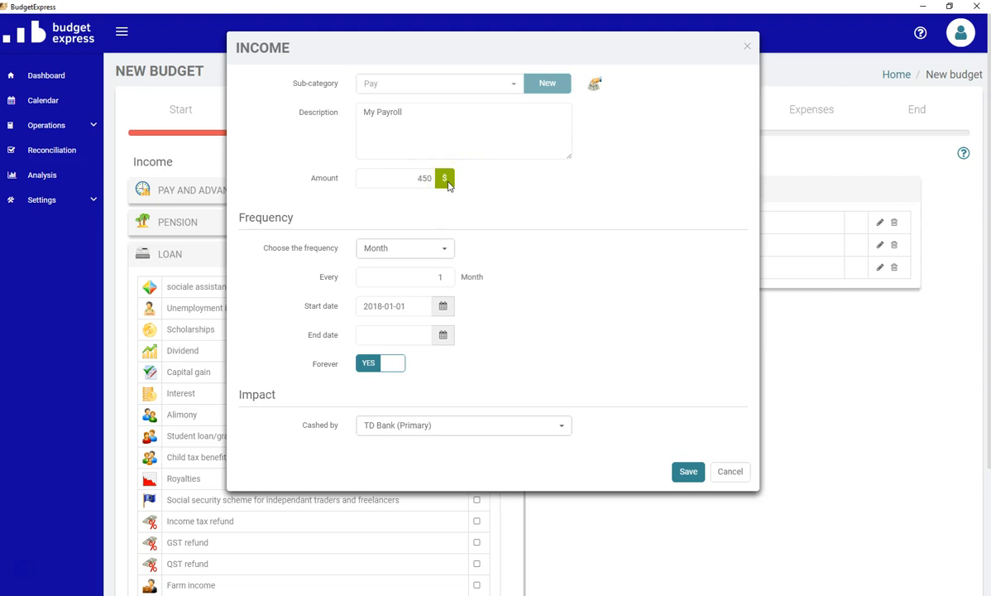
{"action": "left_click", "coordinate": [404, 248]}
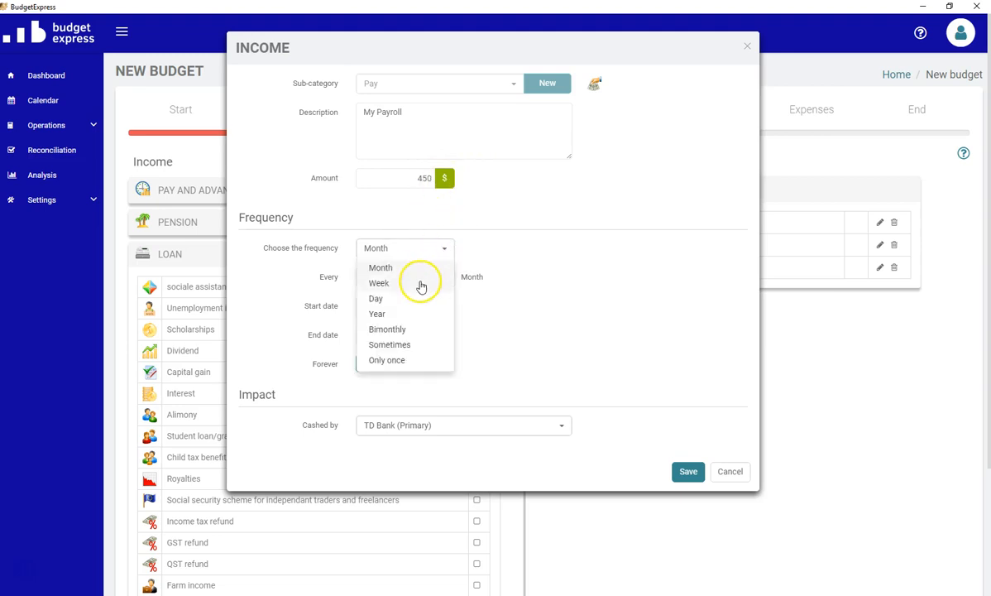
{"action": "left_click", "coordinate": [377, 283]}
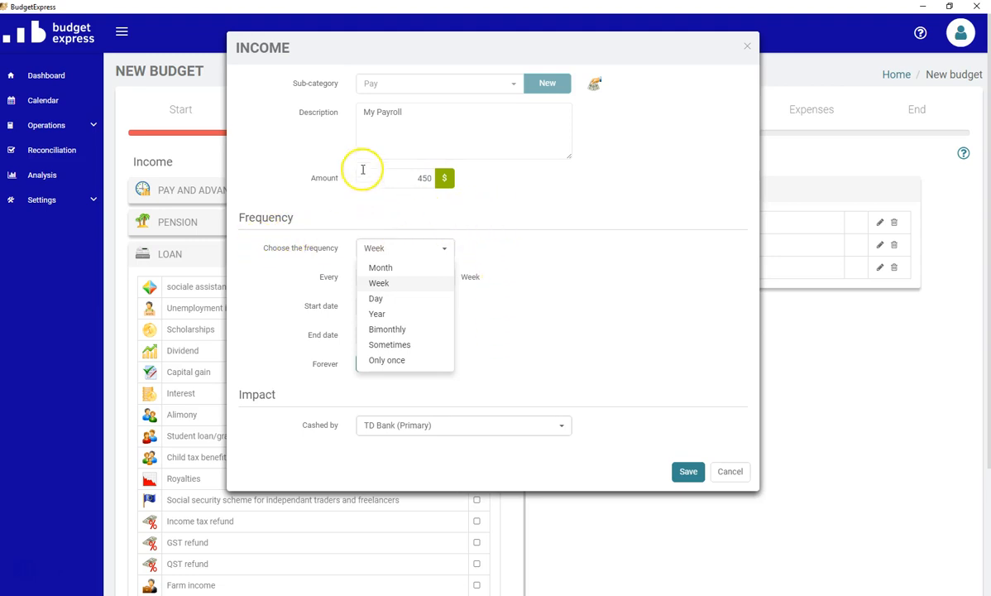
{"action": "mouse_move", "coordinate": [470, 197]}
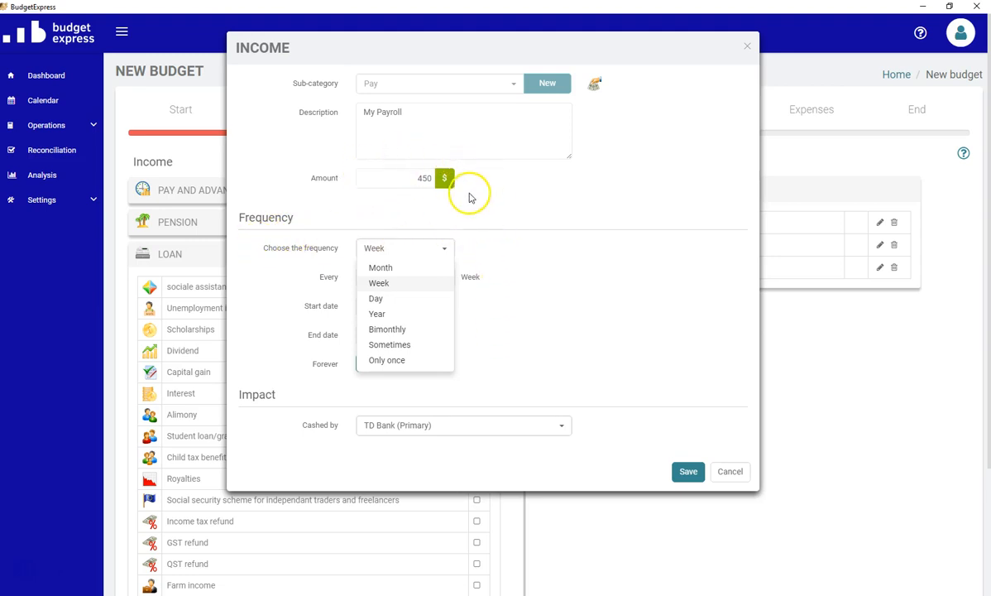
{"action": "mouse_move", "coordinate": [473, 248]}
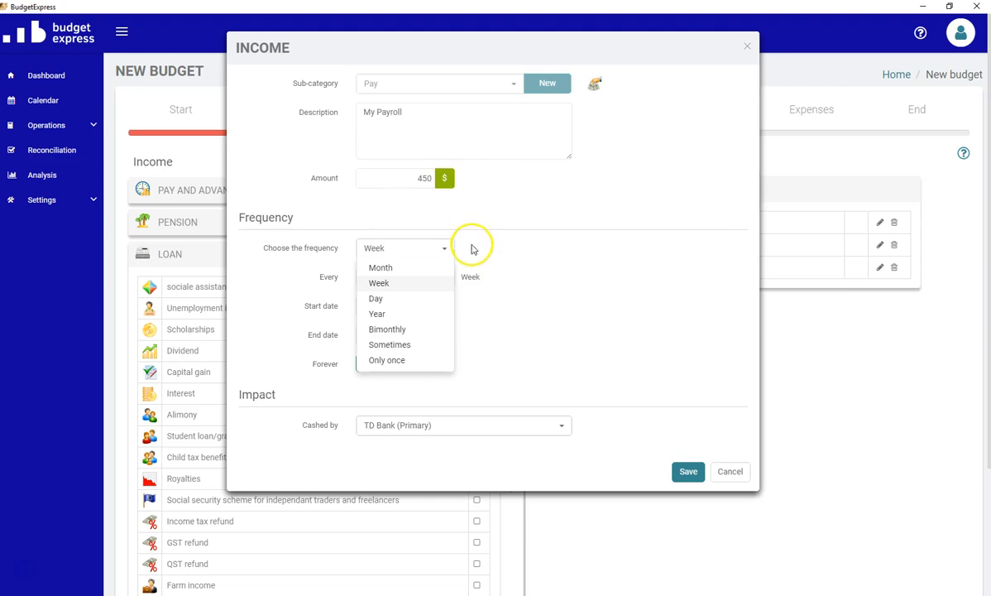
{"action": "mouse_move", "coordinate": [470, 255]}
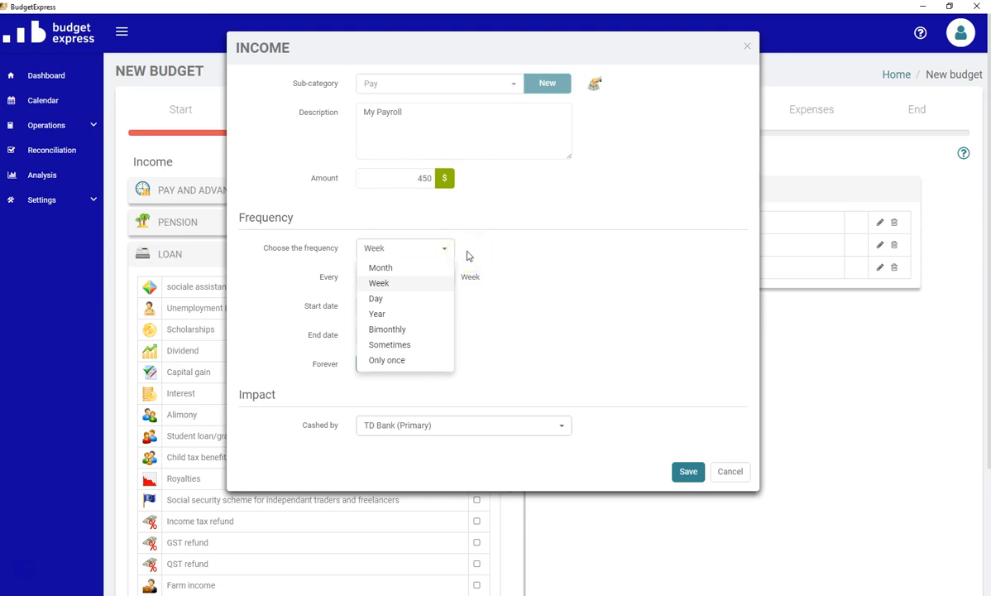
{"action": "mouse_move", "coordinate": [476, 192]}
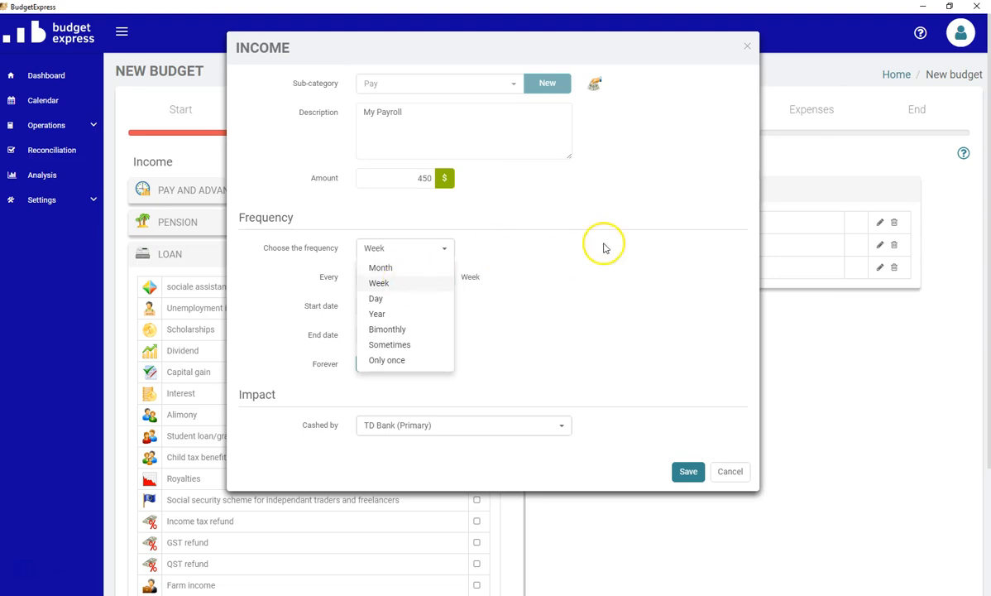
{"action": "left_click", "coordinate": [379, 283]}
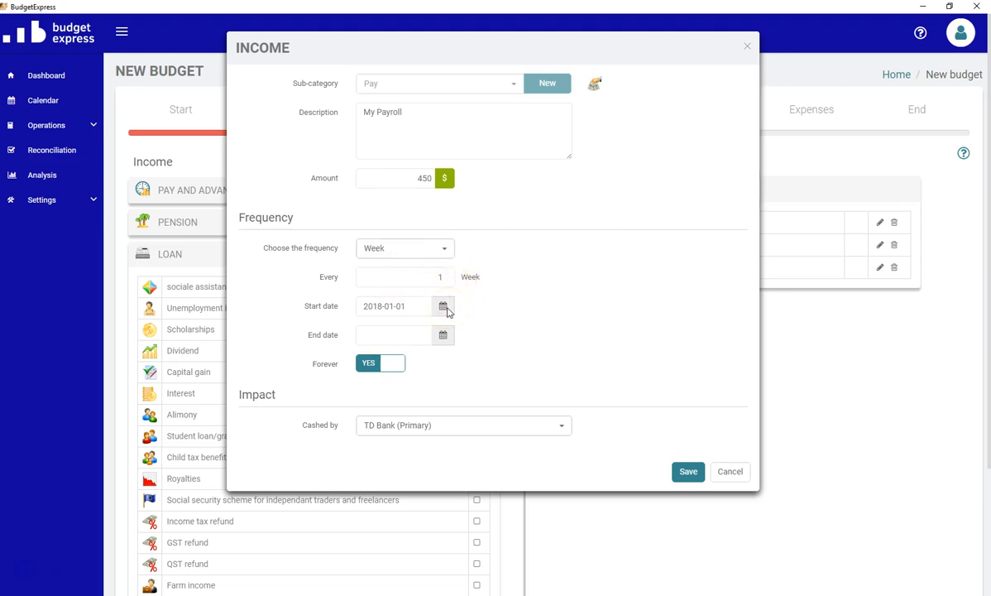
Start the payroll on 2018-01-04, deposit it into National Bank, and save.
{"action": "left_click", "coordinate": [443, 306]}
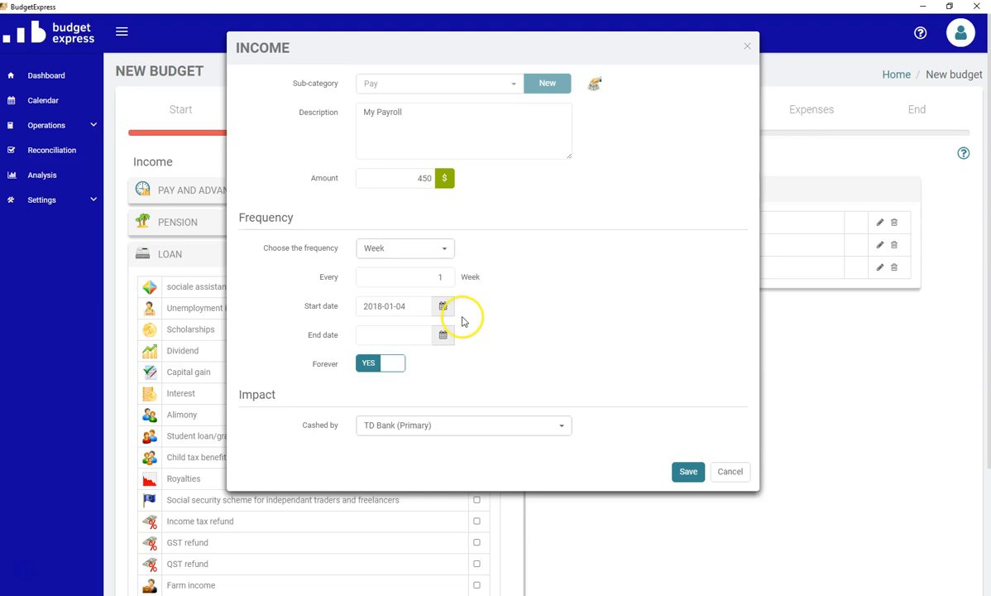
{"action": "mouse_move", "coordinate": [532, 315]}
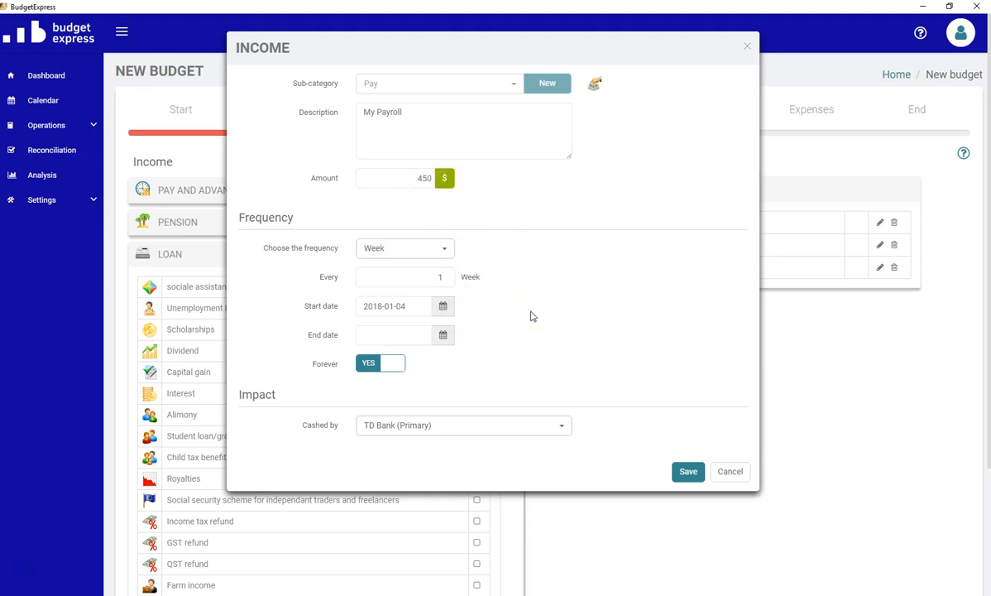
{"action": "mouse_move", "coordinate": [384, 338]}
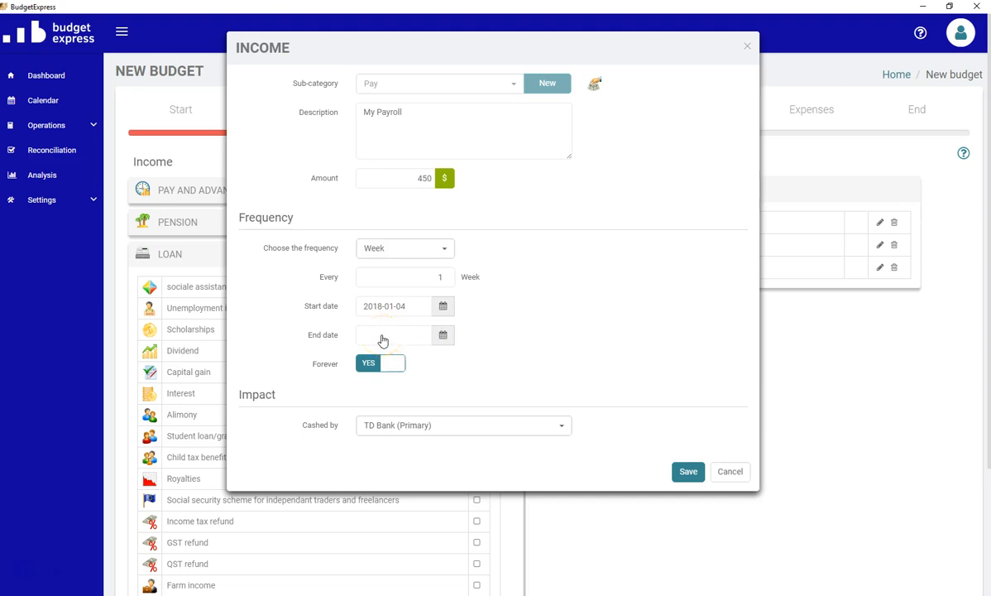
{"action": "mouse_move", "coordinate": [480, 341]}
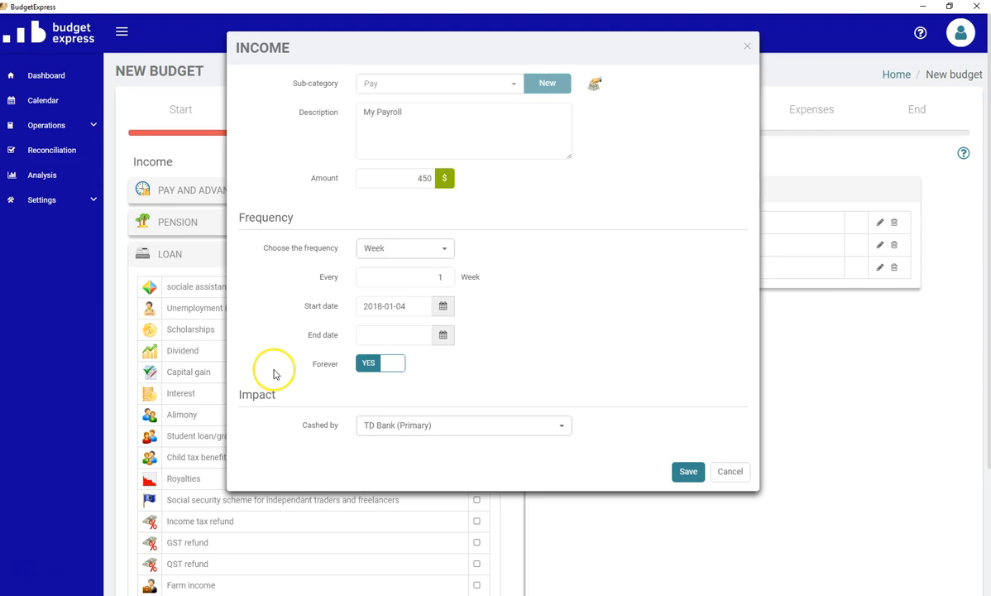
{"action": "mouse_move", "coordinate": [270, 427]}
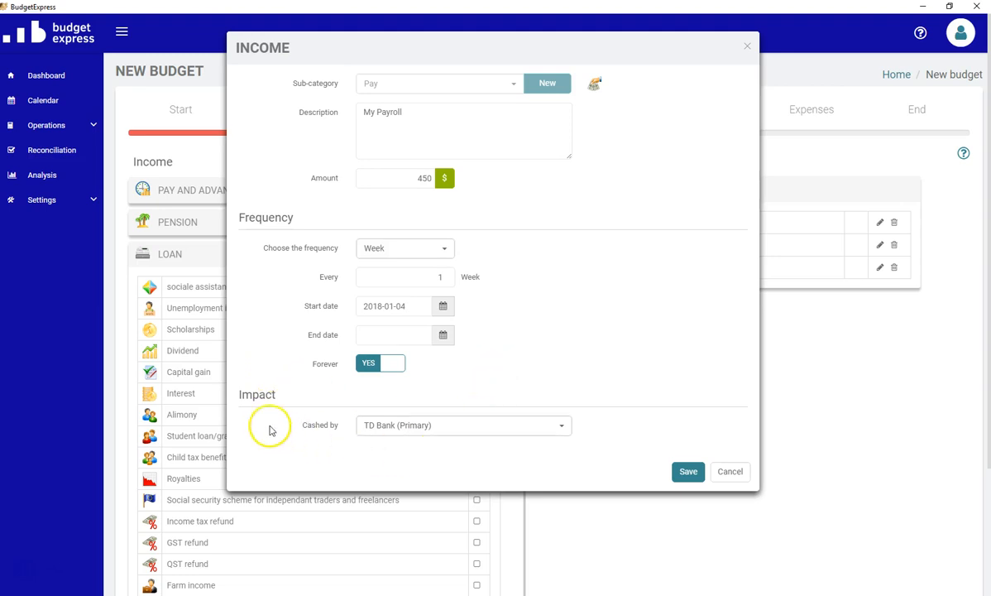
{"action": "mouse_move", "coordinate": [258, 434]}
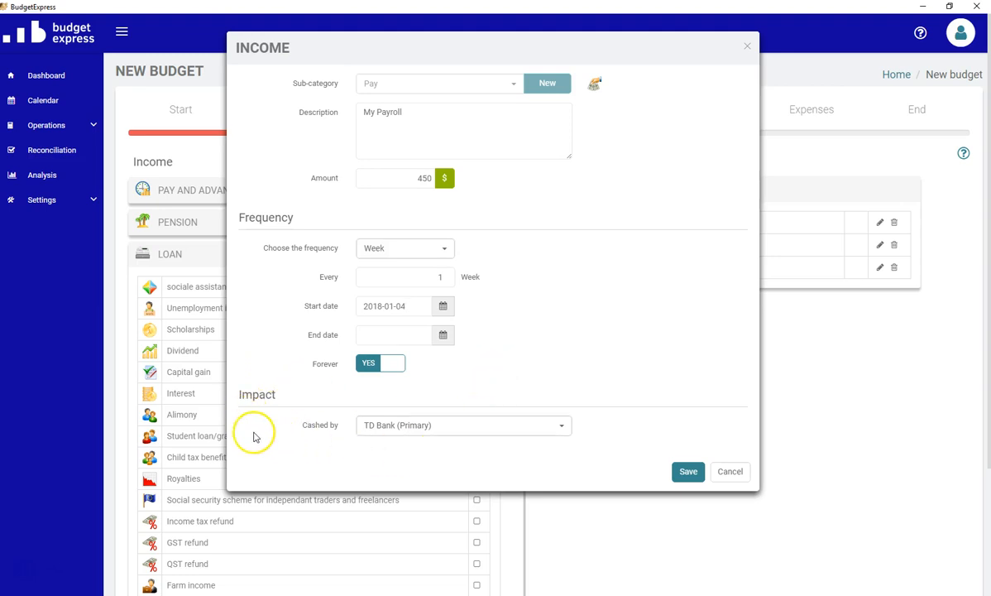
{"action": "left_click", "coordinate": [563, 425]}
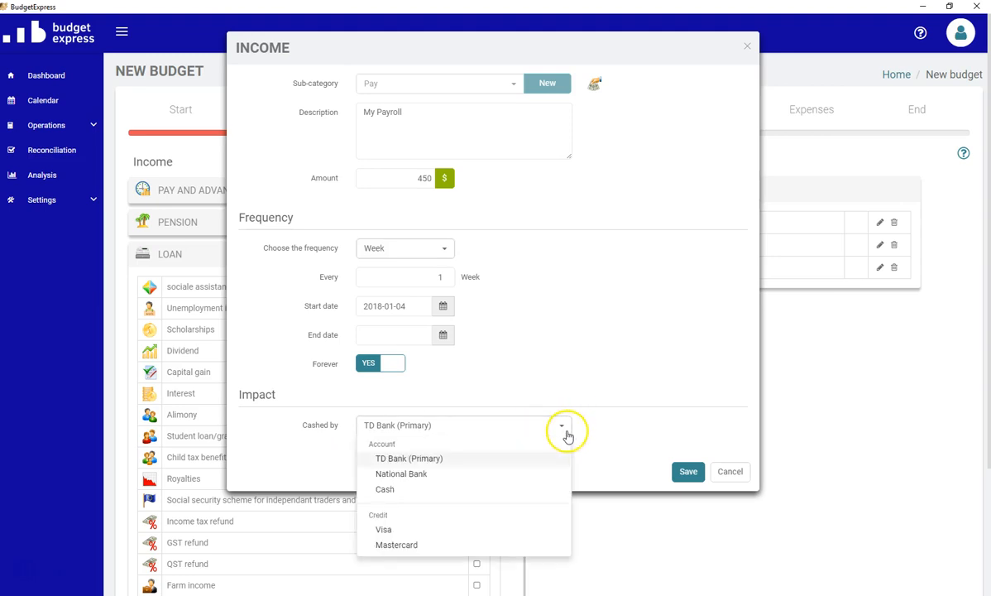
{"action": "mouse_move", "coordinate": [503, 488]}
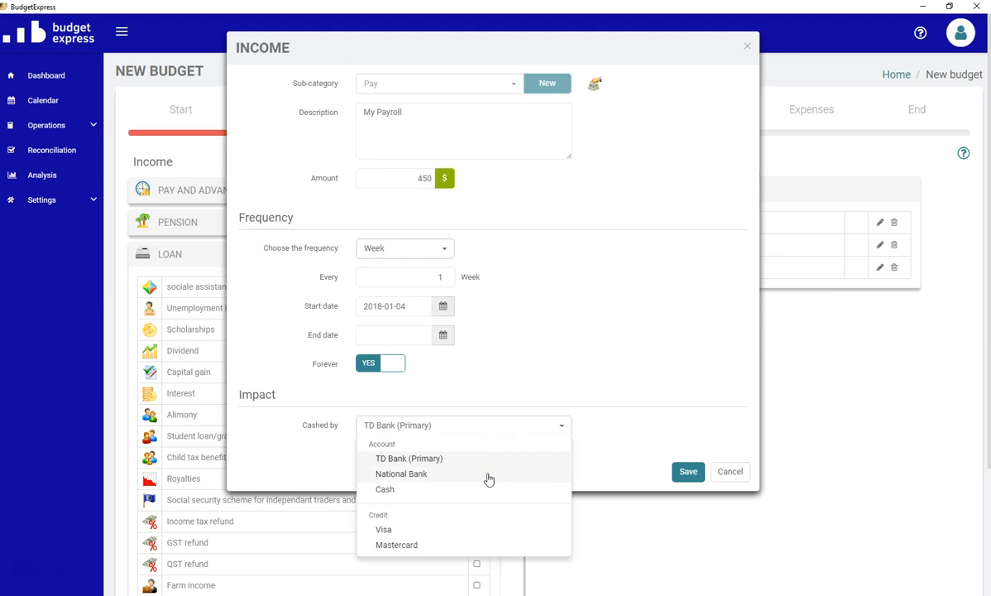
{"action": "left_click", "coordinate": [400, 474]}
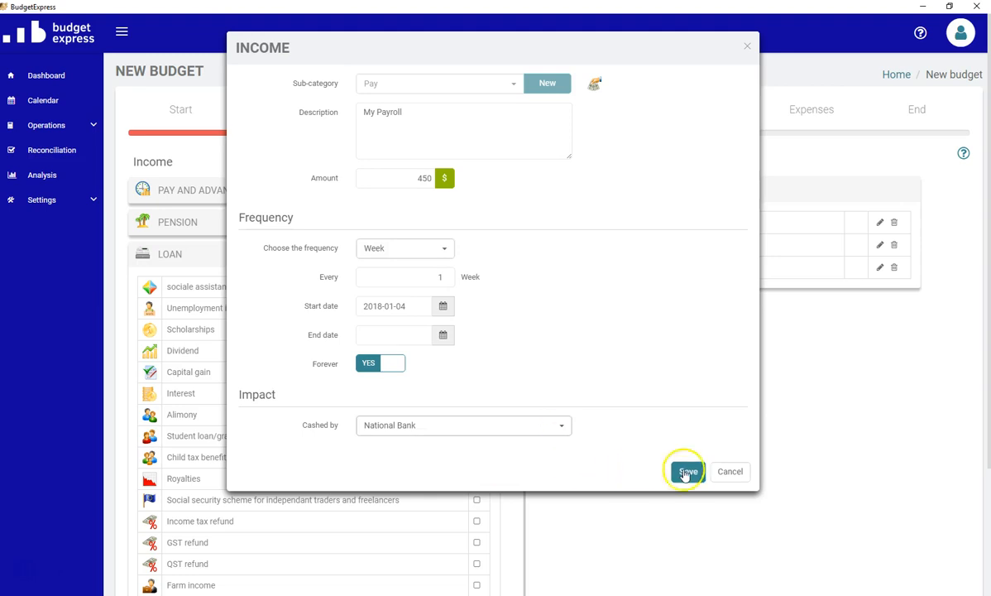
{"action": "left_click", "coordinate": [685, 470]}
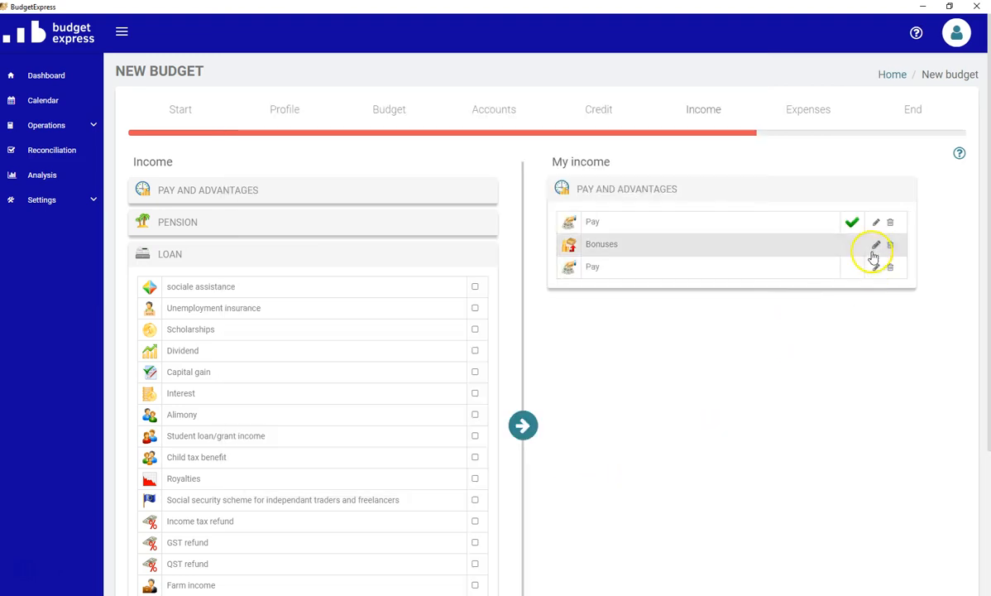
Describe the Bonuses income as Christmas with an amount of 5000.
{"action": "left_click", "coordinate": [874, 245]}
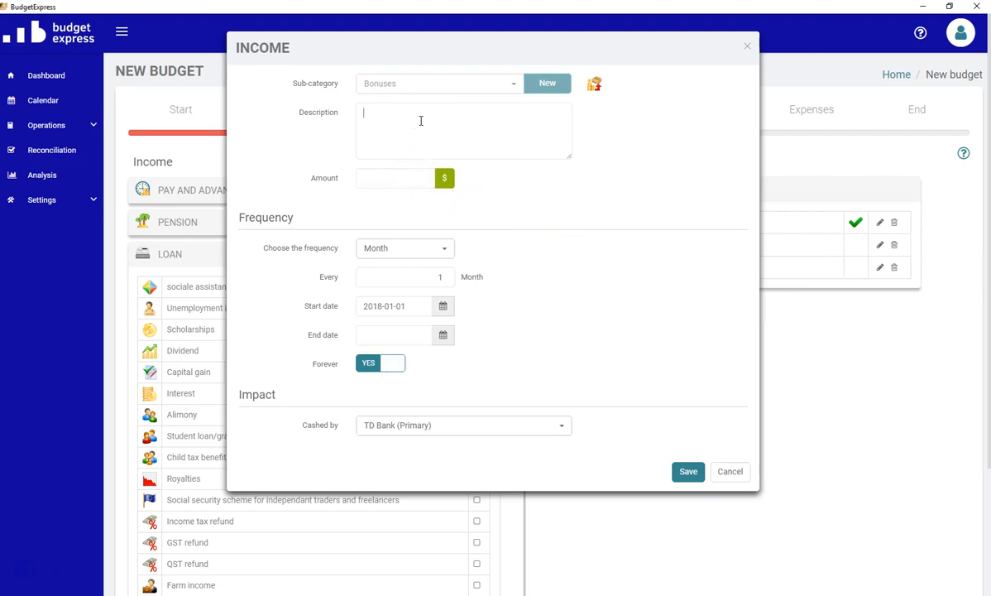
{"action": "type", "text": "Chrisma"}
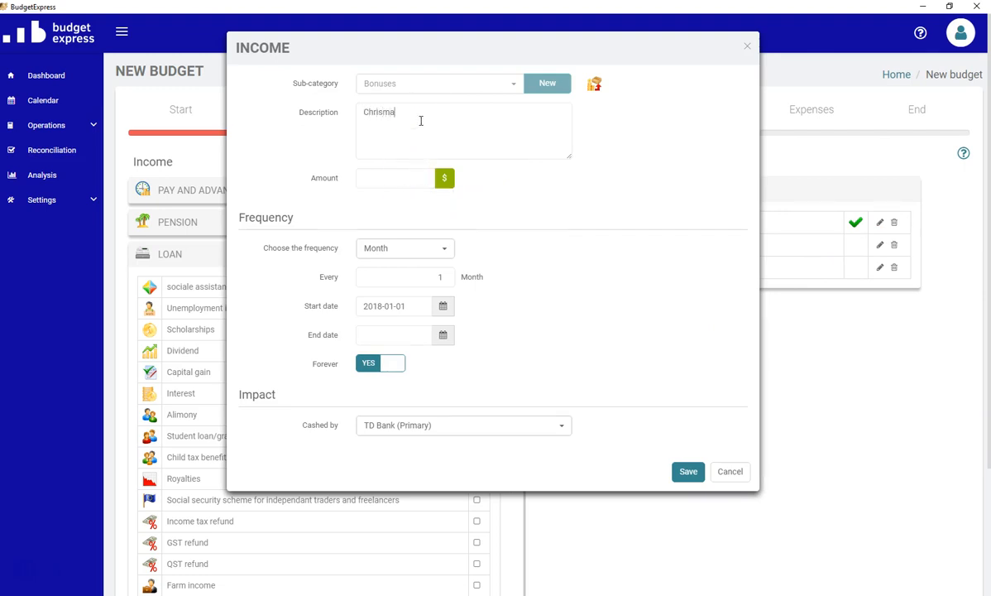
{"action": "type", "text": "Christmas"}
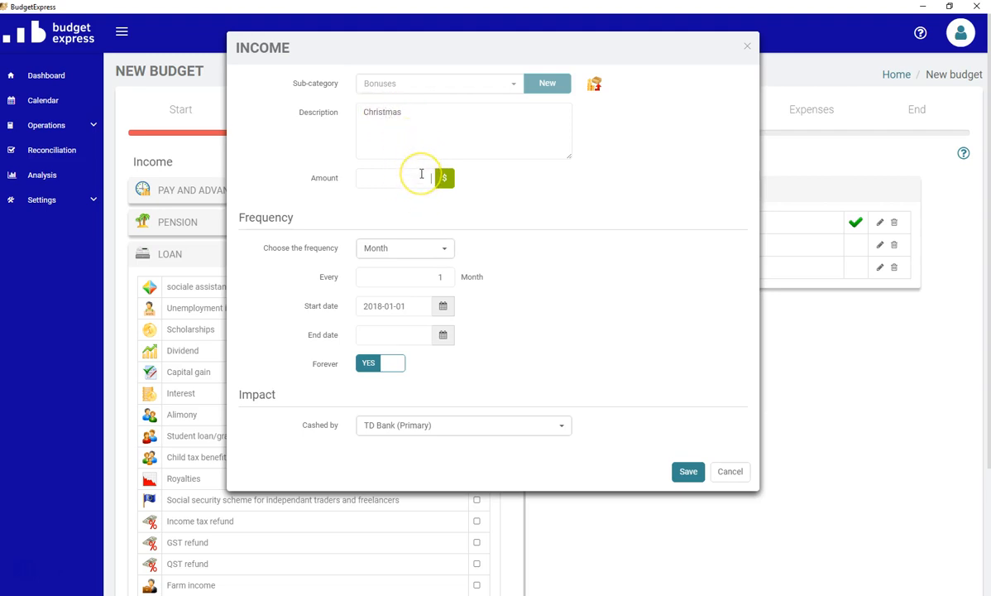
{"action": "type", "text": "5000"}
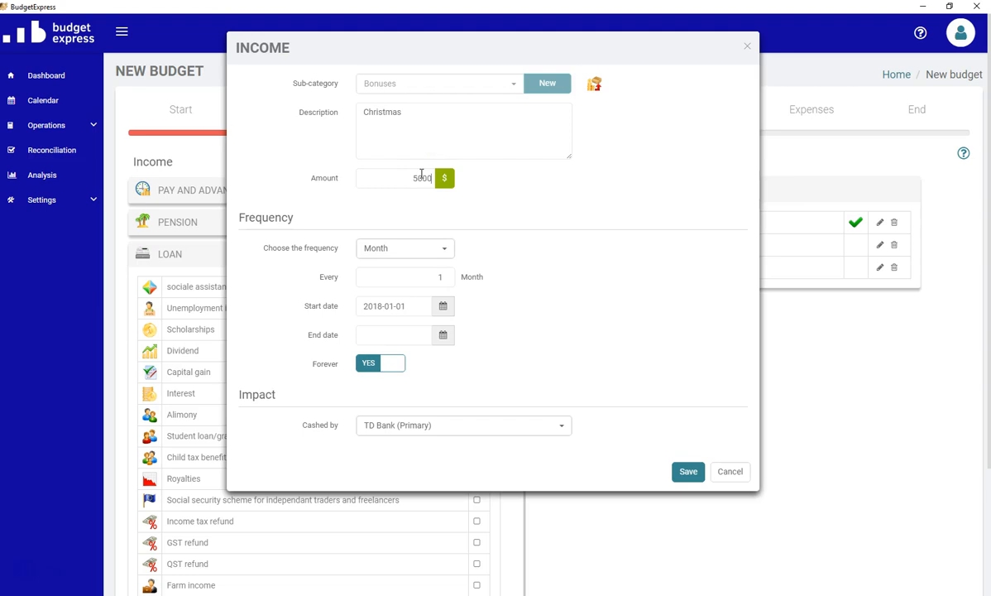
Make the bonus a one-time payment on December 25, 2018 and save.
{"action": "left_click", "coordinate": [404, 248]}
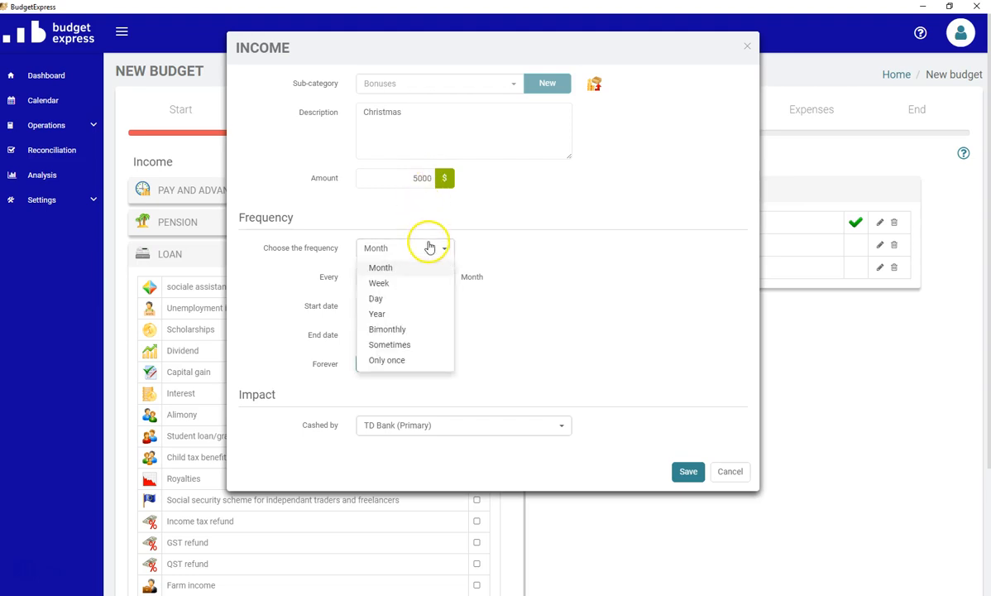
{"action": "left_click", "coordinate": [387, 360]}
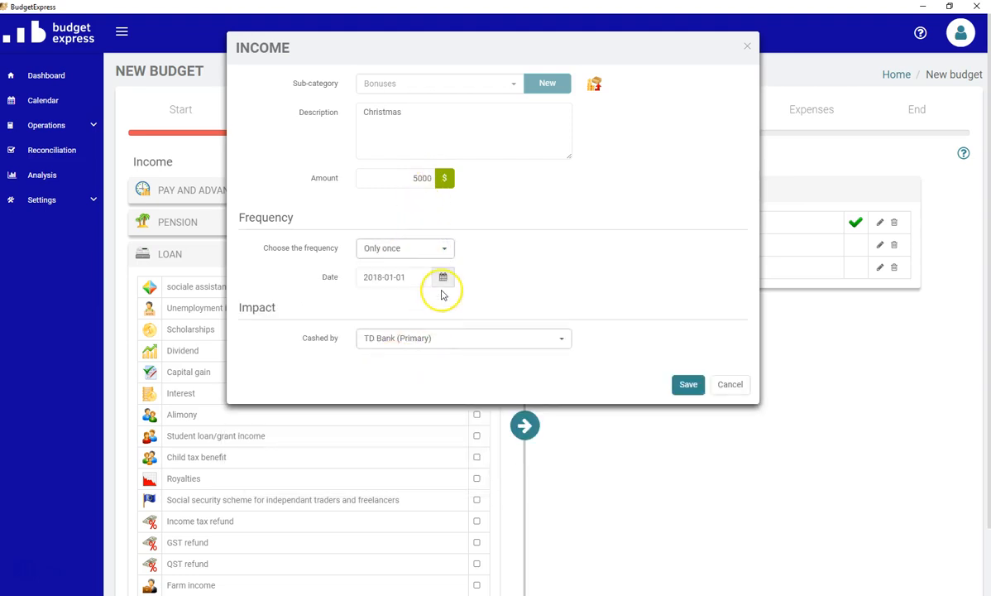
{"action": "left_click", "coordinate": [404, 249]}
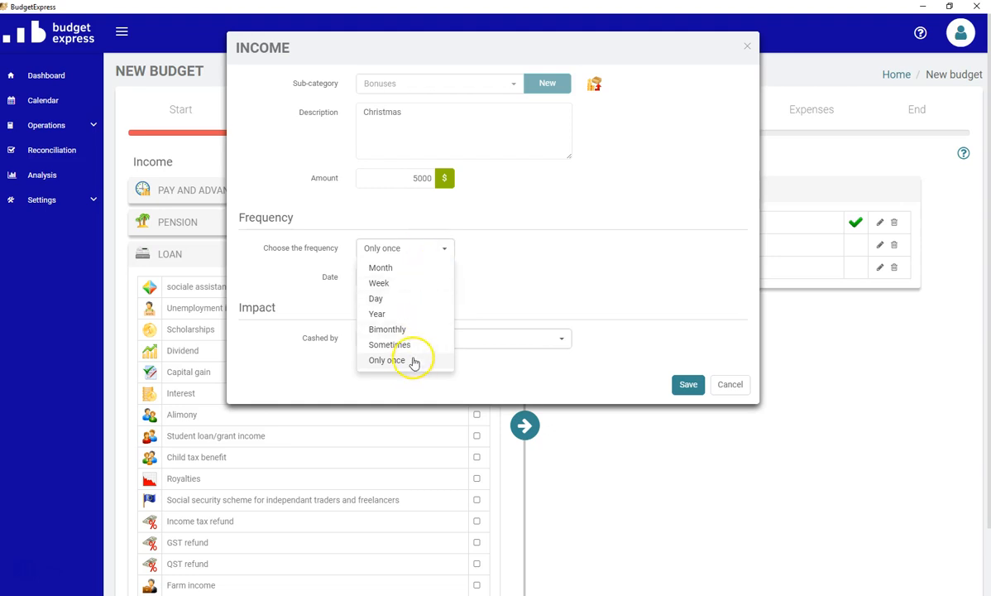
{"action": "left_click", "coordinate": [388, 360]}
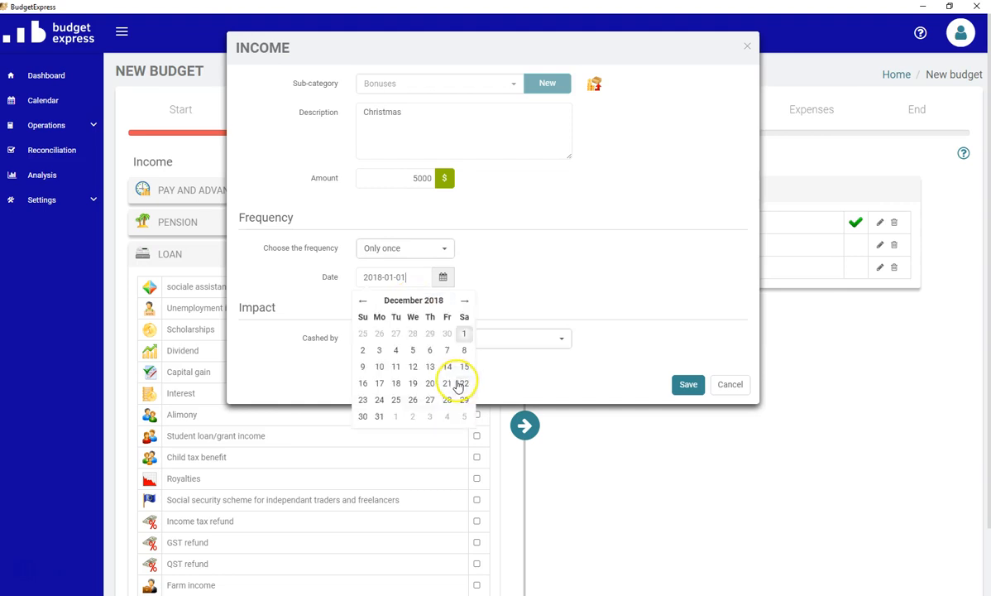
{"action": "left_click", "coordinate": [397, 382]}
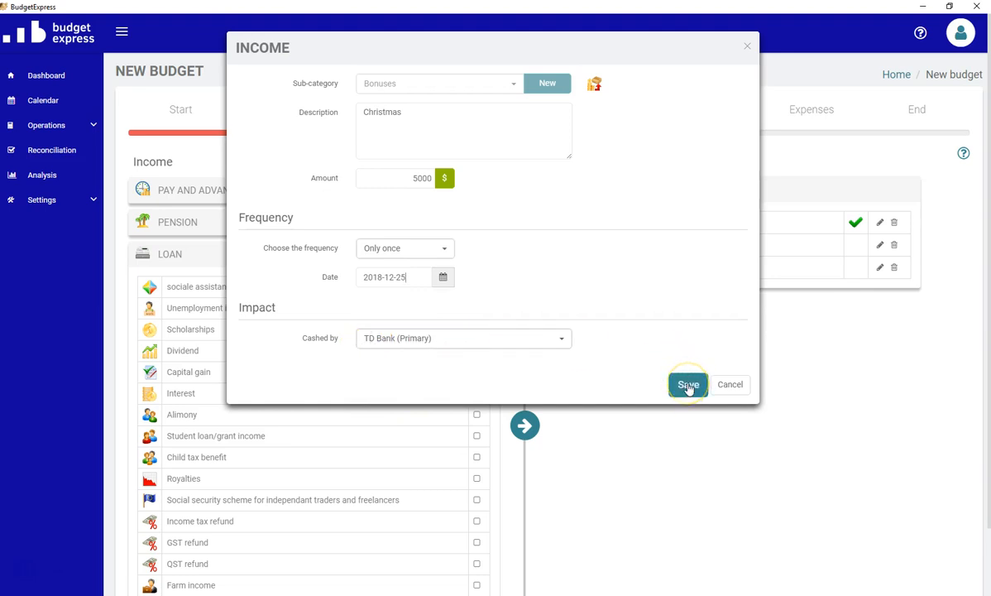
{"action": "left_click", "coordinate": [688, 384]}
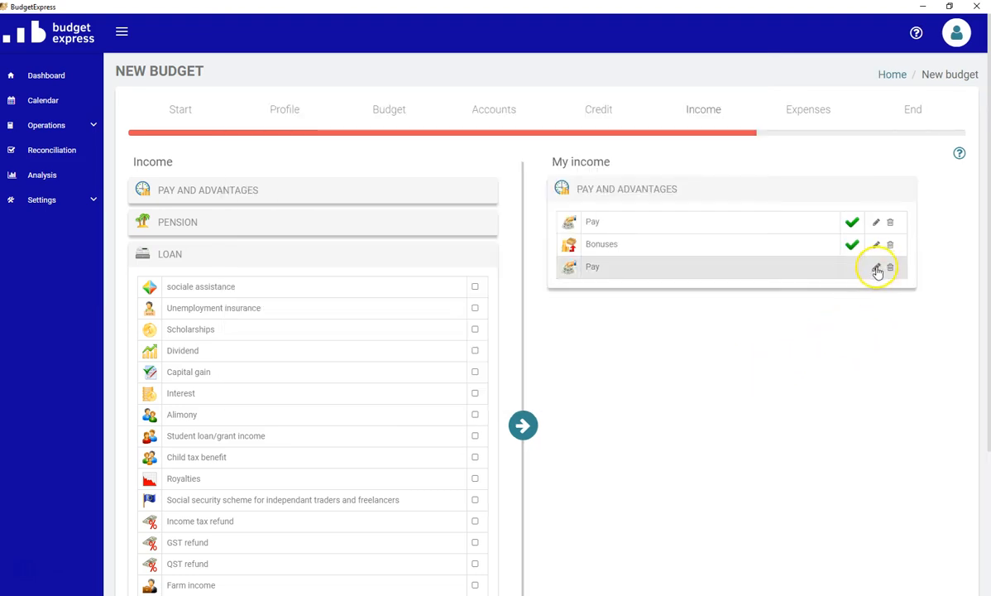
Describe the second Pay as Payroll for my spouse with an amount of 500.
{"action": "left_click", "coordinate": [878, 268]}
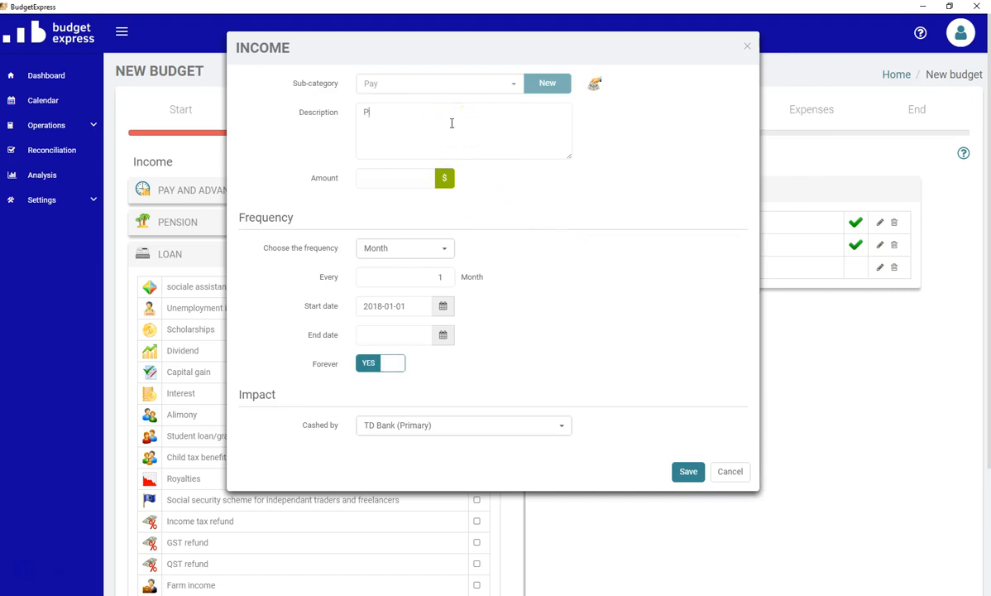
{"action": "type", "text": "ayroll for"}
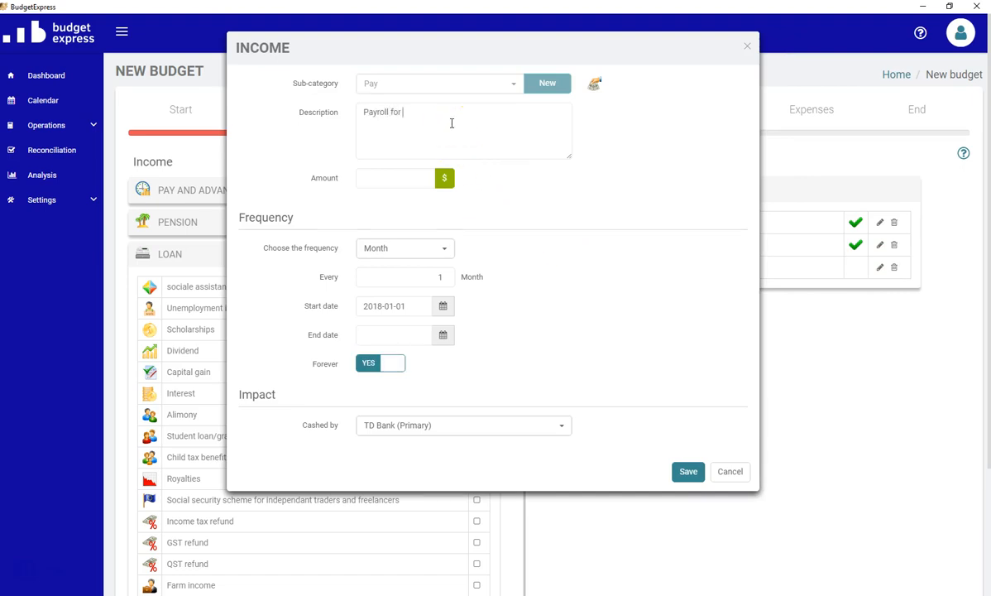
{"action": "type", "text": "my spouse"}
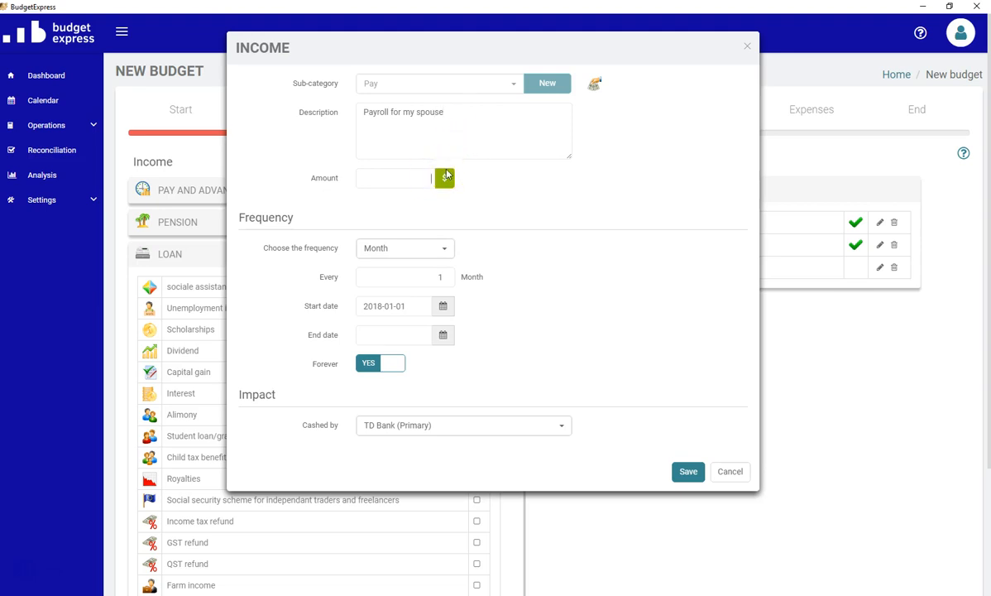
{"action": "type", "text": "500"}
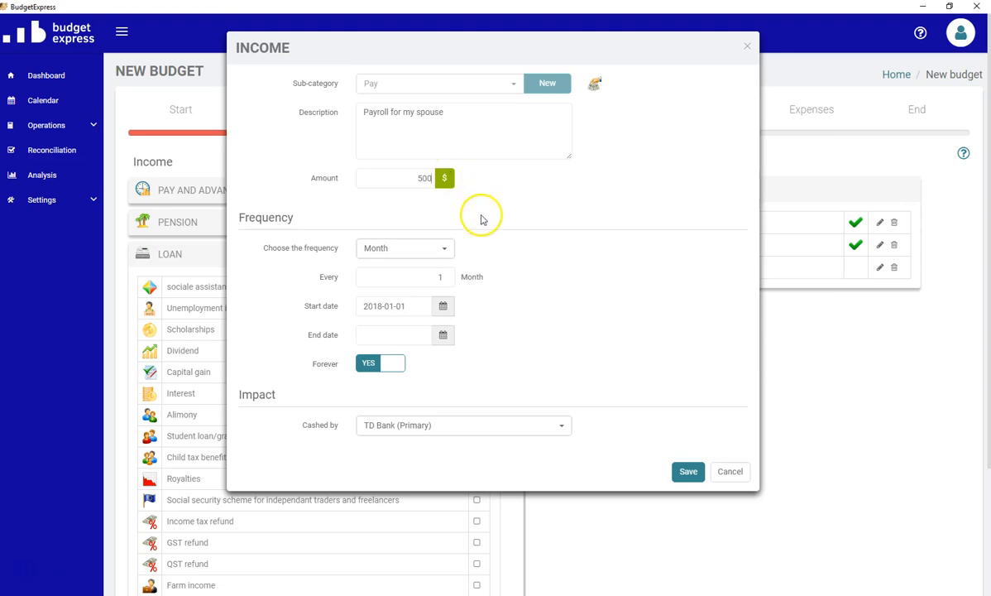
Make it bimonthly on day 15 and the last day, and save.
{"action": "left_click", "coordinate": [404, 249]}
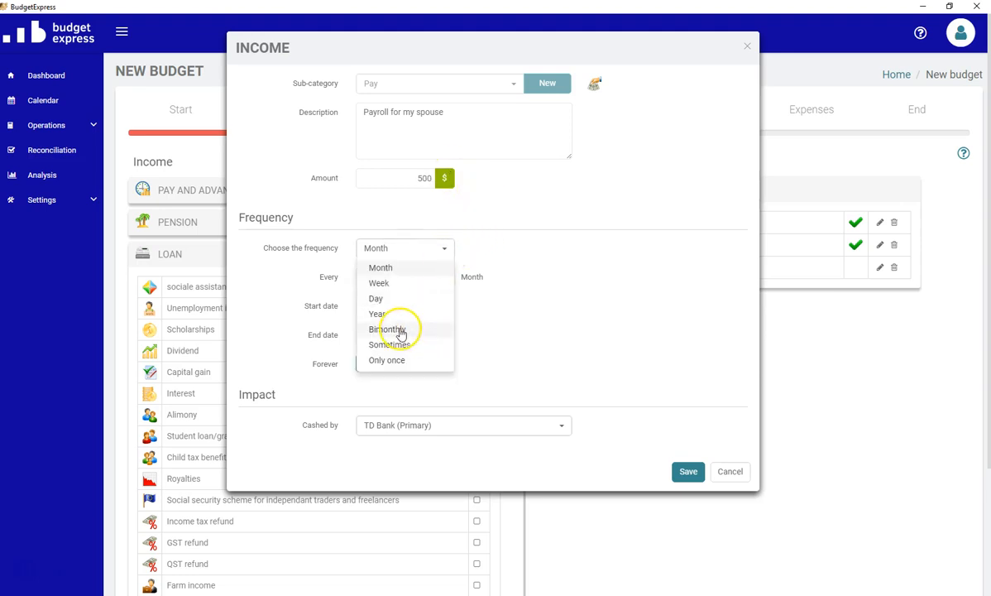
{"action": "left_click", "coordinate": [387, 329]}
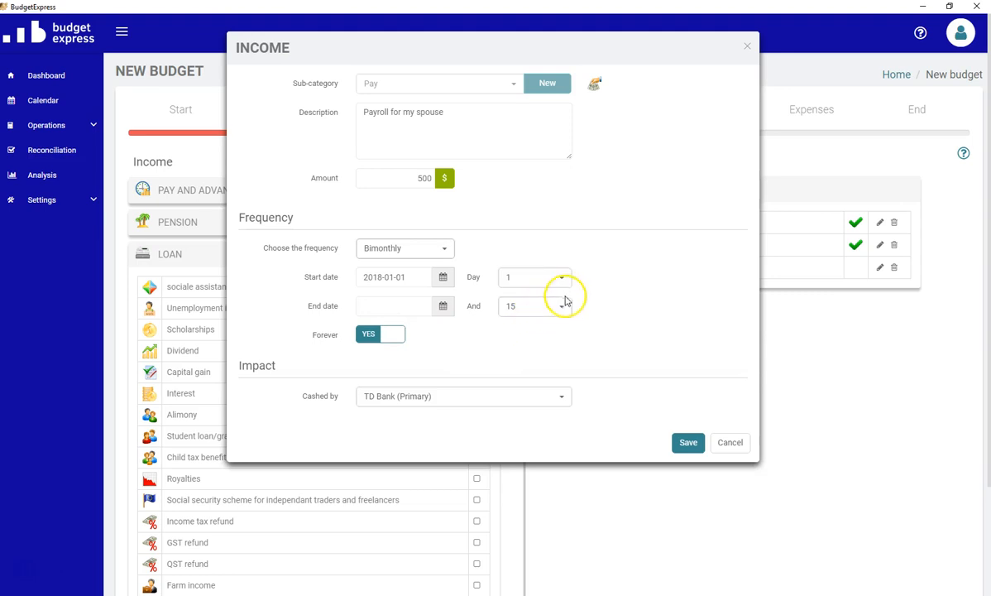
{"action": "left_click", "coordinate": [533, 278]}
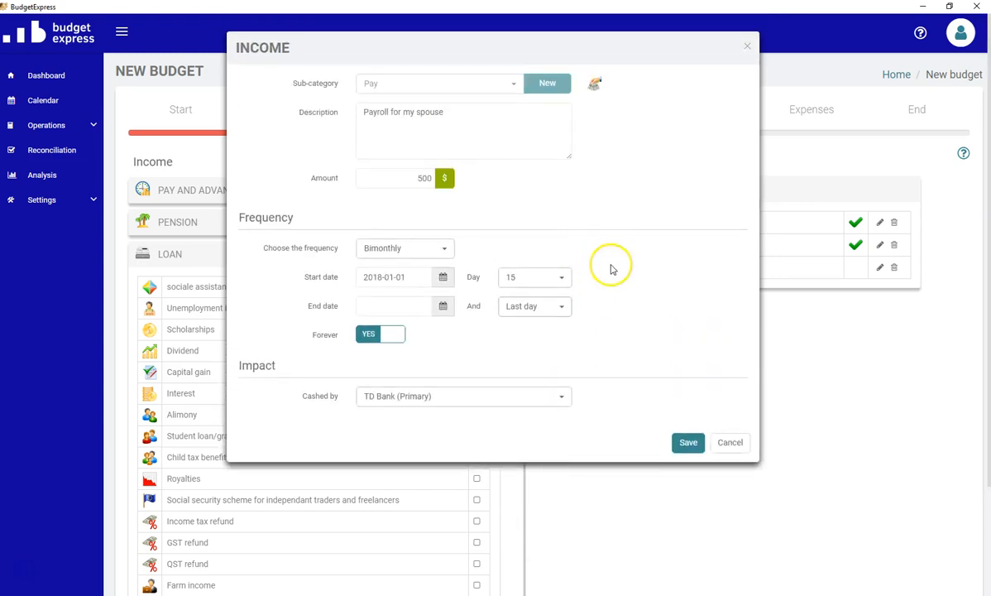
{"action": "mouse_move", "coordinate": [560, 219]}
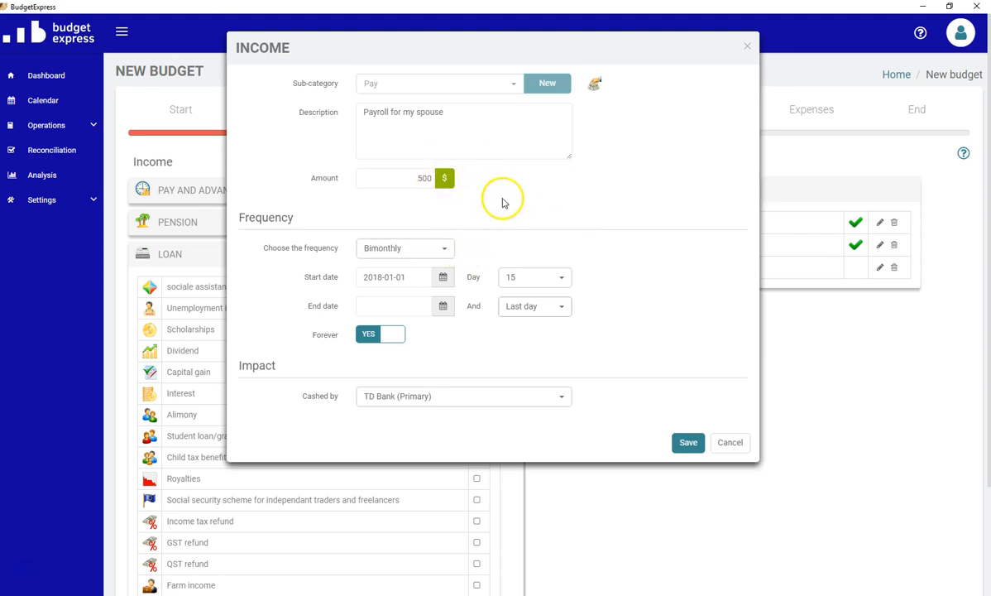
{"action": "mouse_move", "coordinate": [617, 334]}
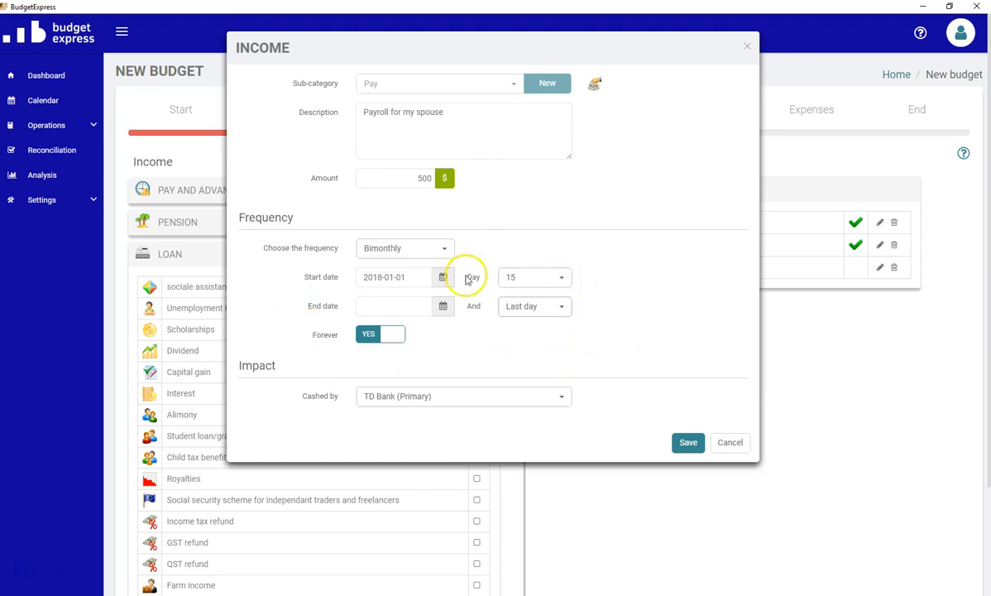
{"action": "mouse_move", "coordinate": [358, 381]}
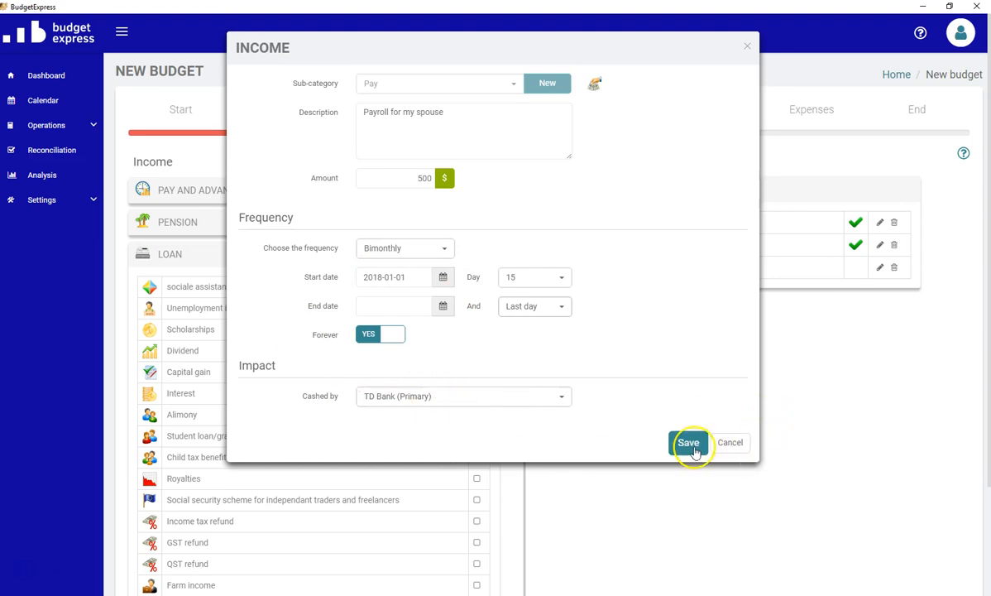
{"action": "left_click", "coordinate": [690, 443]}
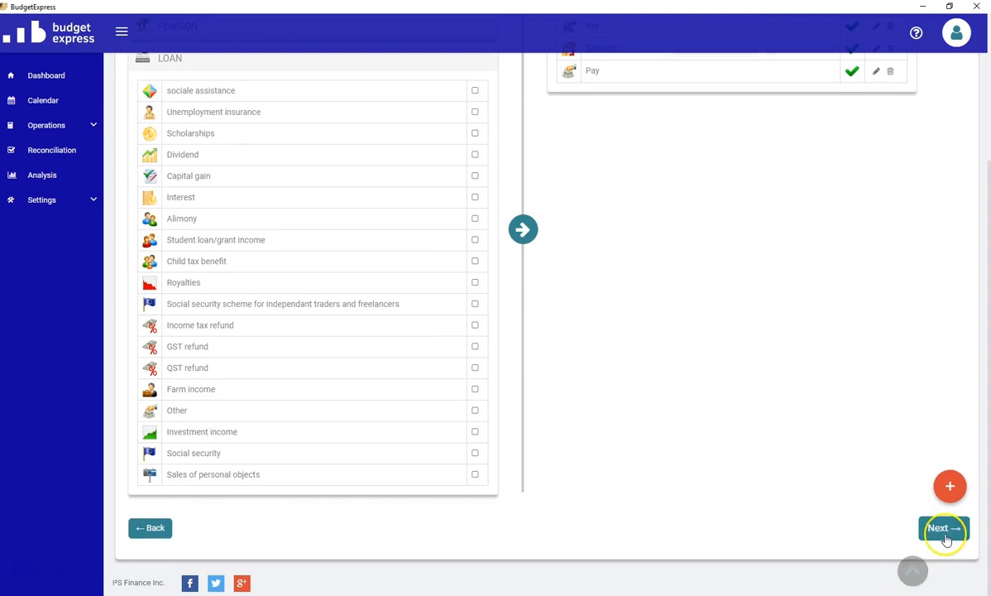
Move on to the Expenses step and mark Groceries as one of My expenses.
{"action": "left_click", "coordinate": [943, 530]}
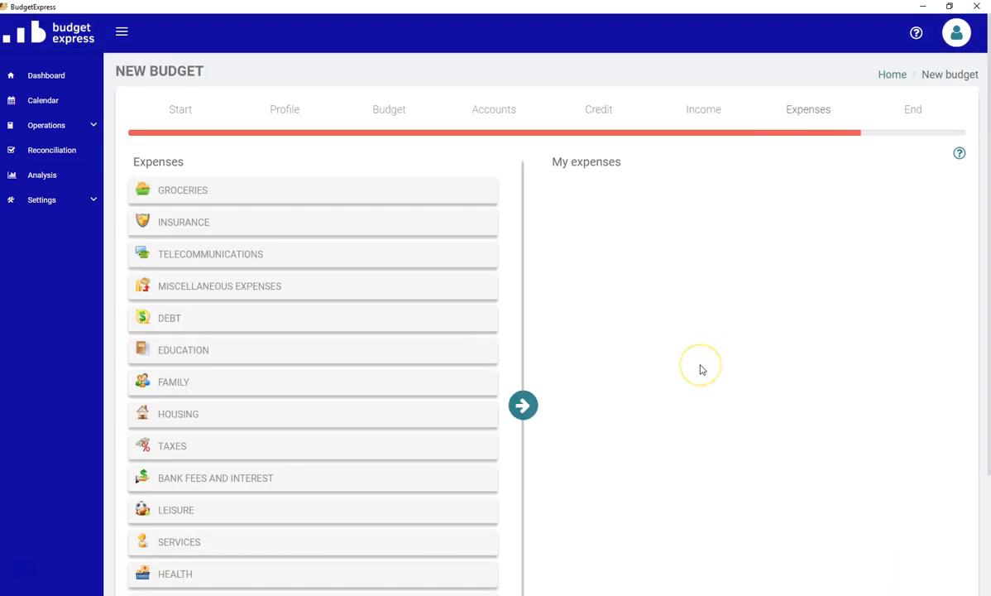
{"action": "mouse_move", "coordinate": [970, 179]}
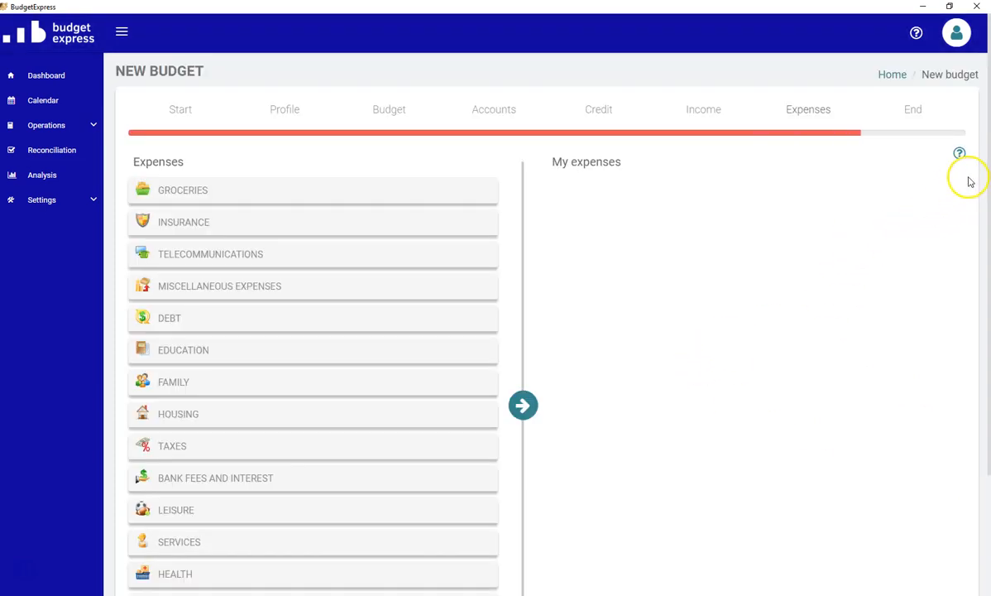
{"action": "mouse_move", "coordinate": [959, 162]}
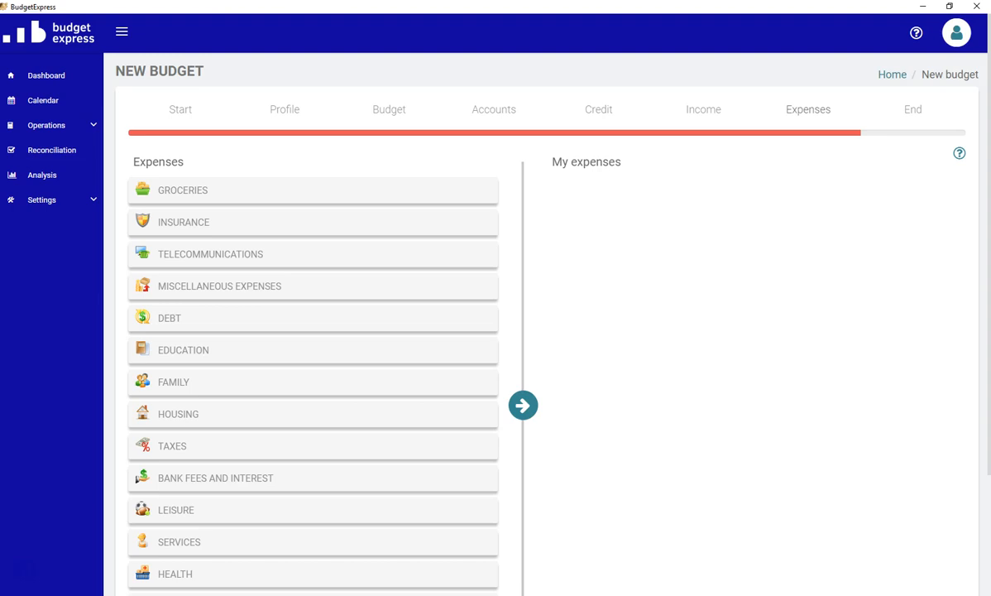
{"action": "mouse_move", "coordinate": [748, 83]}
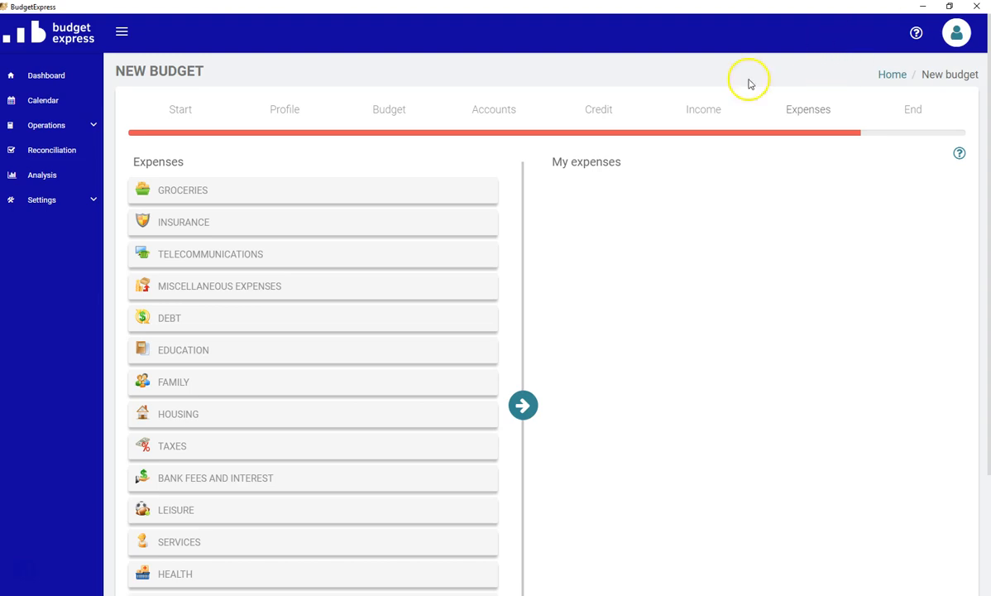
{"action": "mouse_move", "coordinate": [431, 152]}
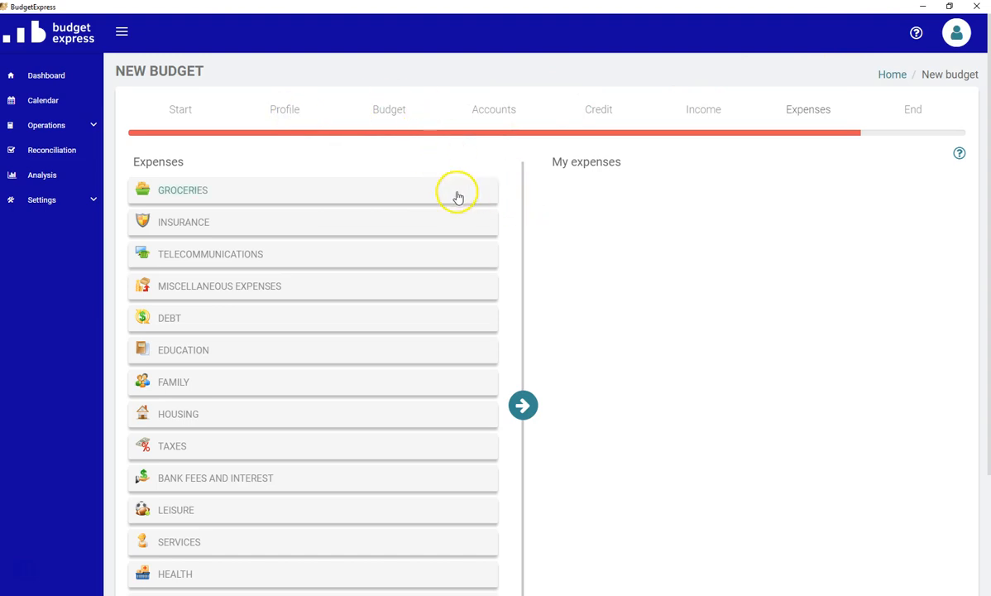
{"action": "mouse_move", "coordinate": [292, 202]}
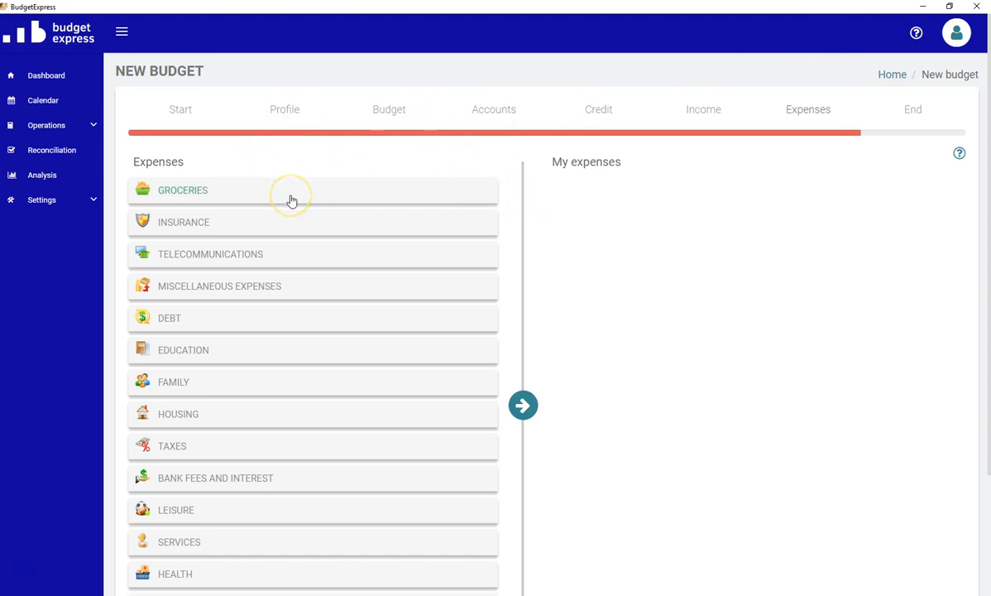
{"action": "scroll", "scroll_direction": "down", "scroll_amount": 3}
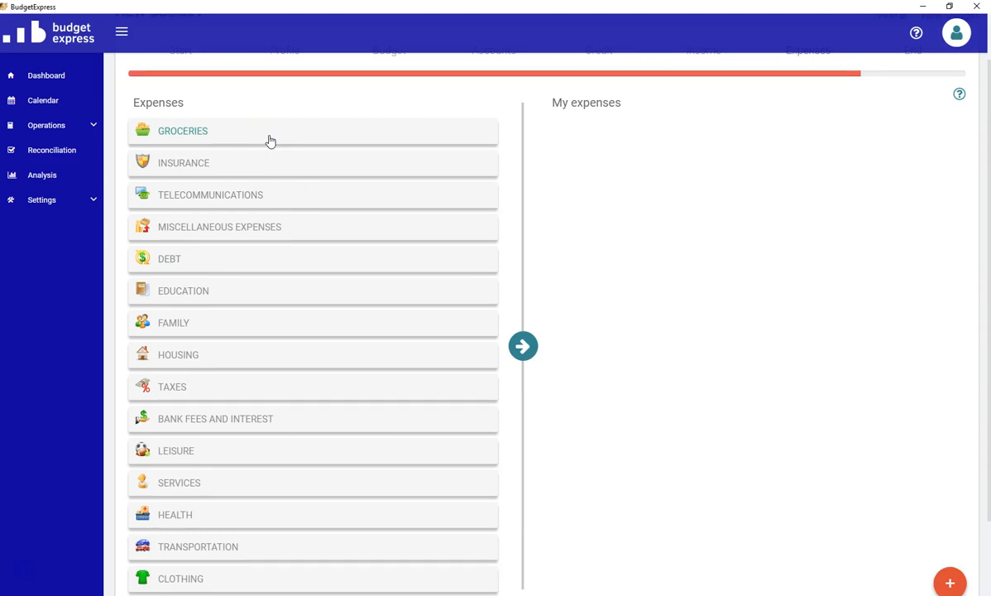
{"action": "left_click", "coordinate": [182, 131]}
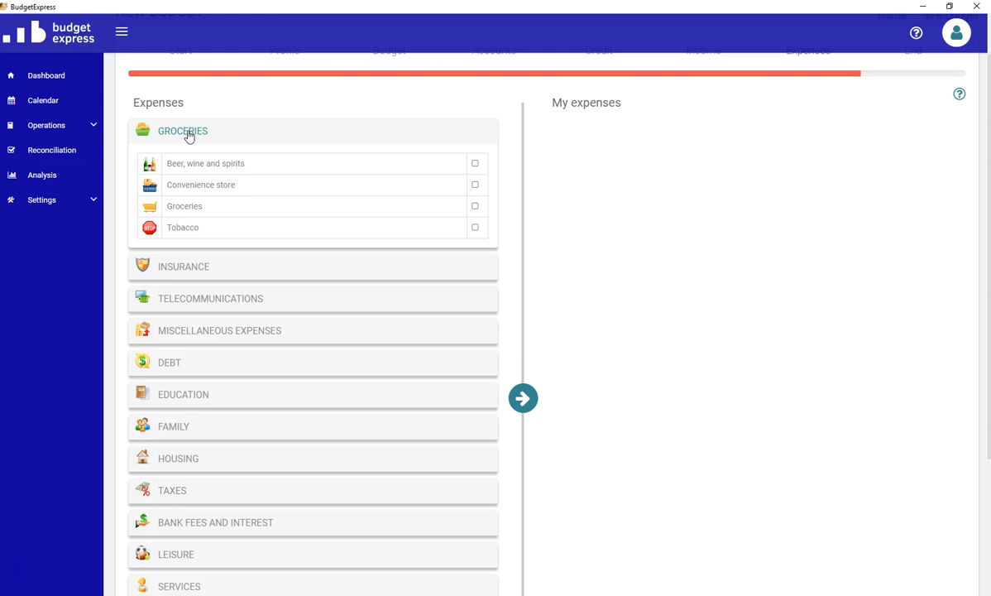
{"action": "mouse_move", "coordinate": [172, 113]}
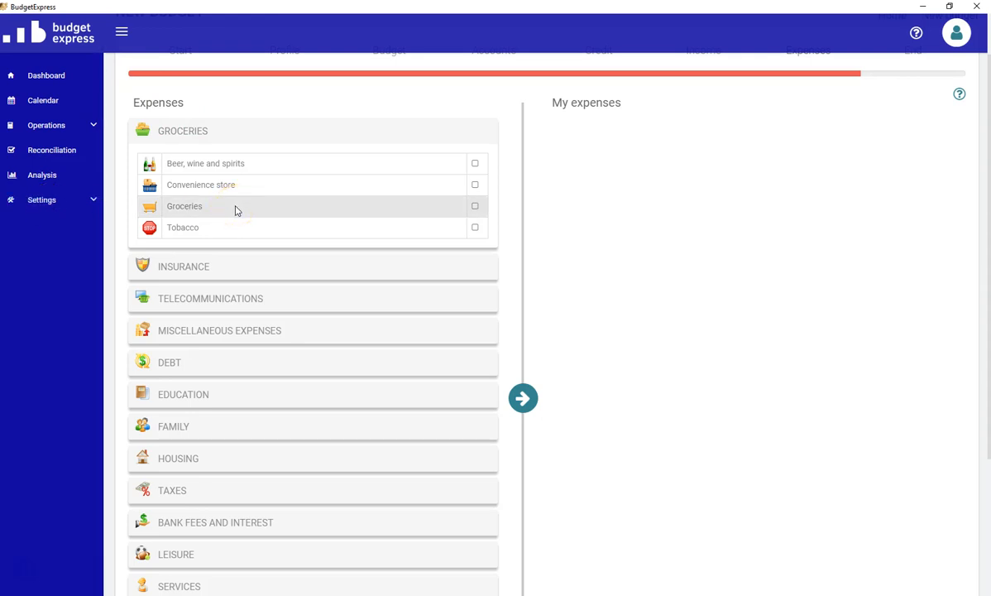
{"action": "mouse_move", "coordinate": [258, 209]}
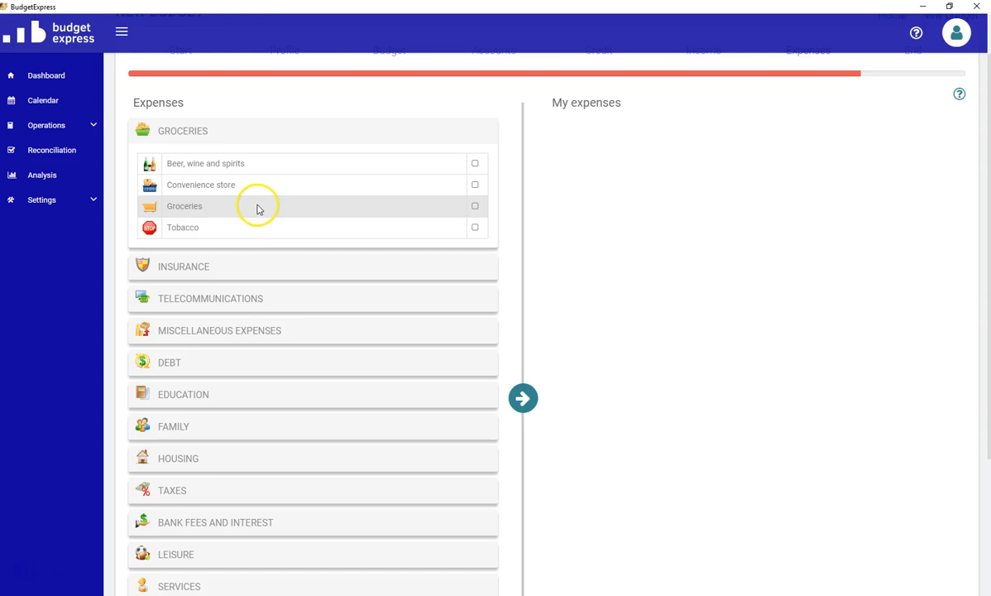
{"action": "mouse_move", "coordinate": [397, 215]}
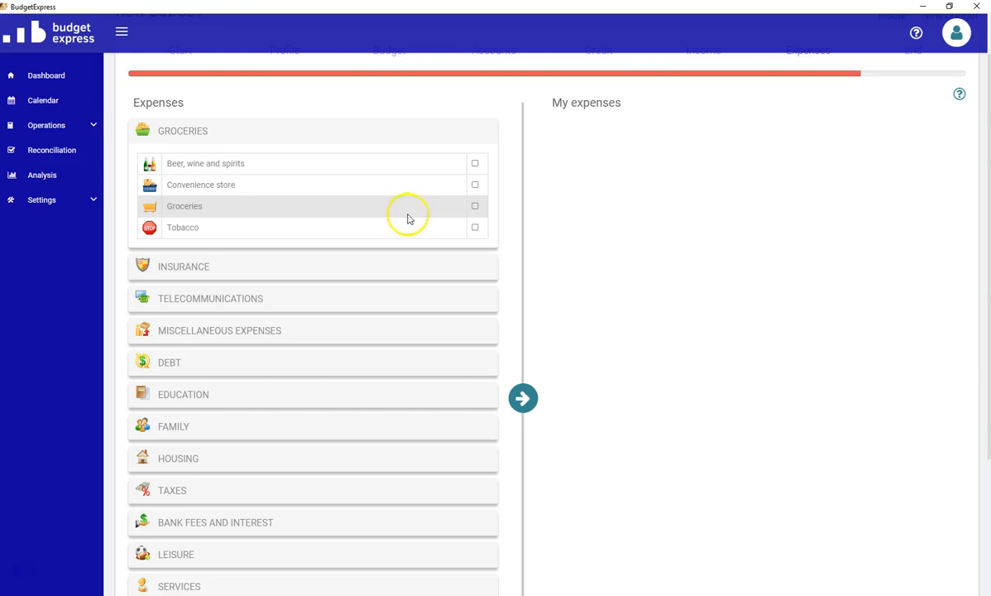
{"action": "mouse_move", "coordinate": [491, 208]}
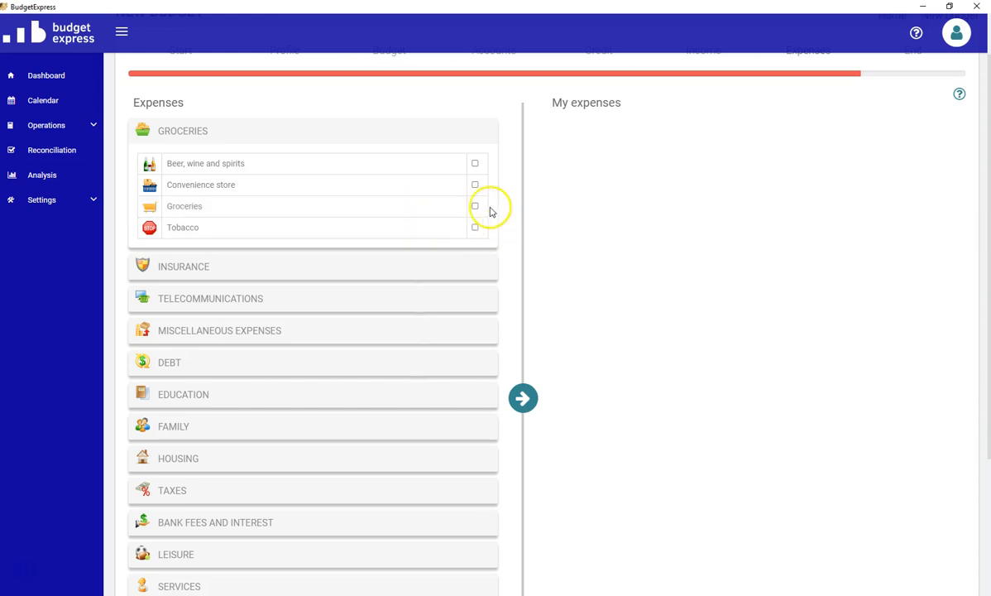
{"action": "left_click", "coordinate": [473, 205]}
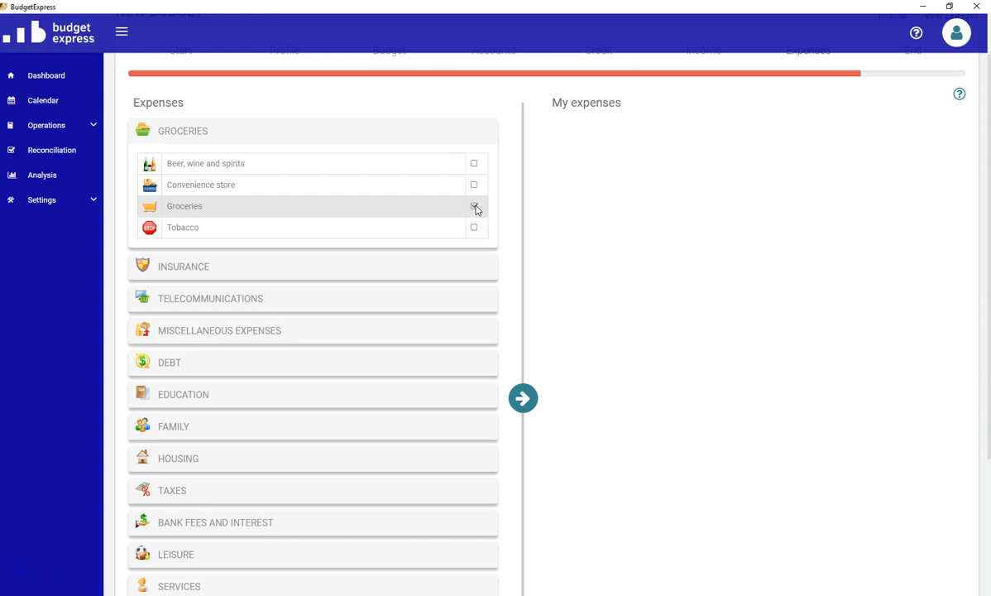
Mark Internet, Cellular phone, pager under Telecommunications and Child expenses under Family.
{"action": "left_click", "coordinate": [474, 206]}
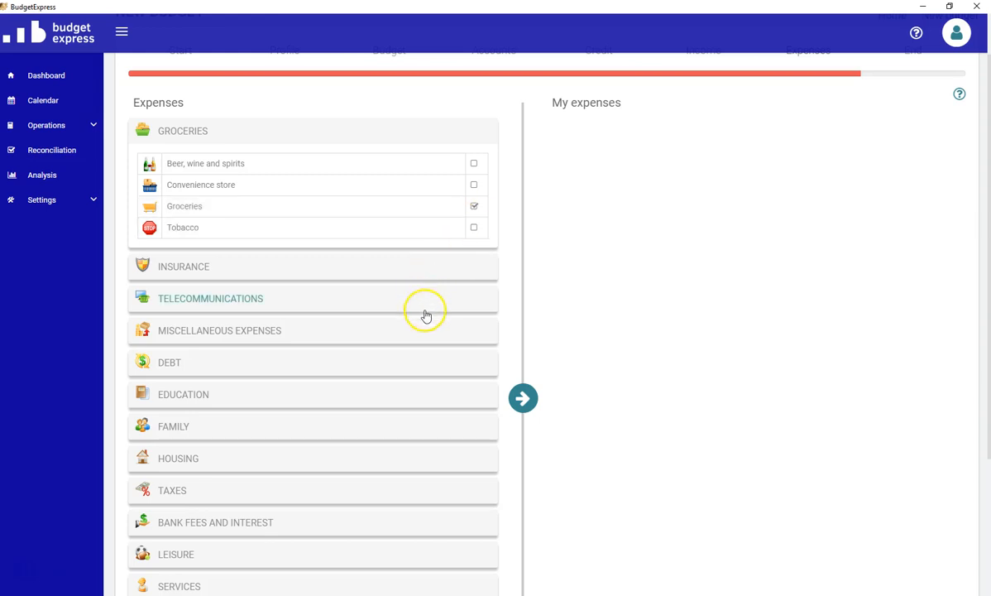
{"action": "left_click", "coordinate": [211, 298]}
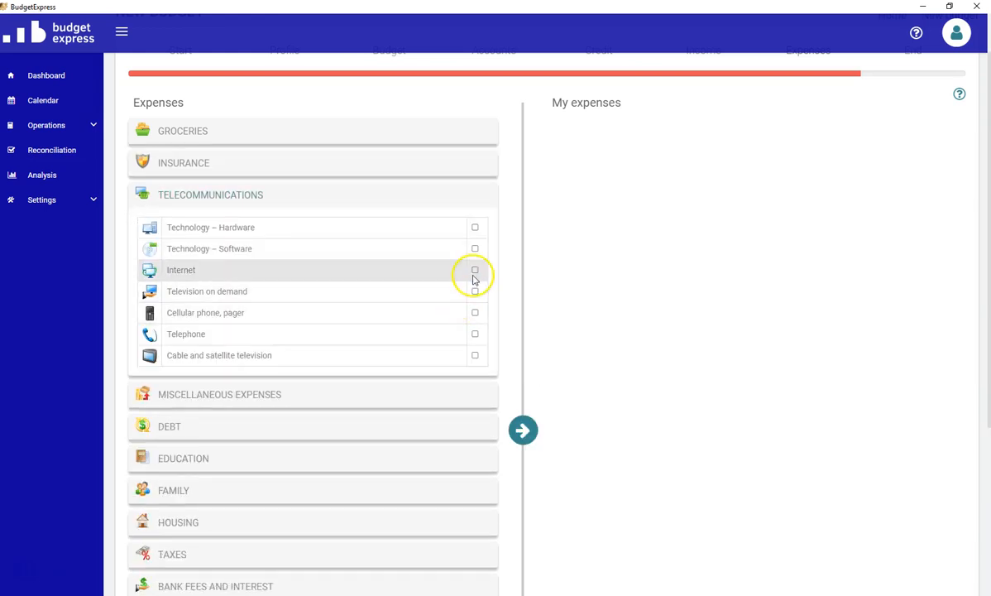
{"action": "left_click", "coordinate": [475, 269]}
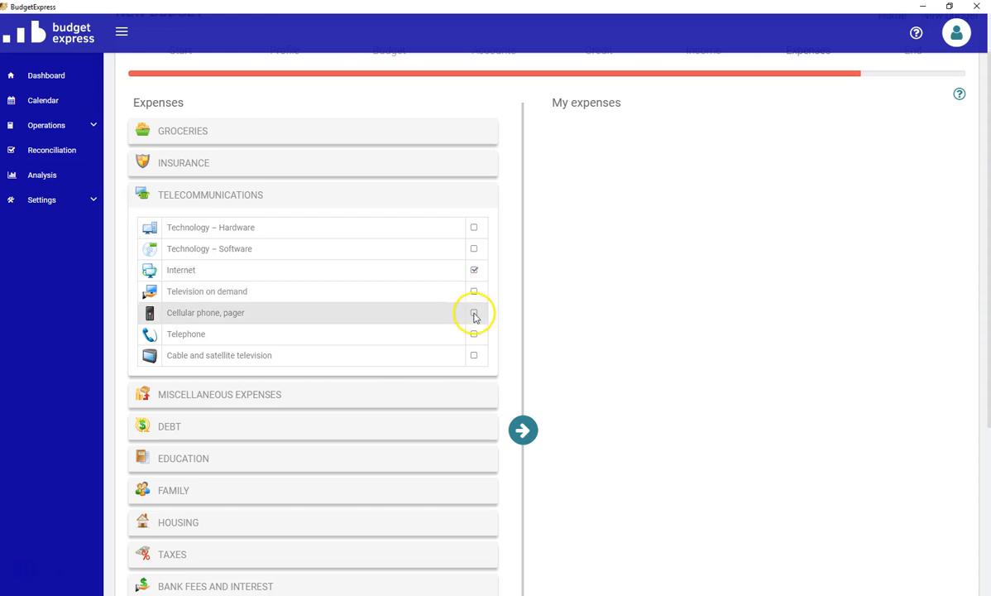
{"action": "left_click", "coordinate": [474, 312]}
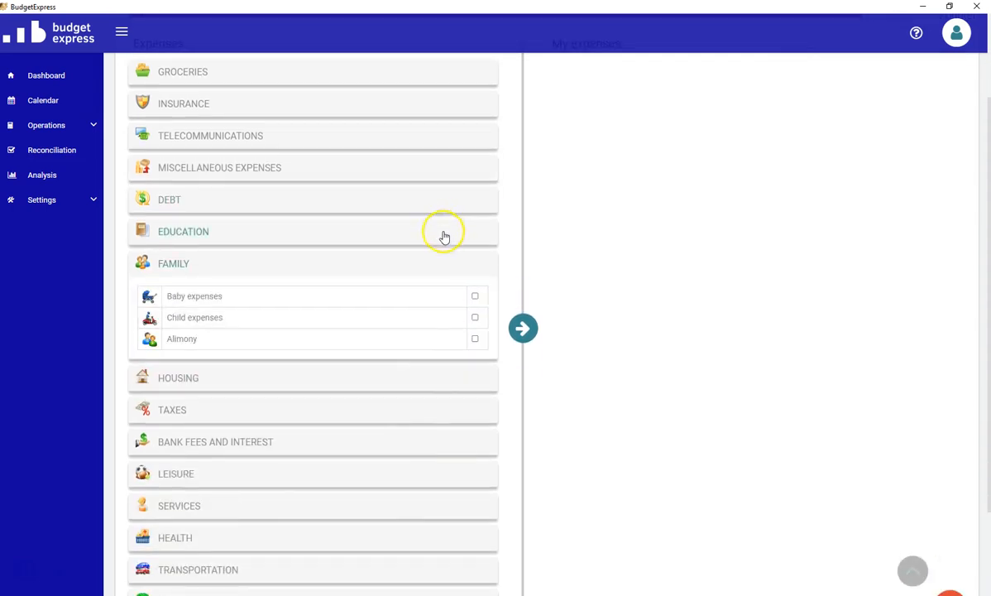
{"action": "left_click", "coordinate": [473, 318]}
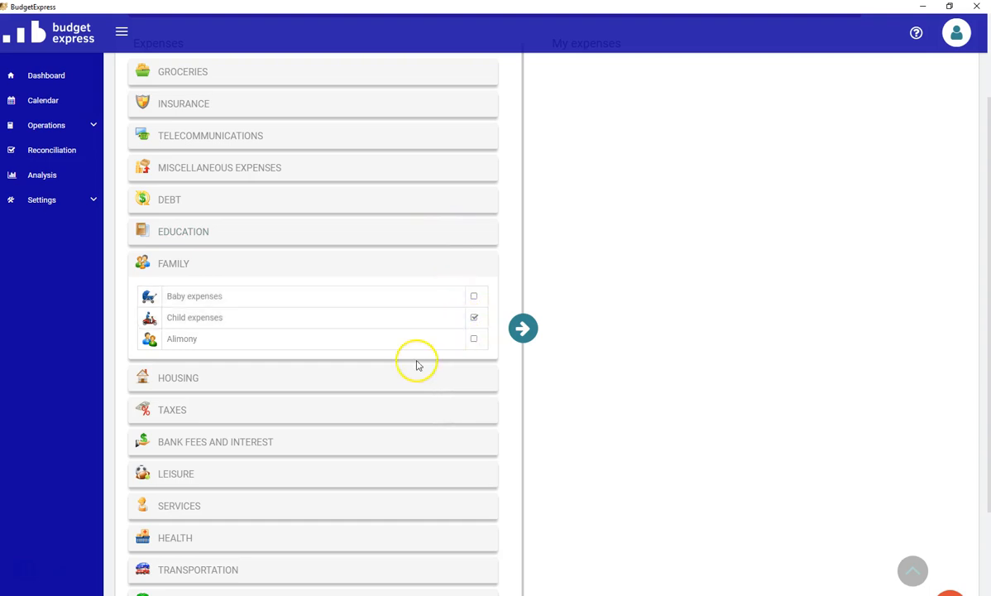
Expand the Leisure category to reach Sports equipment/Gym and Home maintenance.
{"action": "scroll", "scroll_direction": "down", "scroll_amount": 3}
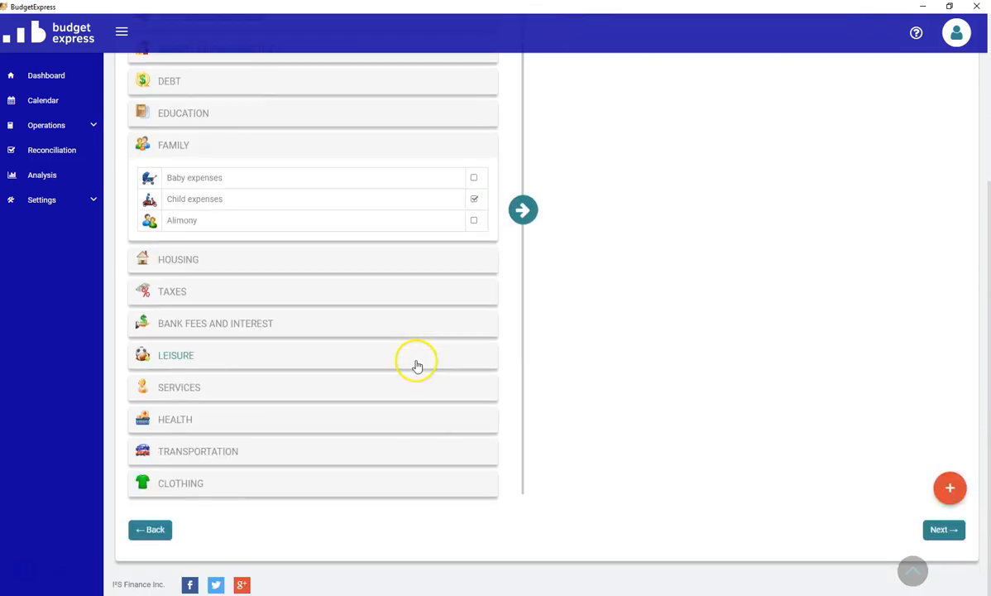
{"action": "scroll", "scroll_direction": "up", "scroll_amount": 3}
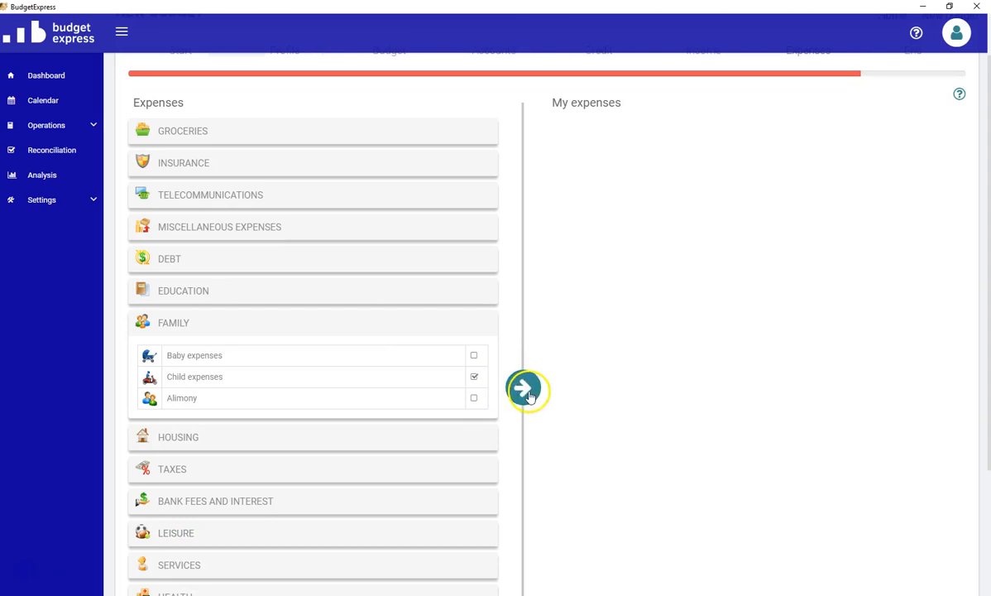
{"action": "scroll", "scroll_direction": "down", "scroll_amount": 3}
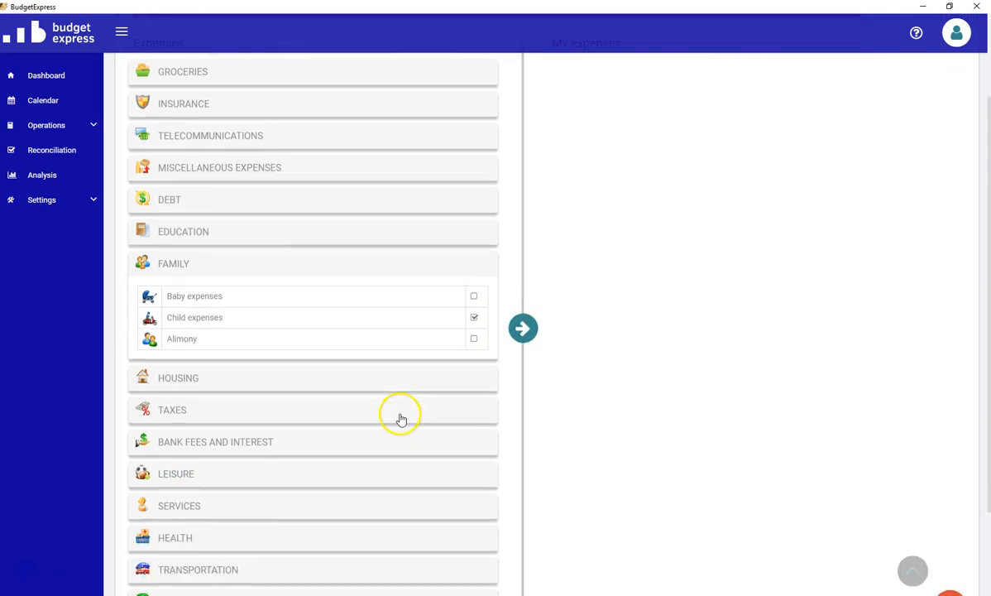
{"action": "scroll", "scroll_direction": "down", "scroll_amount": 3}
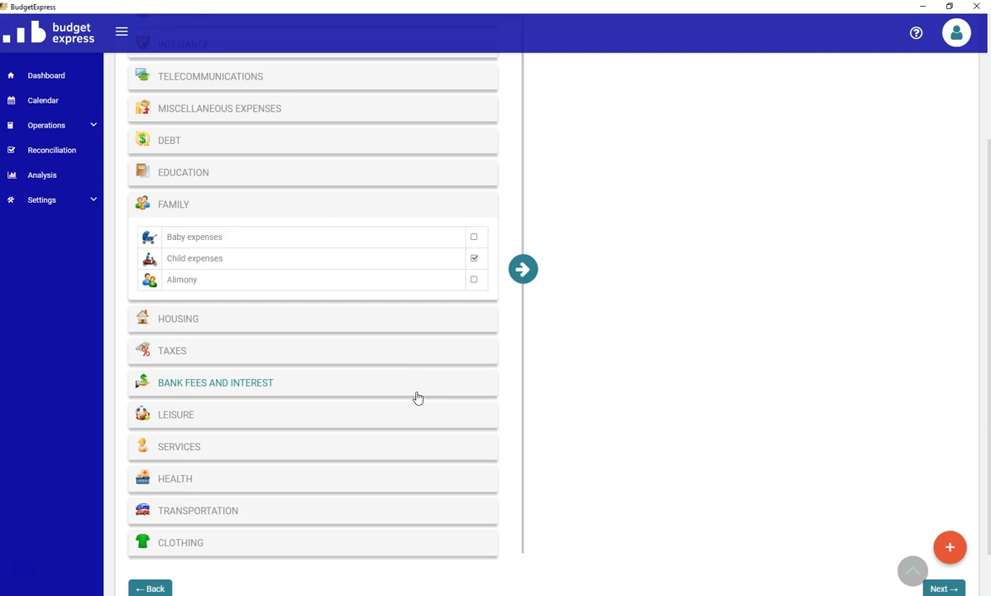
{"action": "left_click", "coordinate": [175, 413]}
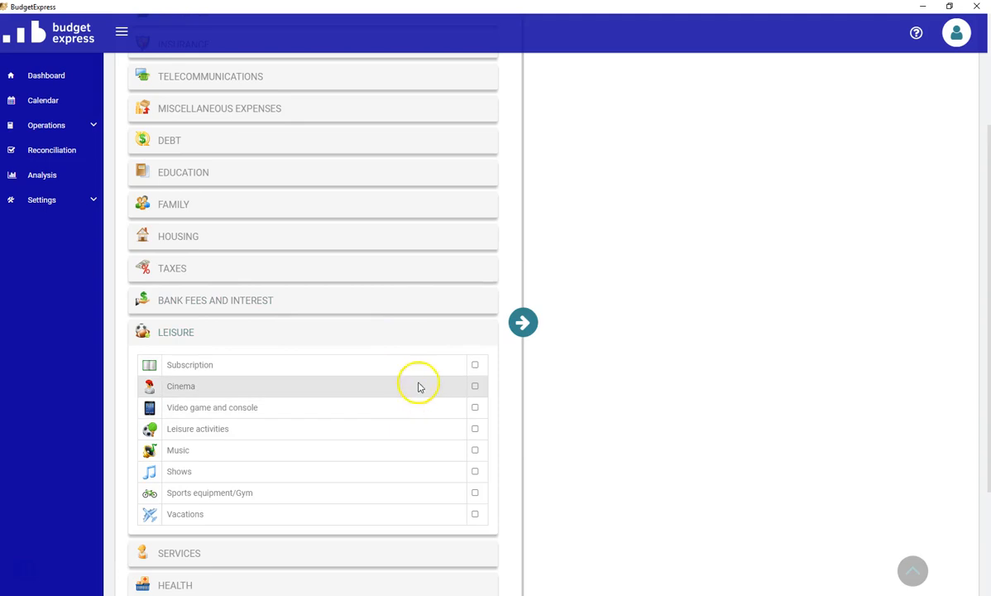
{"action": "scroll", "scroll_direction": "down", "scroll_amount": 3}
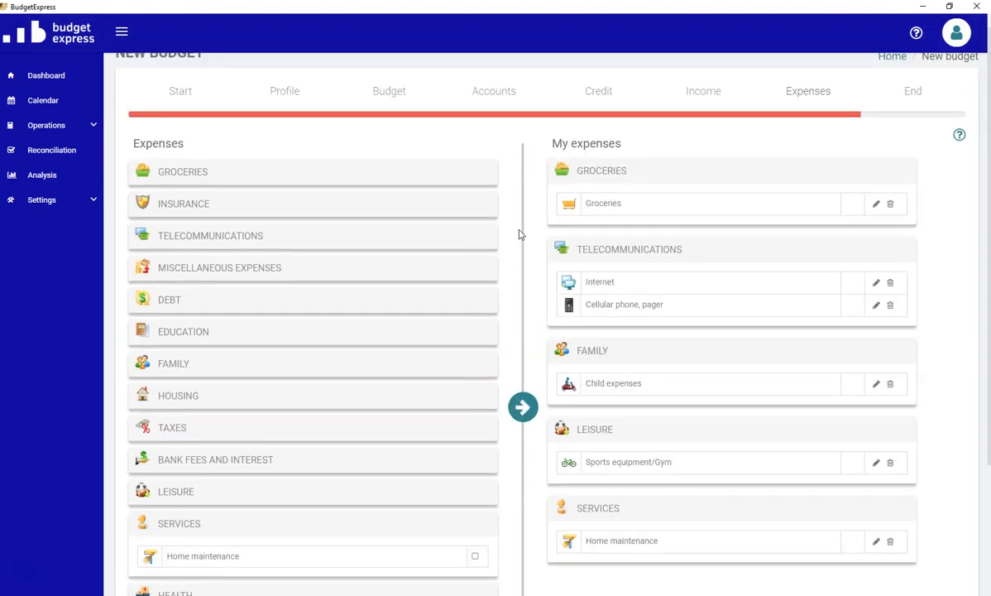
{"action": "mouse_move", "coordinate": [515, 492]}
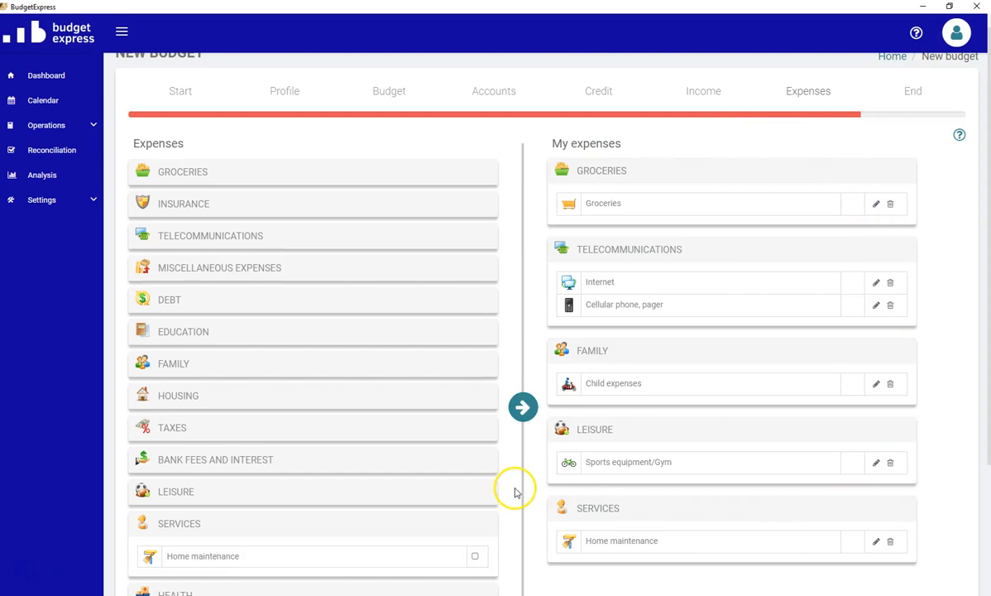
{"action": "mouse_move", "coordinate": [447, 460]}
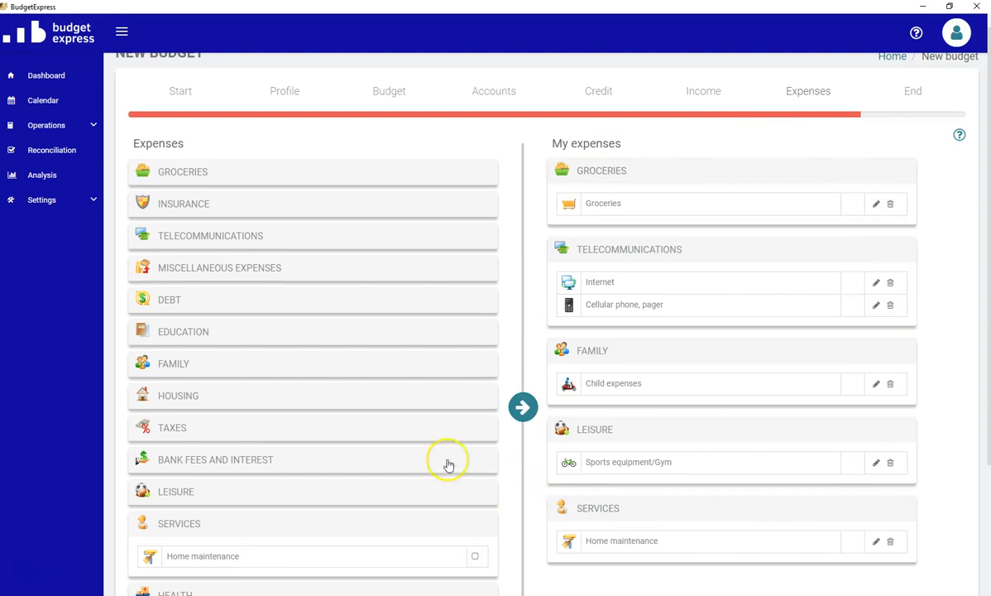
{"action": "mouse_move", "coordinate": [413, 453]}
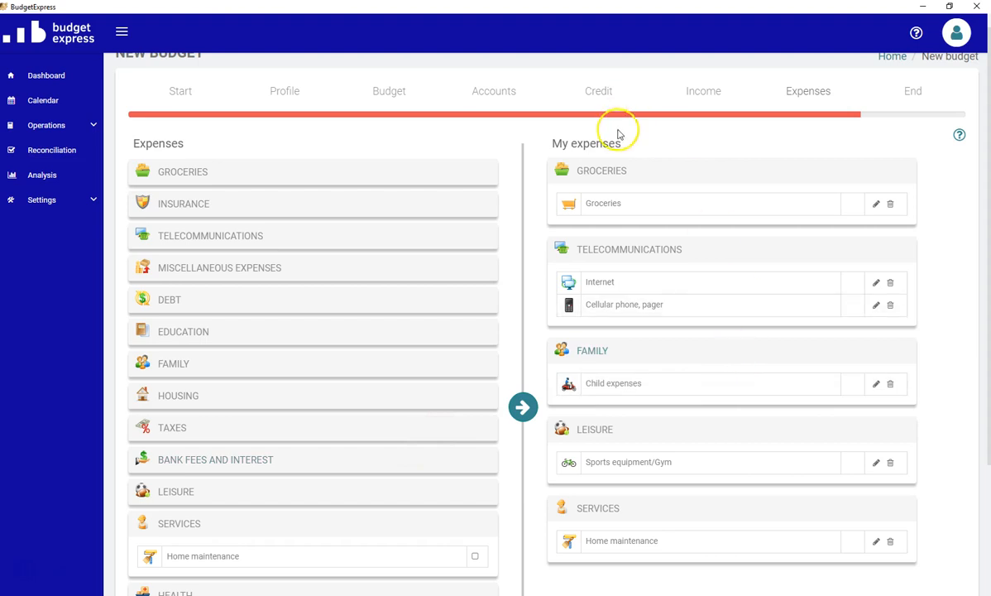
Delete Sports equipment/Gym from My expenses so Leisure no longer appears.
{"action": "scroll", "scroll_direction": "down", "scroll_amount": 3}
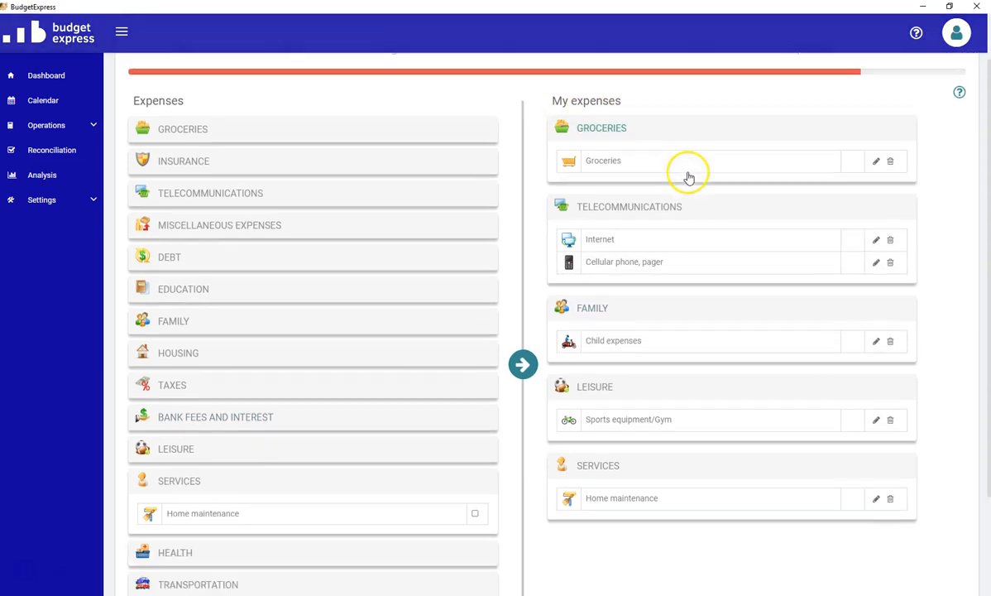
{"action": "scroll", "scroll_direction": "down", "scroll_amount": 3}
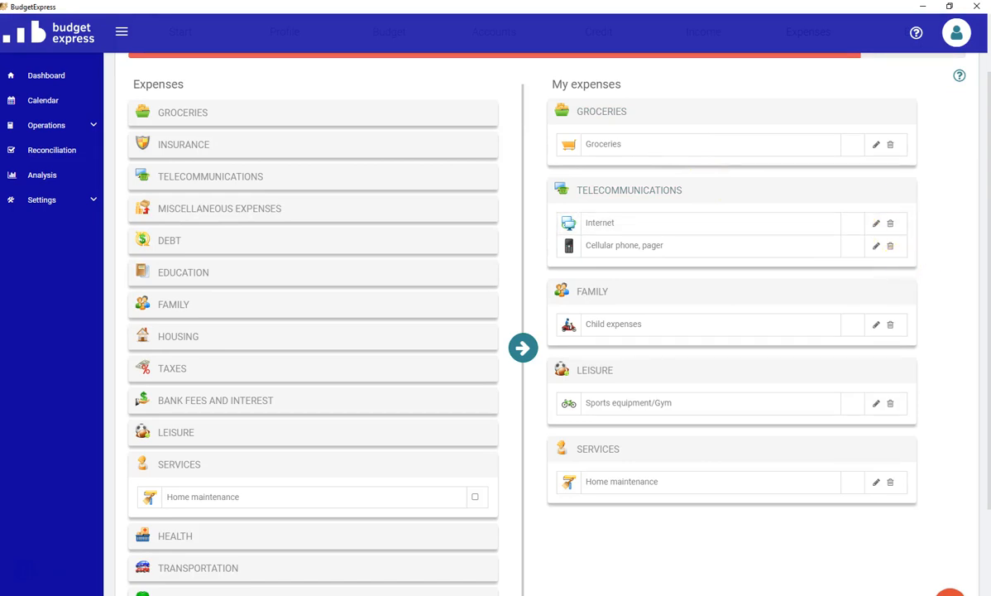
{"action": "mouse_move", "coordinate": [890, 144]}
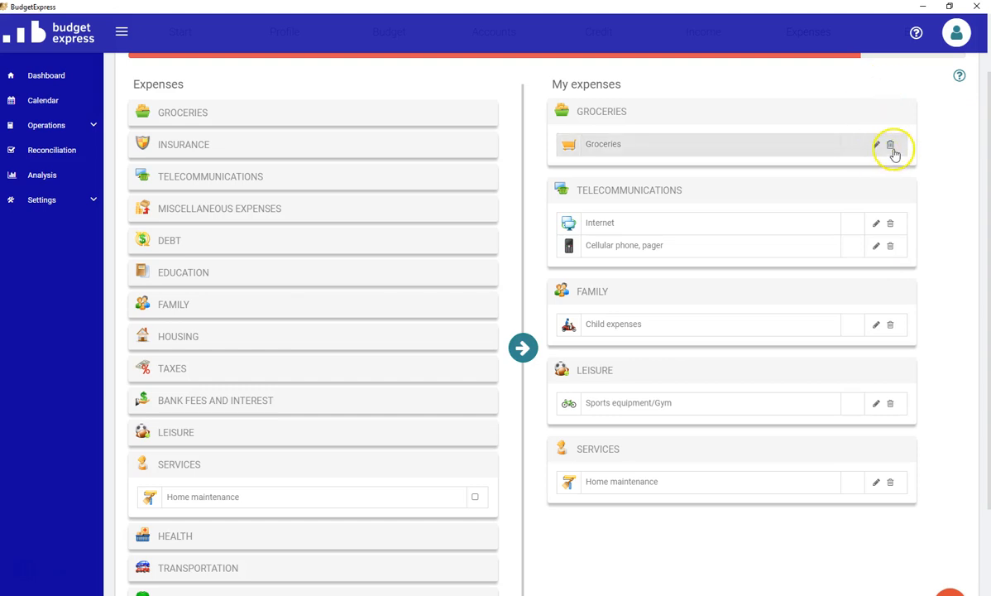
{"action": "mouse_move", "coordinate": [915, 228]}
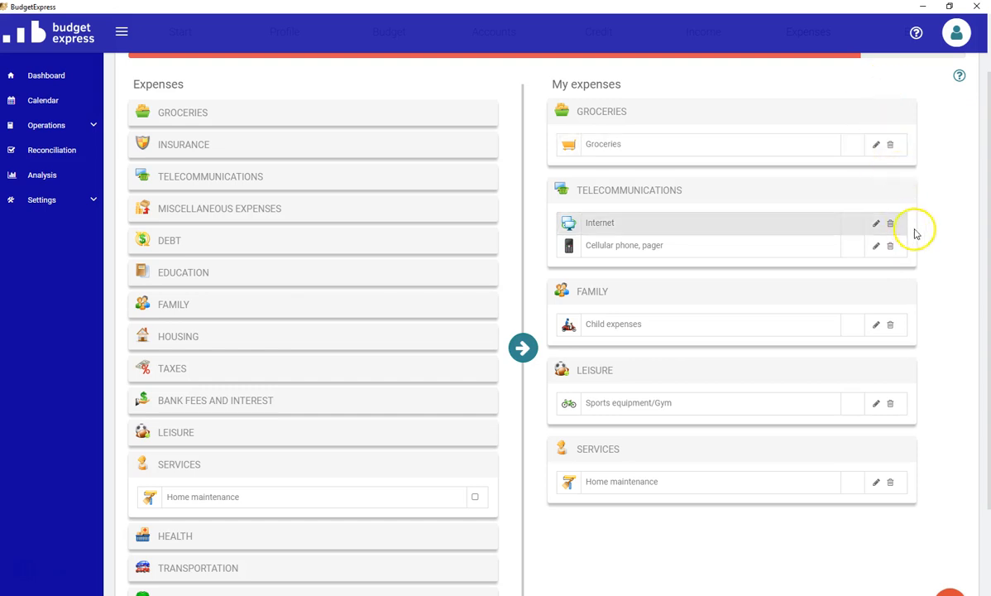
{"action": "mouse_move", "coordinate": [927, 258]}
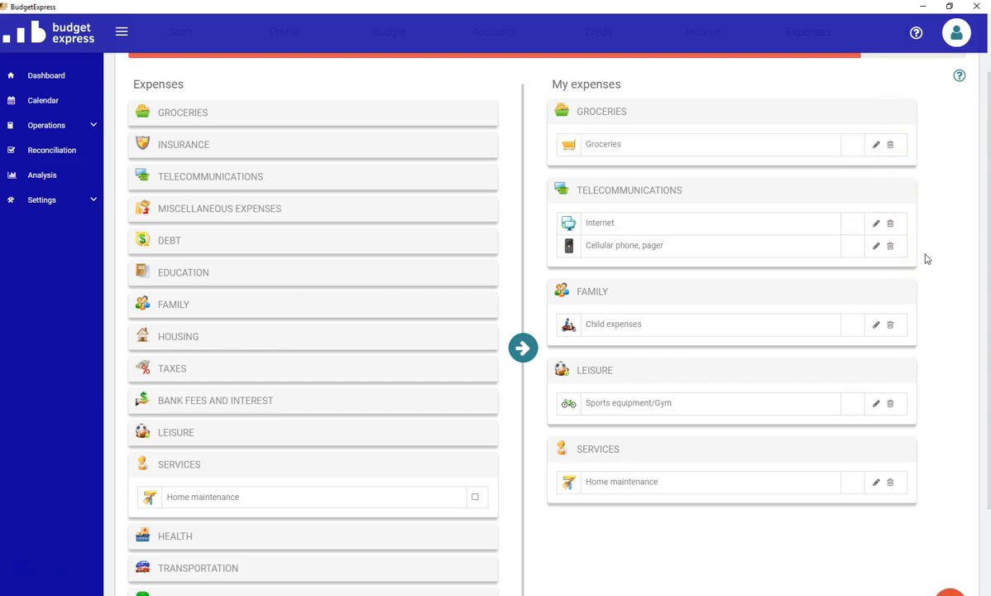
{"action": "mouse_move", "coordinate": [933, 327]}
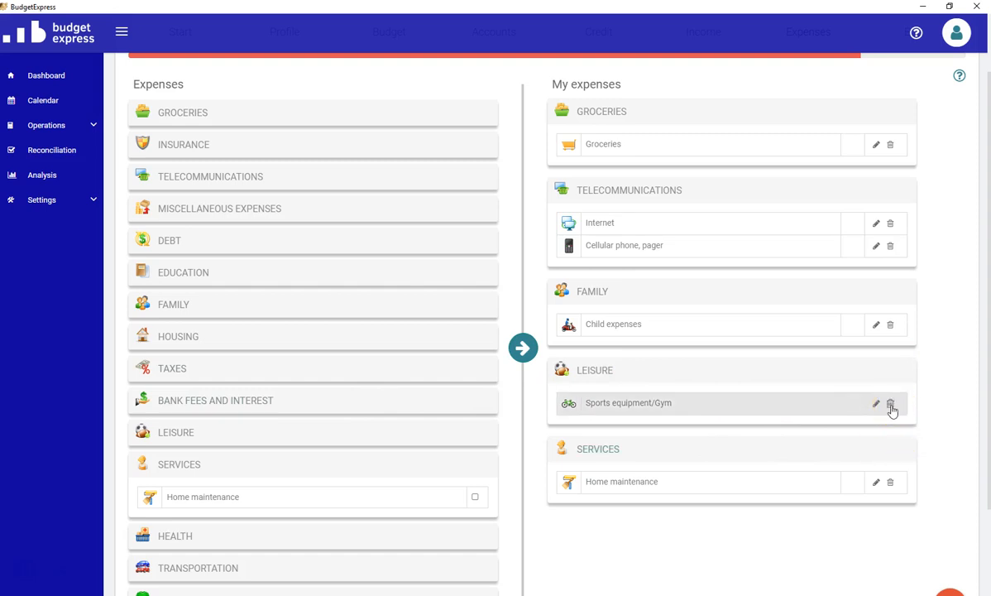
{"action": "left_click", "coordinate": [893, 403]}
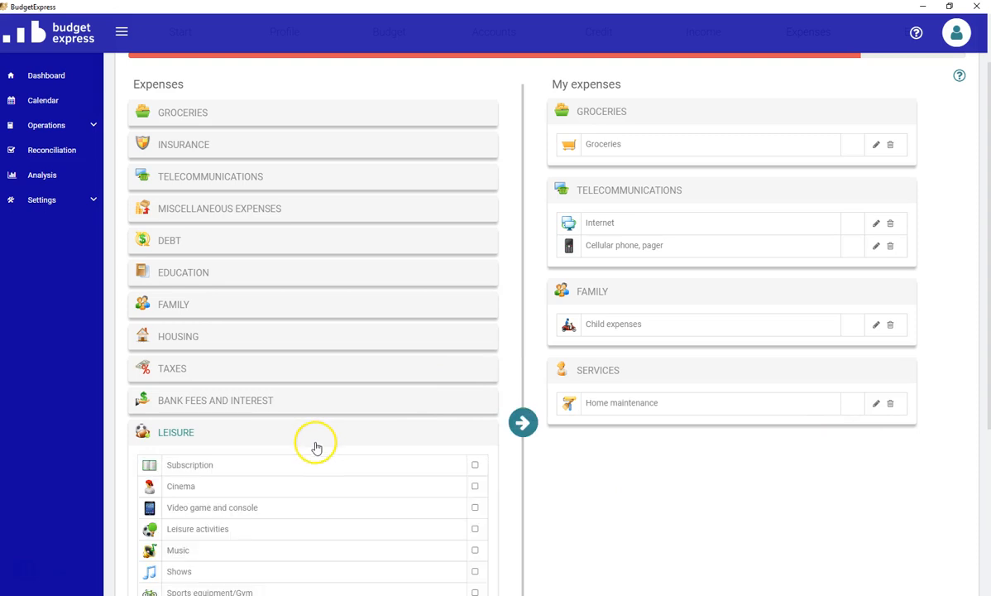
{"action": "scroll", "scroll_direction": "down", "scroll_amount": 3}
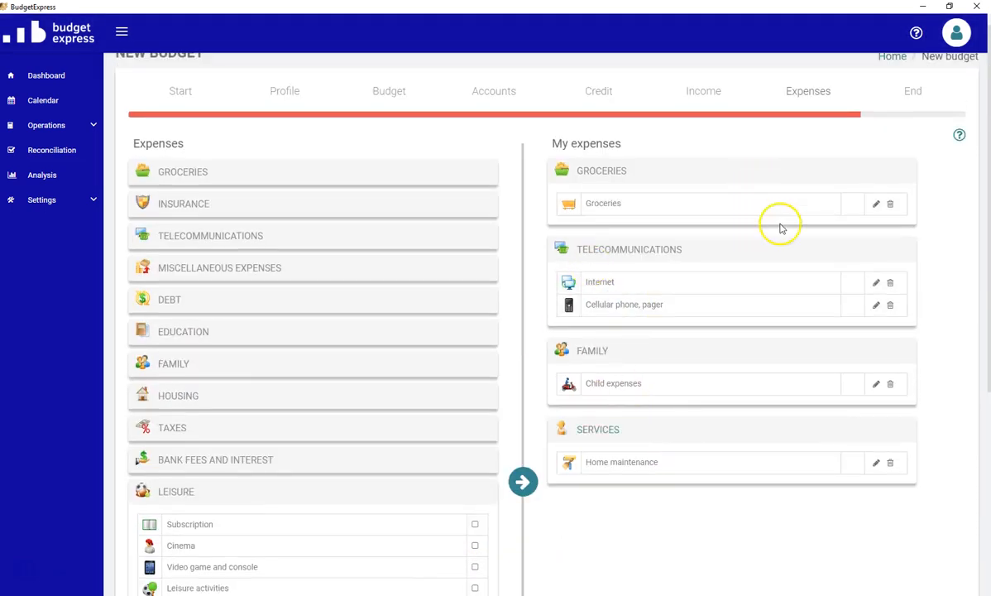
{"action": "mouse_move", "coordinate": [805, 268]}
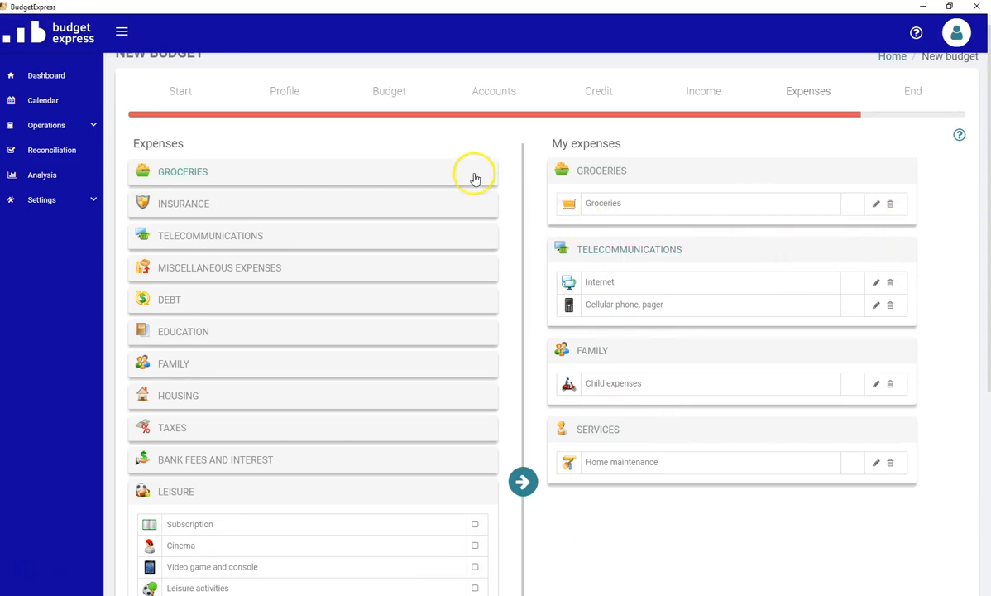
Start the Groceries expense as Costco with an amount of 500.
{"action": "left_click", "coordinate": [182, 171]}
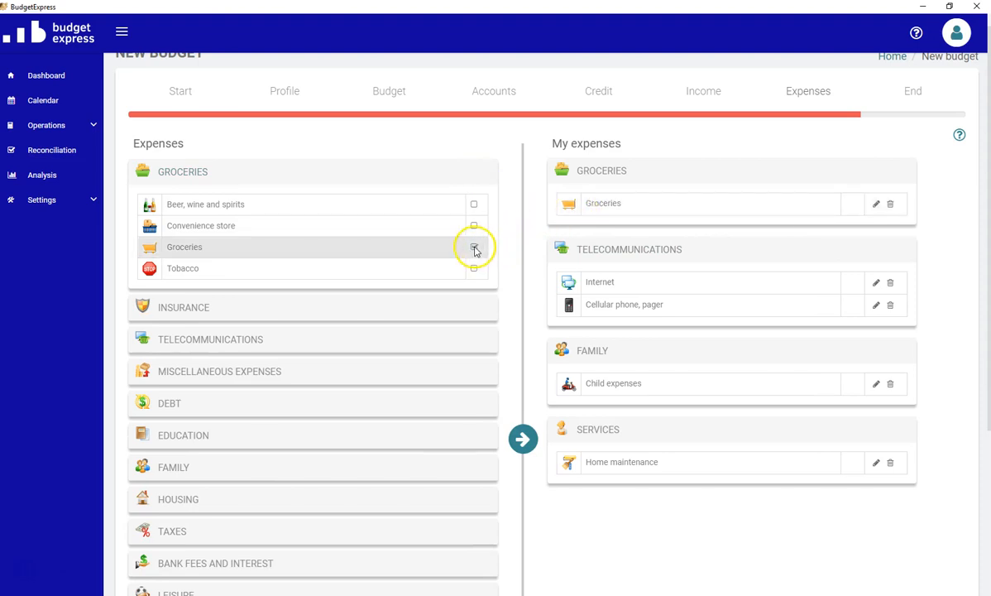
{"action": "left_click", "coordinate": [473, 247]}
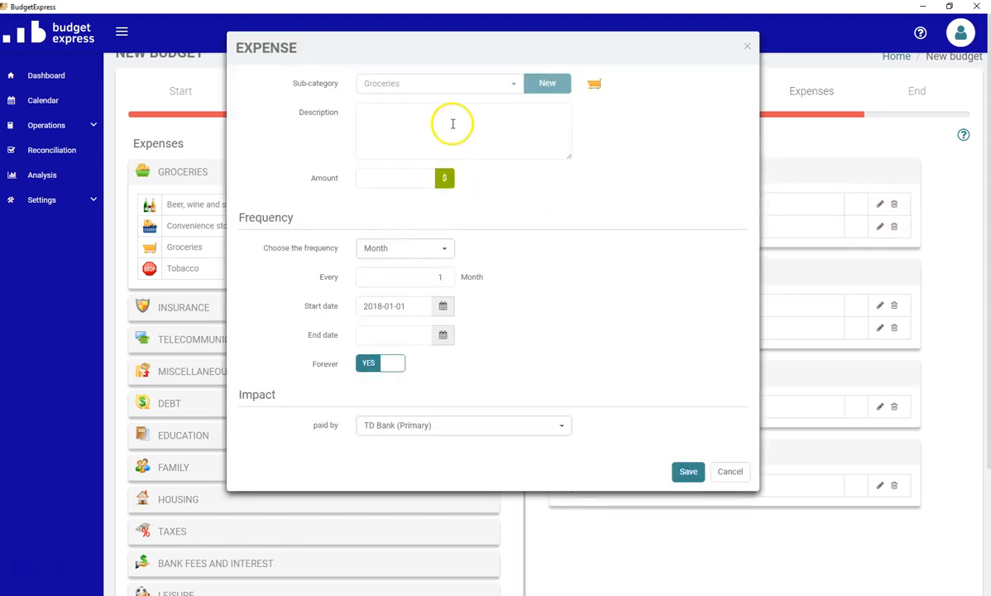
{"action": "type", "text": "Costco"}
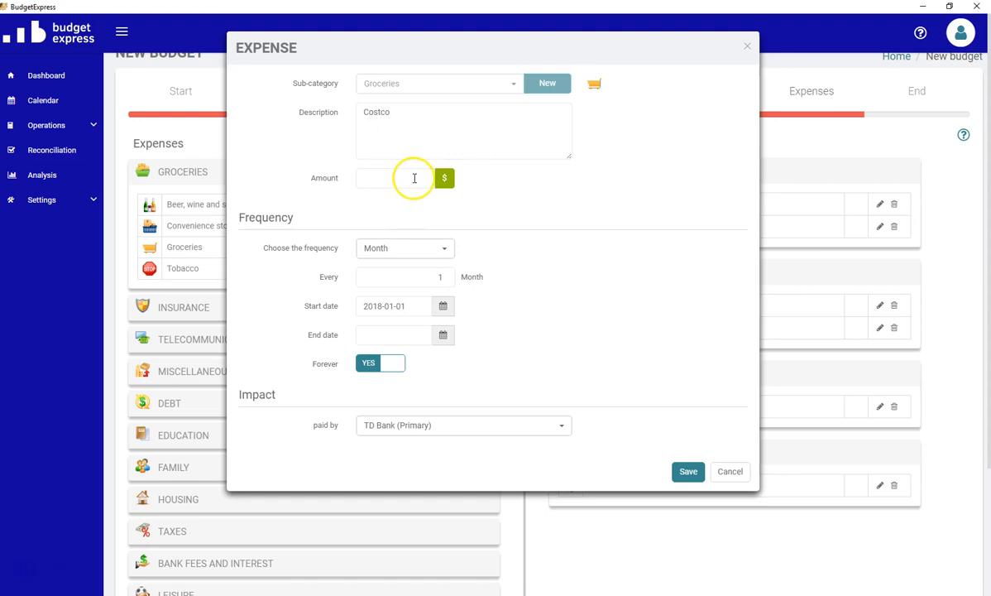
{"action": "type", "text": "500"}
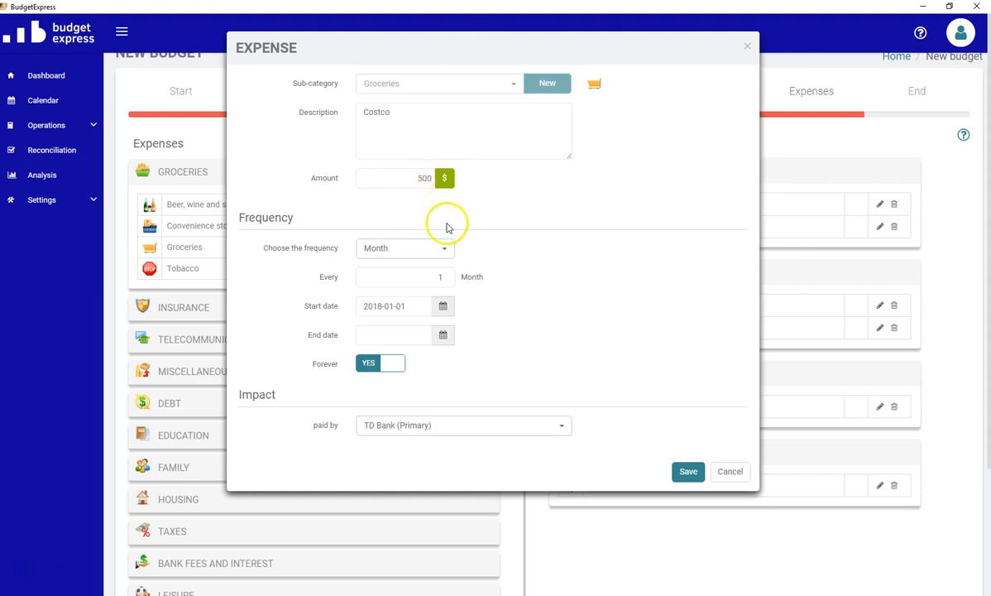
{"action": "mouse_move", "coordinate": [442, 306]}
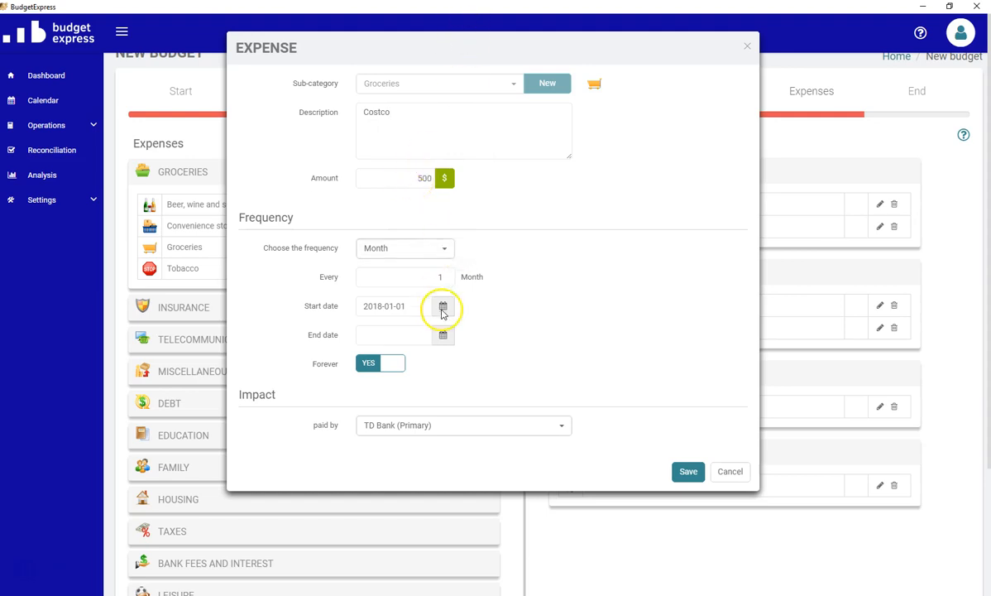
Set Costco to start 2018-01-27, paid by Mastercard instead of Visa, and save it.
{"action": "left_click", "coordinate": [444, 306]}
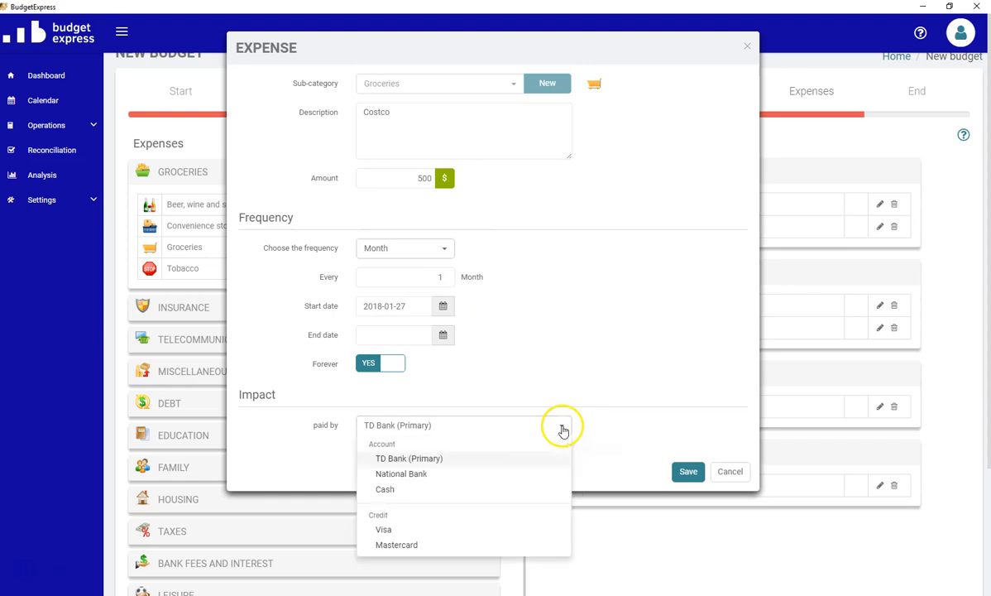
{"action": "left_click", "coordinate": [377, 529]}
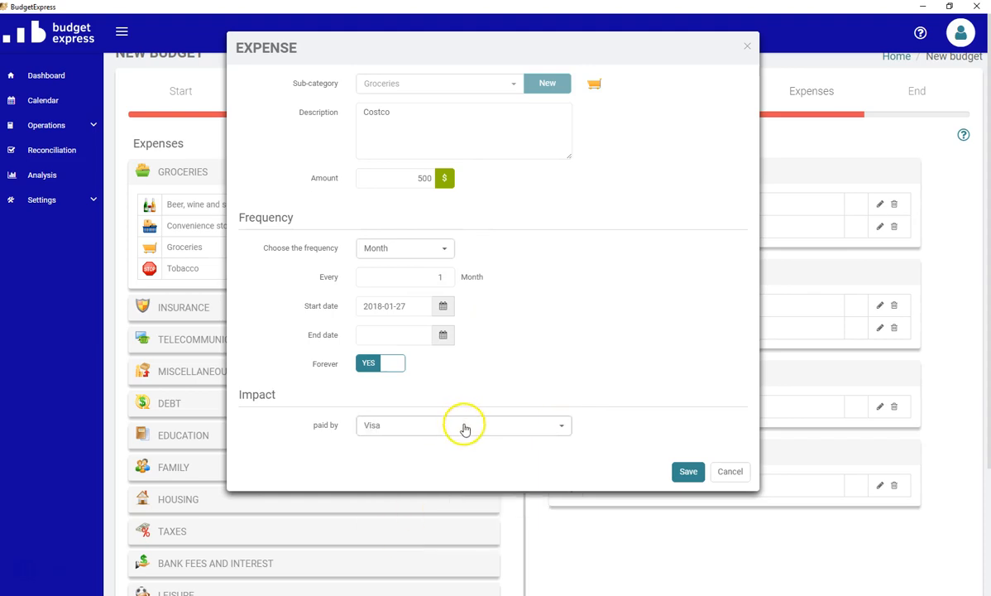
{"action": "left_click", "coordinate": [463, 425]}
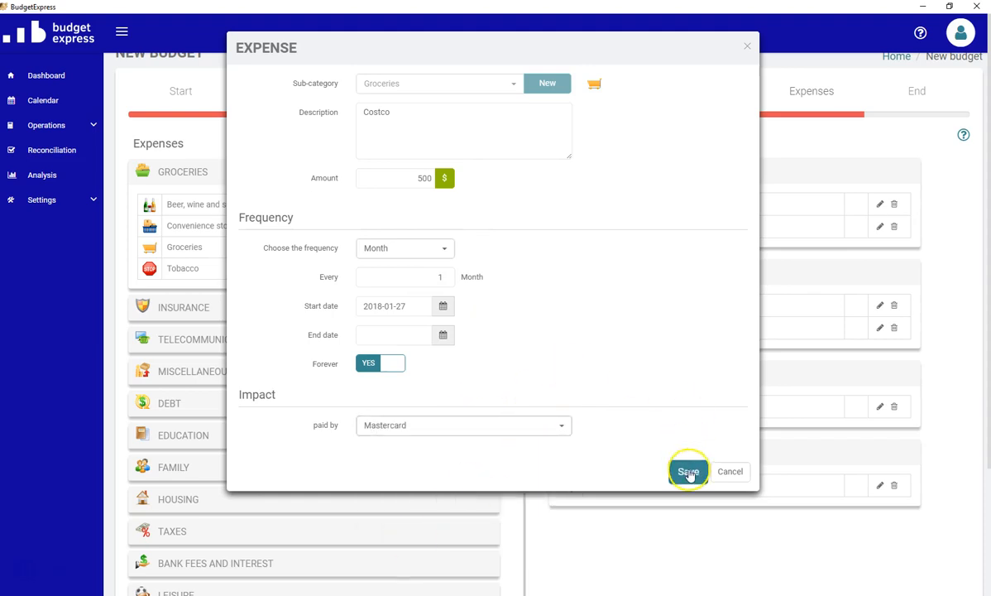
{"action": "left_click", "coordinate": [688, 470]}
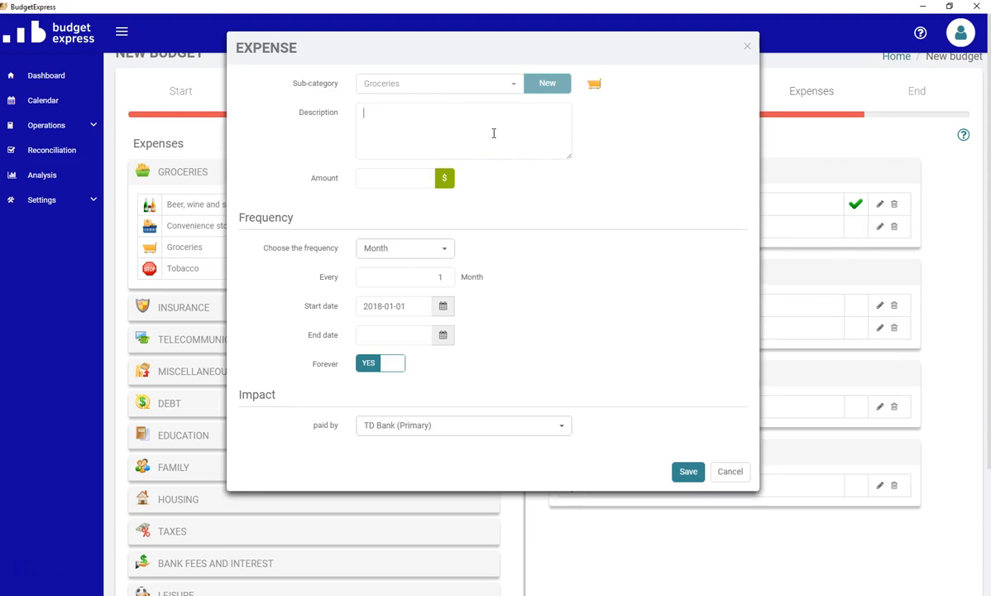
Save a second Groceries expense: Metro, 250 weekly from 2018-01-05, paid by Visa.
{"action": "type", "text": "Metro"}
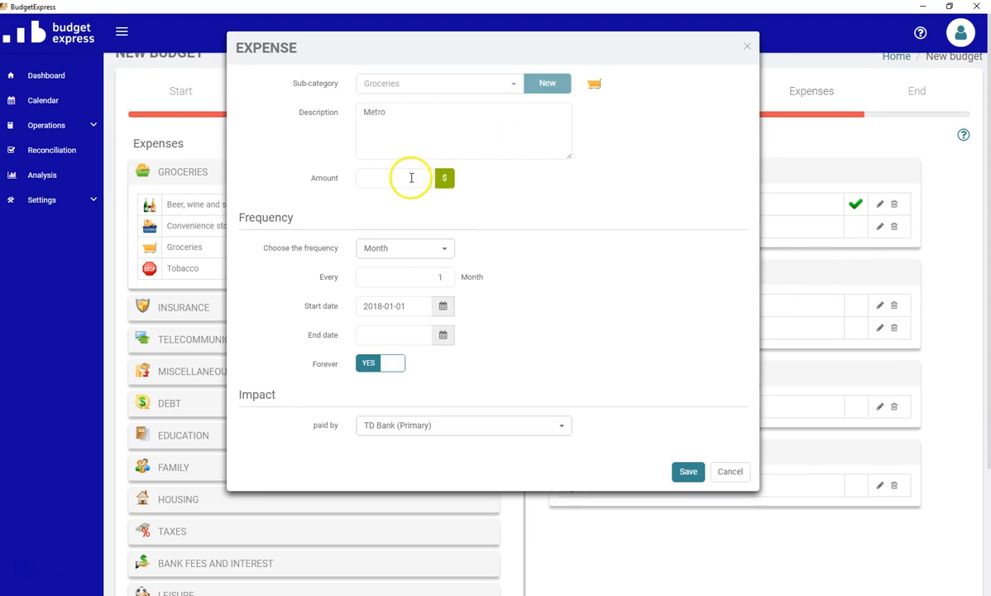
{"action": "left_click", "coordinate": [441, 248]}
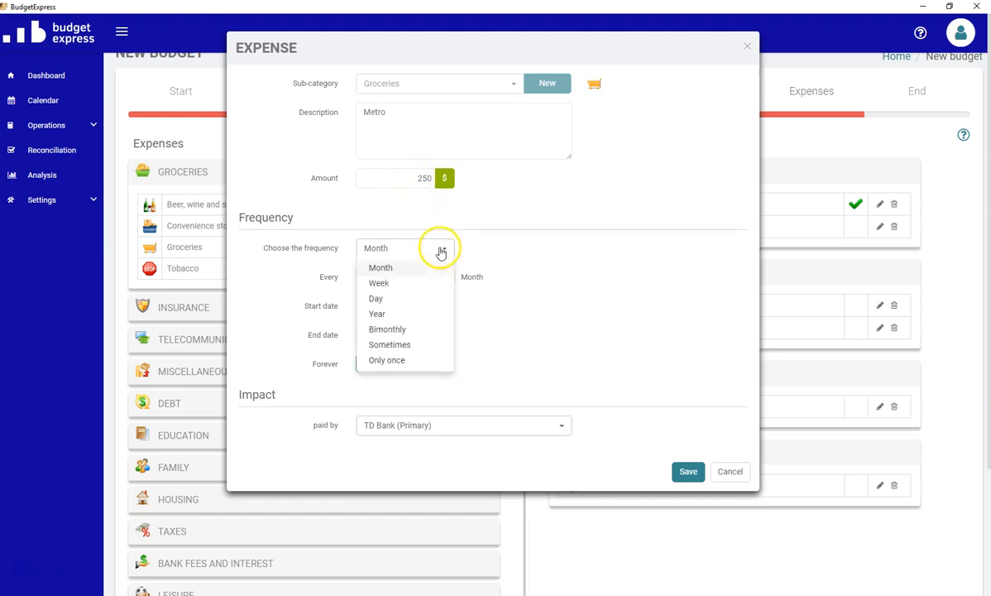
{"action": "left_click", "coordinate": [379, 283]}
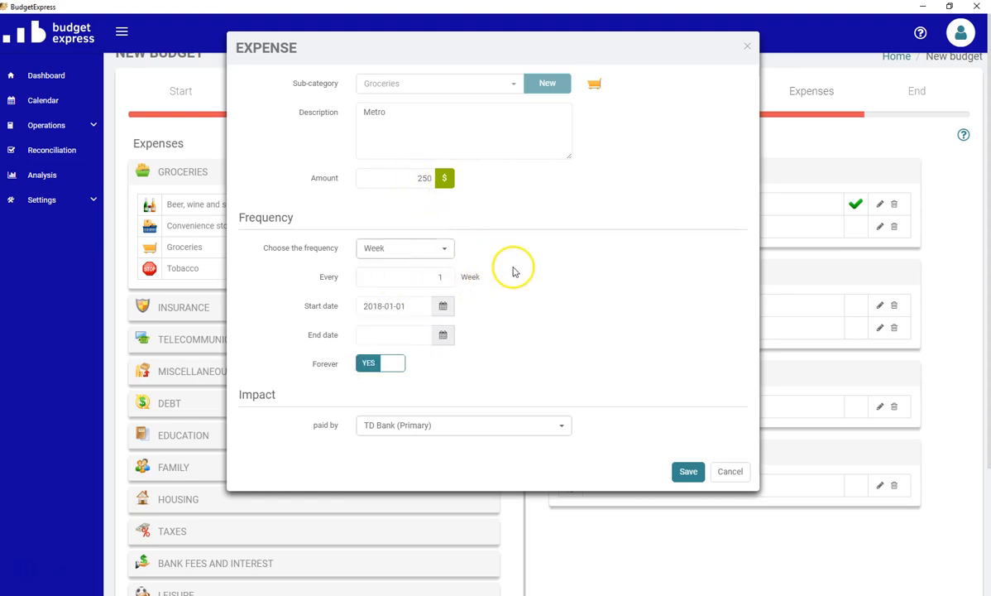
{"action": "mouse_move", "coordinate": [394, 248]}
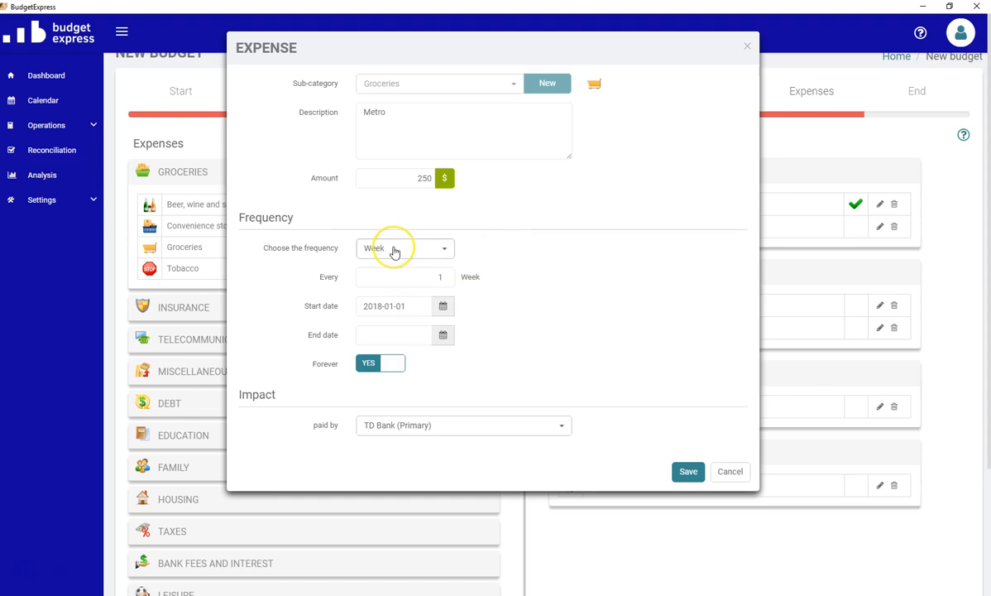
{"action": "left_click", "coordinate": [442, 306]}
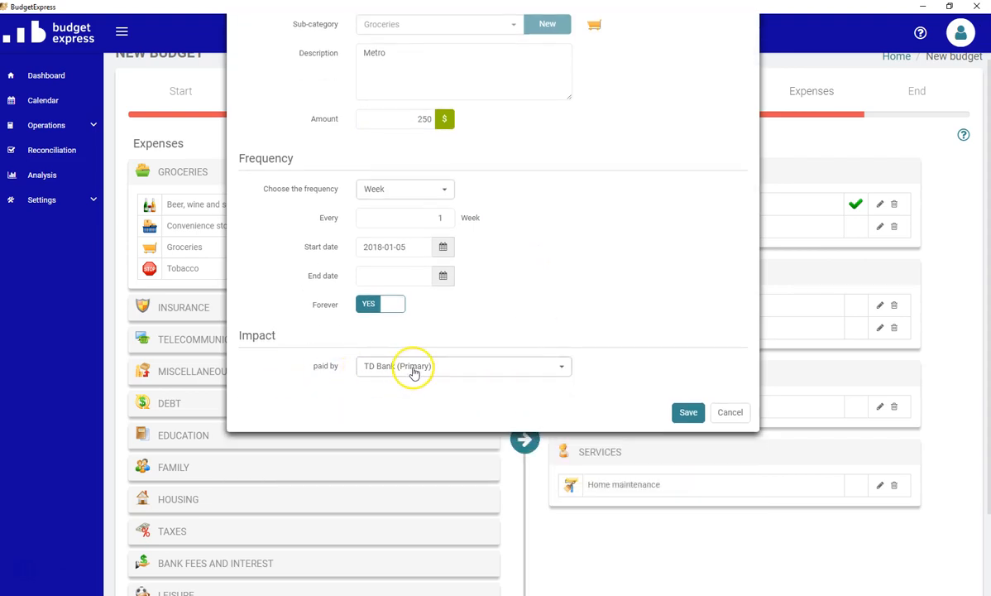
{"action": "left_click", "coordinate": [464, 367]}
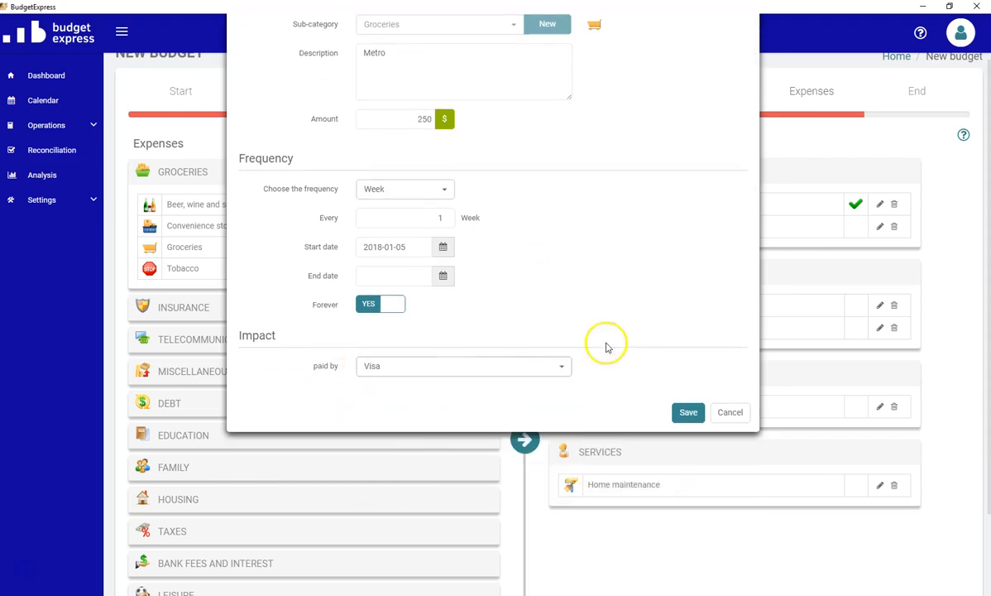
{"action": "left_click", "coordinate": [688, 412]}
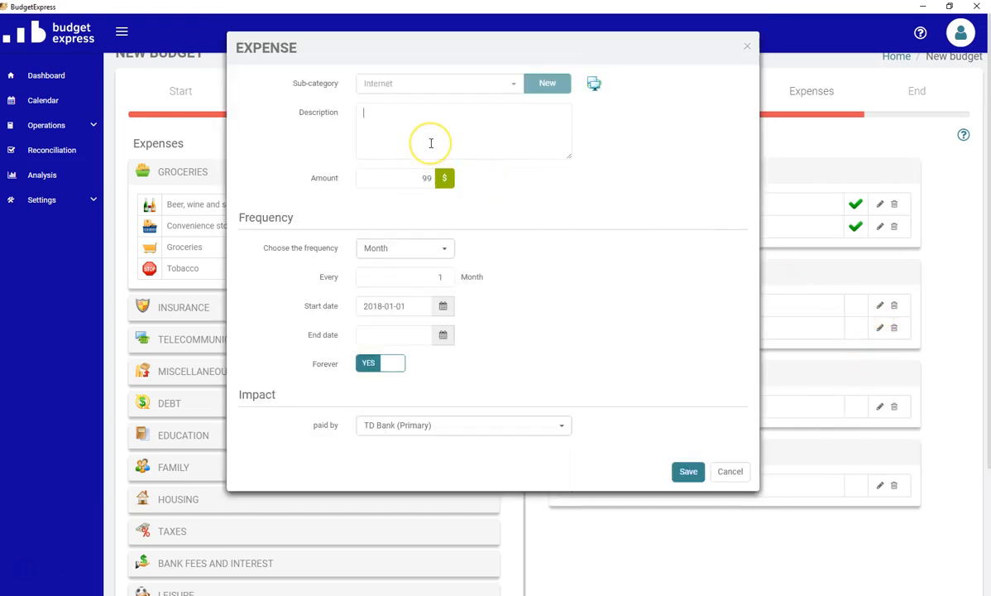
Save the Internet expense as Bell, 99 monthly from 2018-01-31.
{"action": "type", "text": "Bell"}
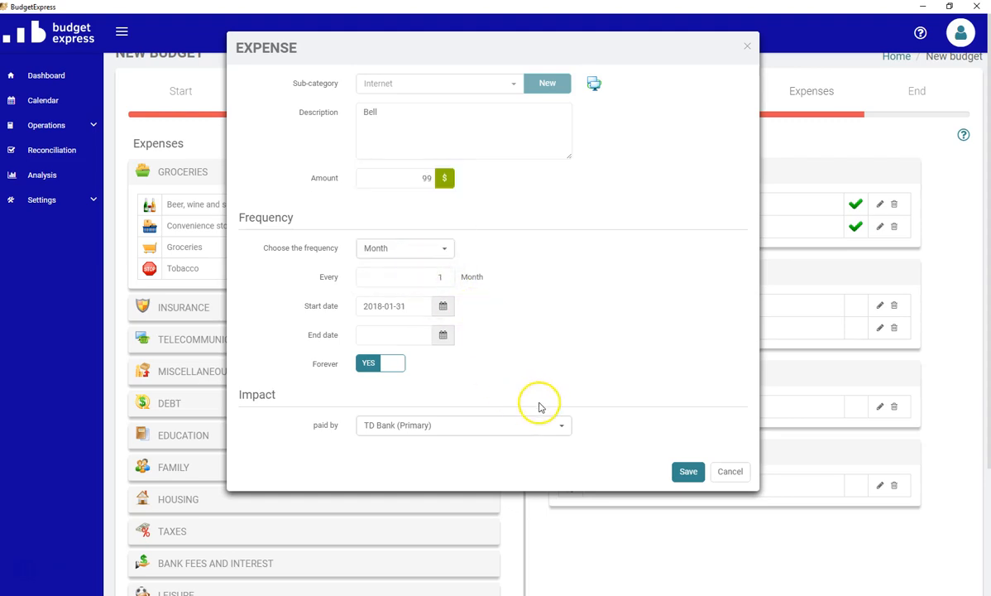
{"action": "left_click", "coordinate": [689, 470]}
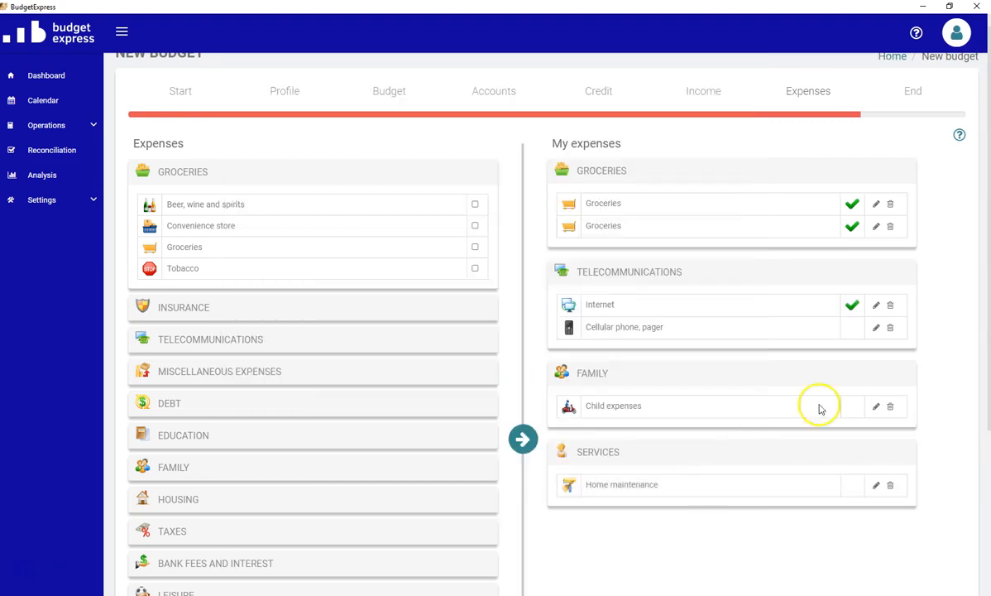
Save the Cellular phone, pager expense at 95 monthly from 2018-01-22 via TD Bank.
{"action": "left_click", "coordinate": [875, 327]}
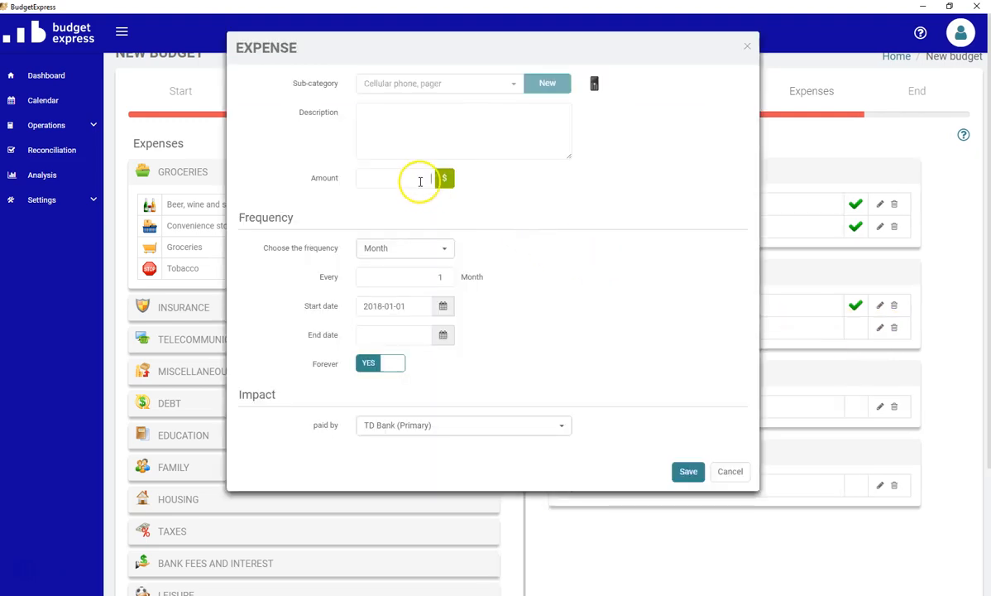
{"action": "type", "text": "95"}
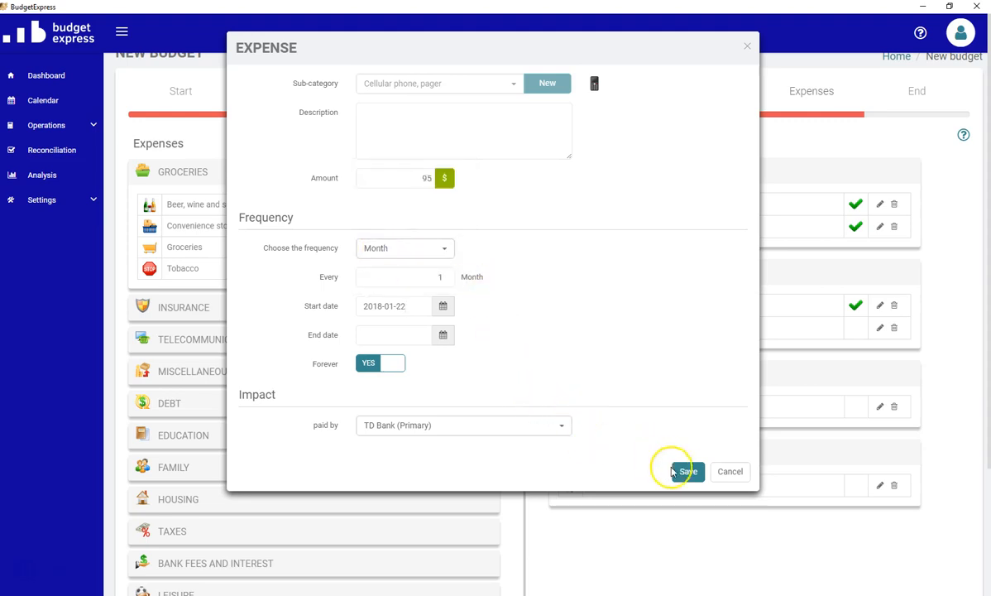
{"action": "left_click", "coordinate": [689, 470]}
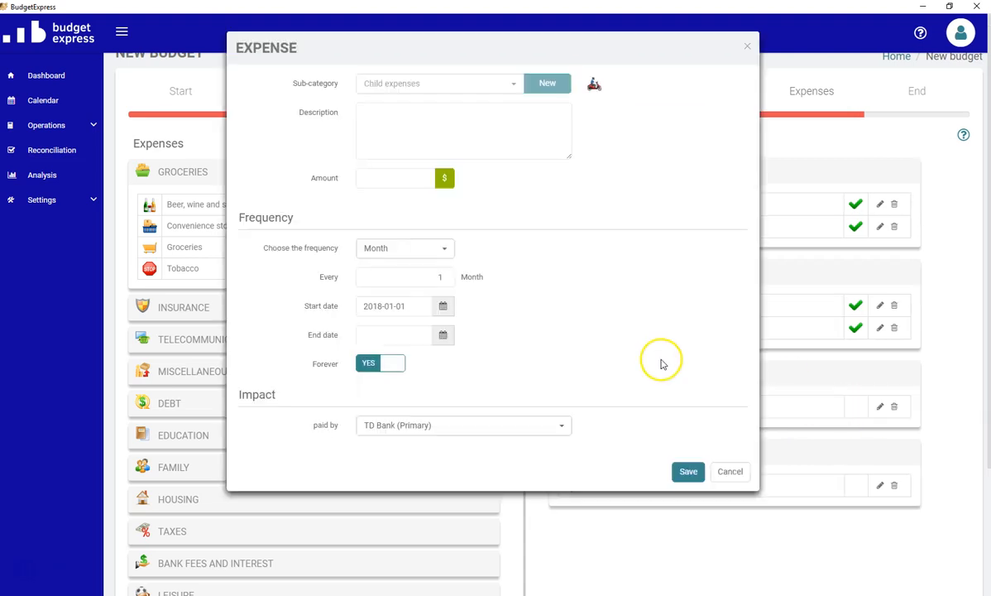
{"action": "mouse_move", "coordinate": [573, 343]}
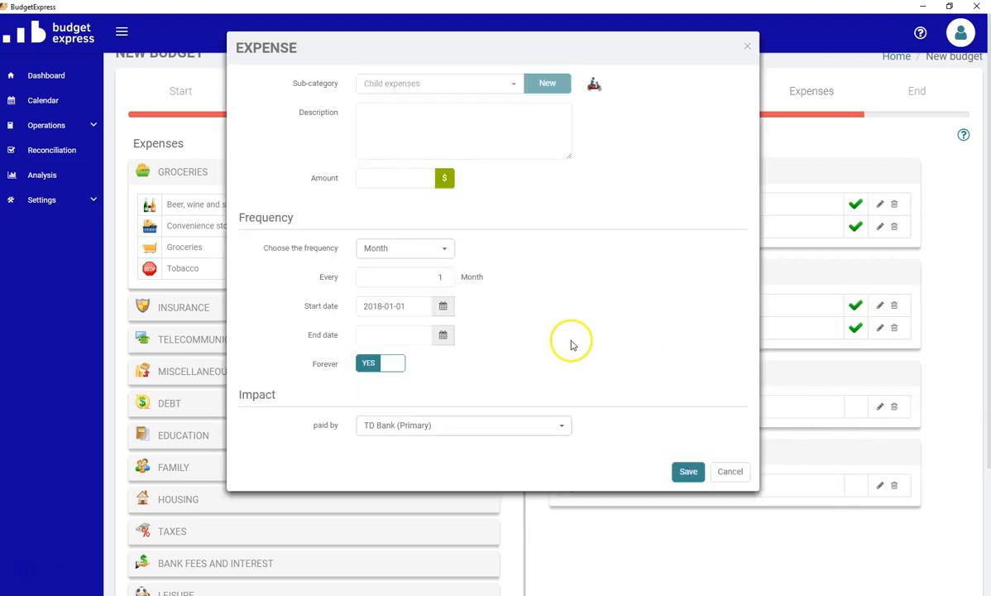
{"action": "mouse_move", "coordinate": [578, 337]}
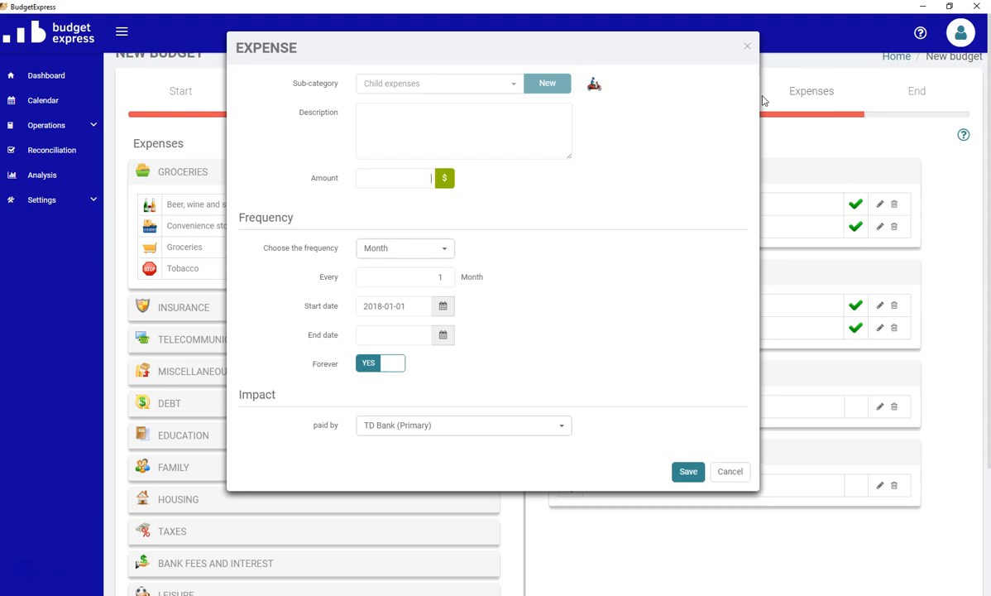
Save Child expenses at 250 monthly starting 31 January 2018, paid from TD Bank.
{"action": "type", "text": "20"}
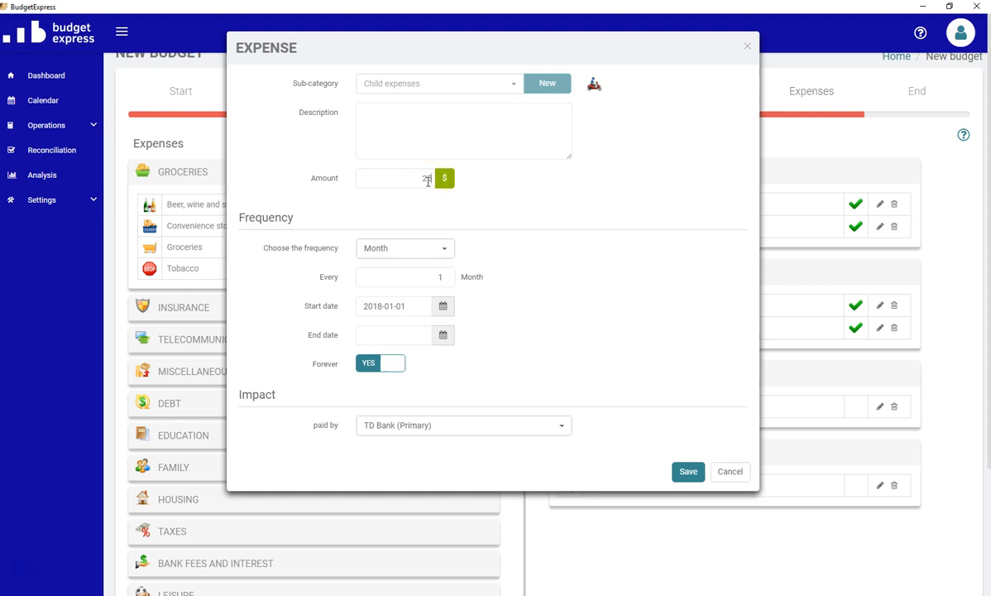
{"action": "left_click", "coordinate": [444, 306]}
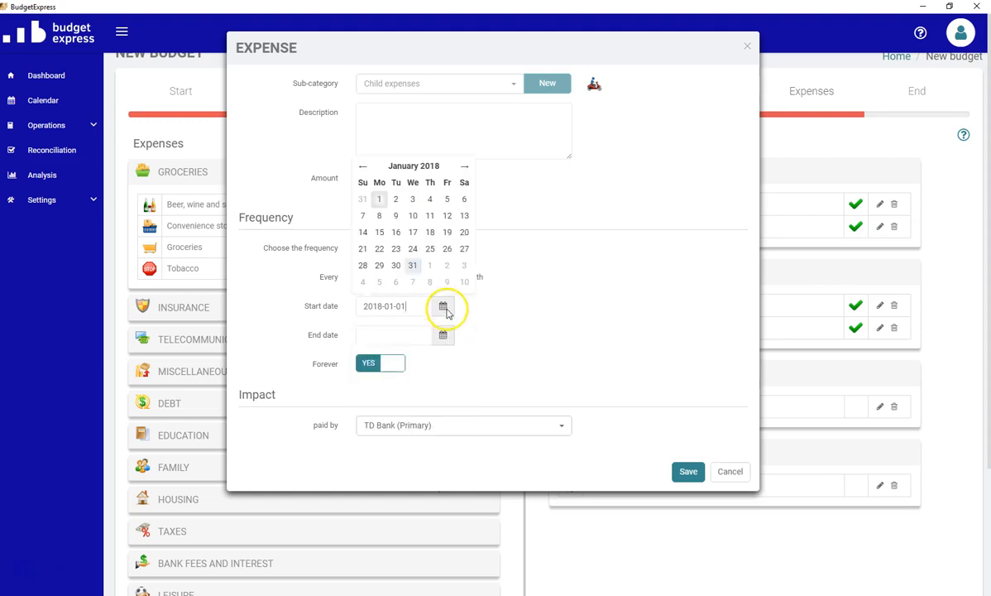
{"action": "left_click", "coordinate": [413, 265]}
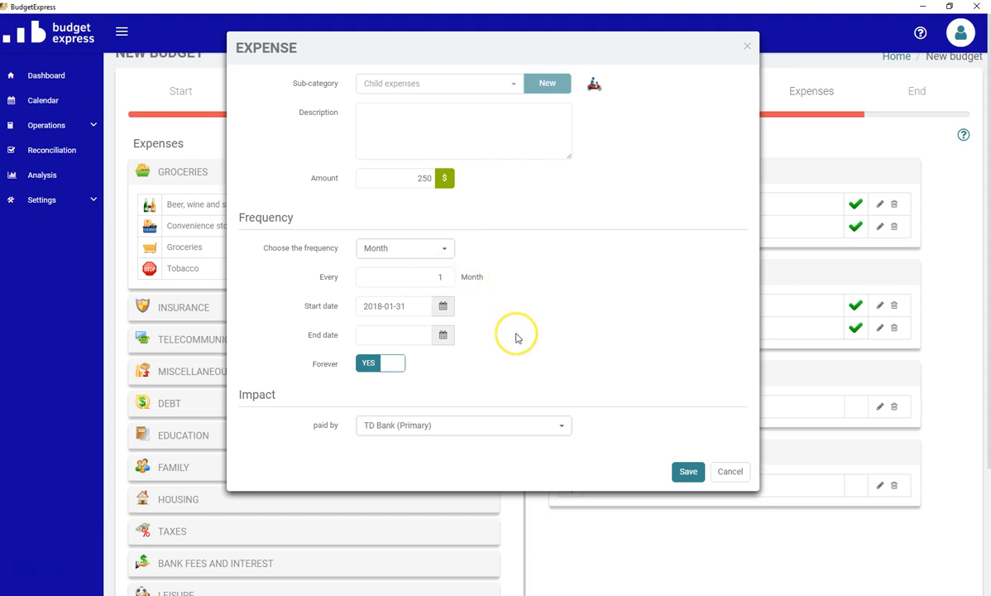
{"action": "mouse_move", "coordinate": [514, 351]}
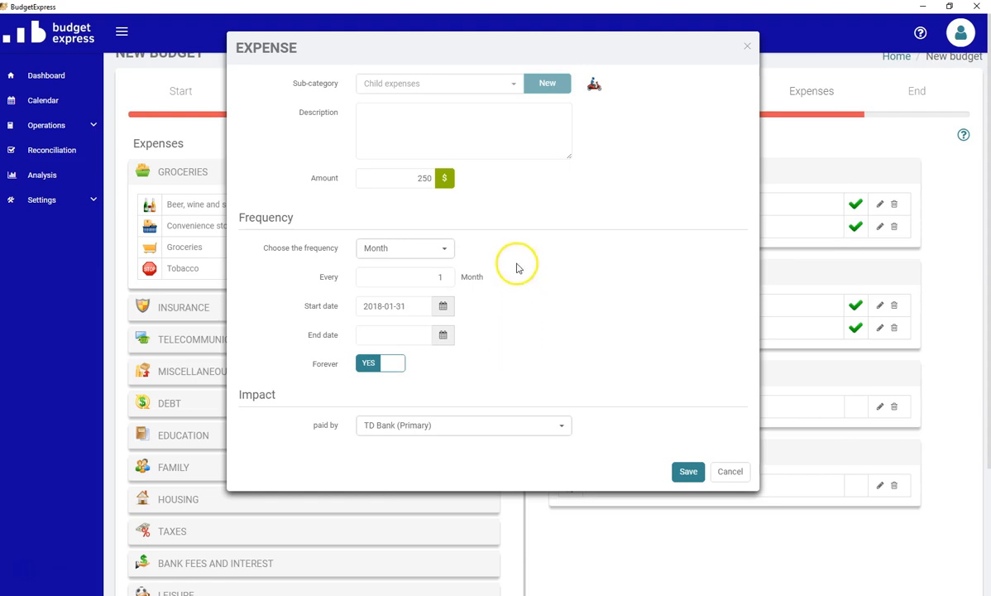
{"action": "mouse_move", "coordinate": [474, 209]}
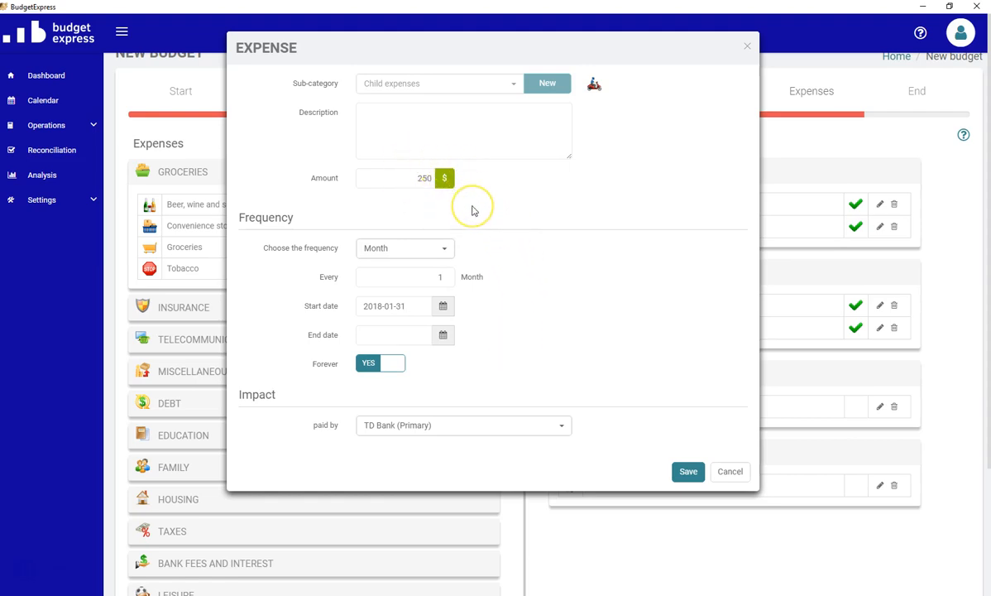
{"action": "mouse_move", "coordinate": [552, 321]}
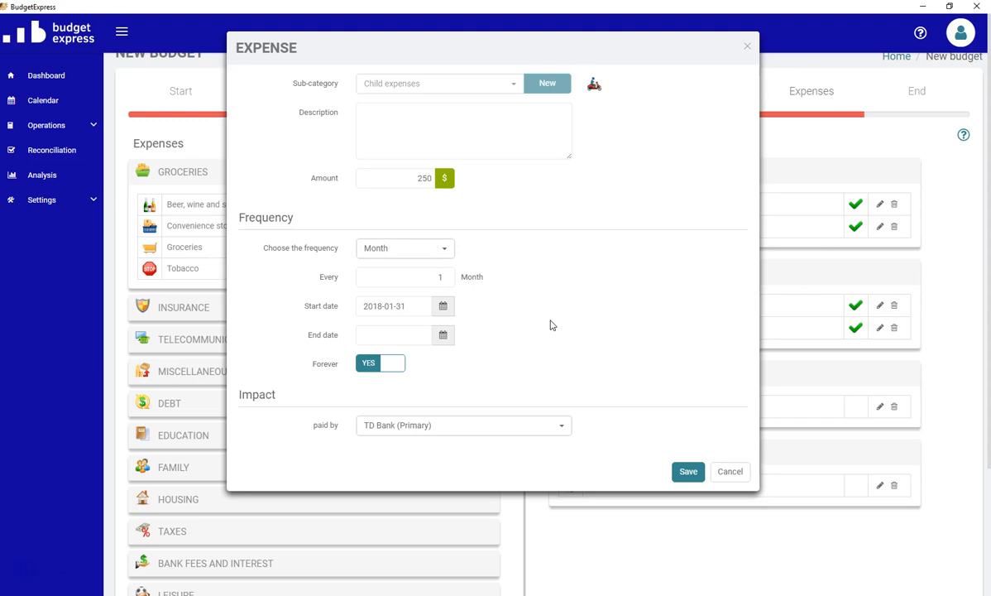
{"action": "mouse_move", "coordinate": [549, 320]}
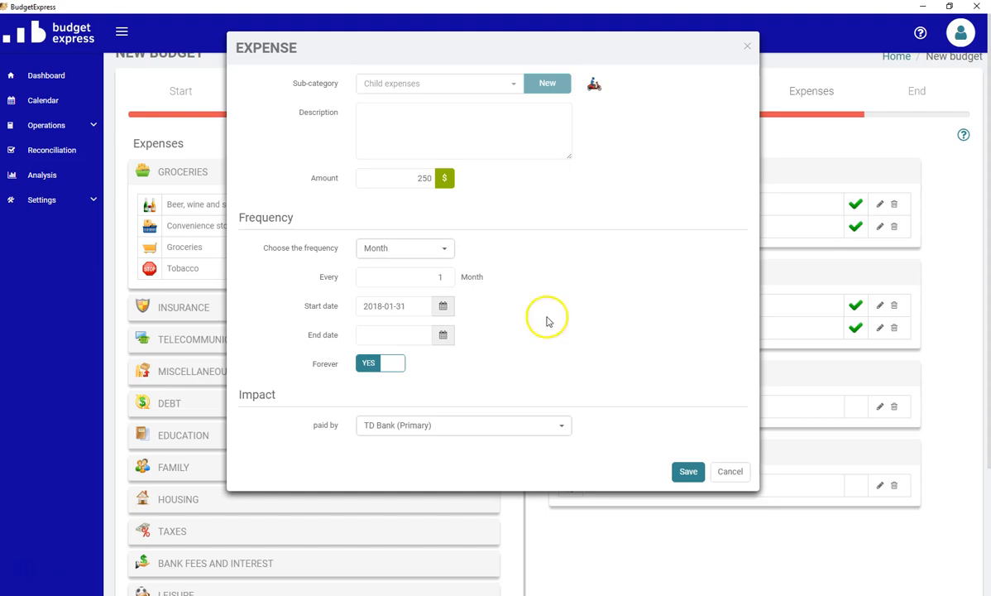
{"action": "mouse_move", "coordinate": [516, 255]}
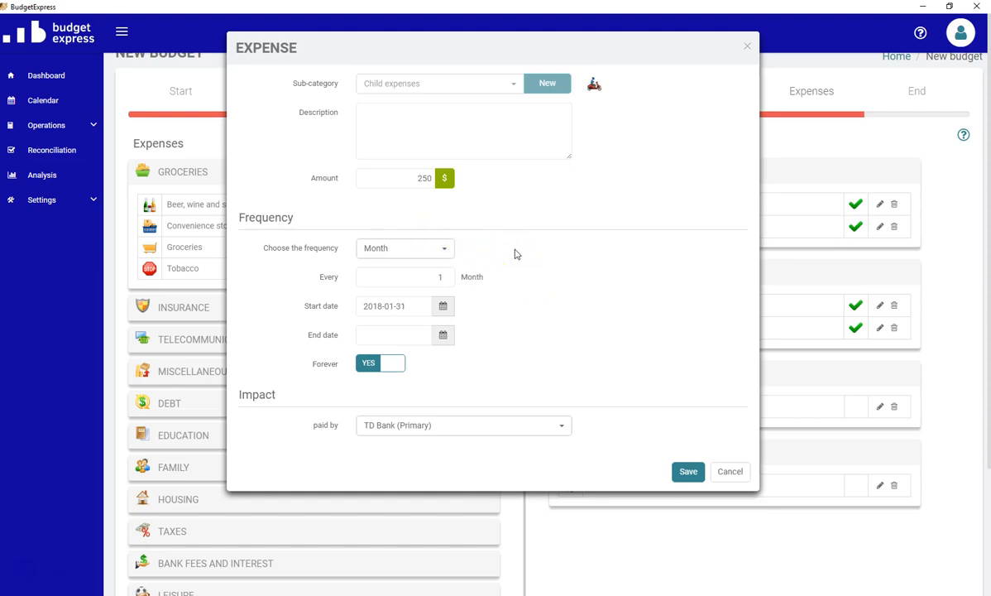
{"action": "mouse_move", "coordinate": [89, 181]}
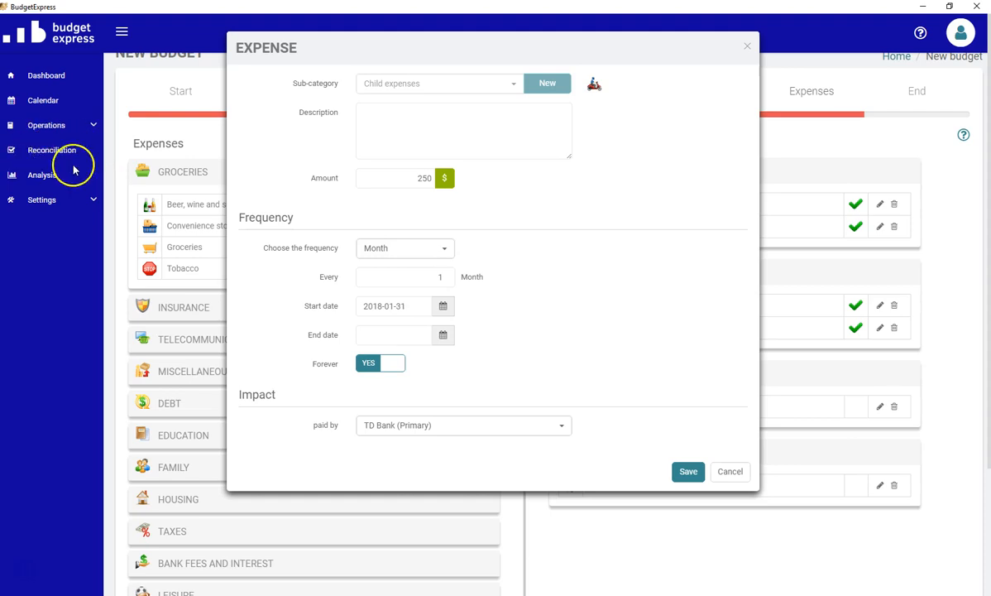
{"action": "mouse_move", "coordinate": [581, 294]}
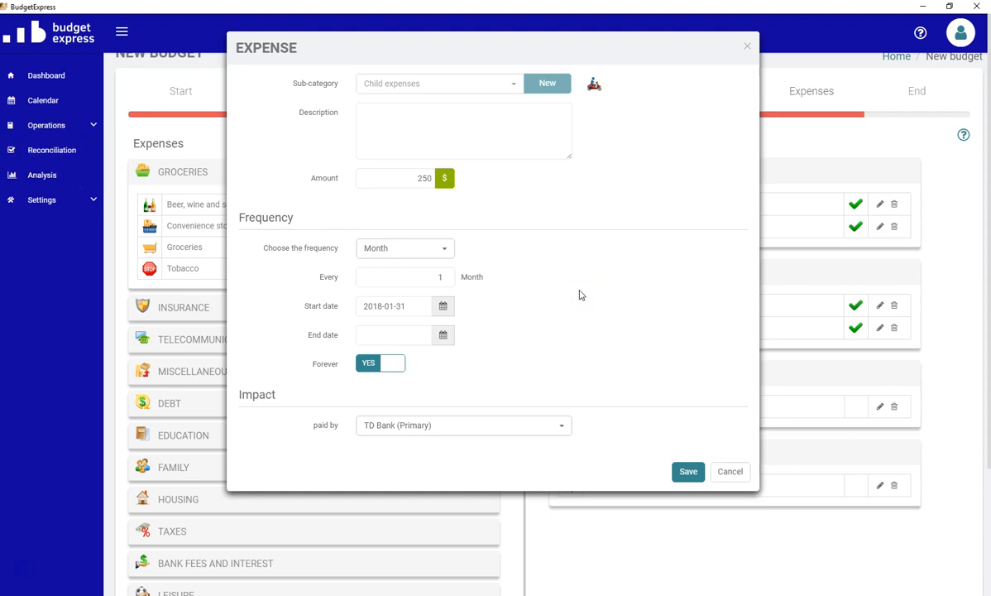
{"action": "mouse_move", "coordinate": [604, 348]}
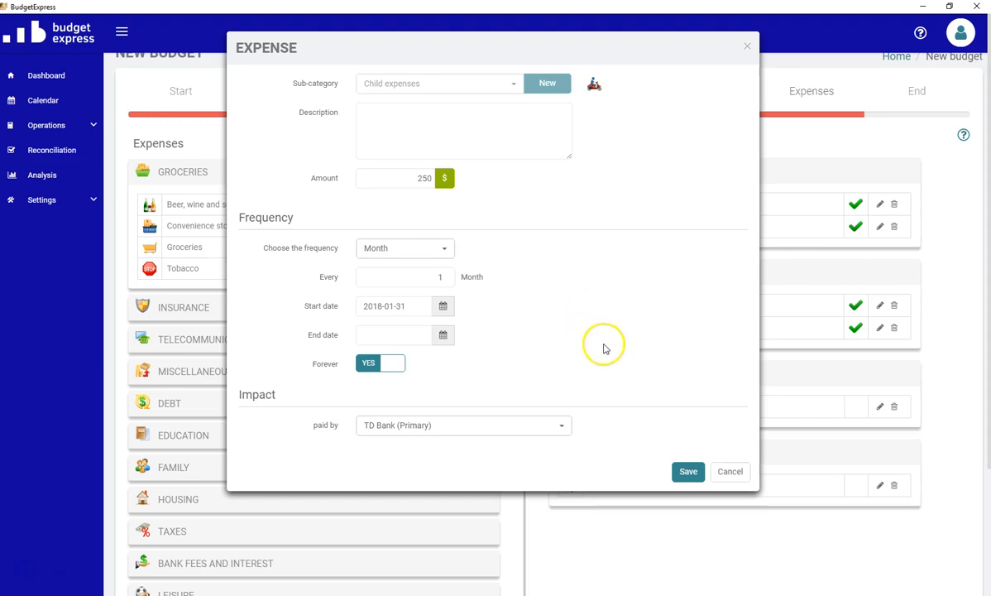
{"action": "left_click", "coordinate": [688, 470]}
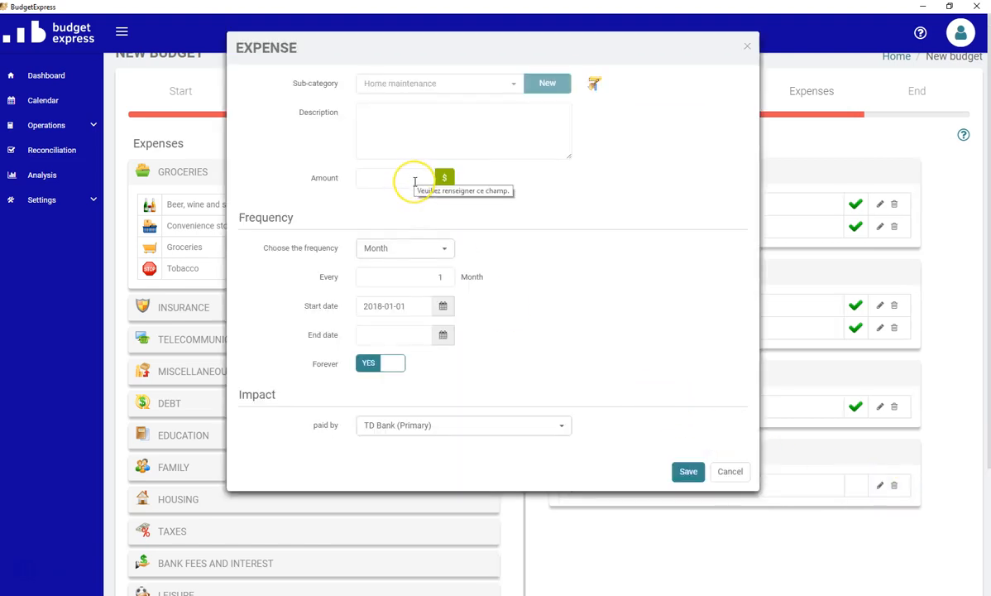
Save Home maintenance as a Sometimes expense: 65 on Jan 17 and Feb 16, 120 on Mar 23.
{"action": "left_click", "coordinate": [414, 178]}
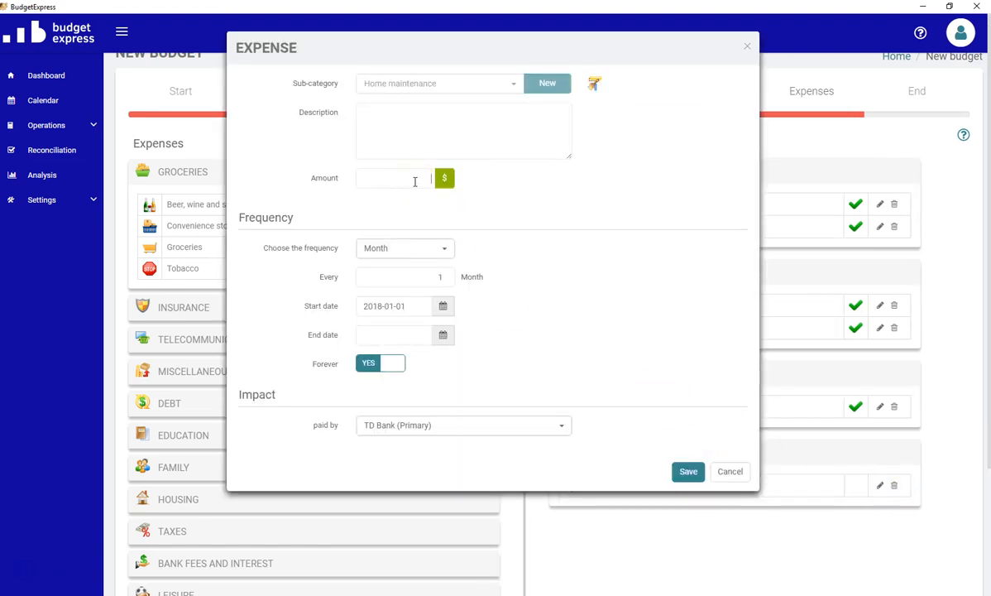
{"action": "type", "text": "6"}
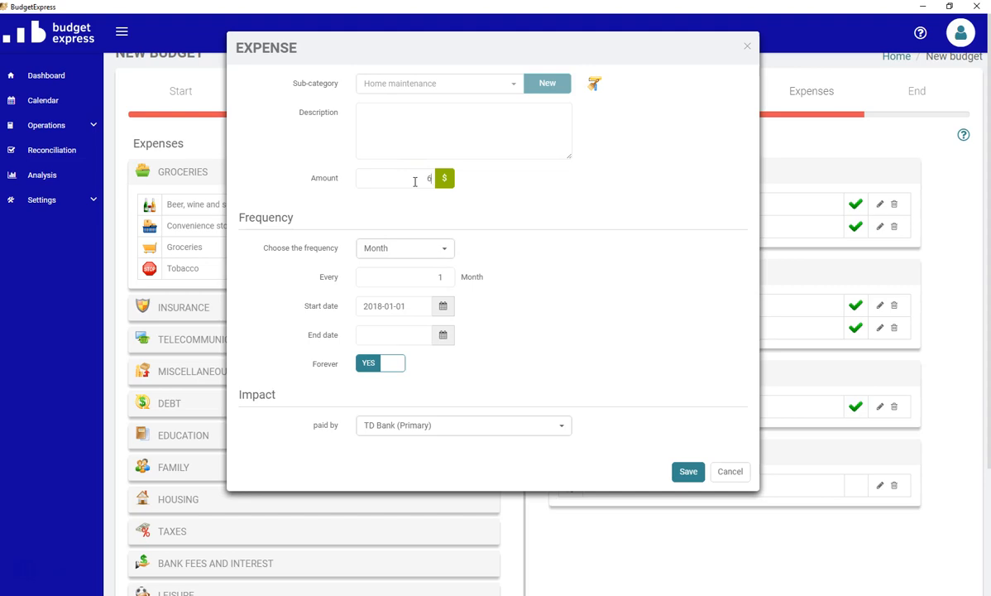
{"action": "type", "text": "5"}
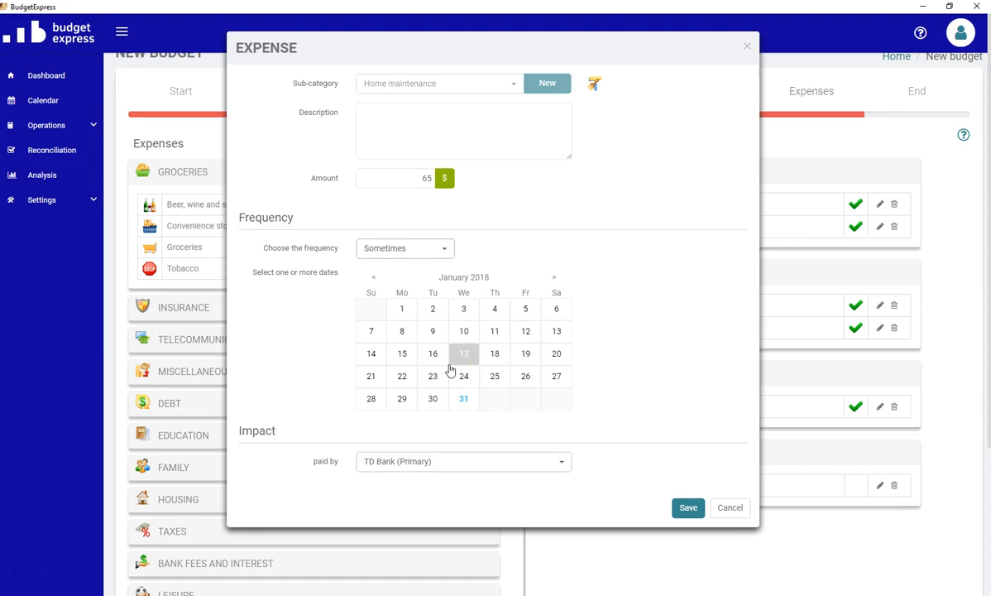
{"action": "left_click", "coordinate": [463, 354]}
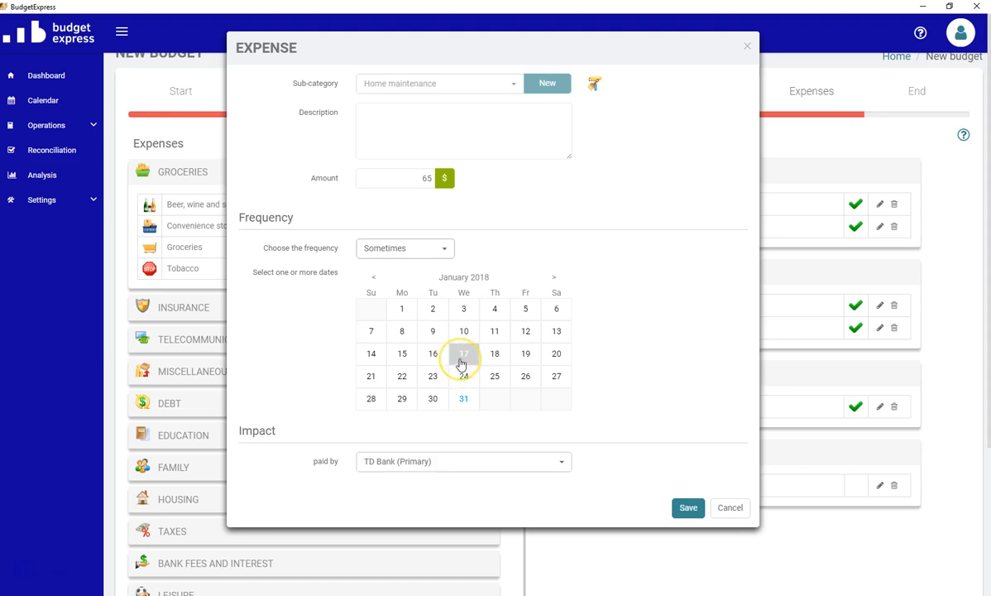
{"action": "left_click", "coordinate": [463, 354]}
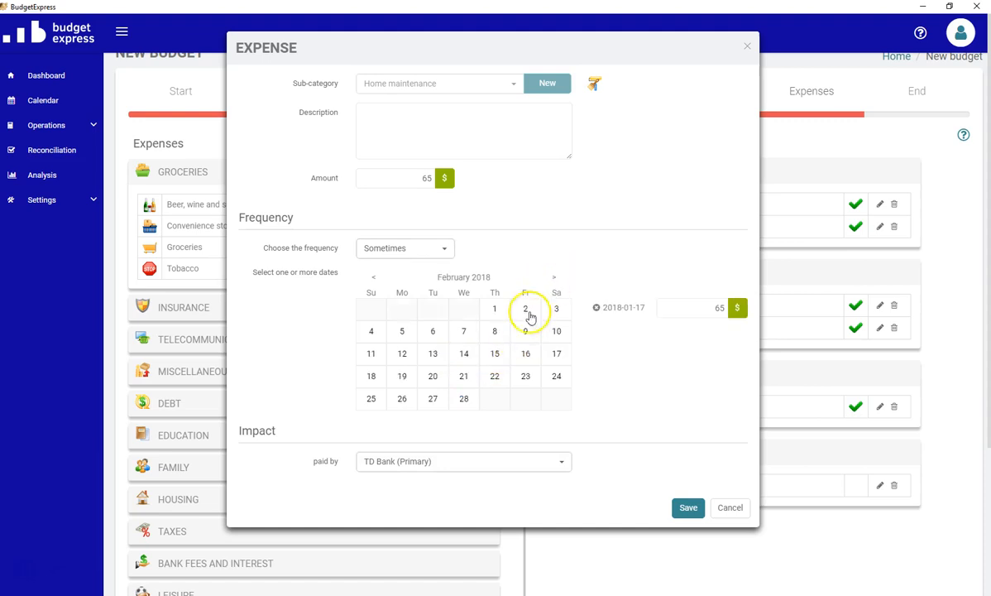
{"action": "left_click", "coordinate": [526, 354]}
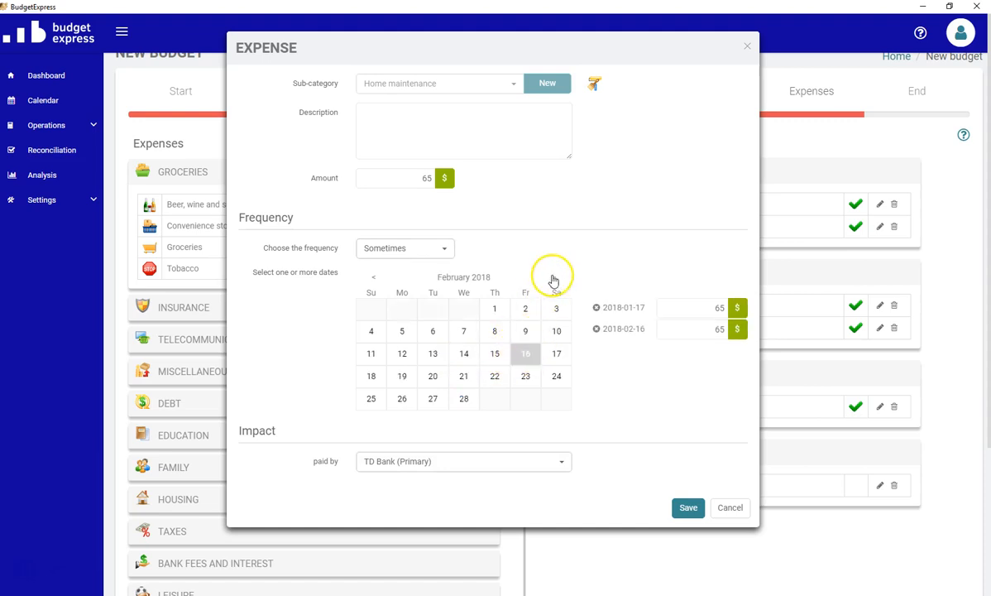
{"action": "left_click", "coordinate": [553, 277]}
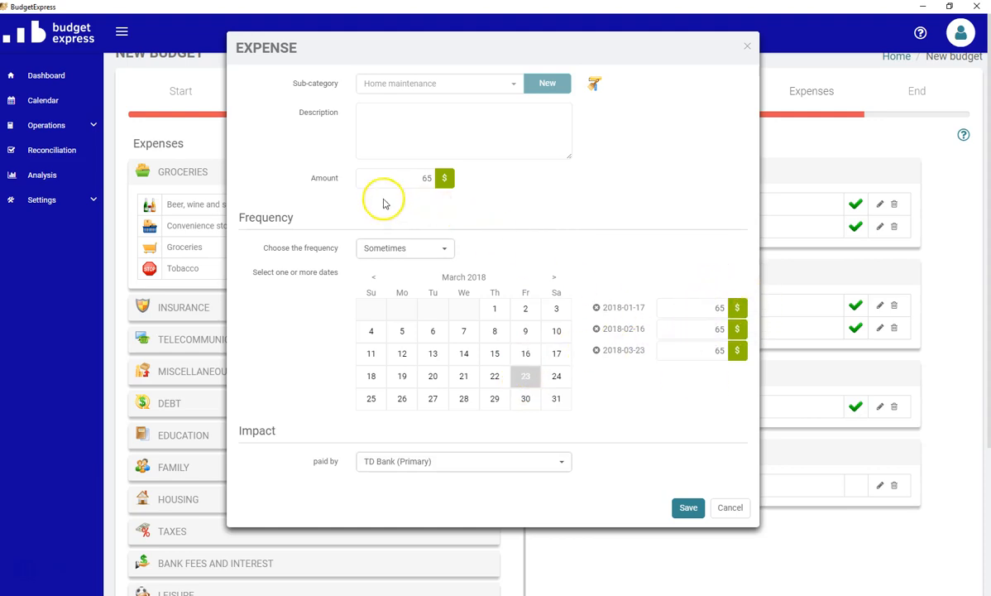
{"action": "mouse_move", "coordinate": [489, 171]}
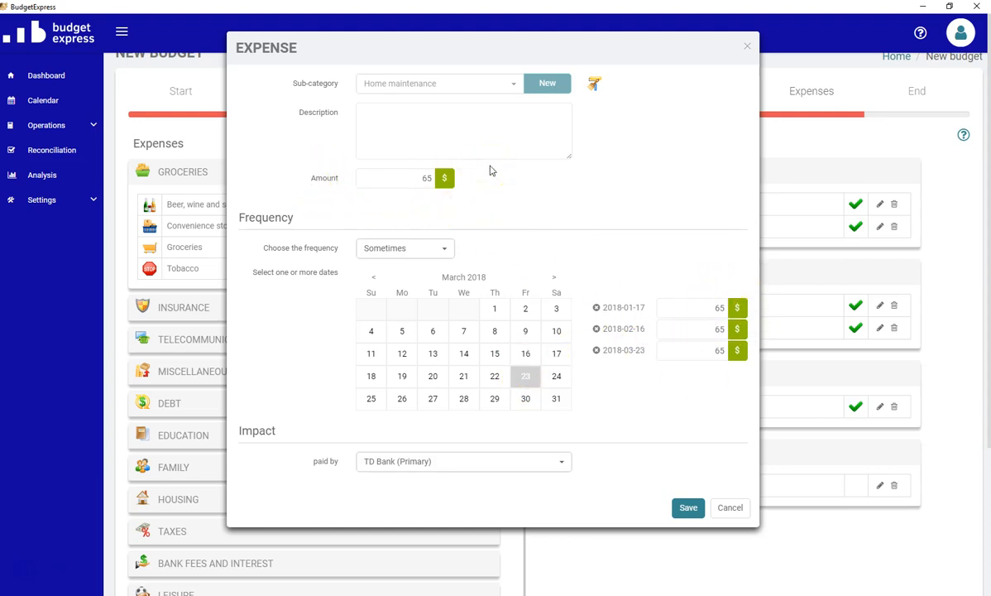
{"action": "mouse_move", "coordinate": [711, 386]}
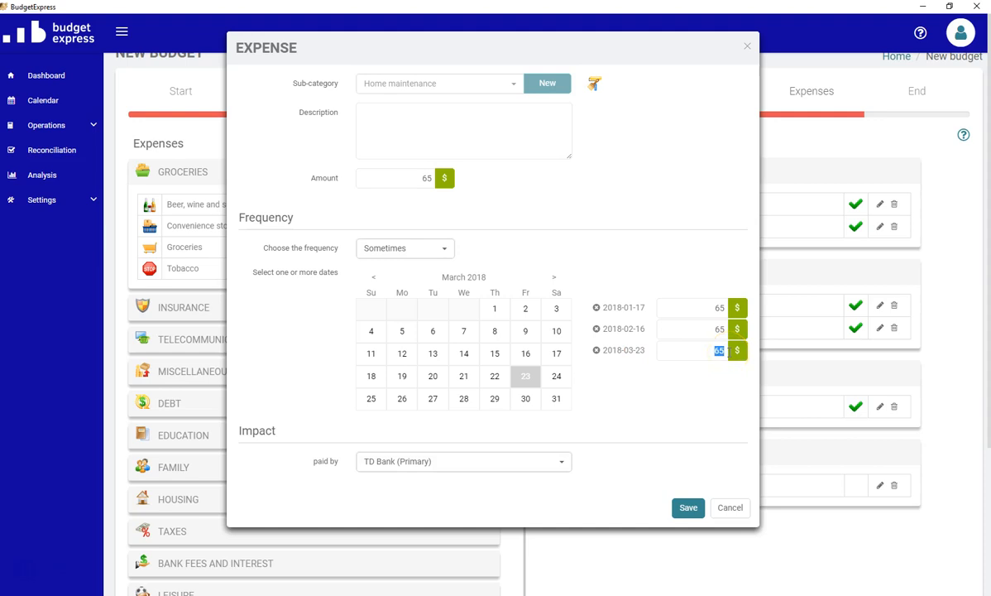
{"action": "type", "text": "120"}
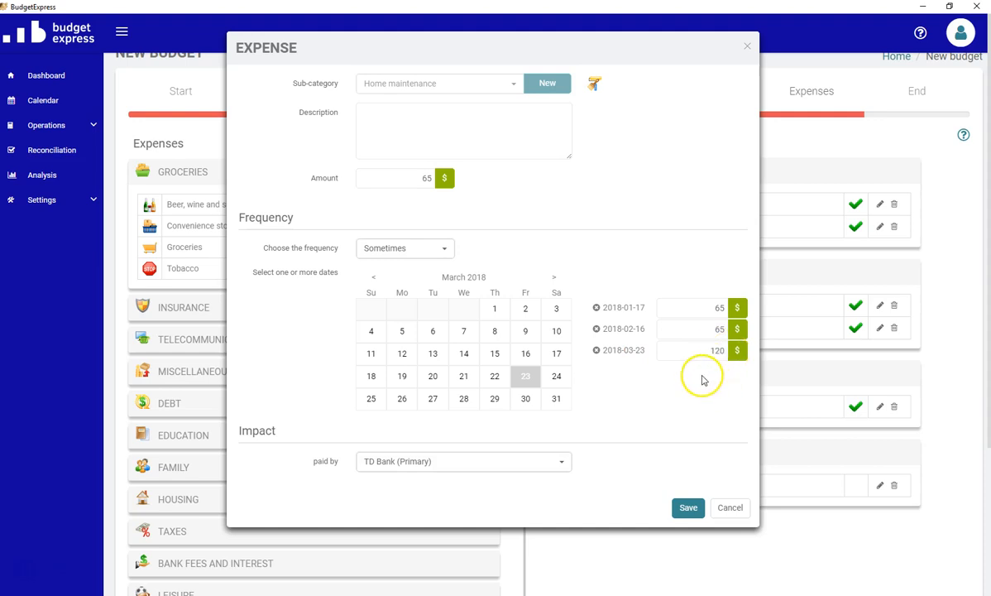
{"action": "mouse_move", "coordinate": [692, 368]}
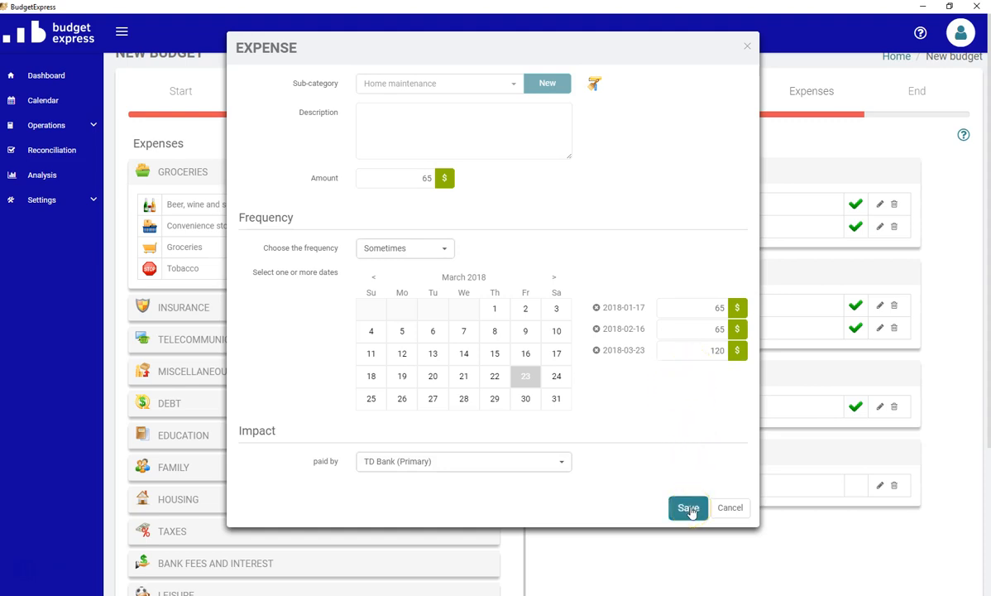
{"action": "left_click", "coordinate": [688, 506]}
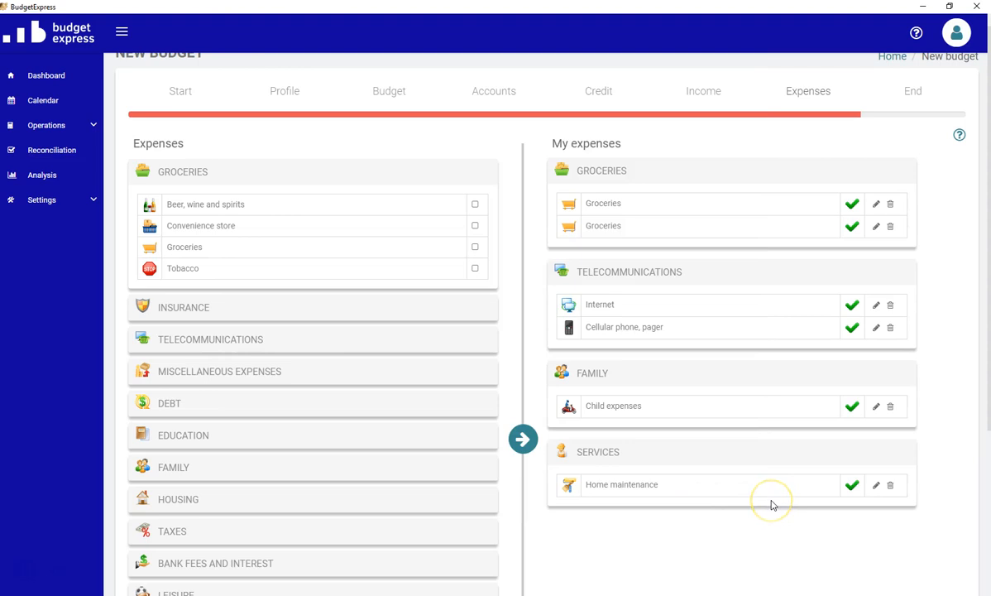
{"action": "scroll", "scroll_direction": "down", "scroll_amount": 3}
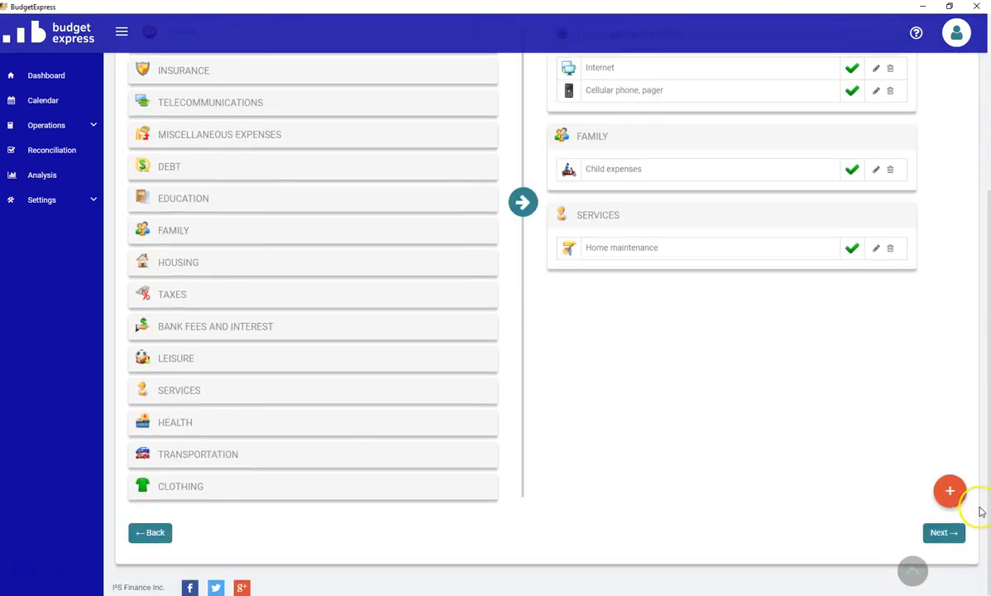
{"action": "mouse_move", "coordinate": [950, 490]}
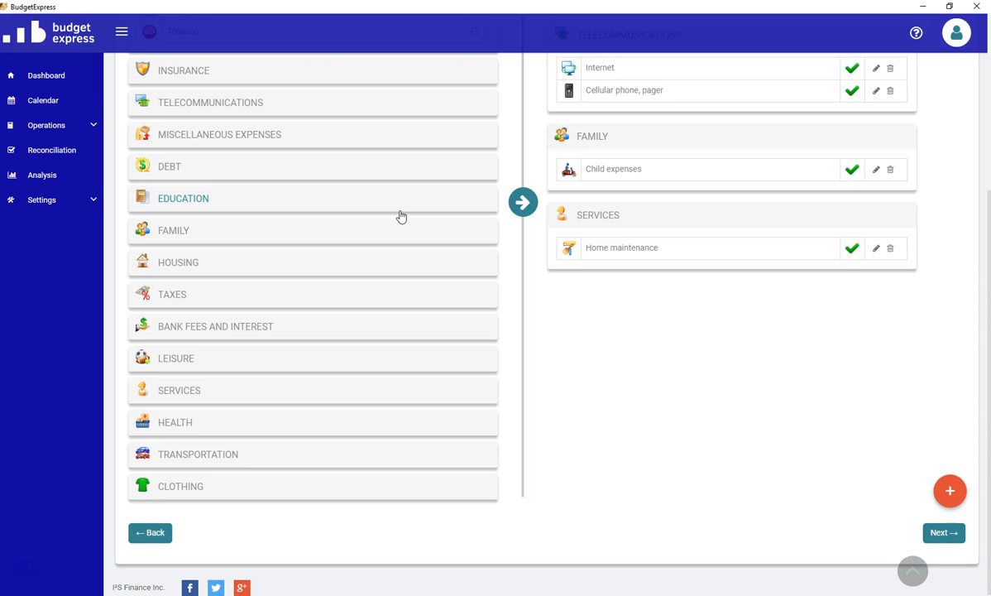
{"action": "mouse_move", "coordinate": [754, 446]}
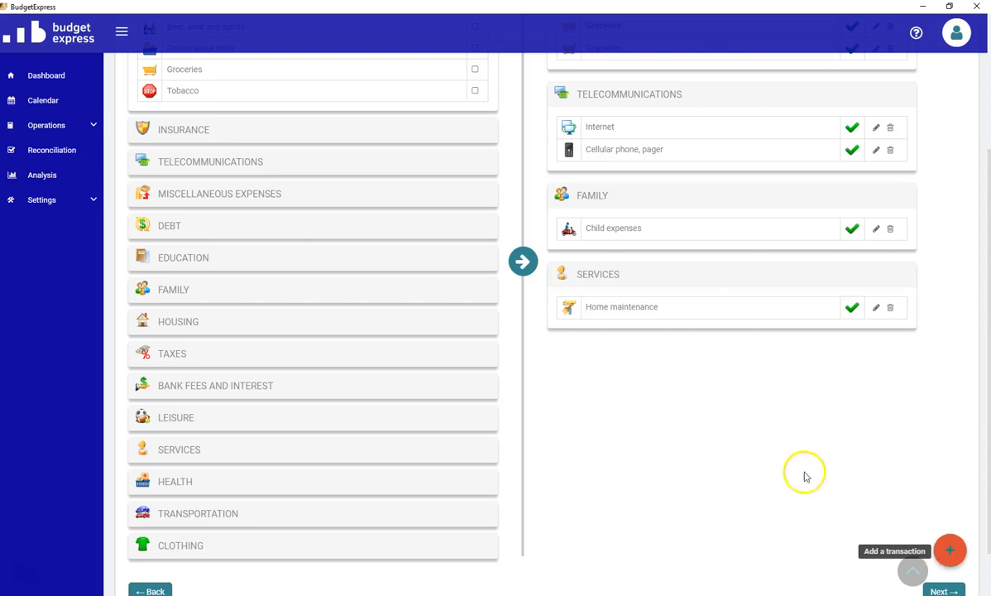
Start a new expense transaction and browse the existing Sub-category list.
{"action": "left_click", "coordinate": [949, 549]}
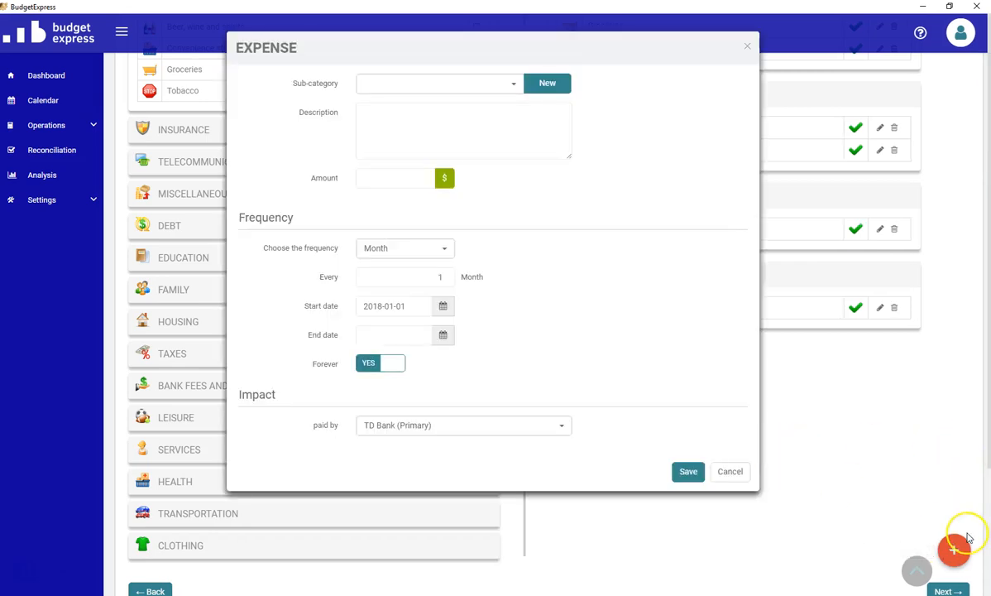
{"action": "mouse_move", "coordinate": [857, 361]}
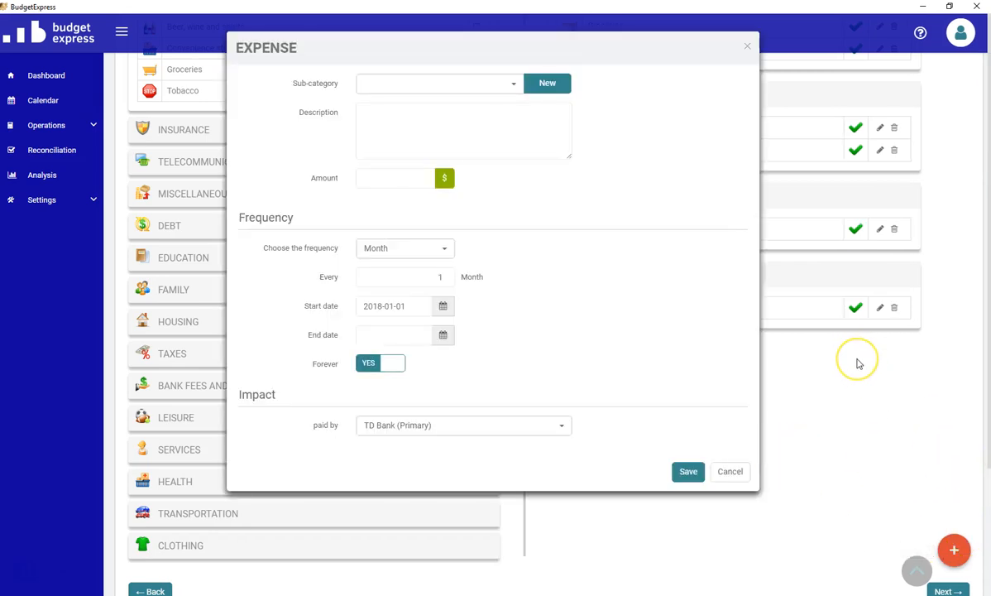
{"action": "mouse_move", "coordinate": [858, 366]}
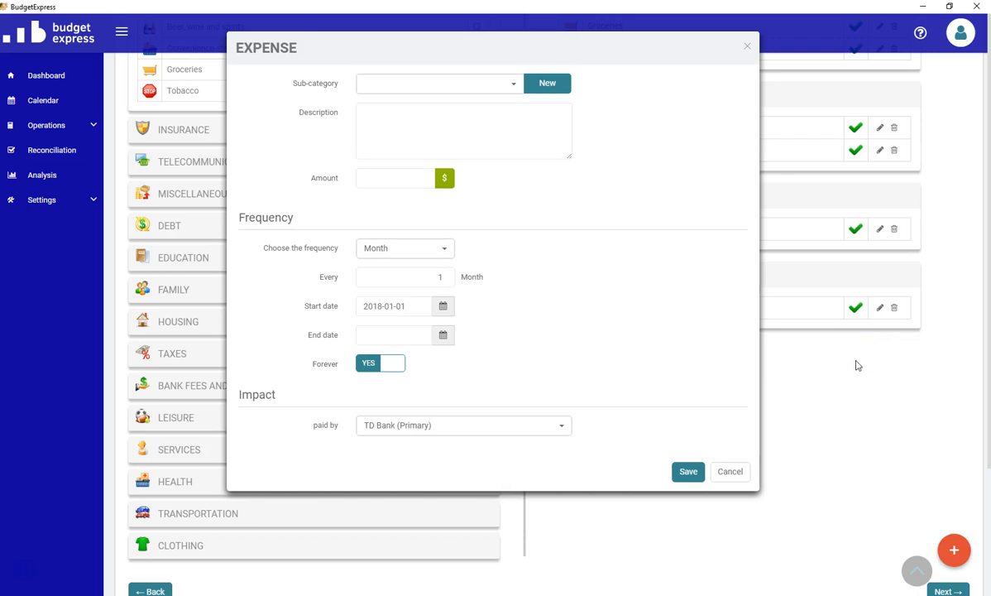
{"action": "mouse_move", "coordinate": [872, 443]}
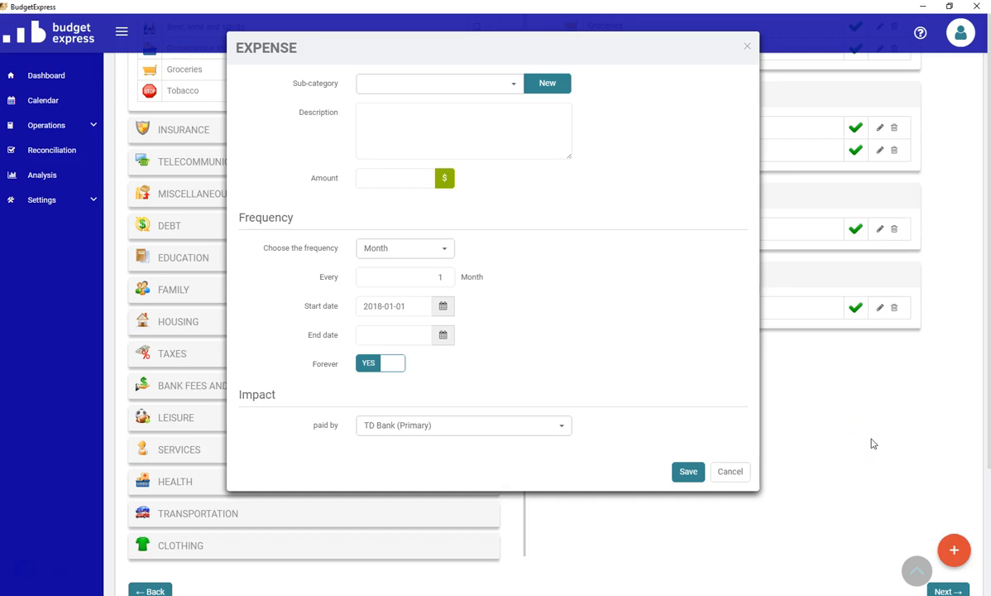
{"action": "mouse_move", "coordinate": [874, 442]}
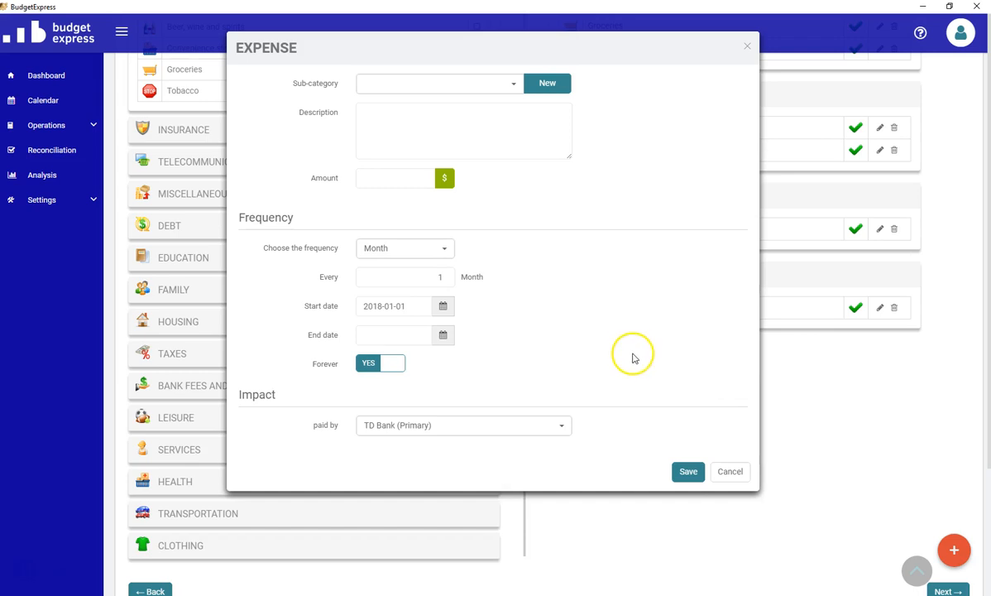
{"action": "mouse_move", "coordinate": [644, 197]}
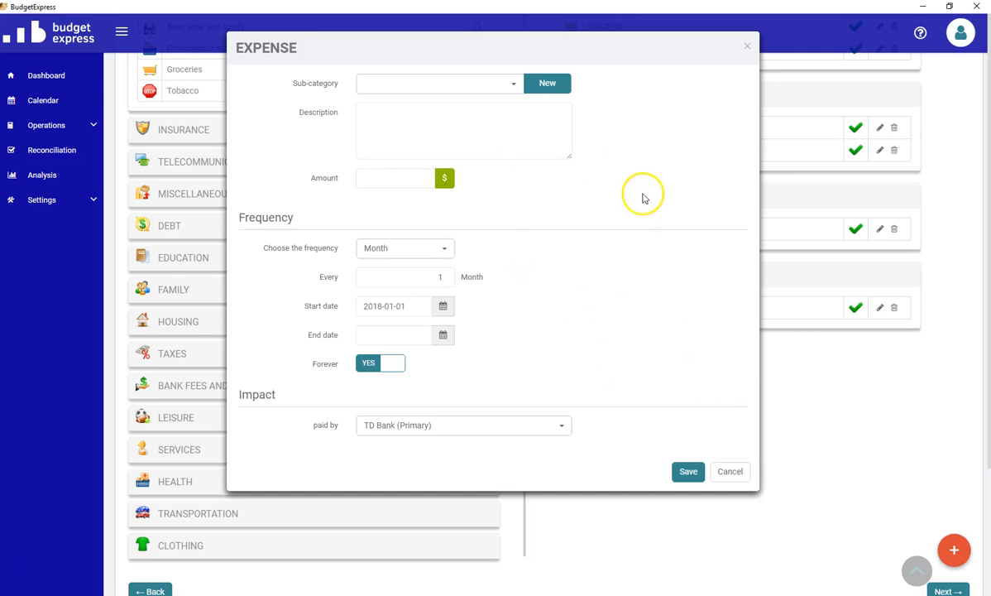
{"action": "mouse_move", "coordinate": [553, 73]}
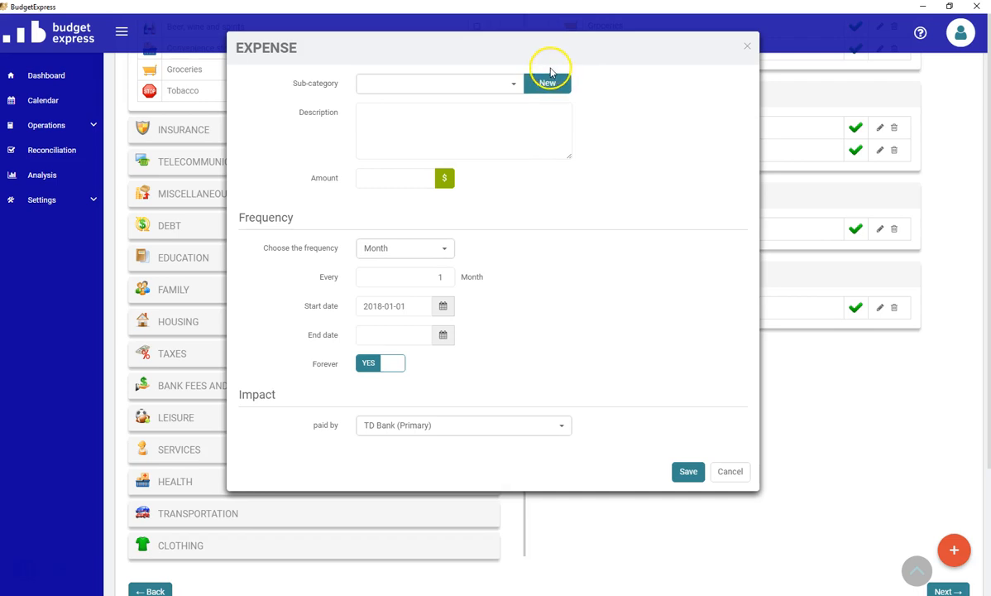
{"action": "left_click", "coordinate": [440, 82]}
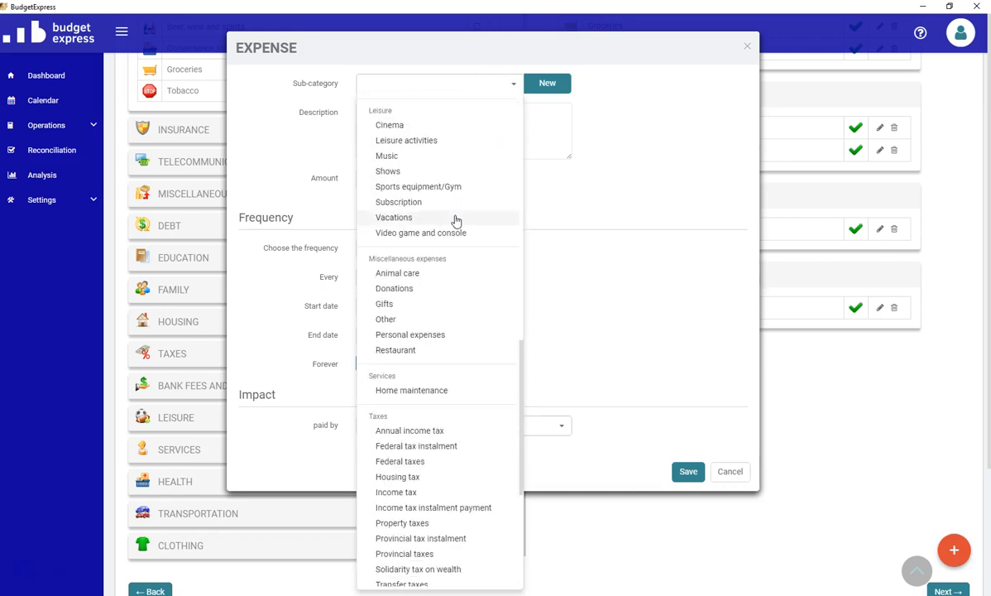
{"action": "scroll", "scroll_direction": "down", "scroll_amount": 3}
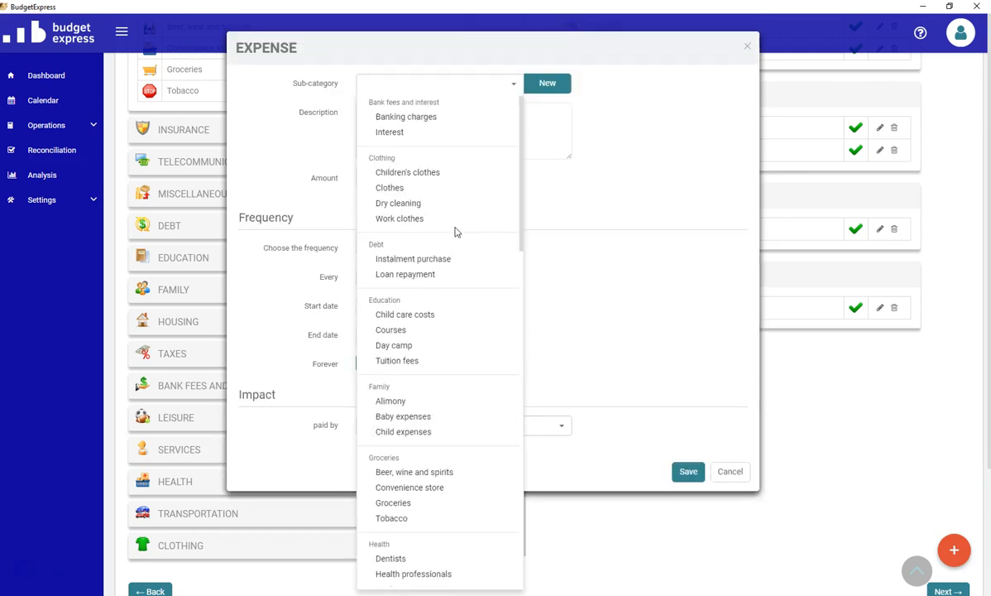
{"action": "mouse_move", "coordinate": [570, 215]}
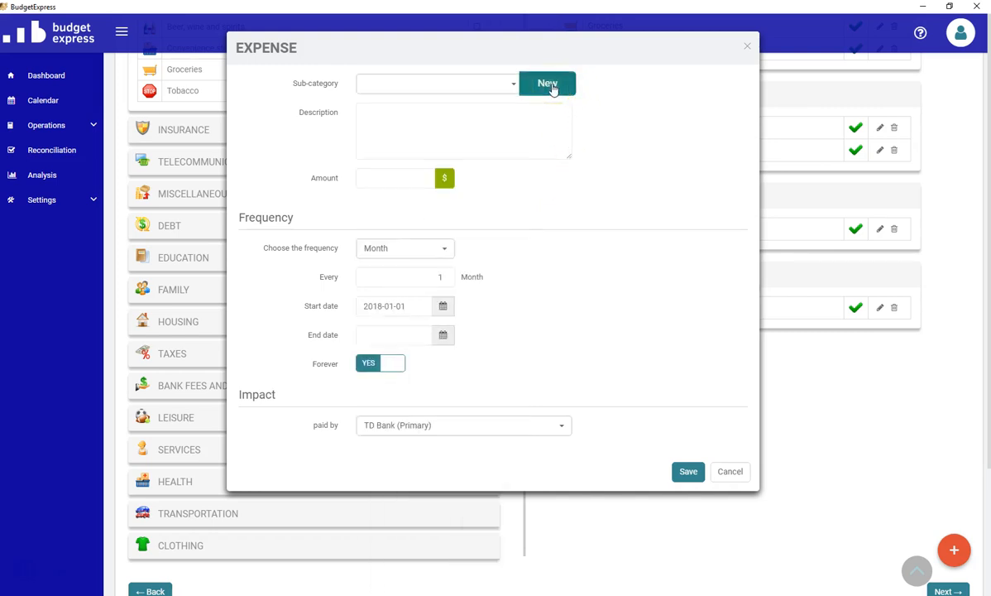
Draft a new Services sub-category named Lawyer with description Lemieux firm.
{"action": "left_click", "coordinate": [548, 83]}
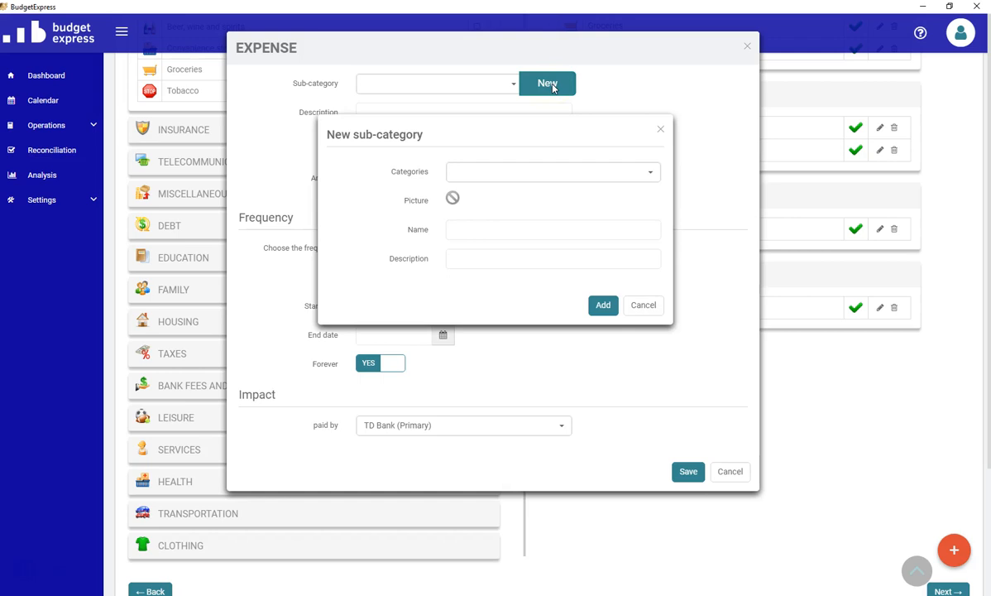
{"action": "mouse_move", "coordinate": [649, 179]}
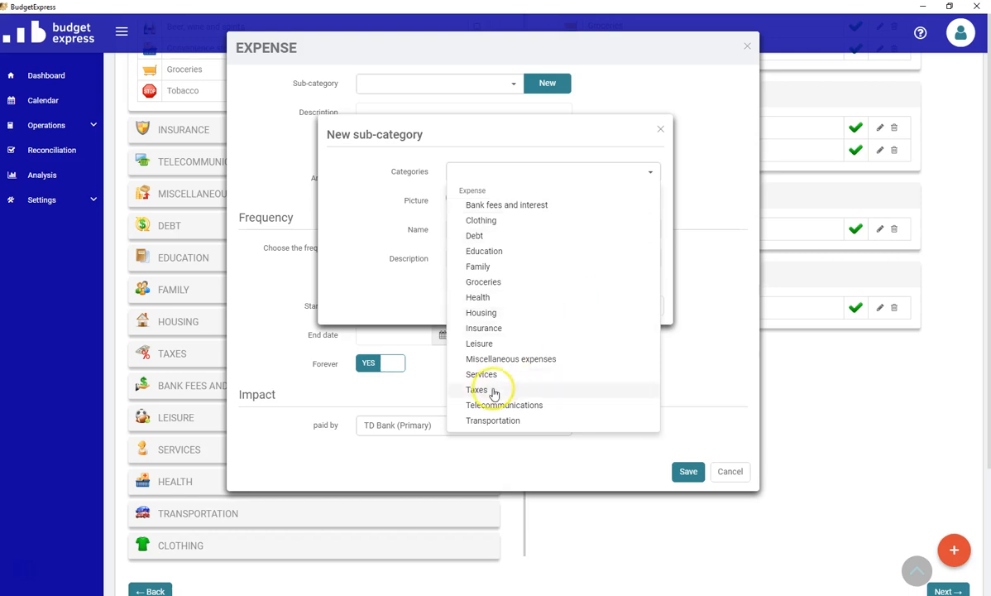
{"action": "left_click", "coordinate": [480, 374]}
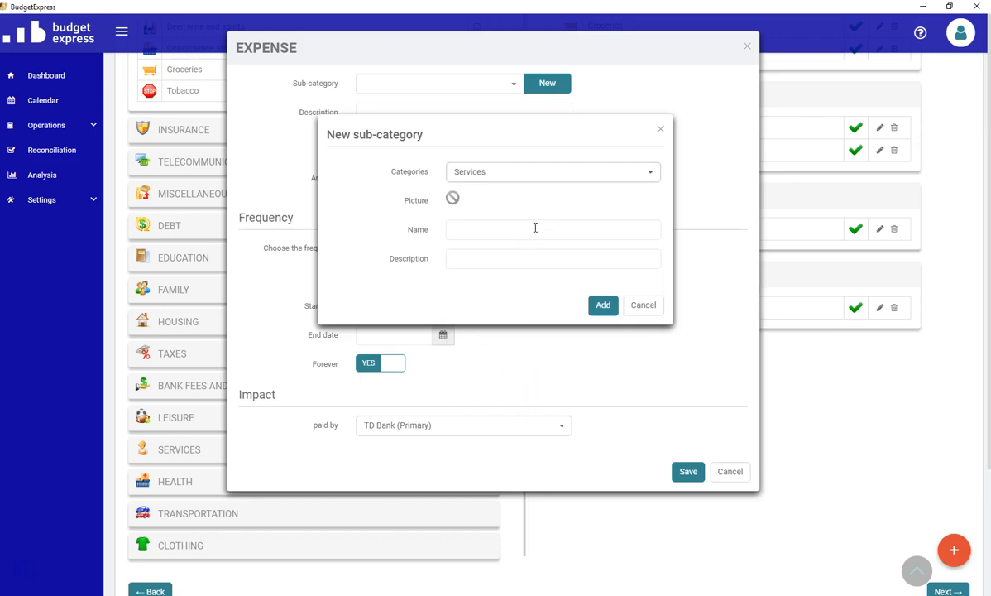
{"action": "type", "text": "Lawyer"}
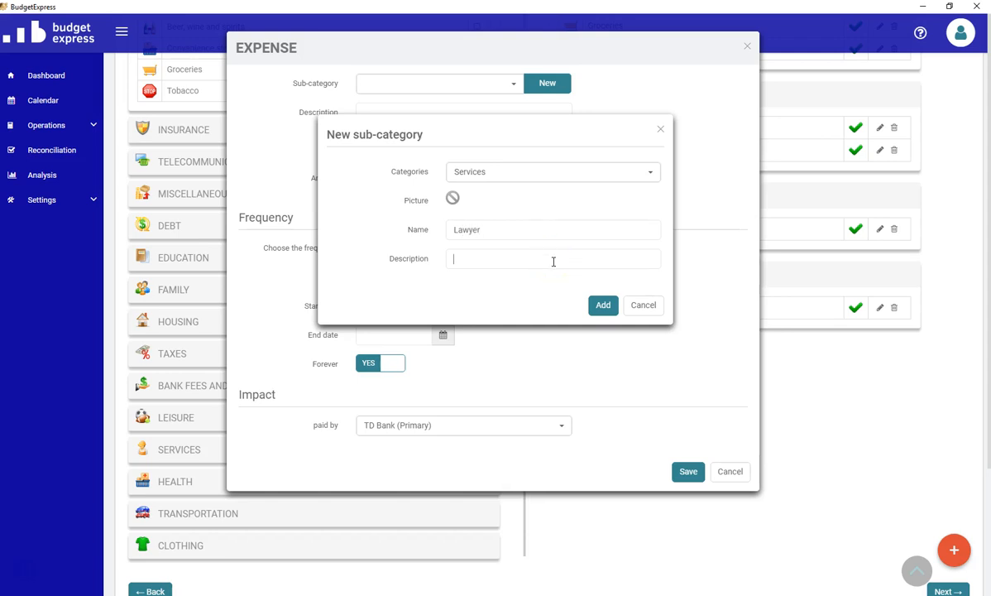
{"action": "mouse_move", "coordinate": [549, 261]}
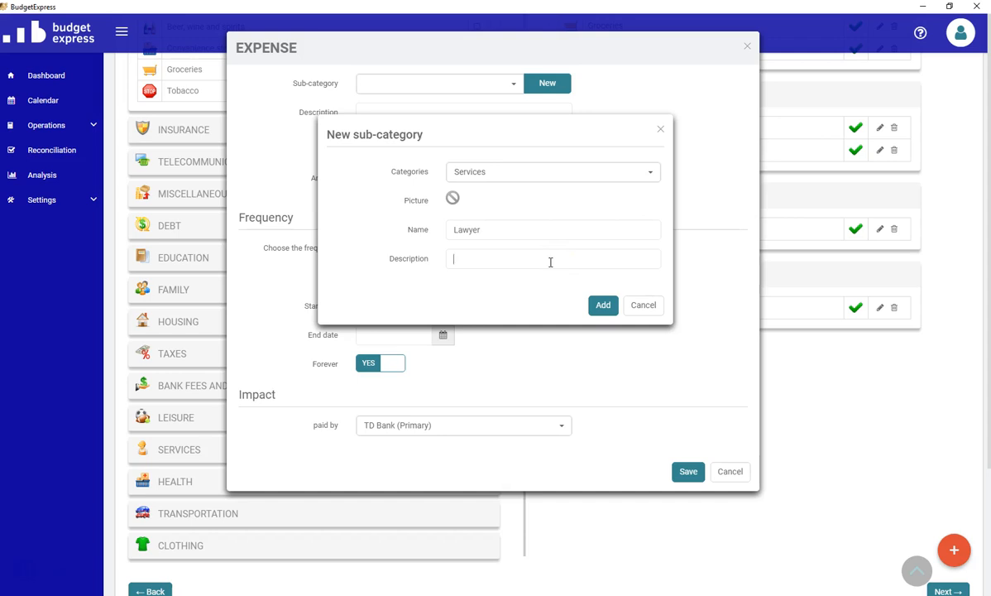
{"action": "type", "text": "Lemieux fr"}
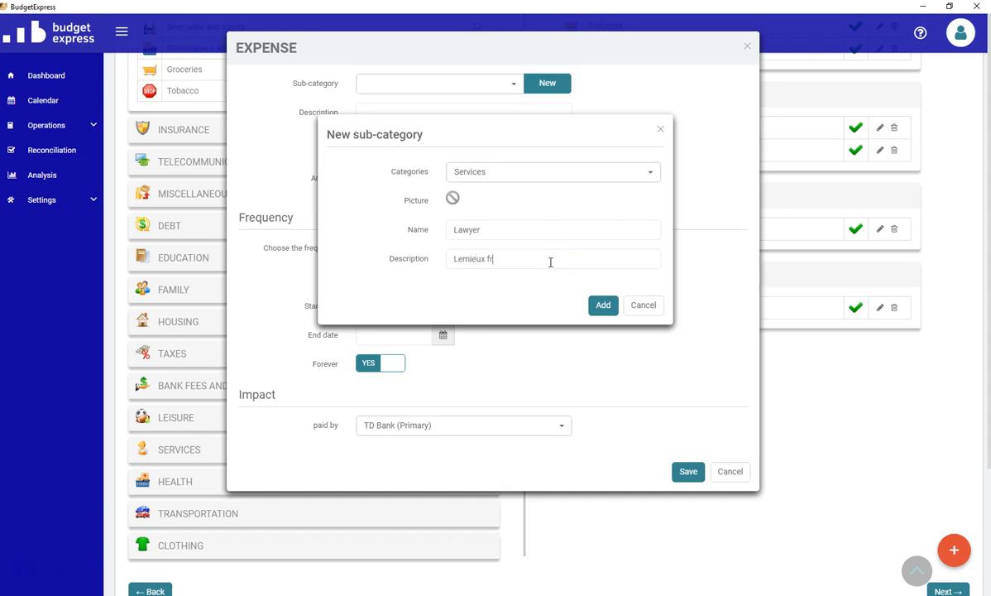
{"action": "type", "text": "im"}
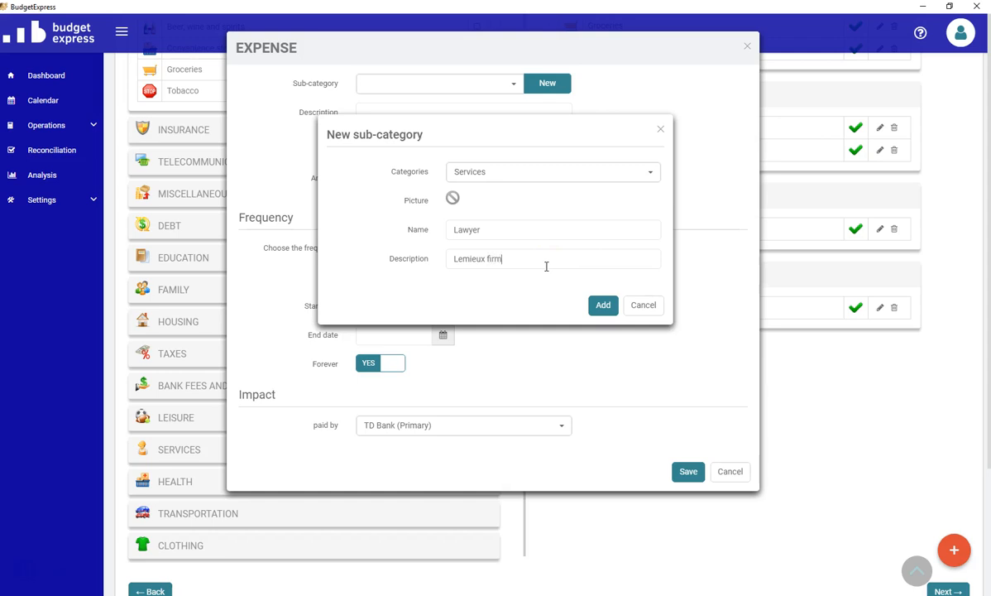
{"action": "mouse_move", "coordinate": [452, 200]}
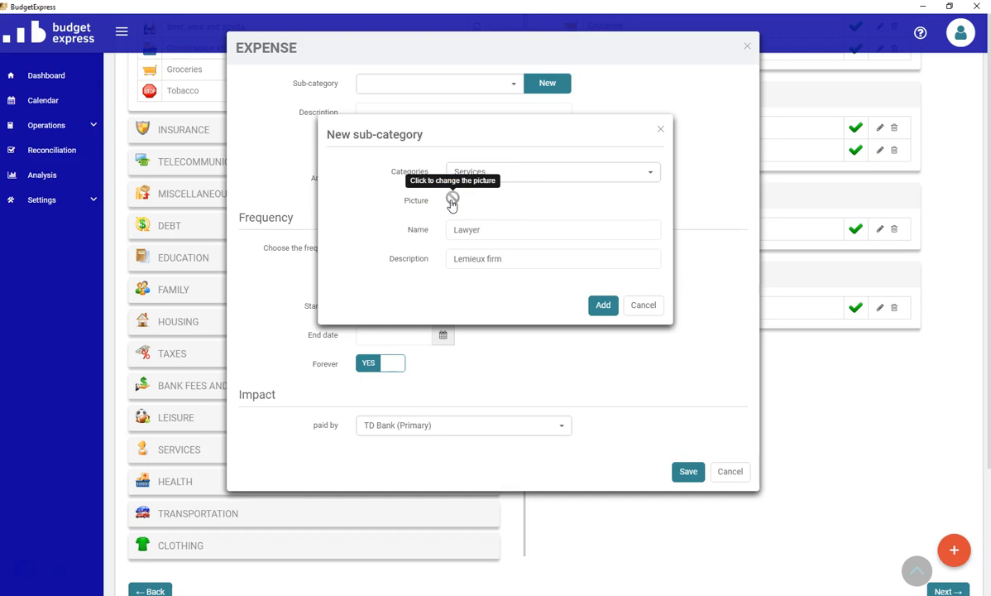
Give the Lawyer sub-category the gavel picture and add it under Services.
{"action": "left_click", "coordinate": [450, 202]}
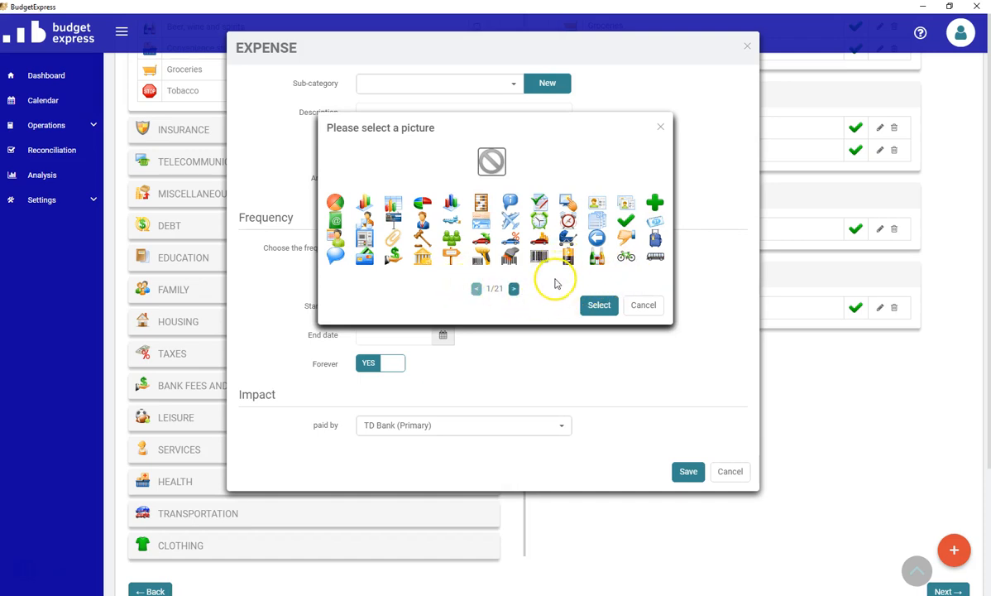
{"action": "left_click", "coordinate": [420, 242]}
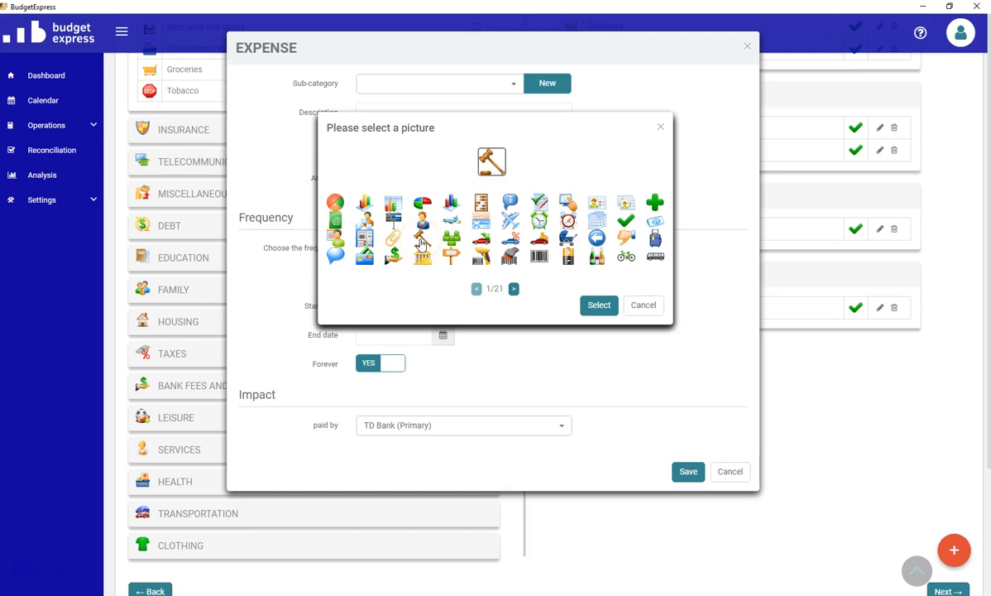
{"action": "left_click", "coordinate": [599, 305]}
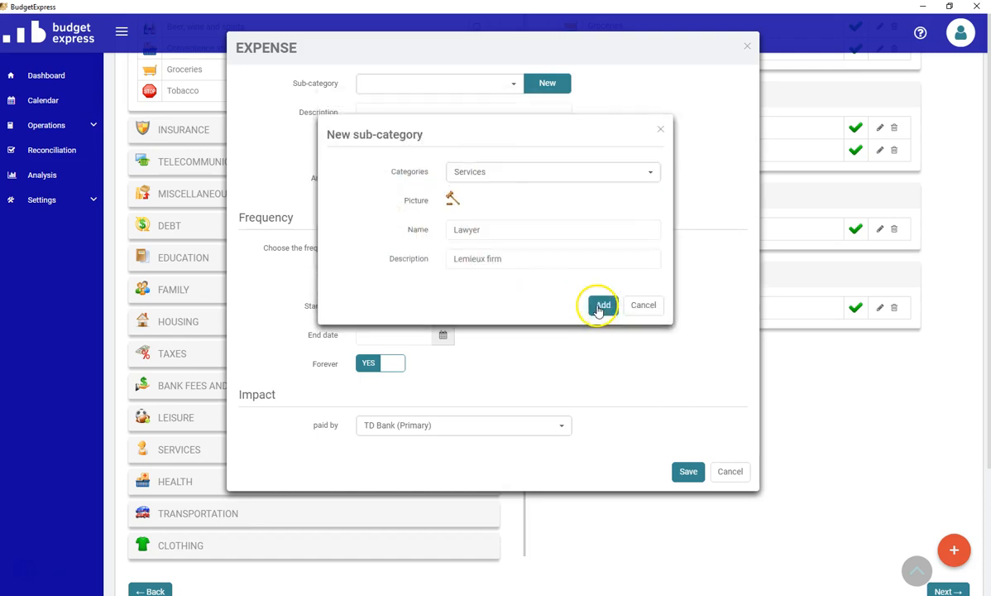
{"action": "left_click", "coordinate": [601, 304]}
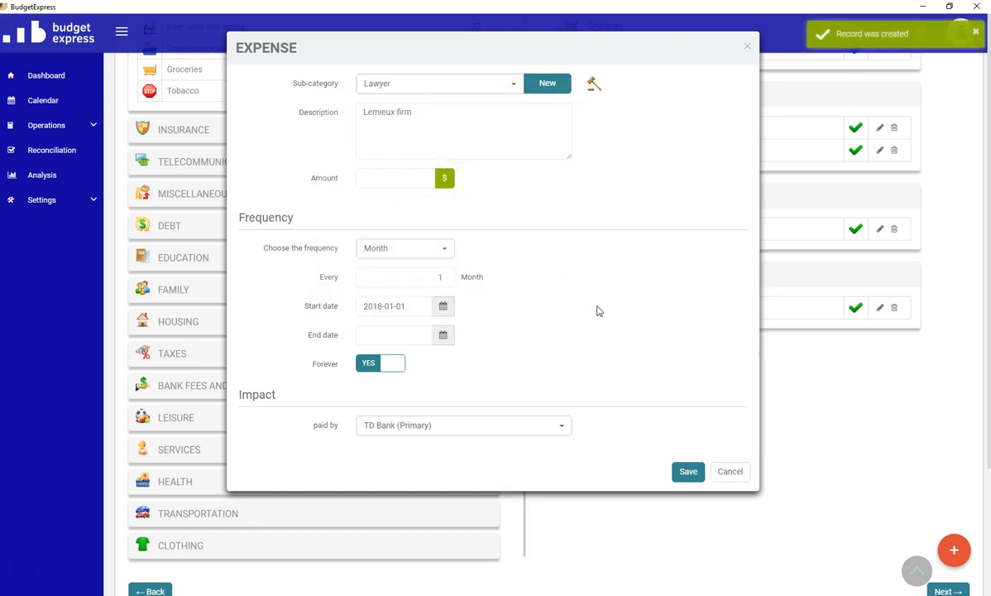
{"action": "mouse_move", "coordinate": [404, 192]}
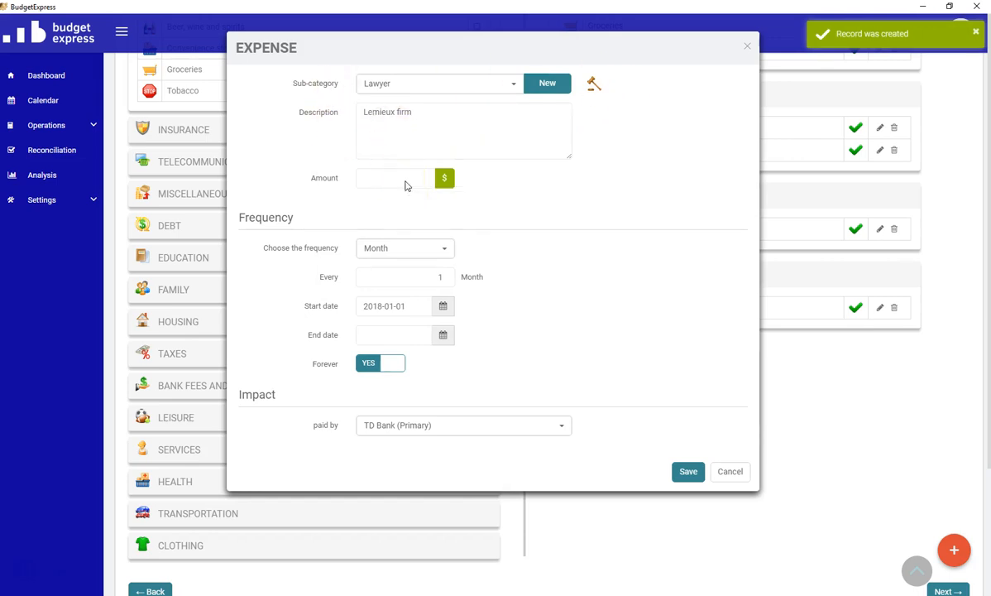
Save the Lawyer expense as 450, occurring only once, dated January 31 2018.
{"action": "type", "text": "450"}
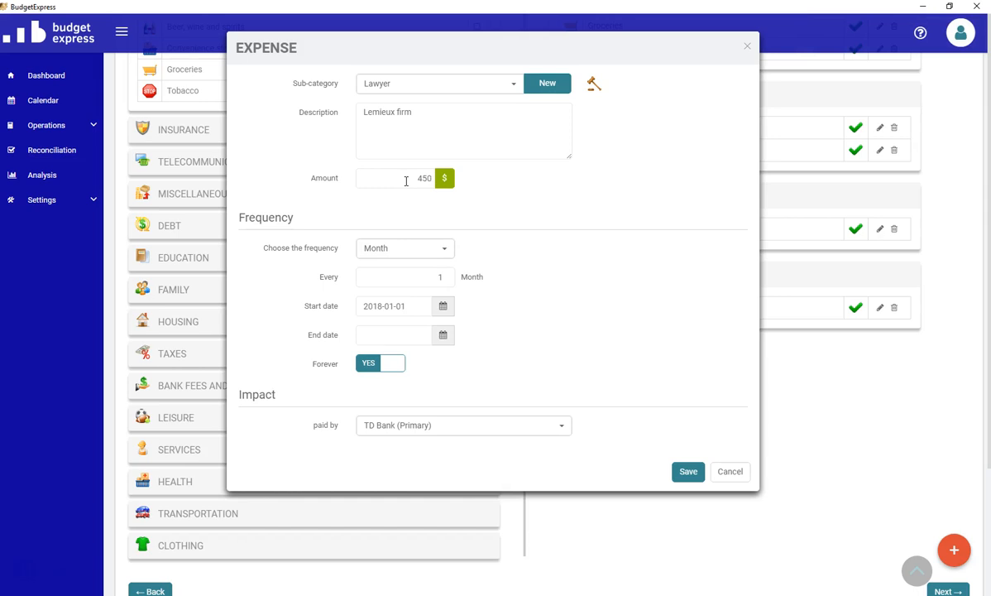
{"action": "left_click", "coordinate": [403, 249]}
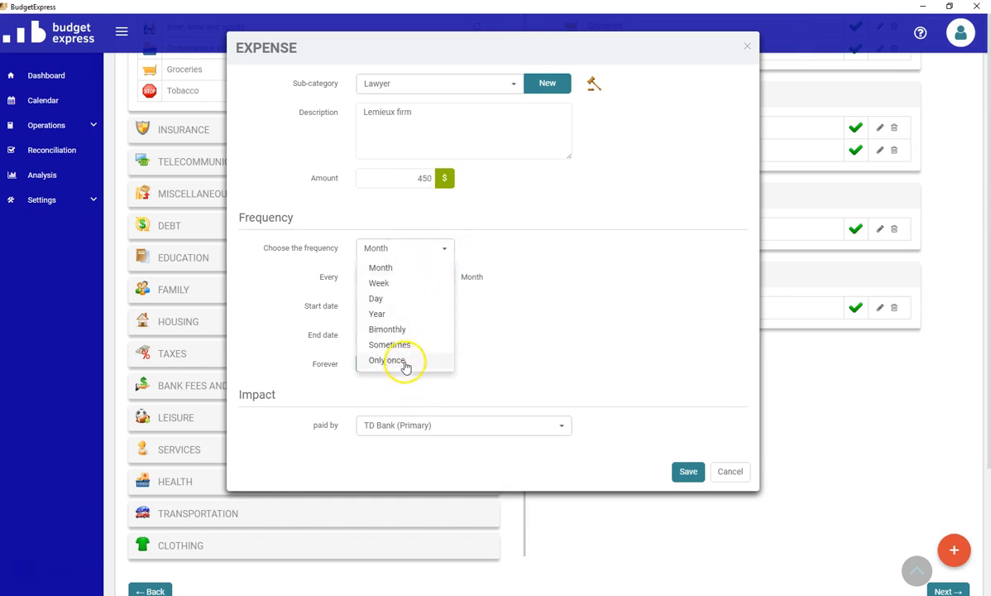
{"action": "left_click", "coordinate": [390, 361]}
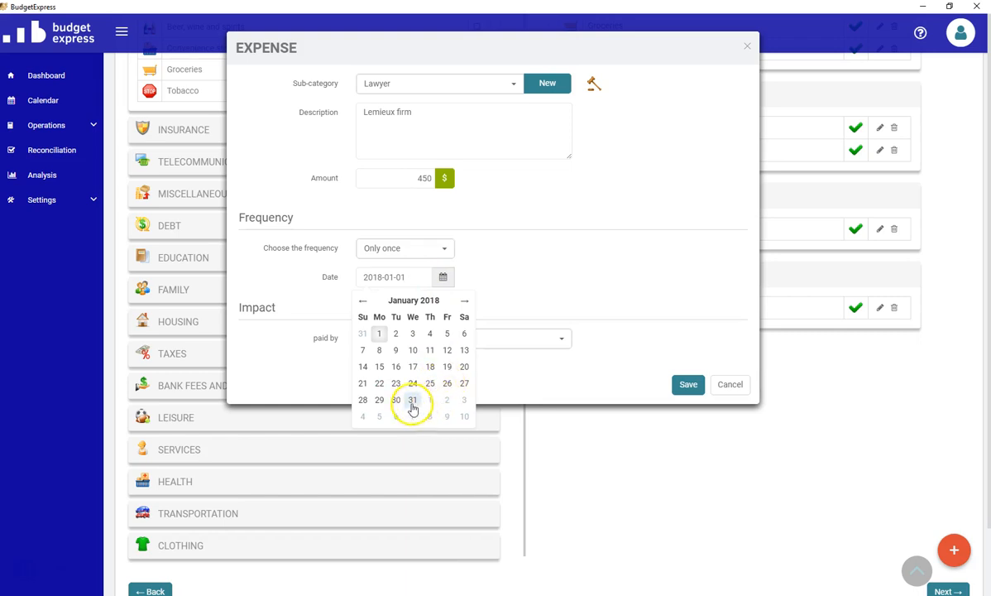
{"action": "left_click", "coordinate": [414, 399]}
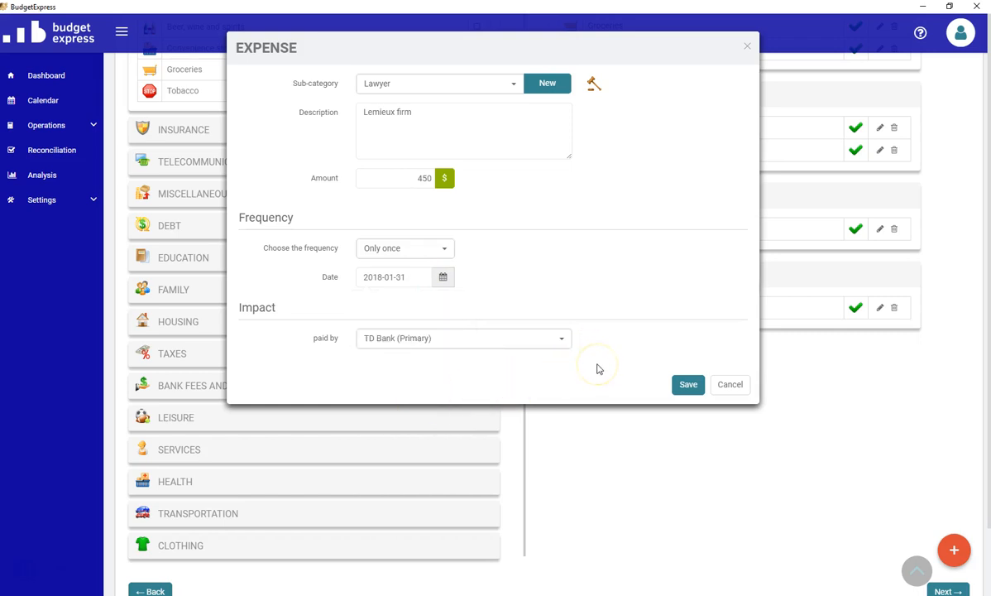
{"action": "mouse_move", "coordinate": [609, 362]}
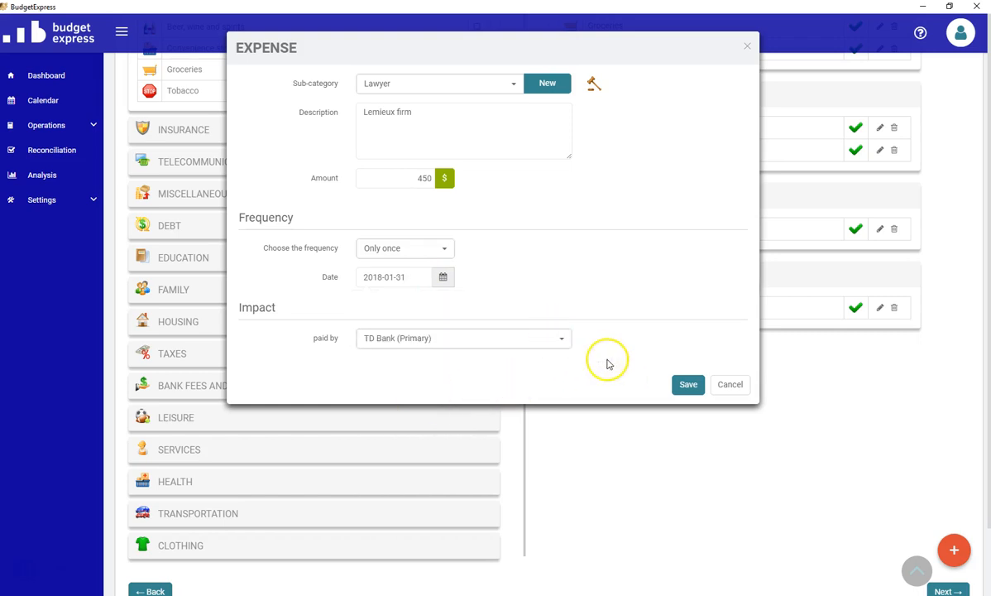
{"action": "left_click", "coordinate": [688, 384]}
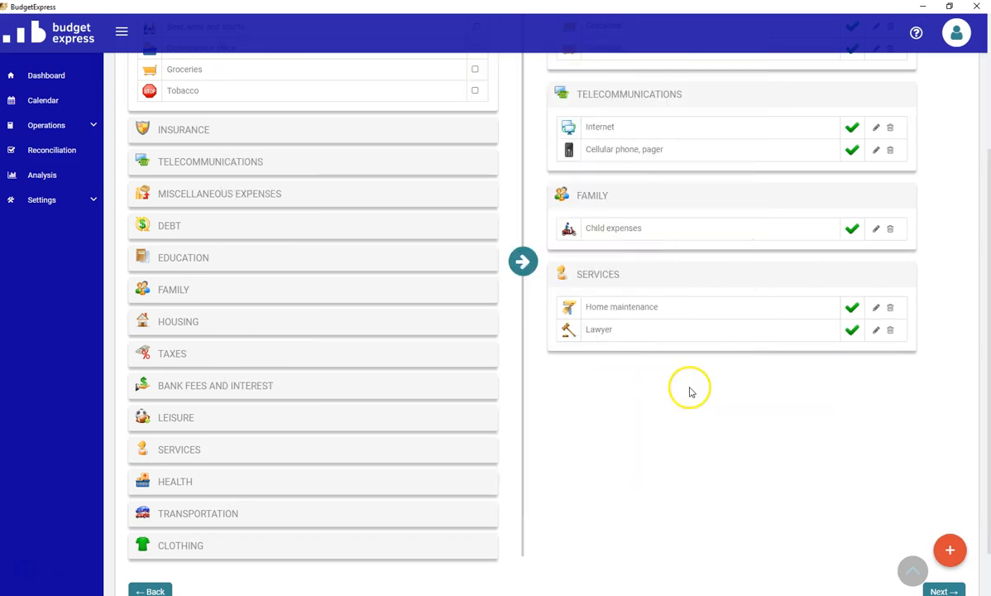
{"action": "mouse_move", "coordinate": [933, 510]}
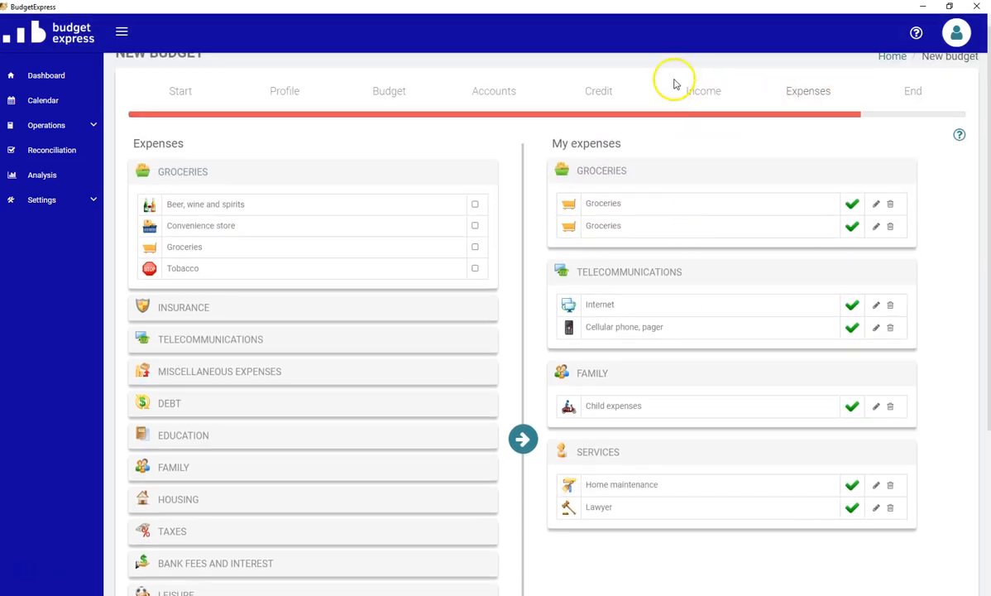
{"action": "mouse_move", "coordinate": [399, 96]}
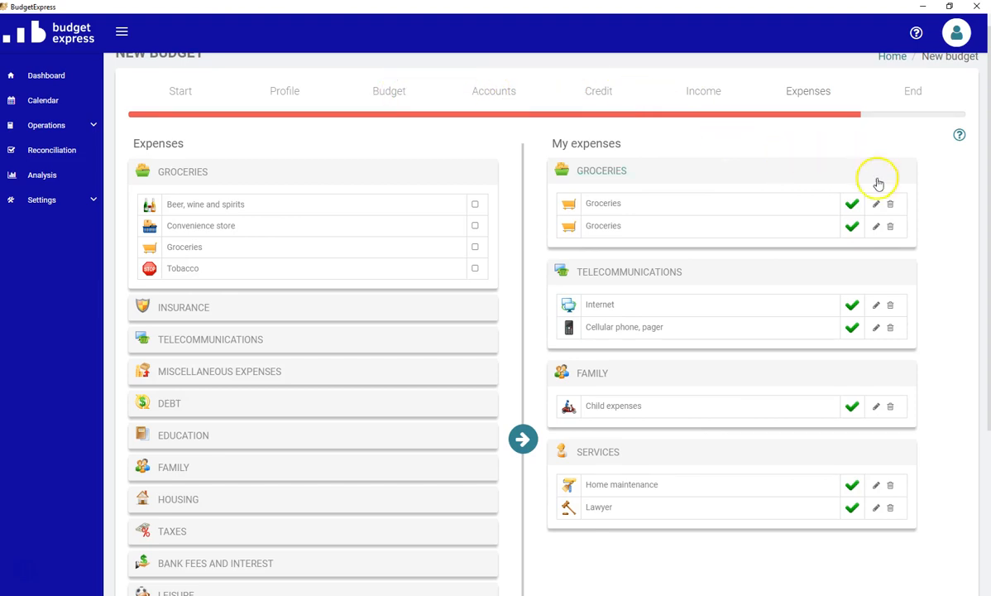
{"action": "scroll", "scroll_direction": "down", "scroll_amount": 3}
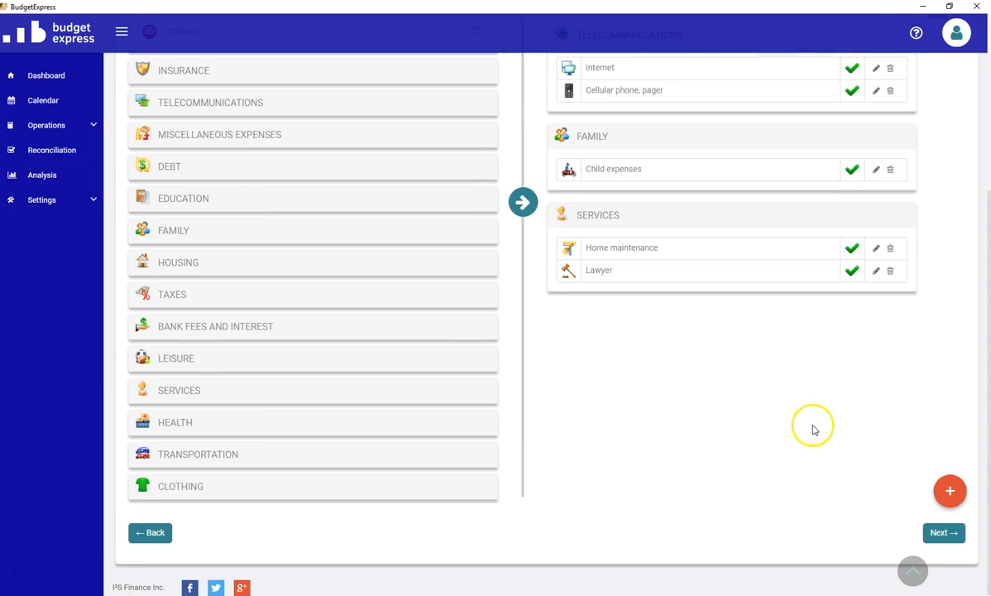
{"action": "mouse_move", "coordinate": [759, 440]}
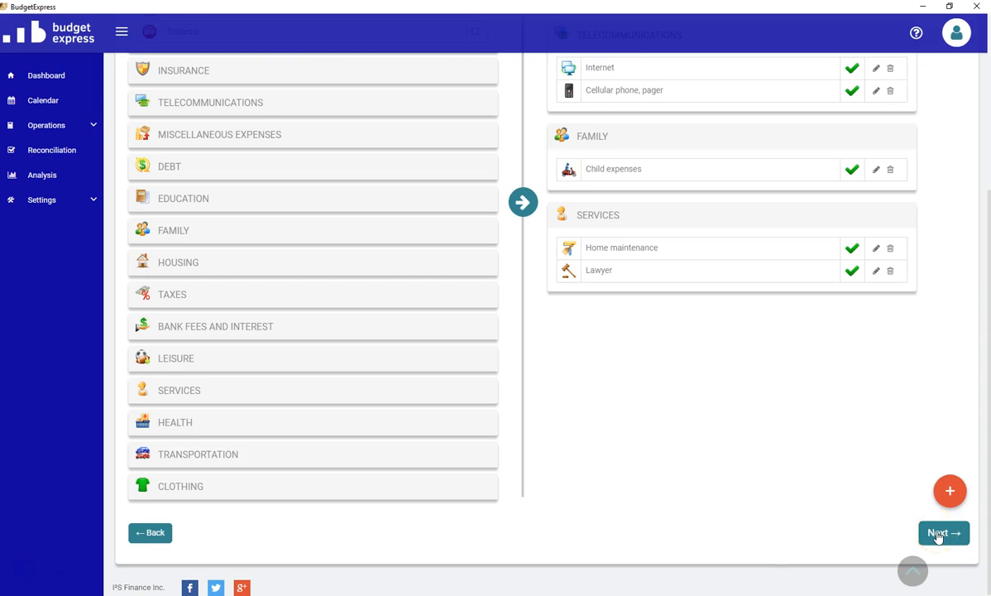
Advance from the Expenses step to the wizard's End step and attempt to finish.
{"action": "left_click", "coordinate": [943, 533]}
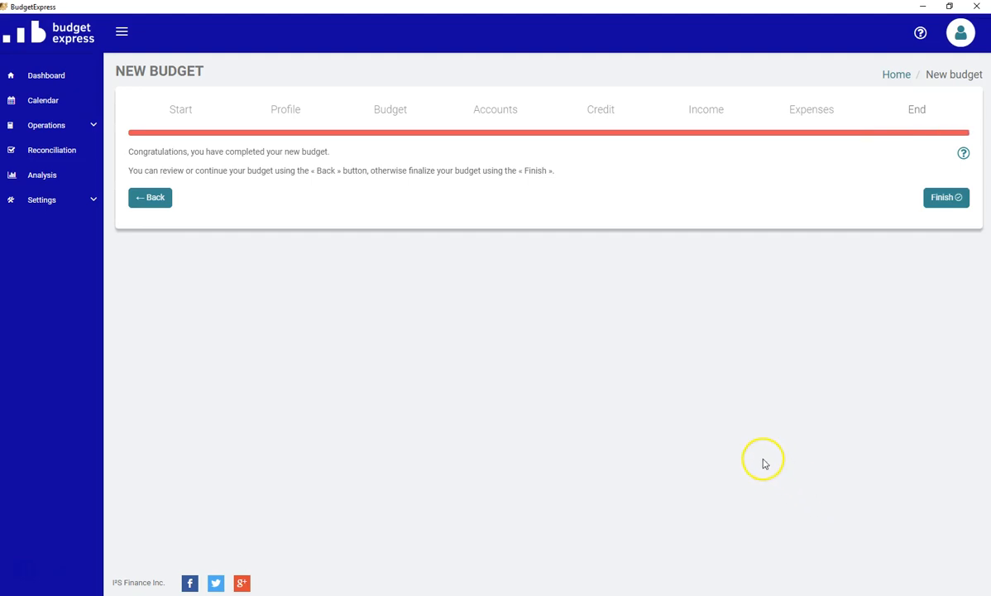
{"action": "mouse_move", "coordinate": [754, 424]}
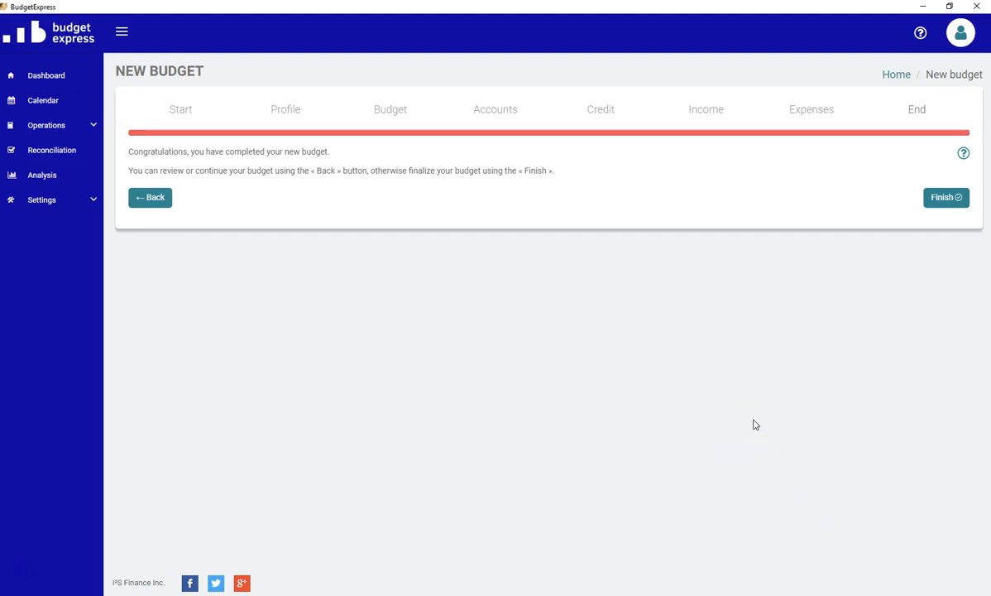
{"action": "left_click", "coordinate": [945, 198]}
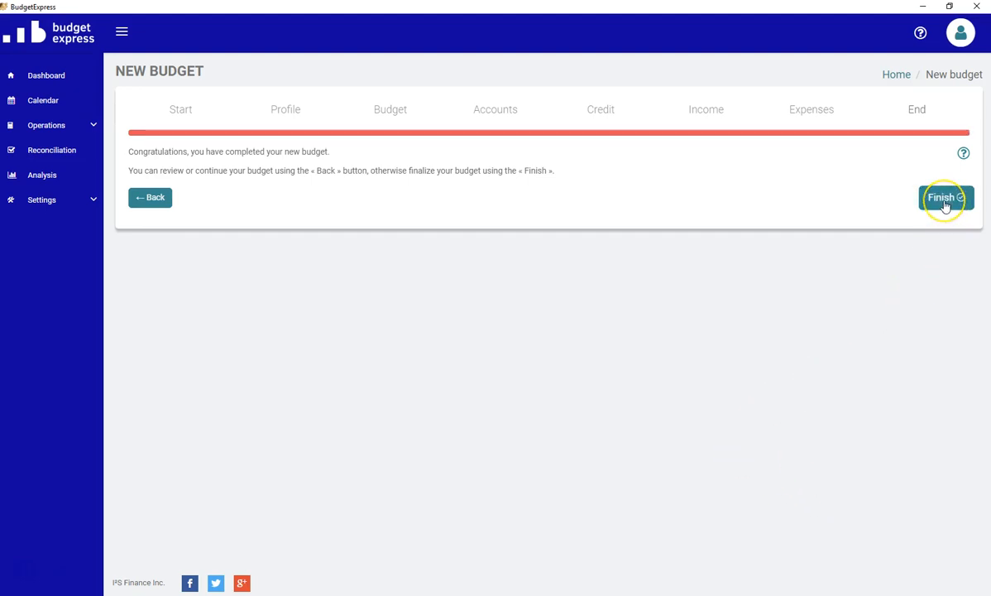
{"action": "mouse_move", "coordinate": [53, 113]}
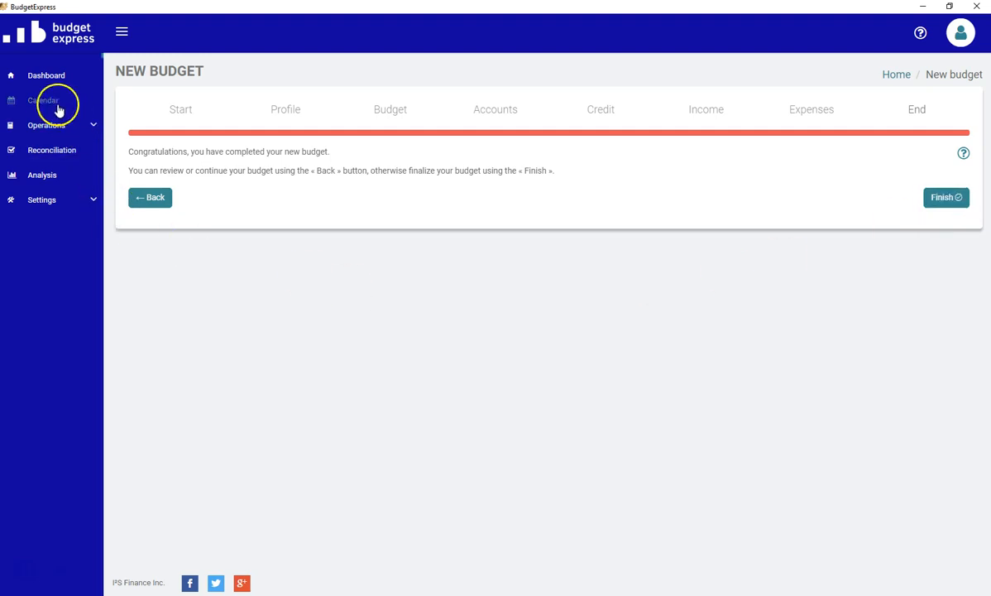
{"action": "mouse_move", "coordinate": [470, 320]}
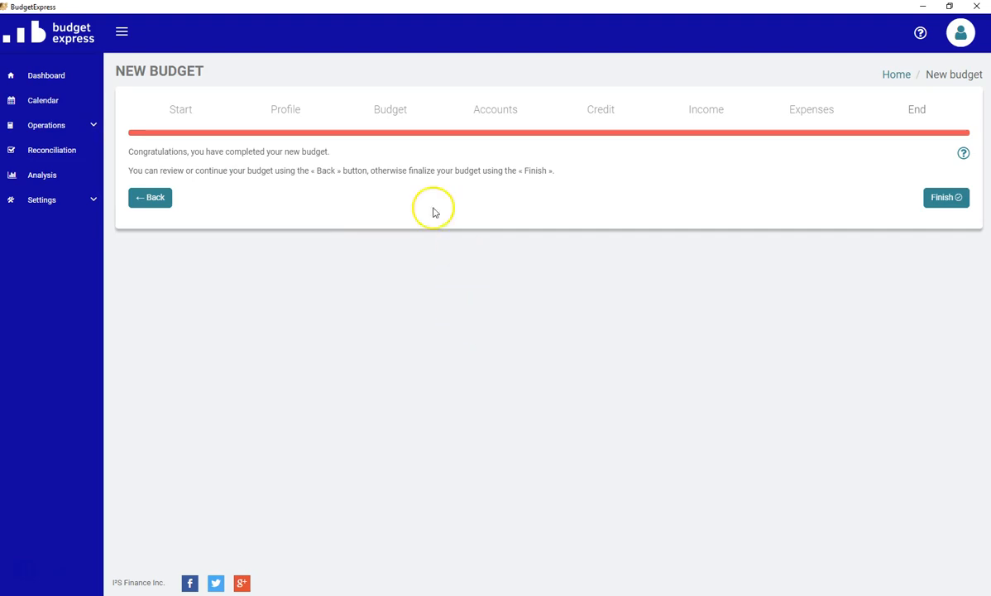
{"action": "mouse_move", "coordinate": [801, 126]}
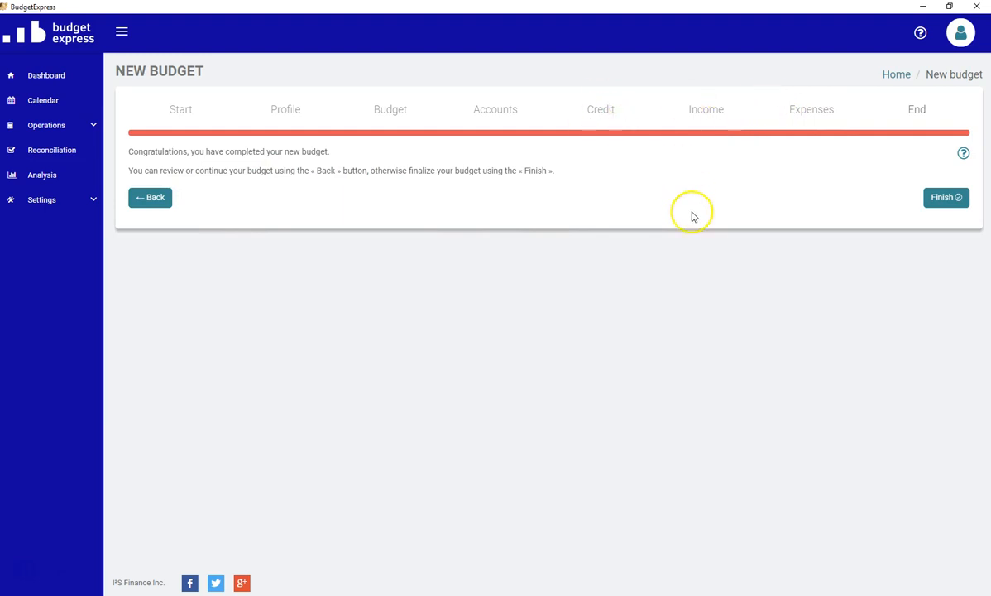
{"action": "mouse_move", "coordinate": [698, 301]}
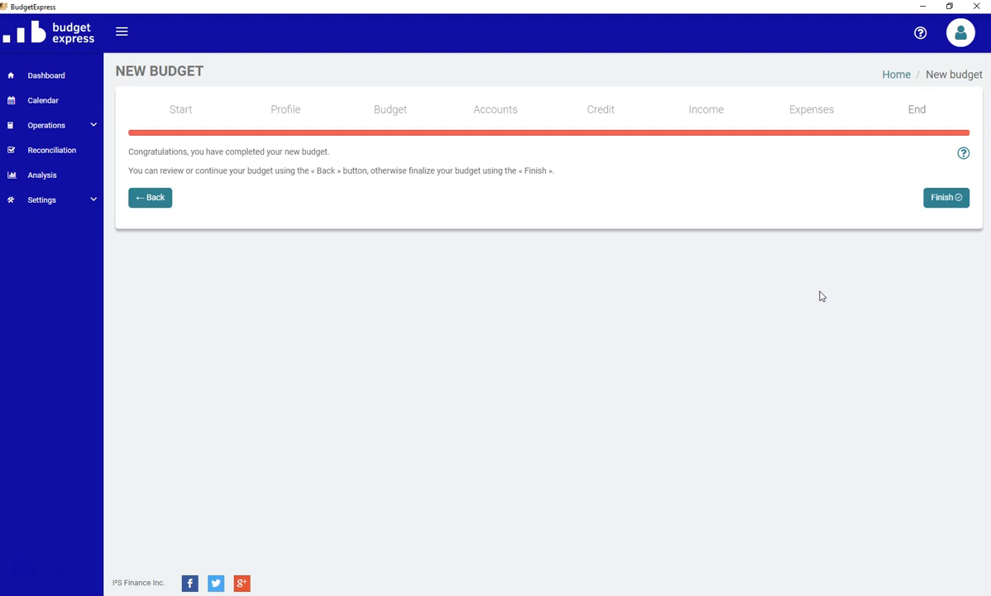
{"action": "left_click", "coordinate": [946, 197]}
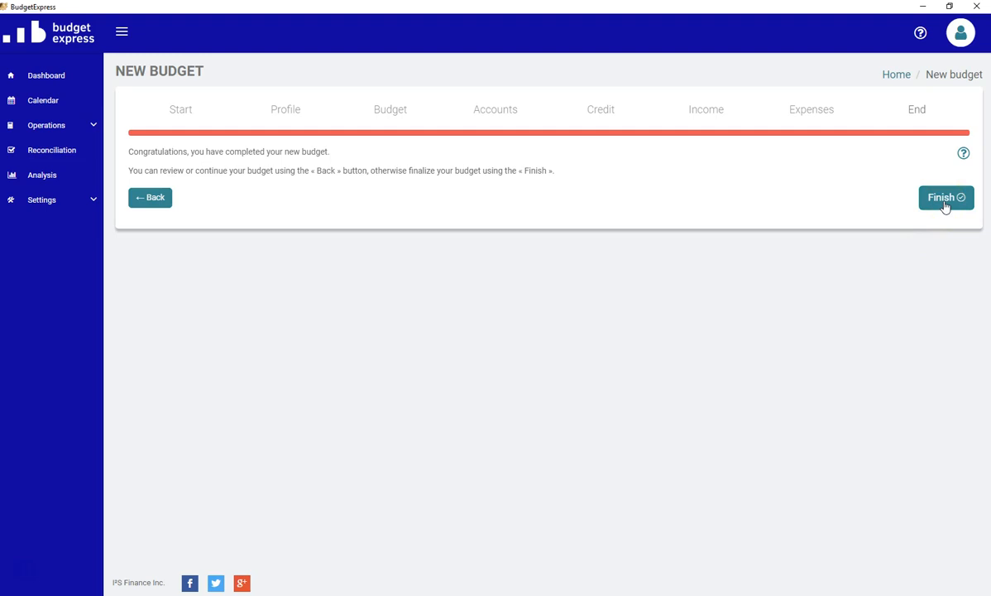
Finish the 'Budget 2018 and more' budget, opening its January 2018 calendar.
{"action": "left_click", "coordinate": [946, 197]}
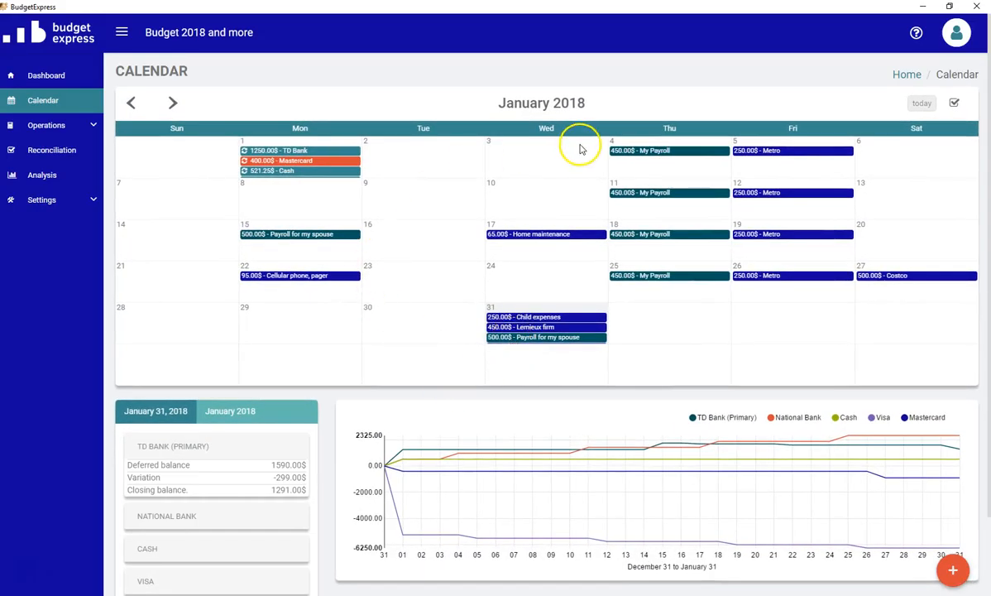
{"action": "mouse_move", "coordinate": [645, 170]}
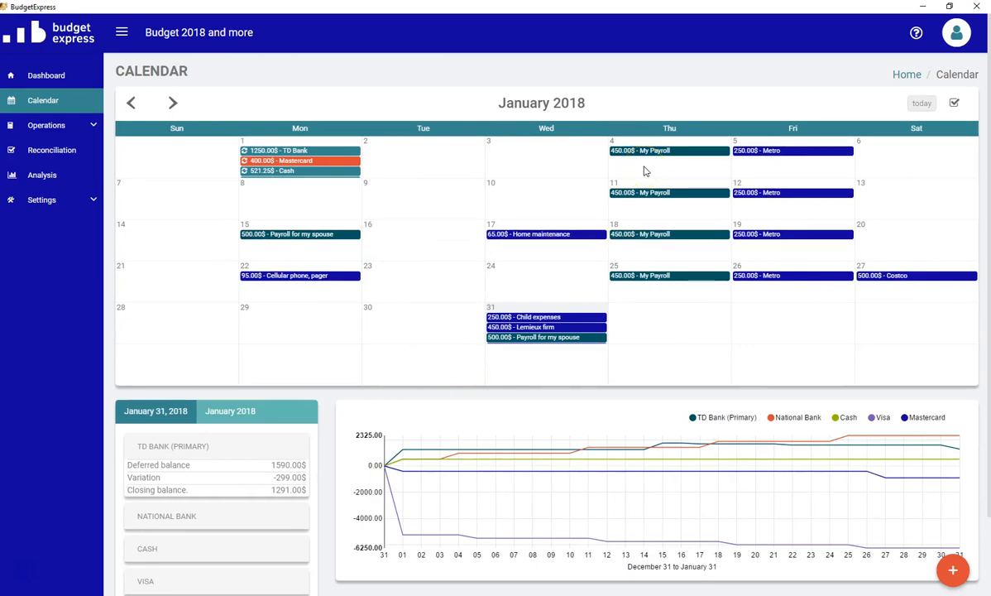